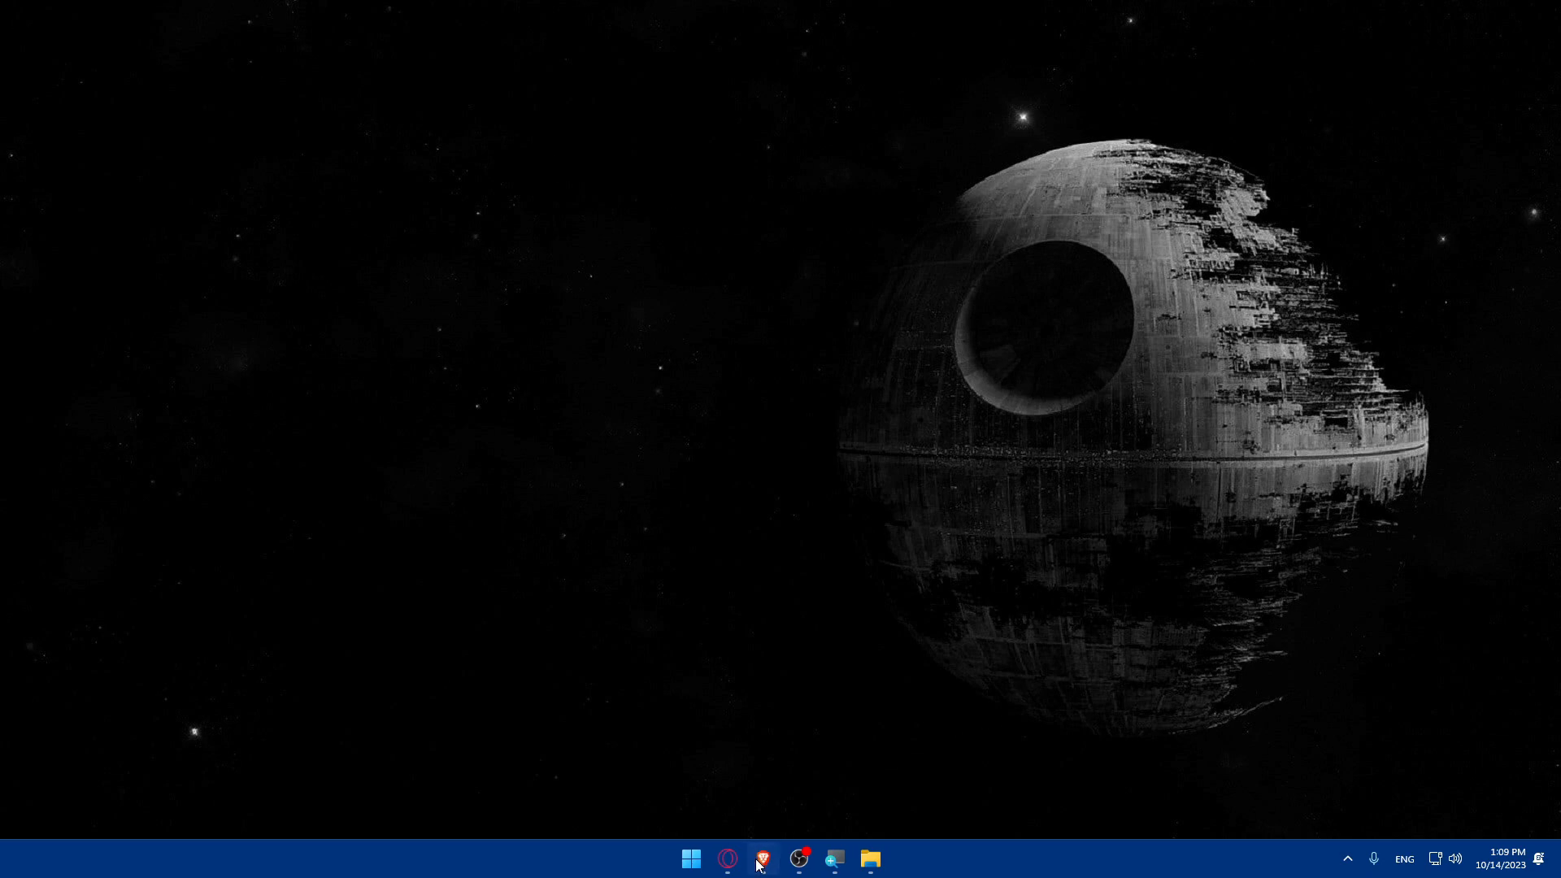
Step: Search Google in Brave for 'freshbooks affiliate'
click(761, 858)
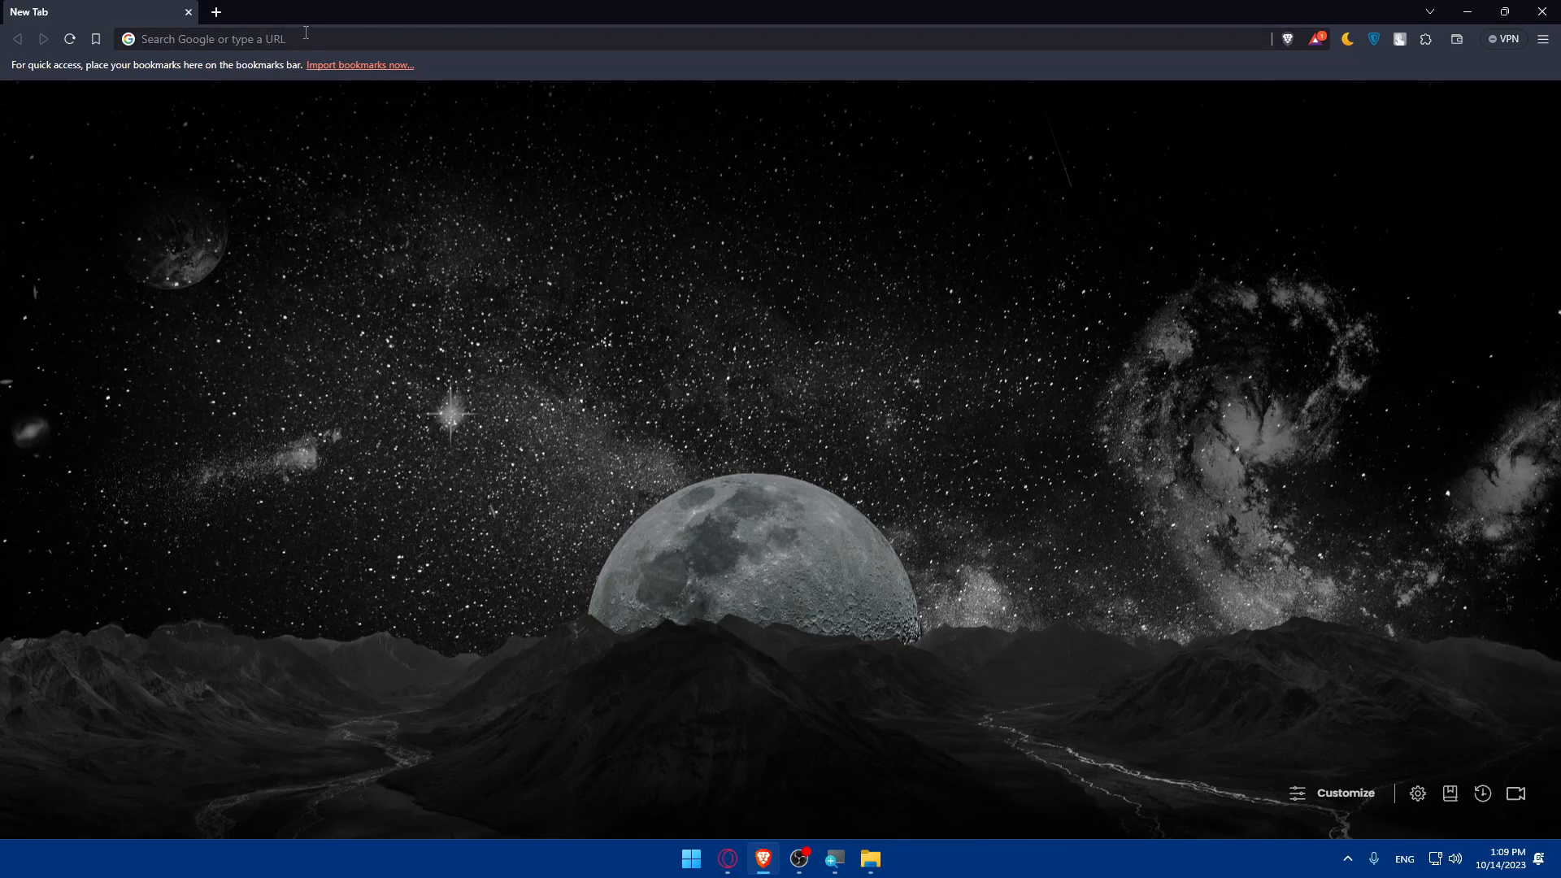
text(freshbooks)
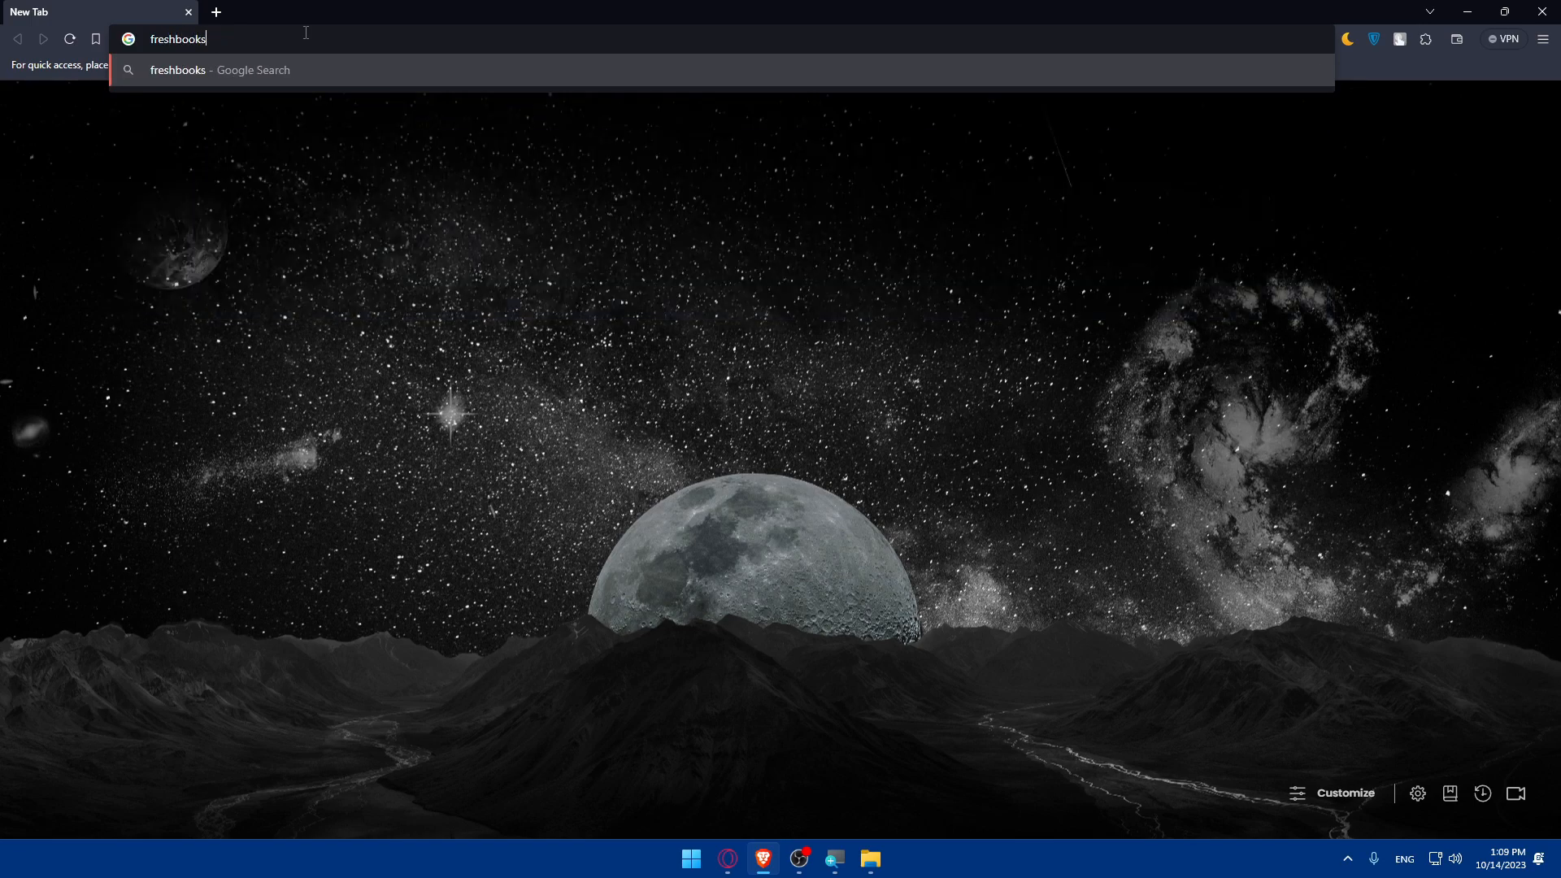
text(affilia)
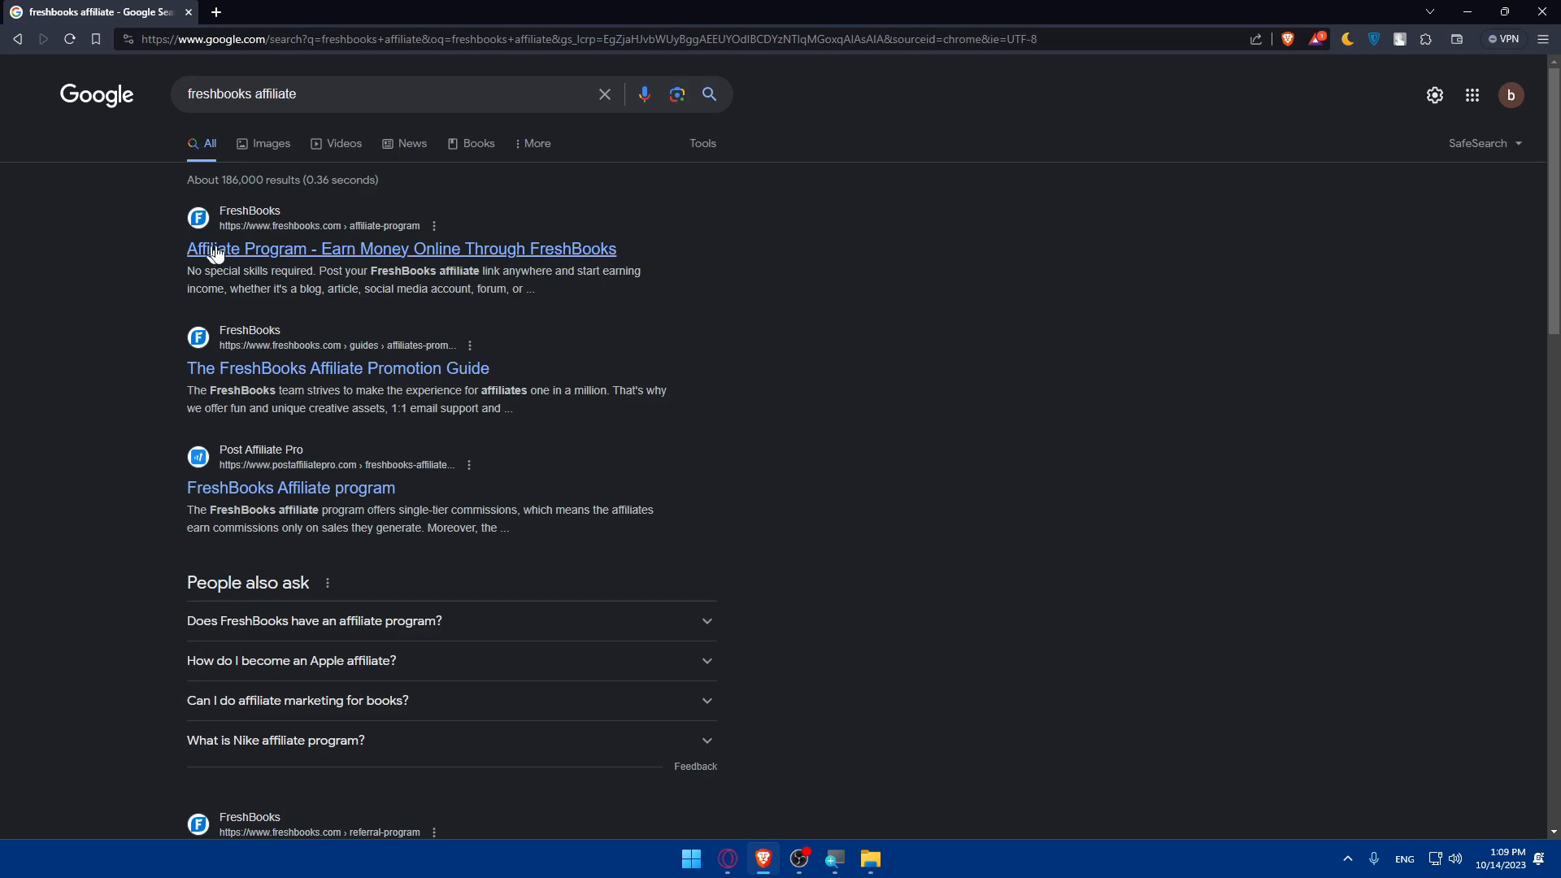
mouse_move(497, 263)
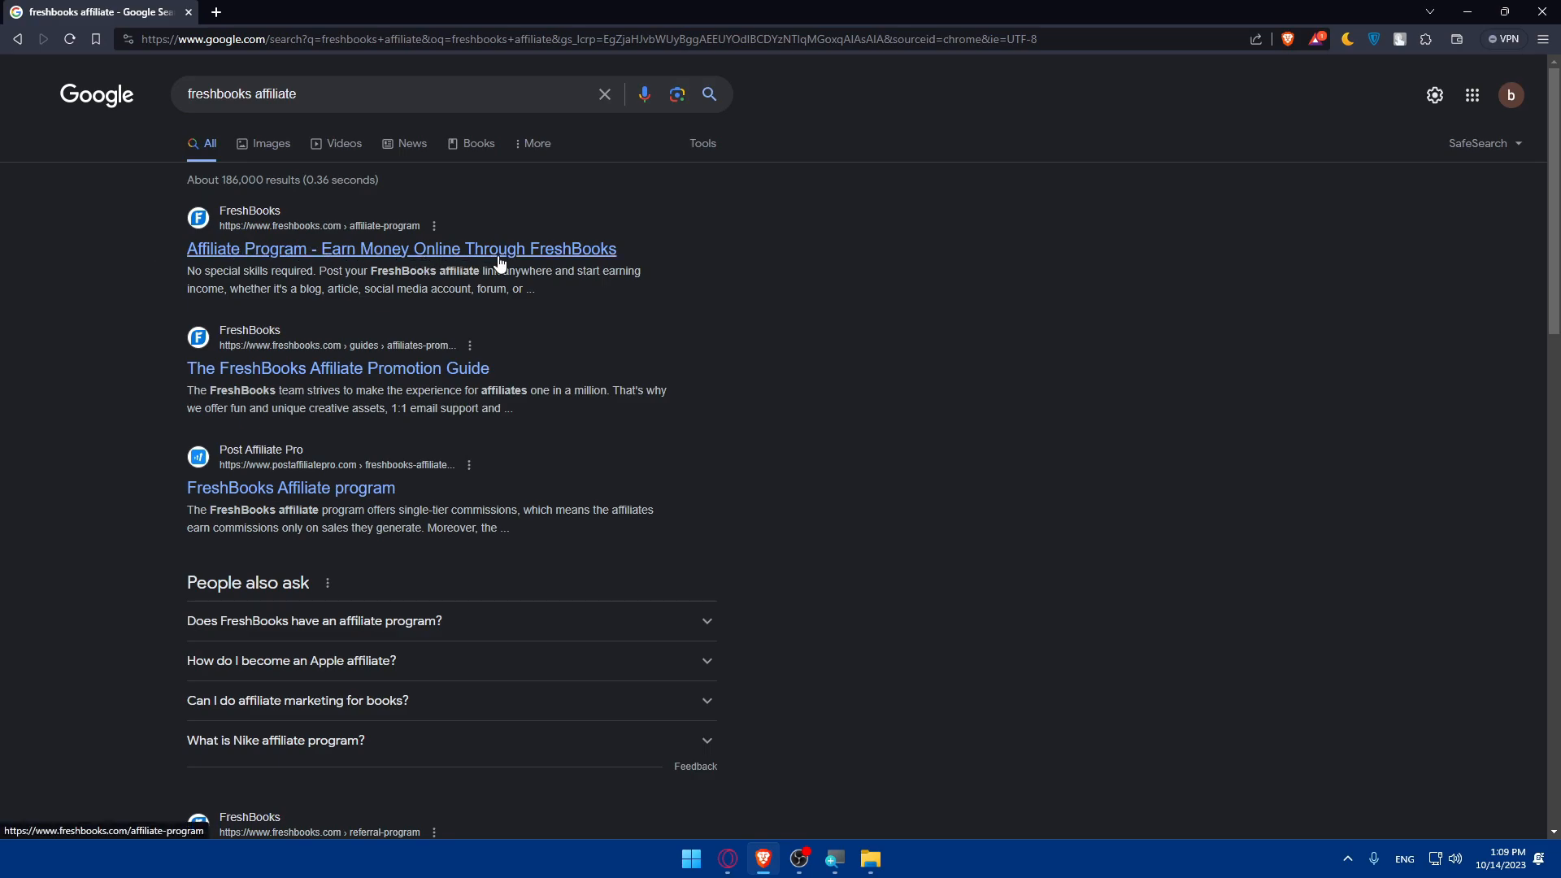
Step: Open the FreshBooks Affiliate Program result and expand its regional site list
click(401, 248)
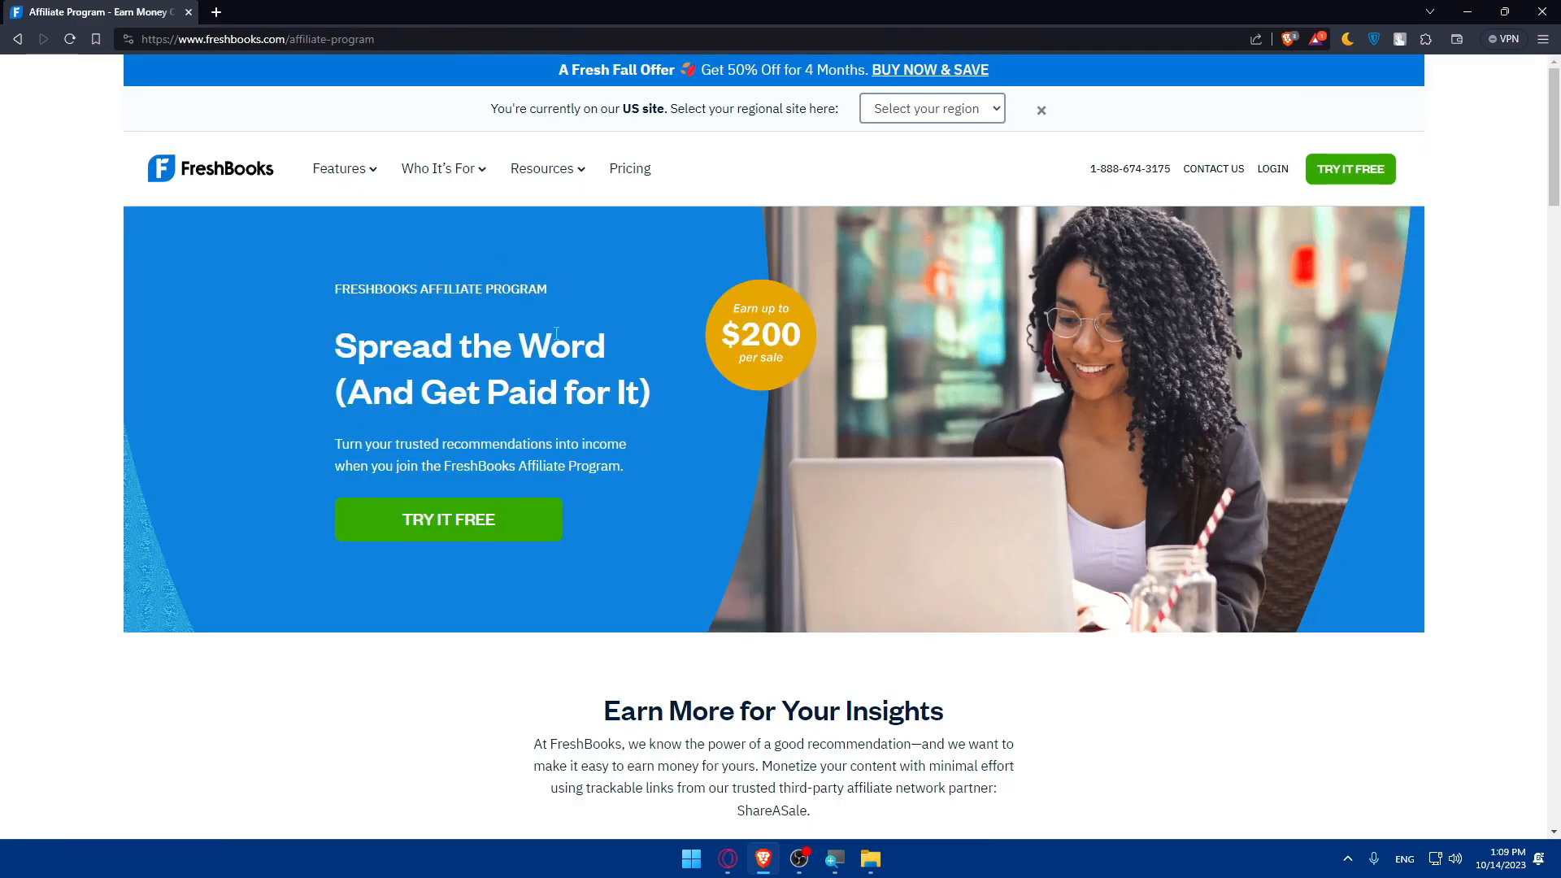
mouse_move(621, 349)
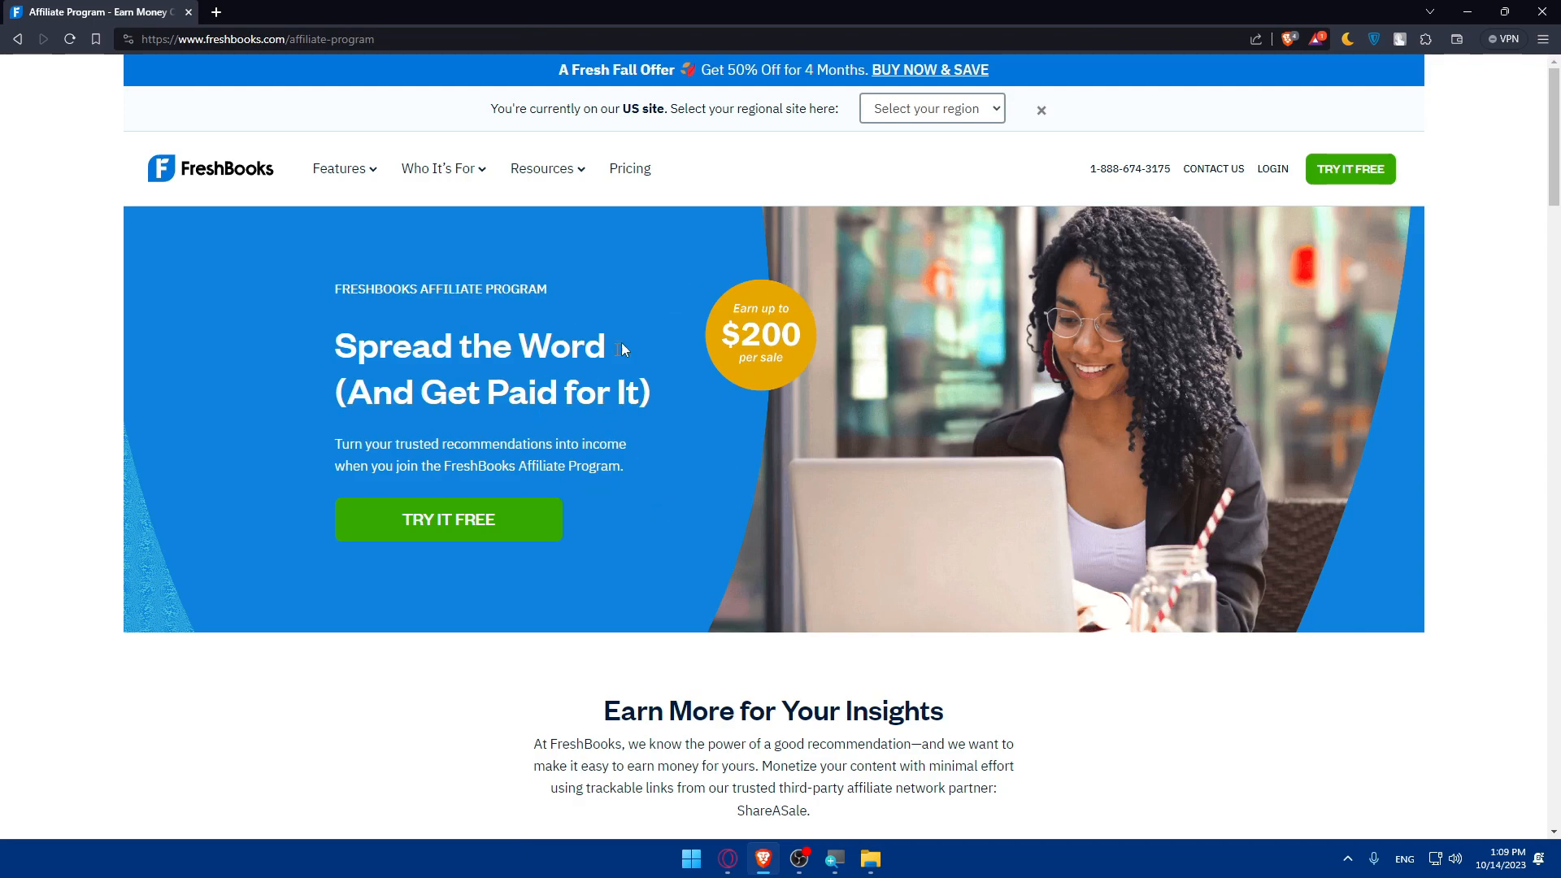
mouse_move(713, 421)
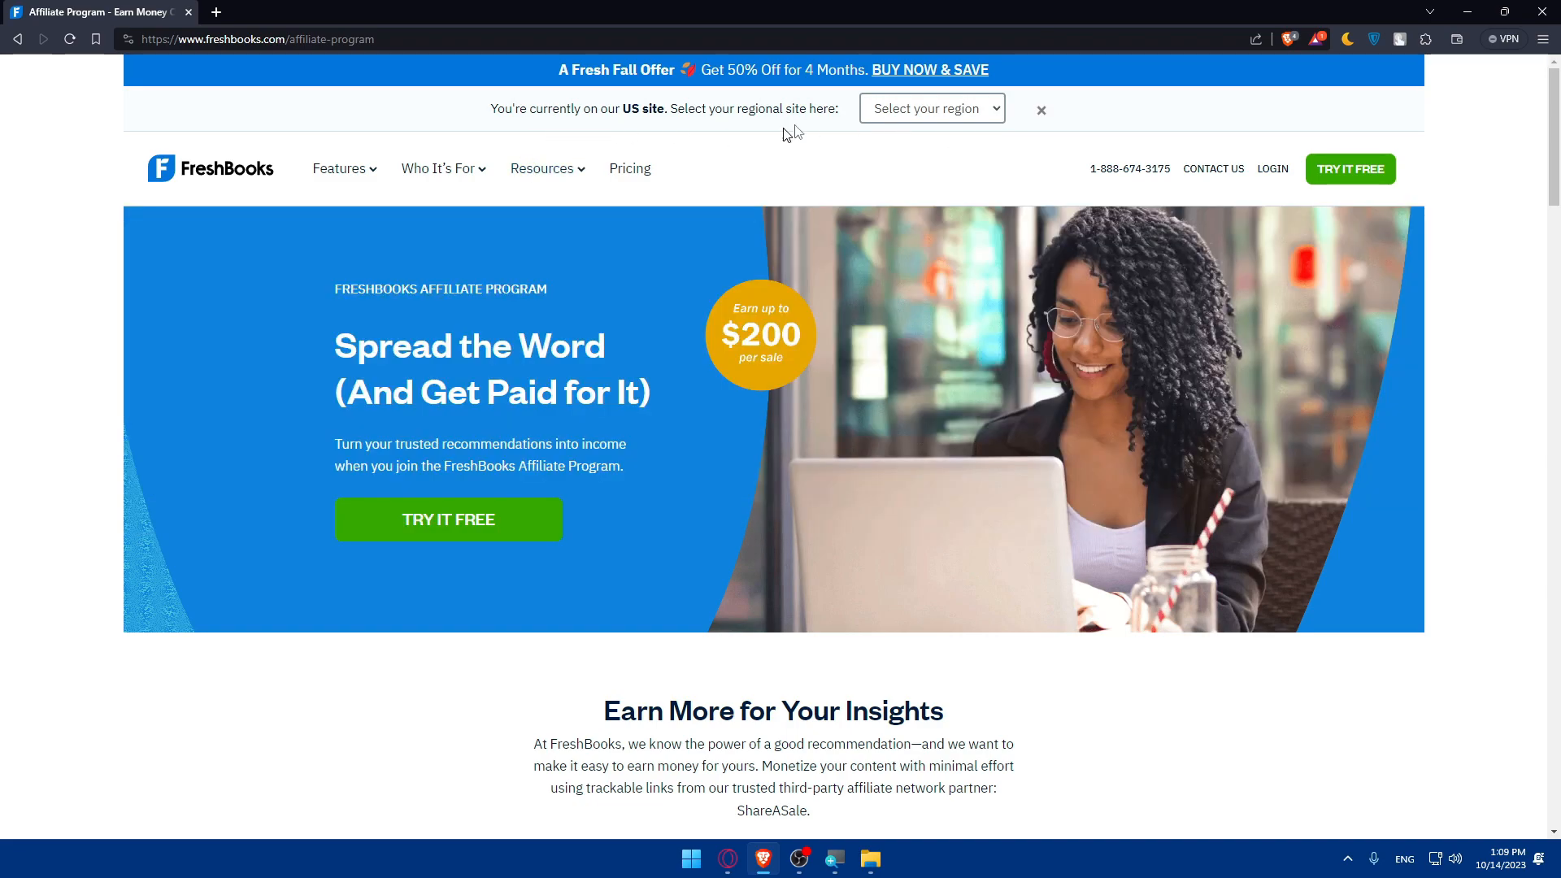
click(690, 858)
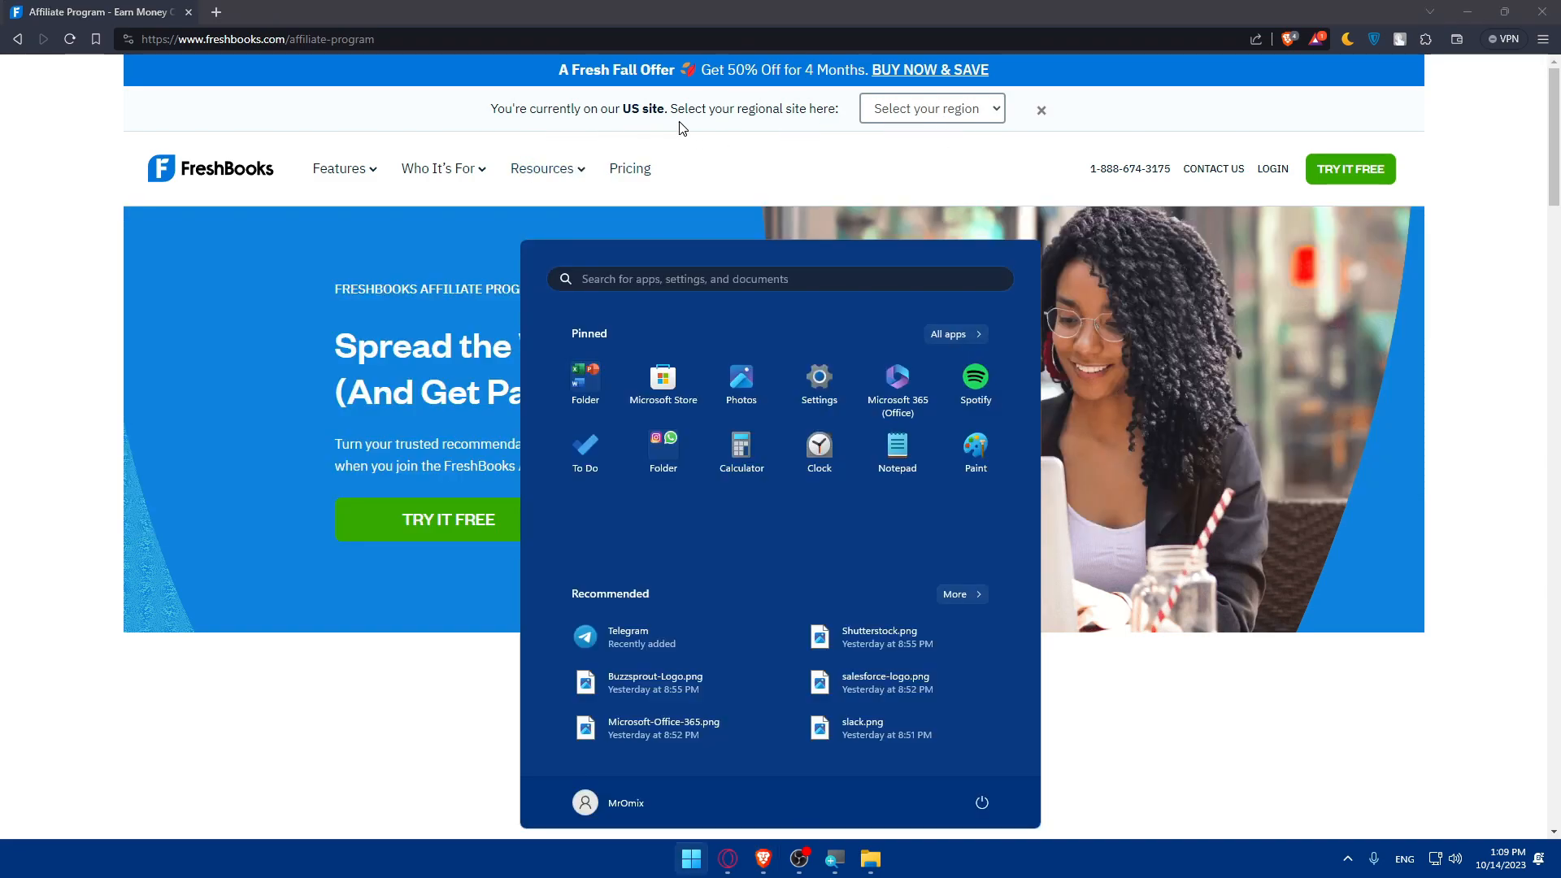
click(689, 859)
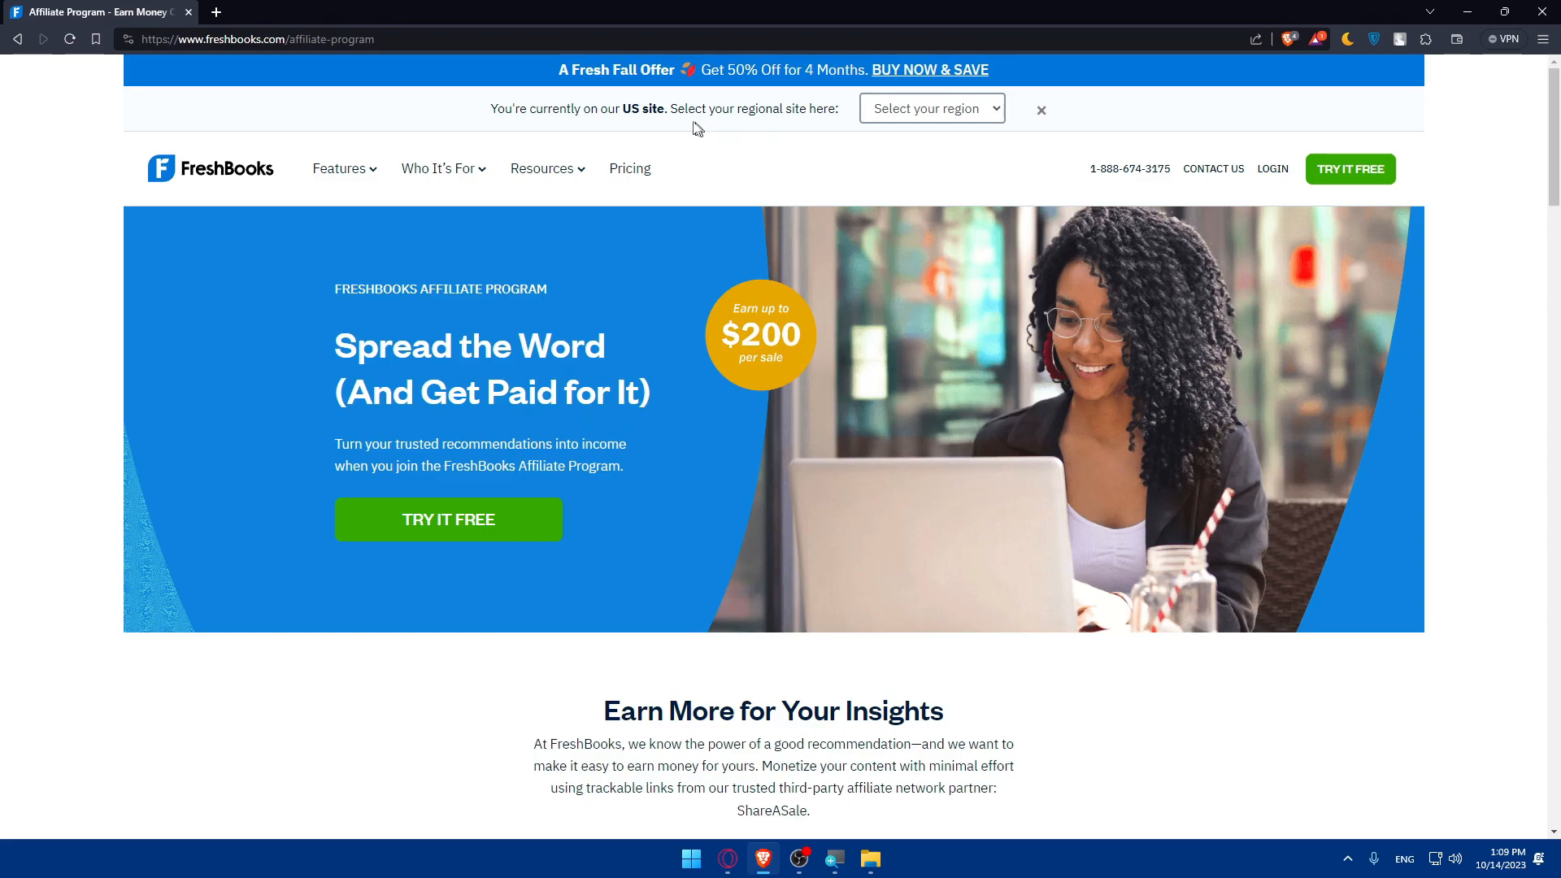
click(931, 107)
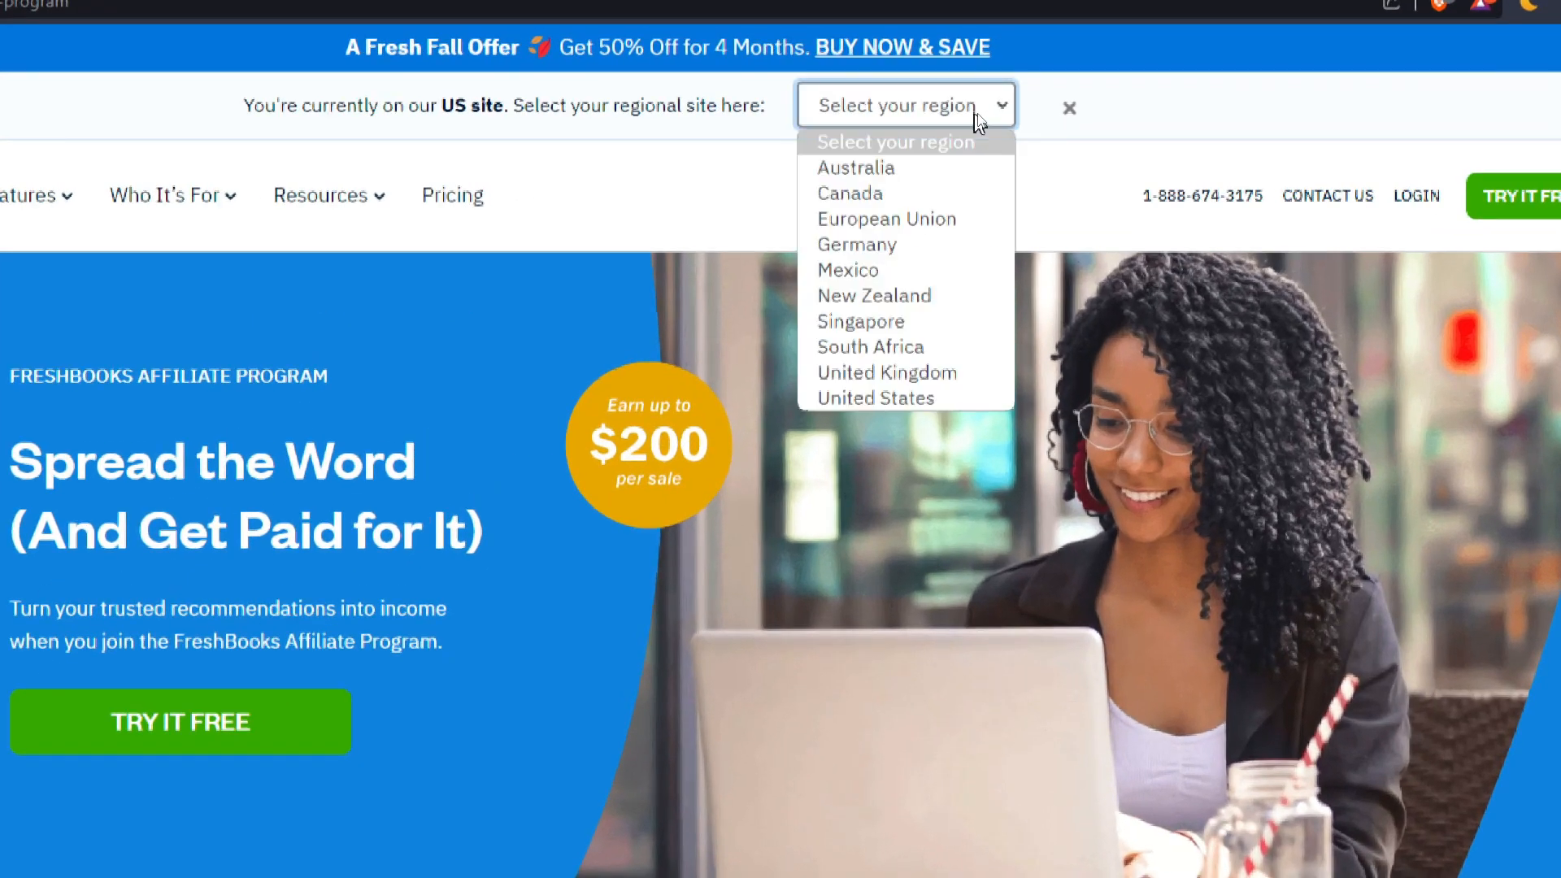
mouse_move(896, 295)
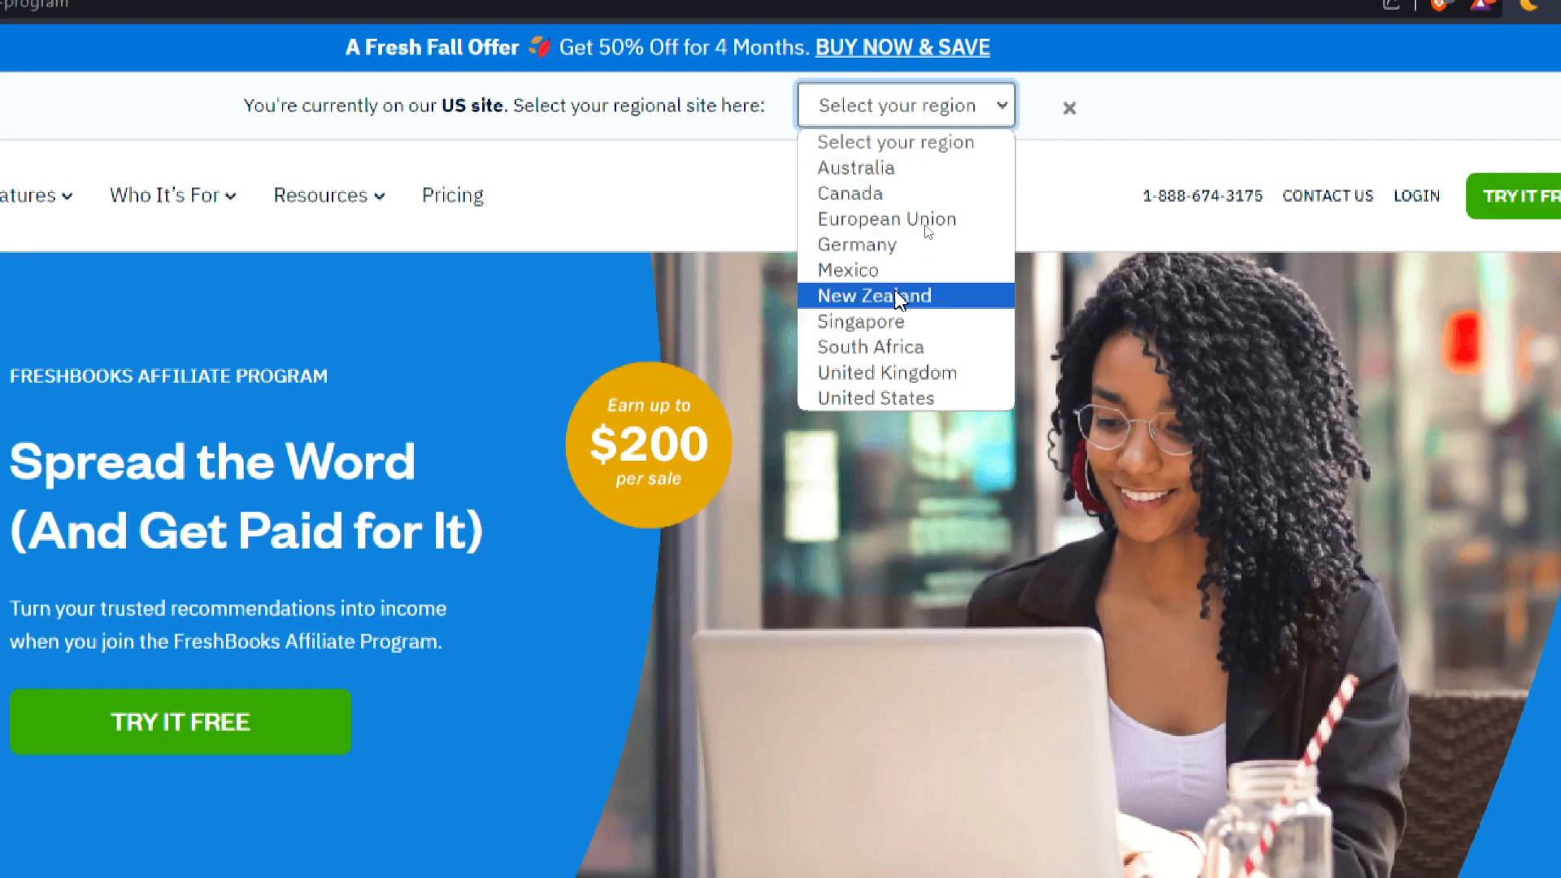
mouse_move(882, 373)
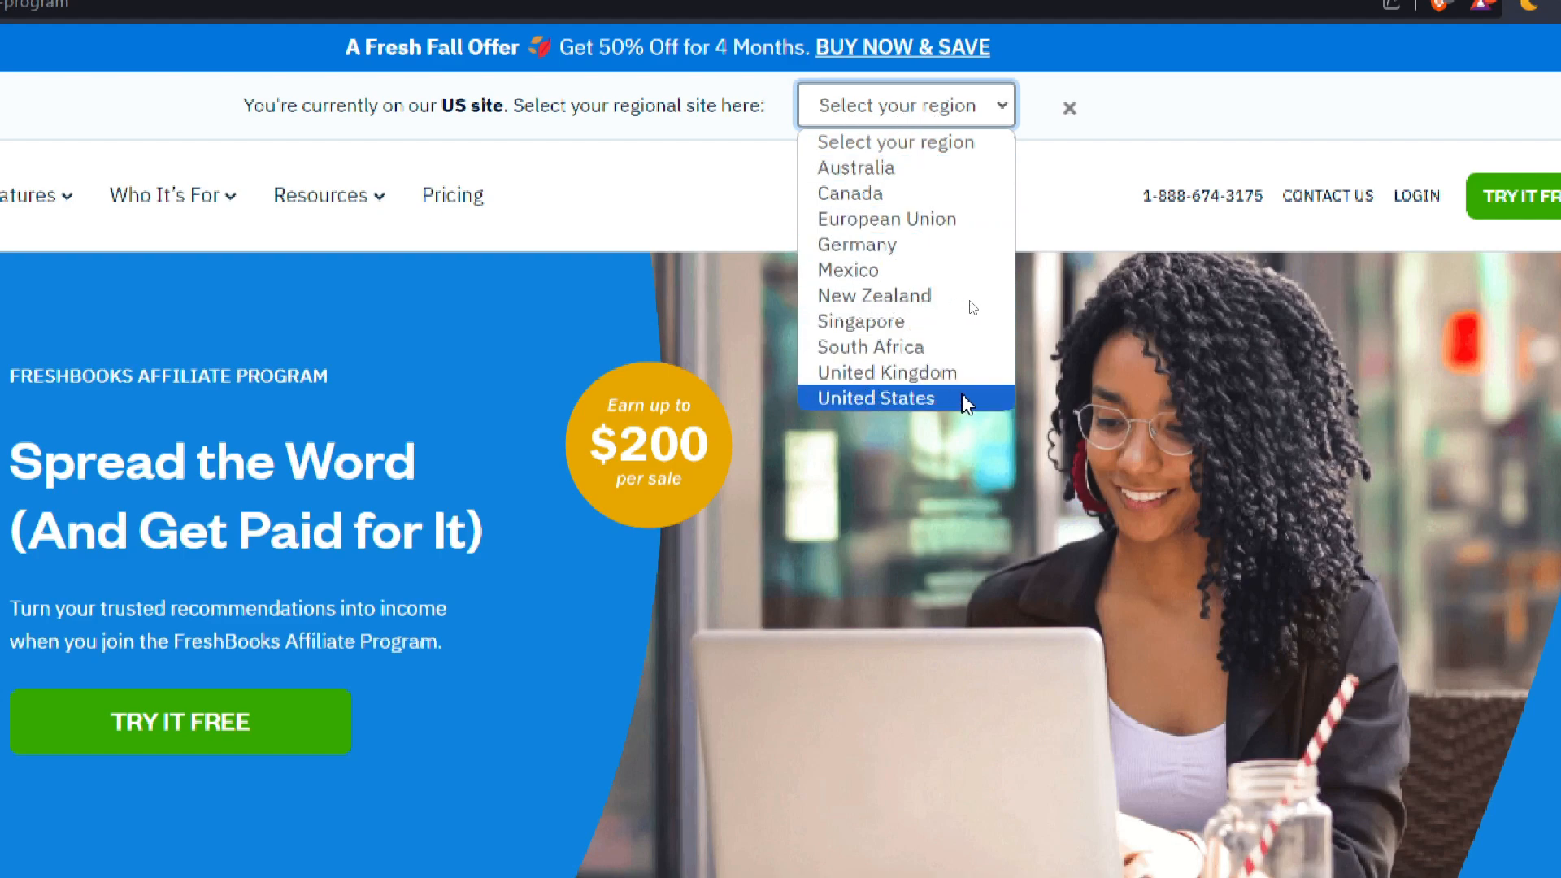
mouse_move(861, 320)
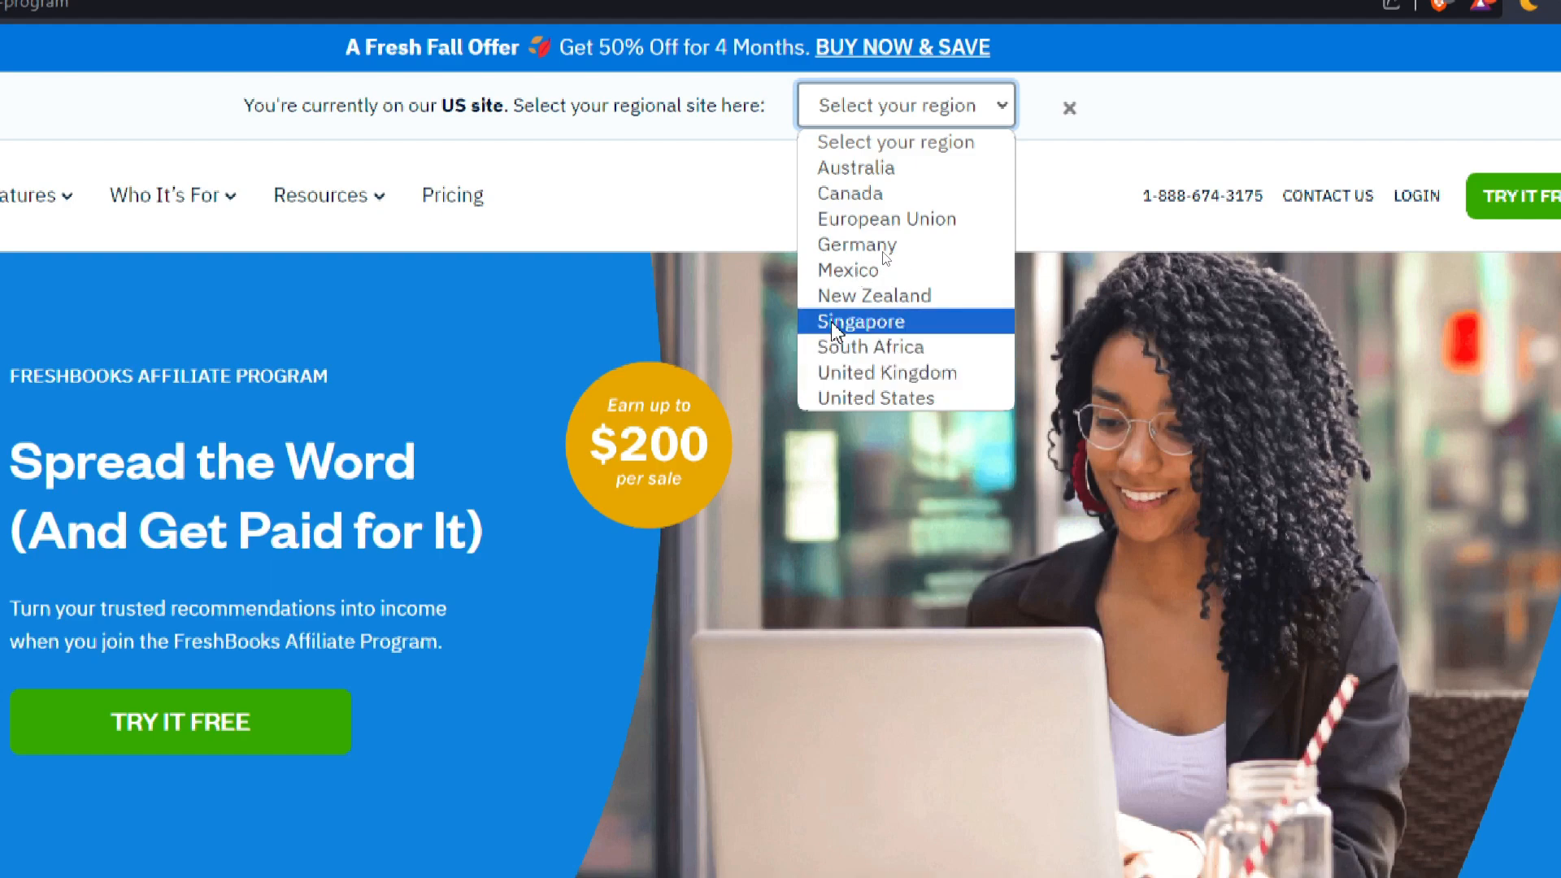
mouse_move(860, 193)
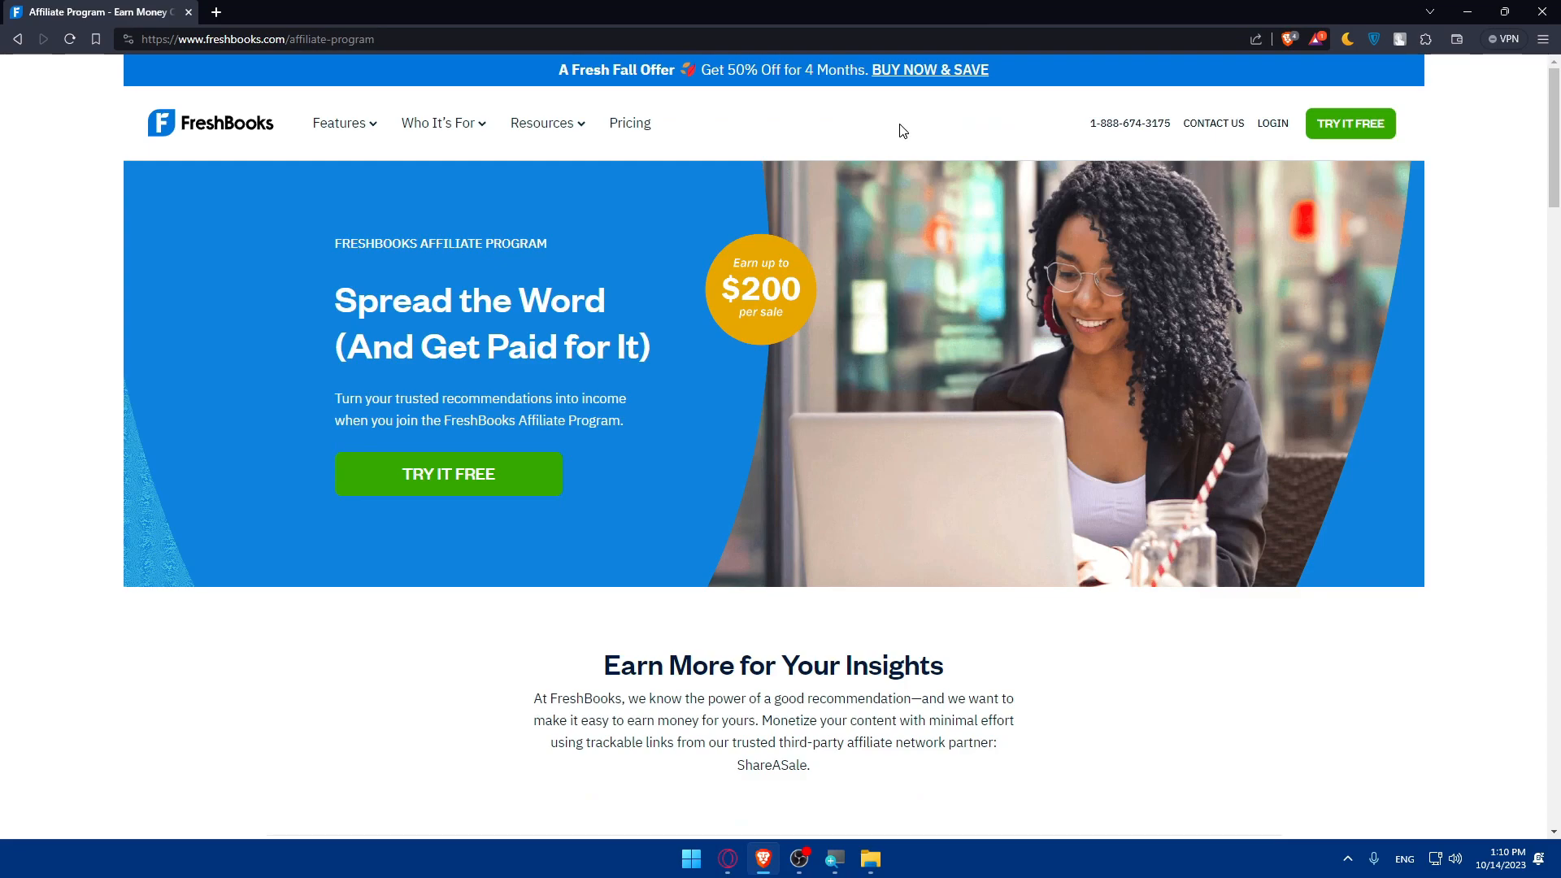
scroll(down, 3)
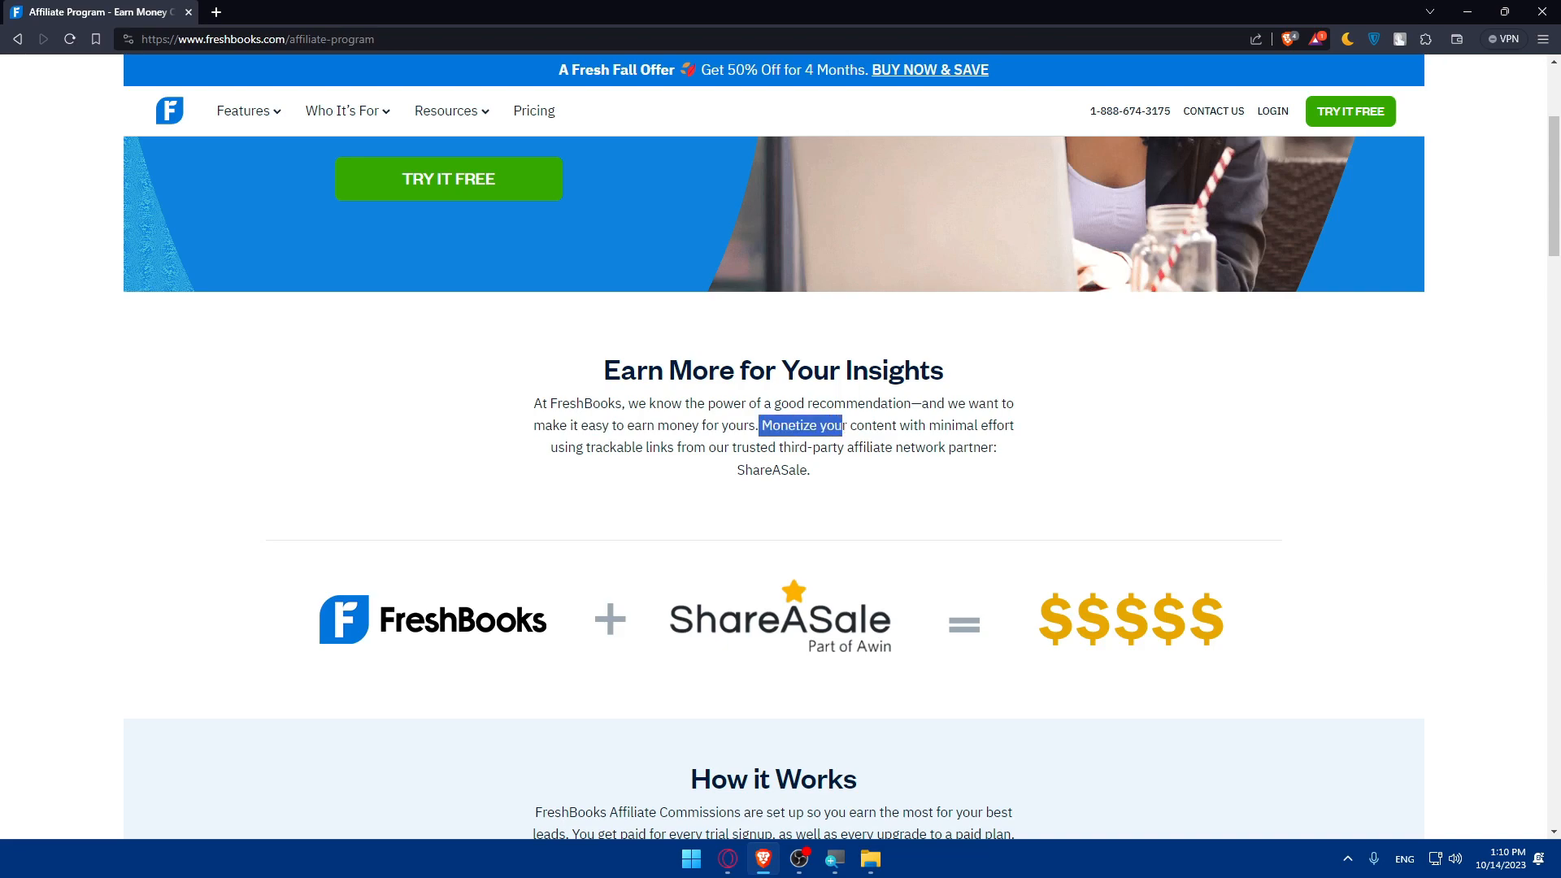
drag(841, 425, 657, 447)
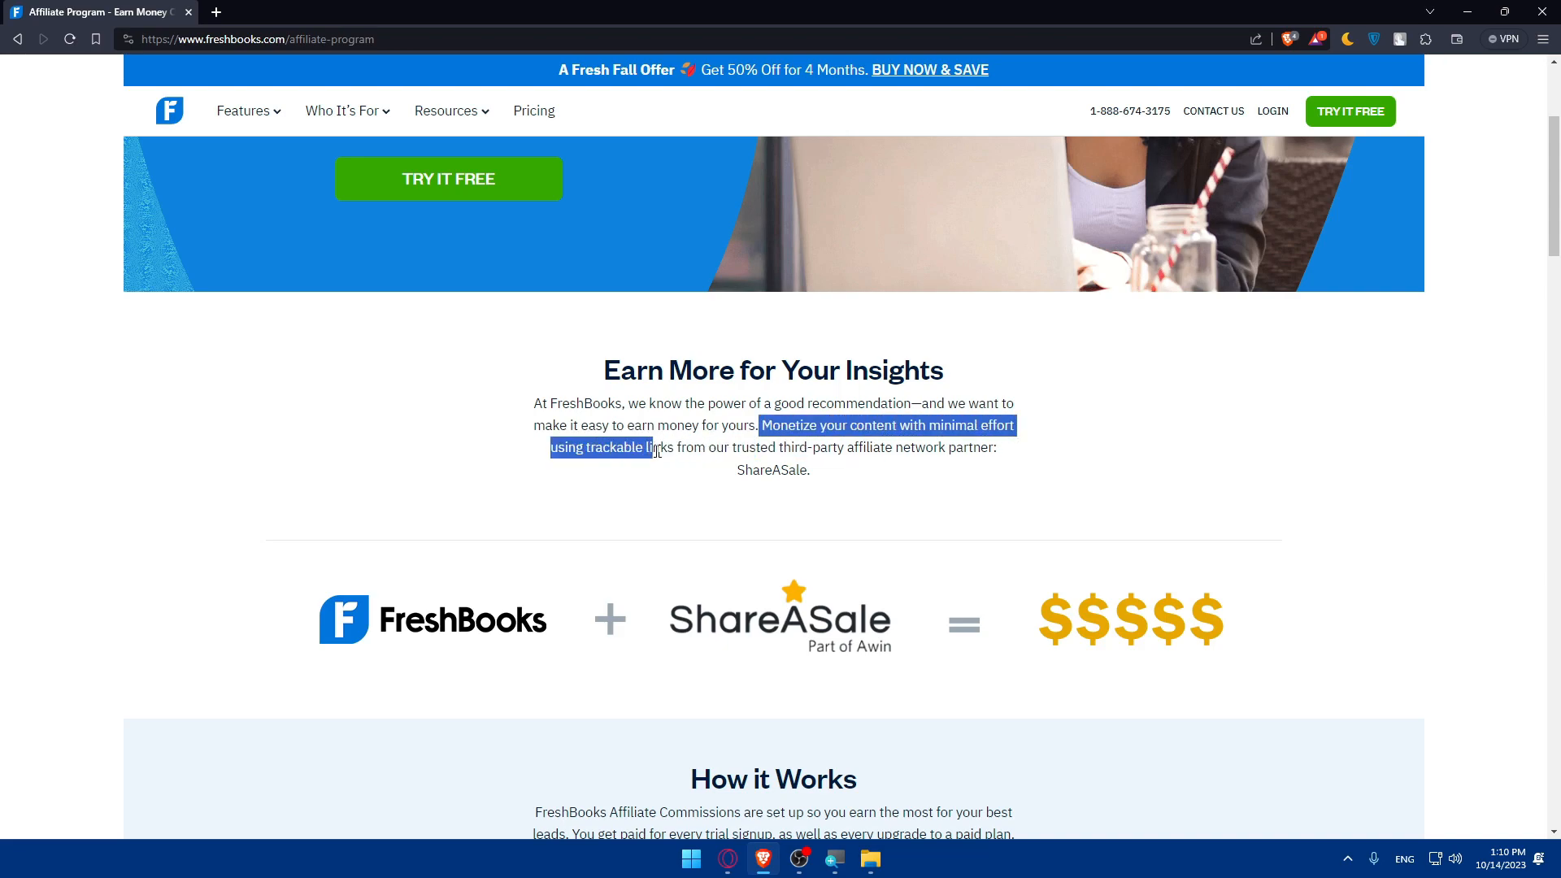
drag(647, 447, 781, 447)
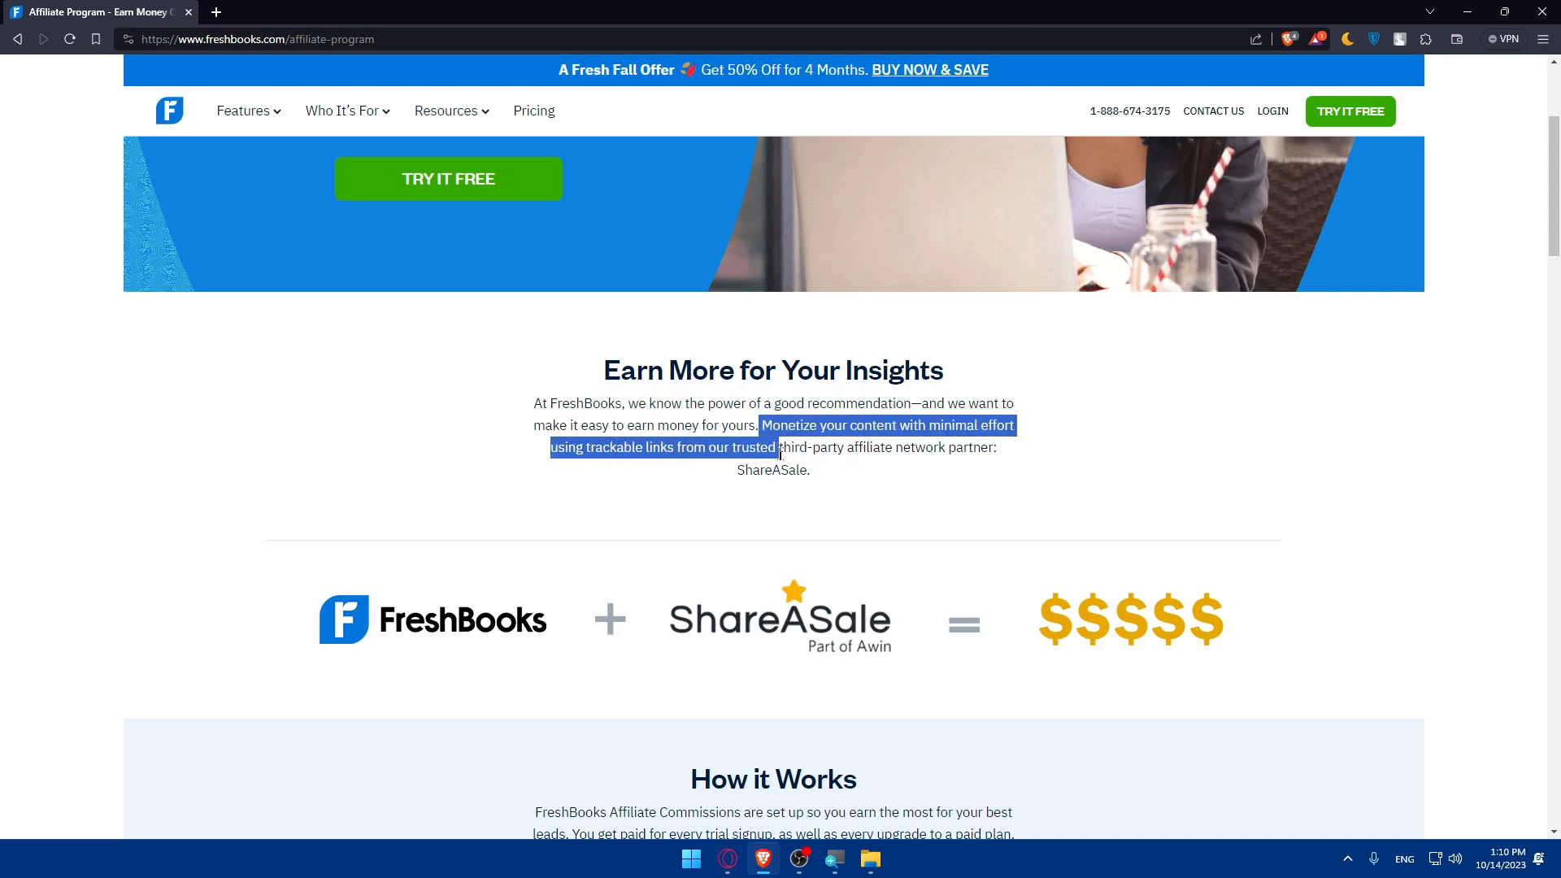
drag(781, 447, 810, 470)
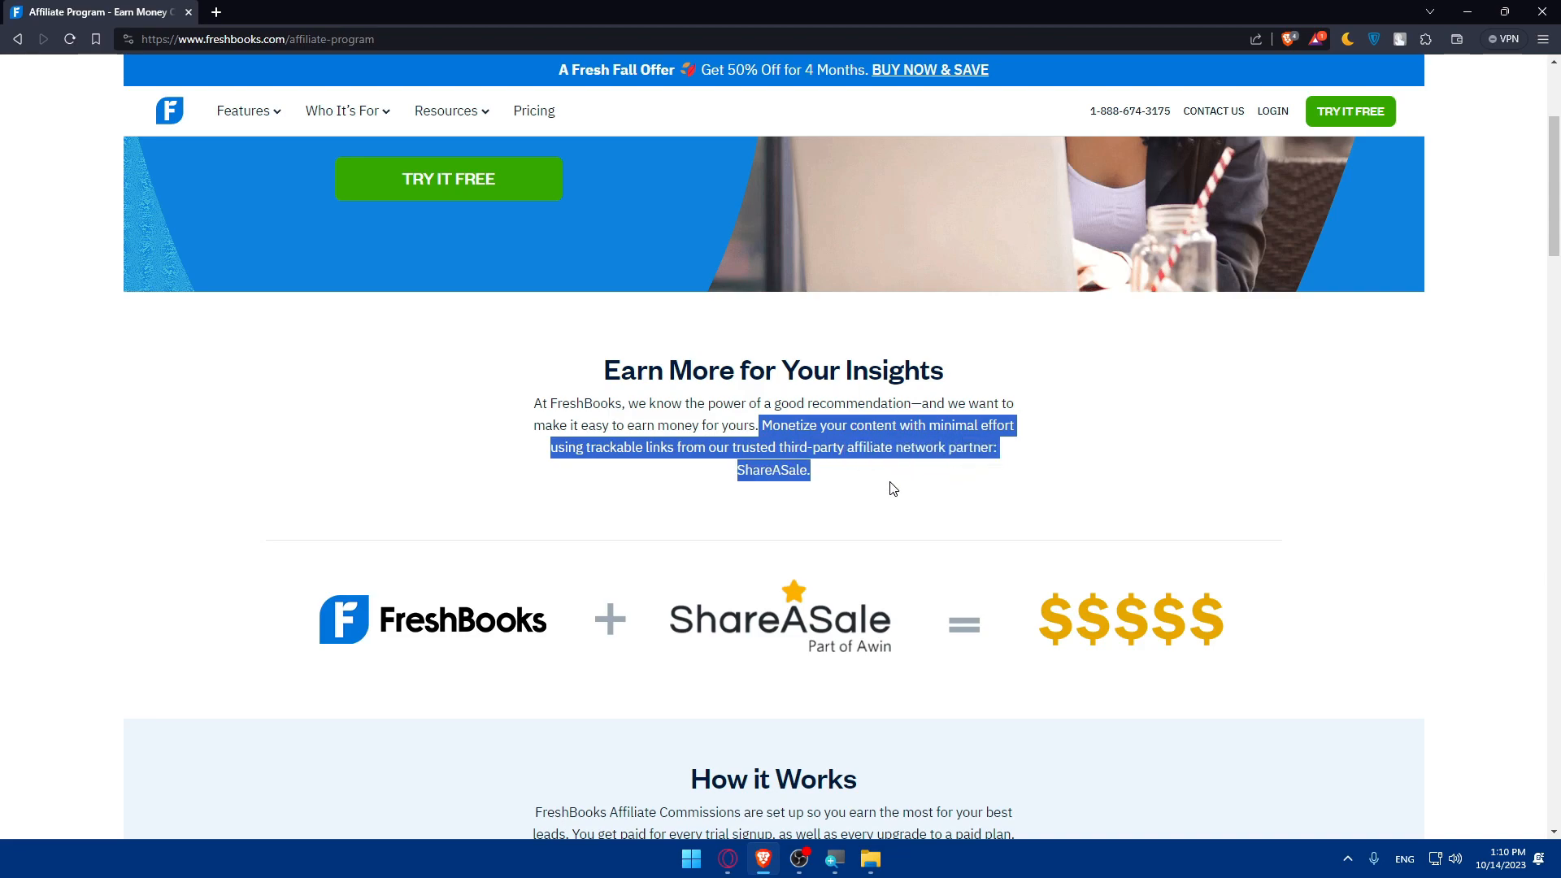
scroll(down, 3)
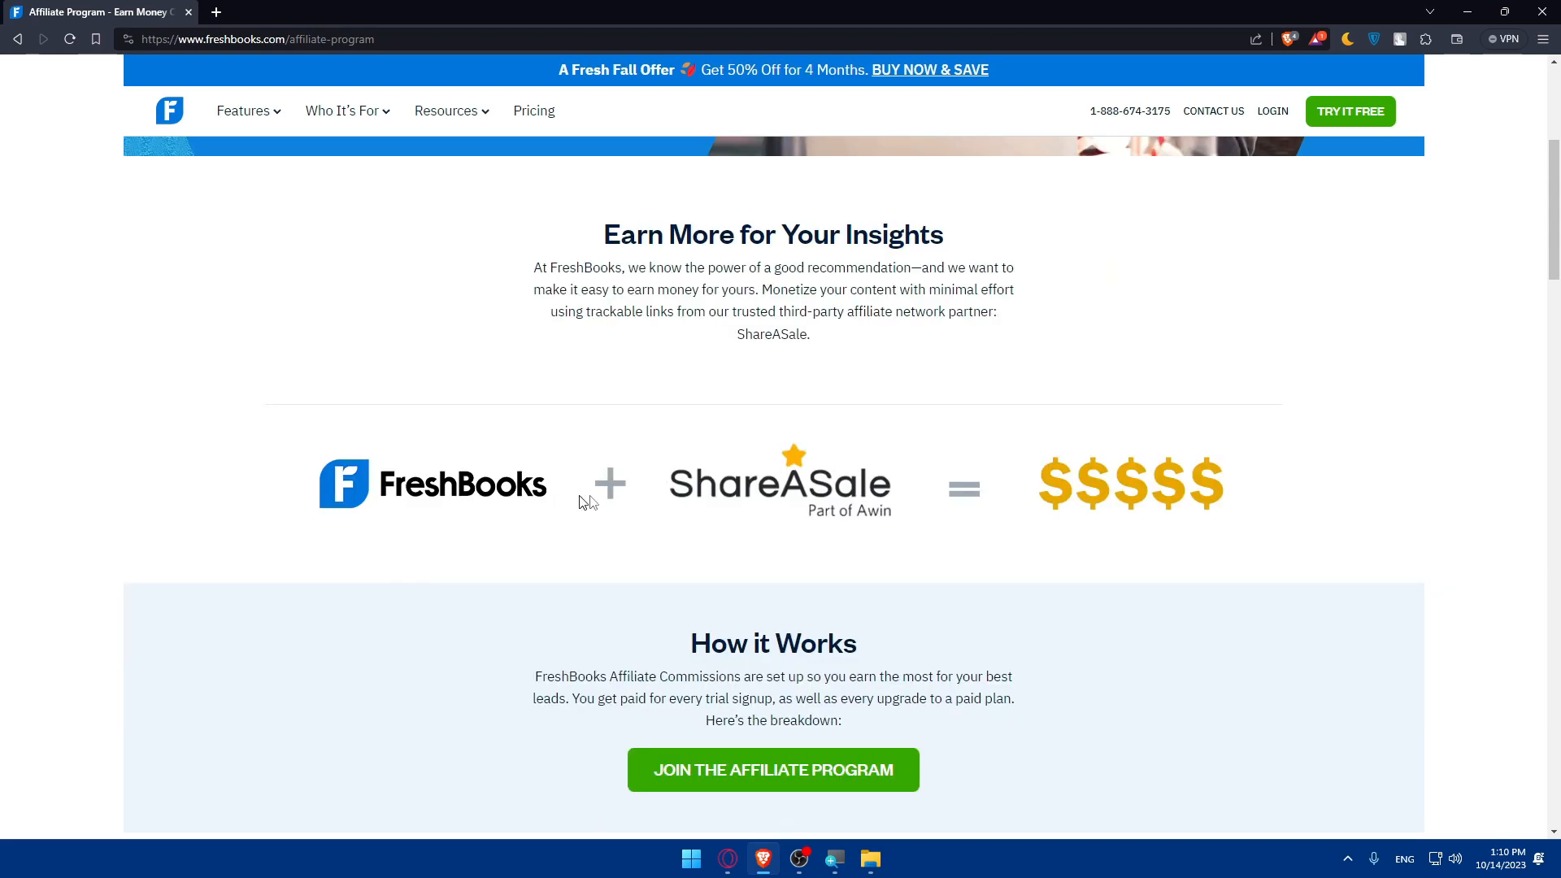
mouse_move(866, 518)
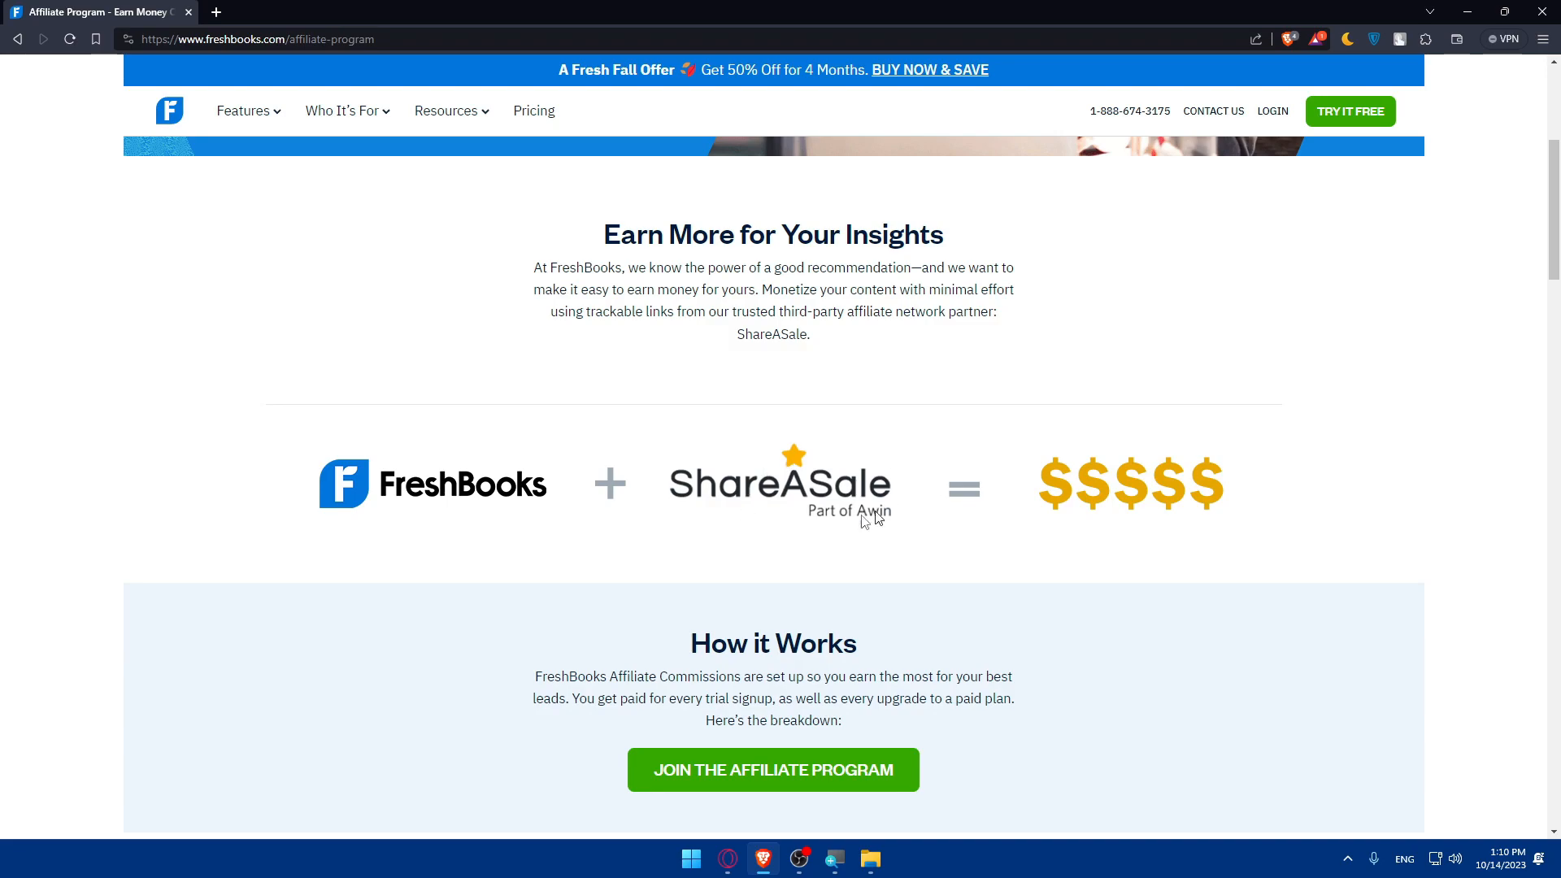
scroll(down, 3)
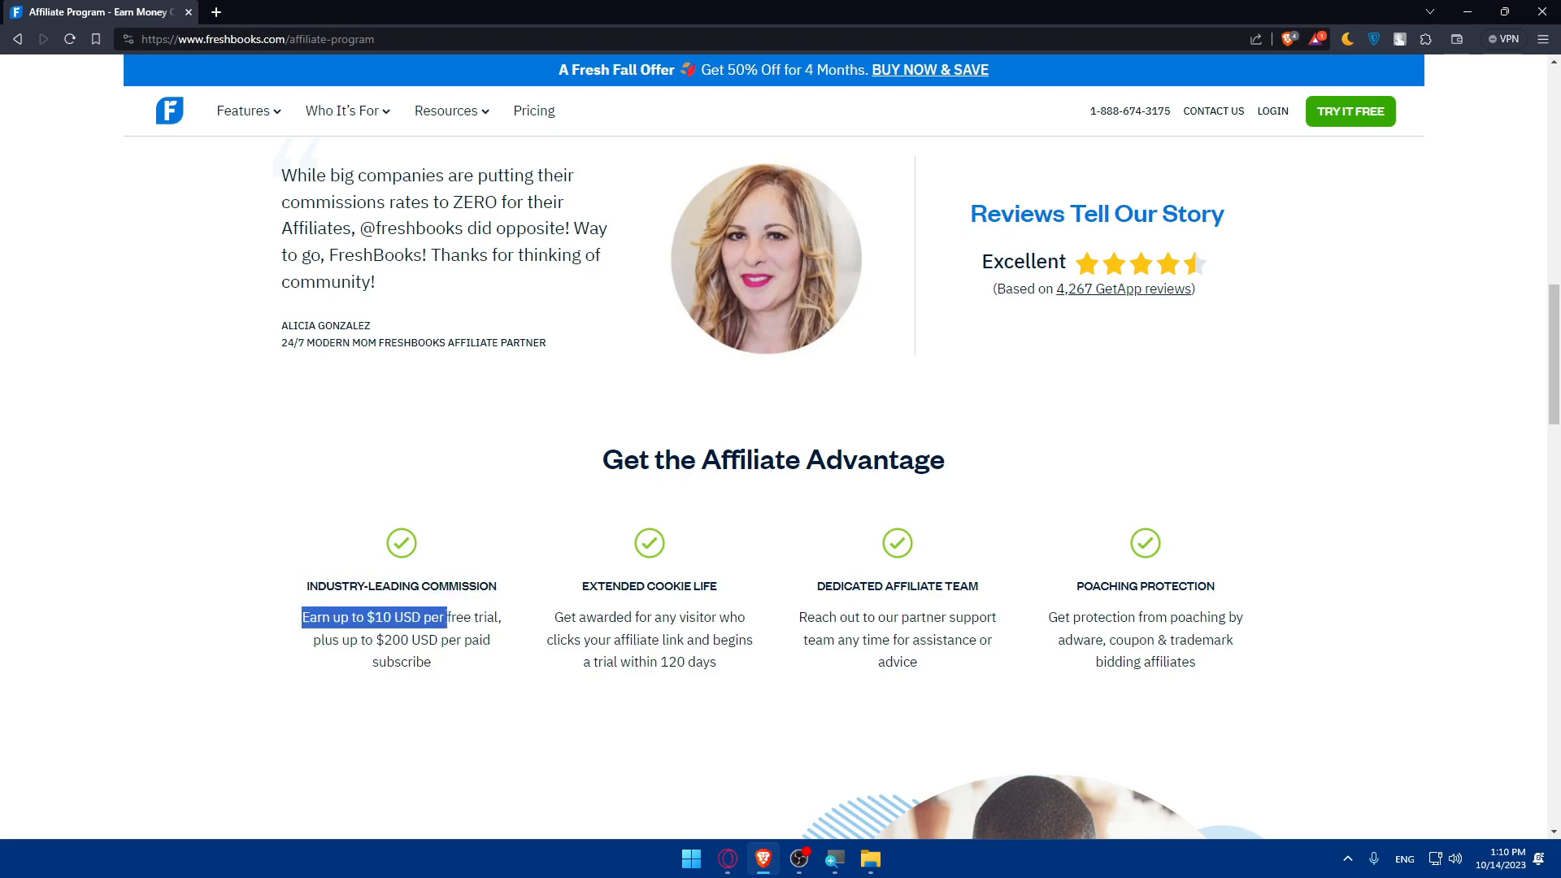
drag(446, 617, 408, 639)
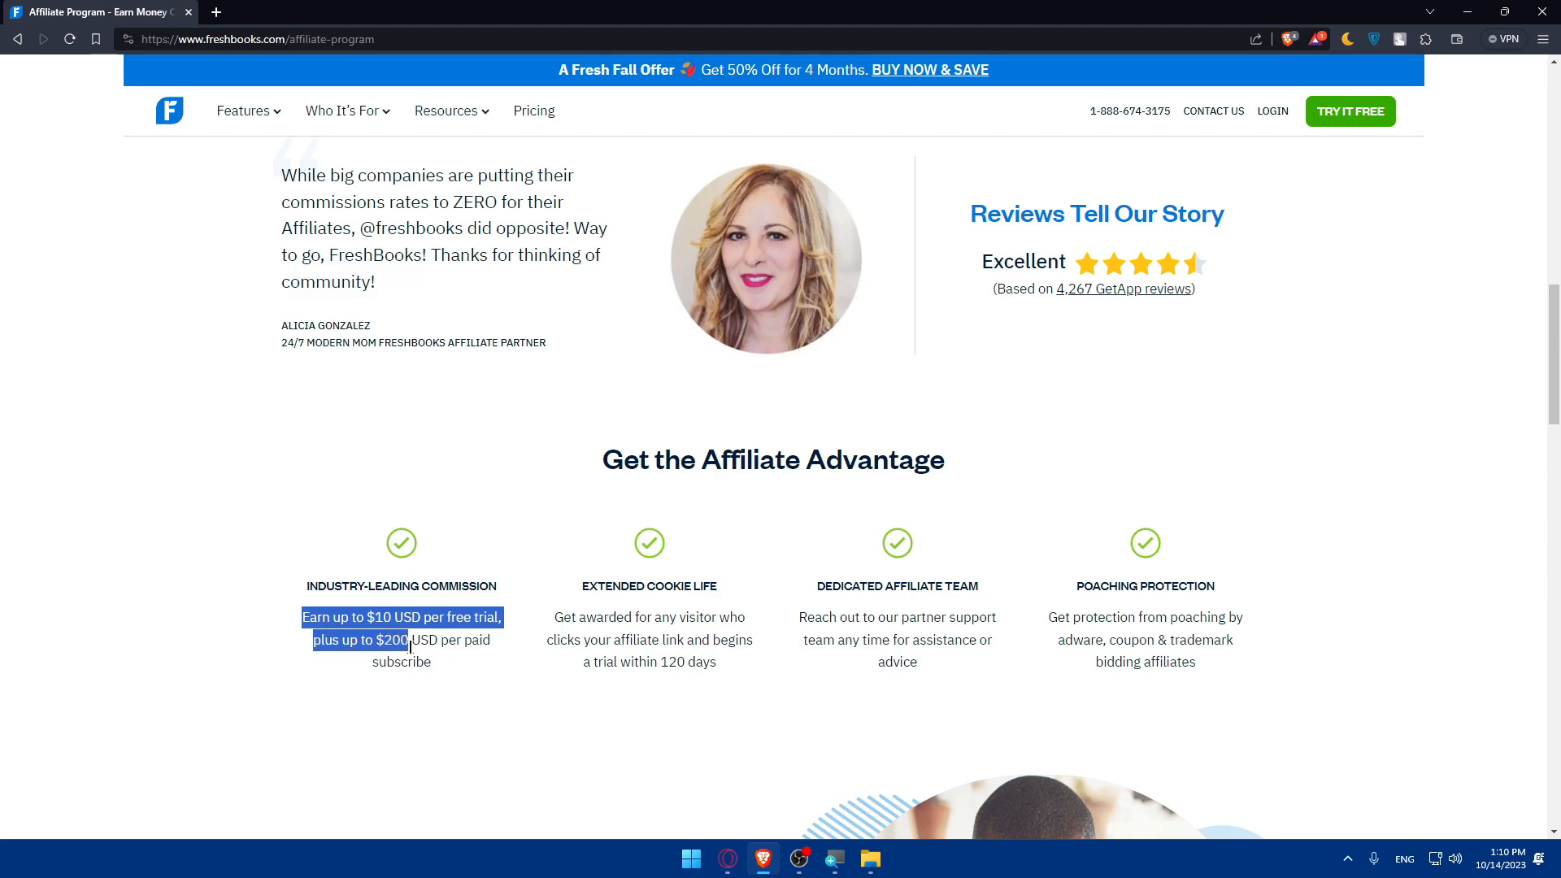
scroll(down, 3)
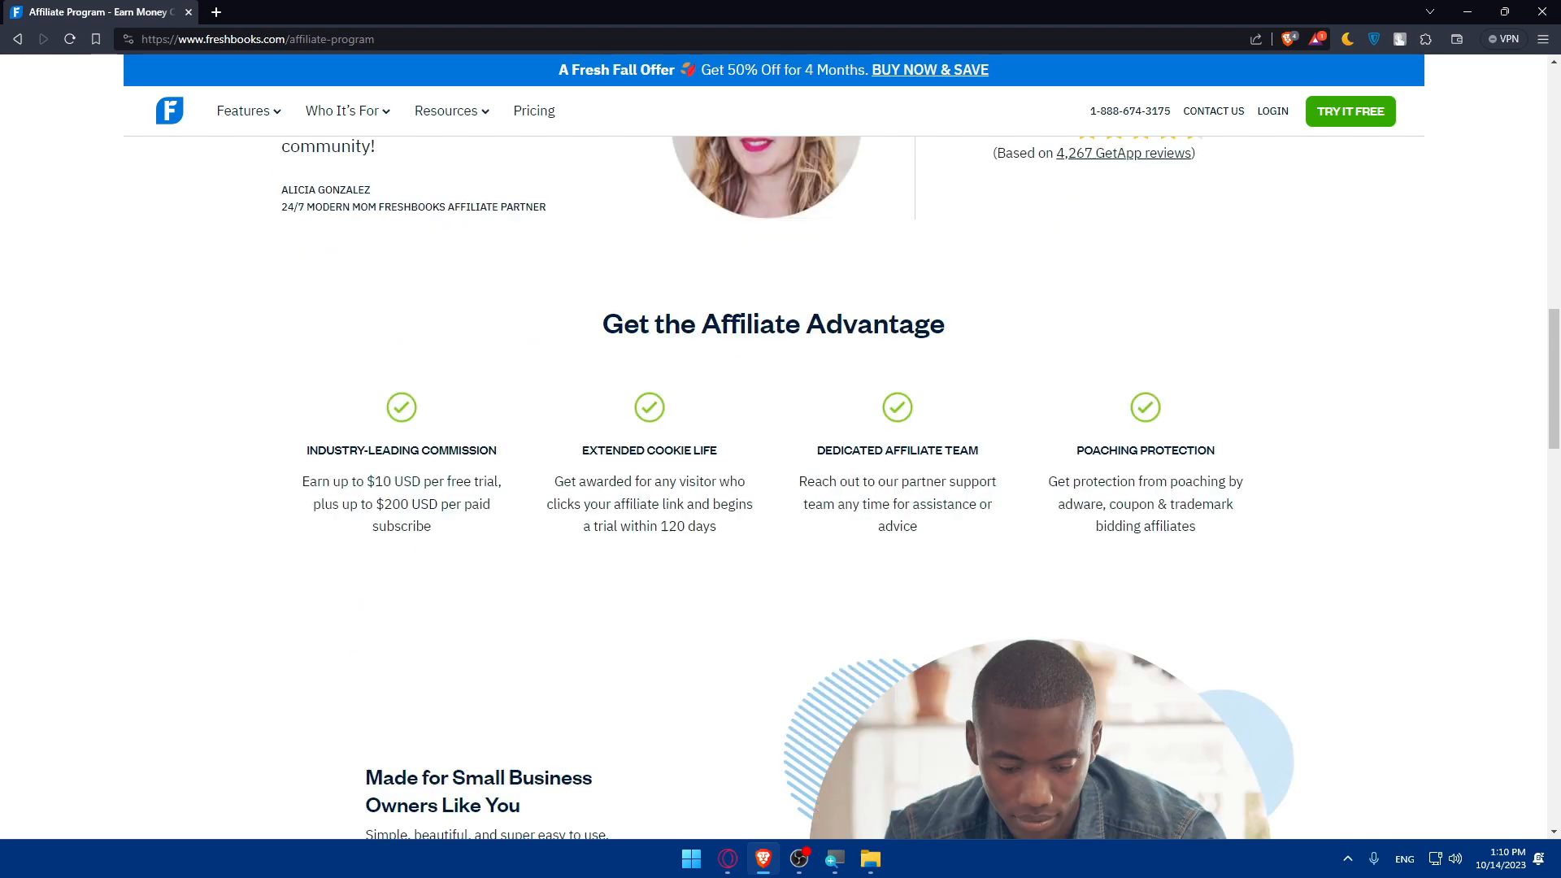
drag(555, 480, 739, 480)
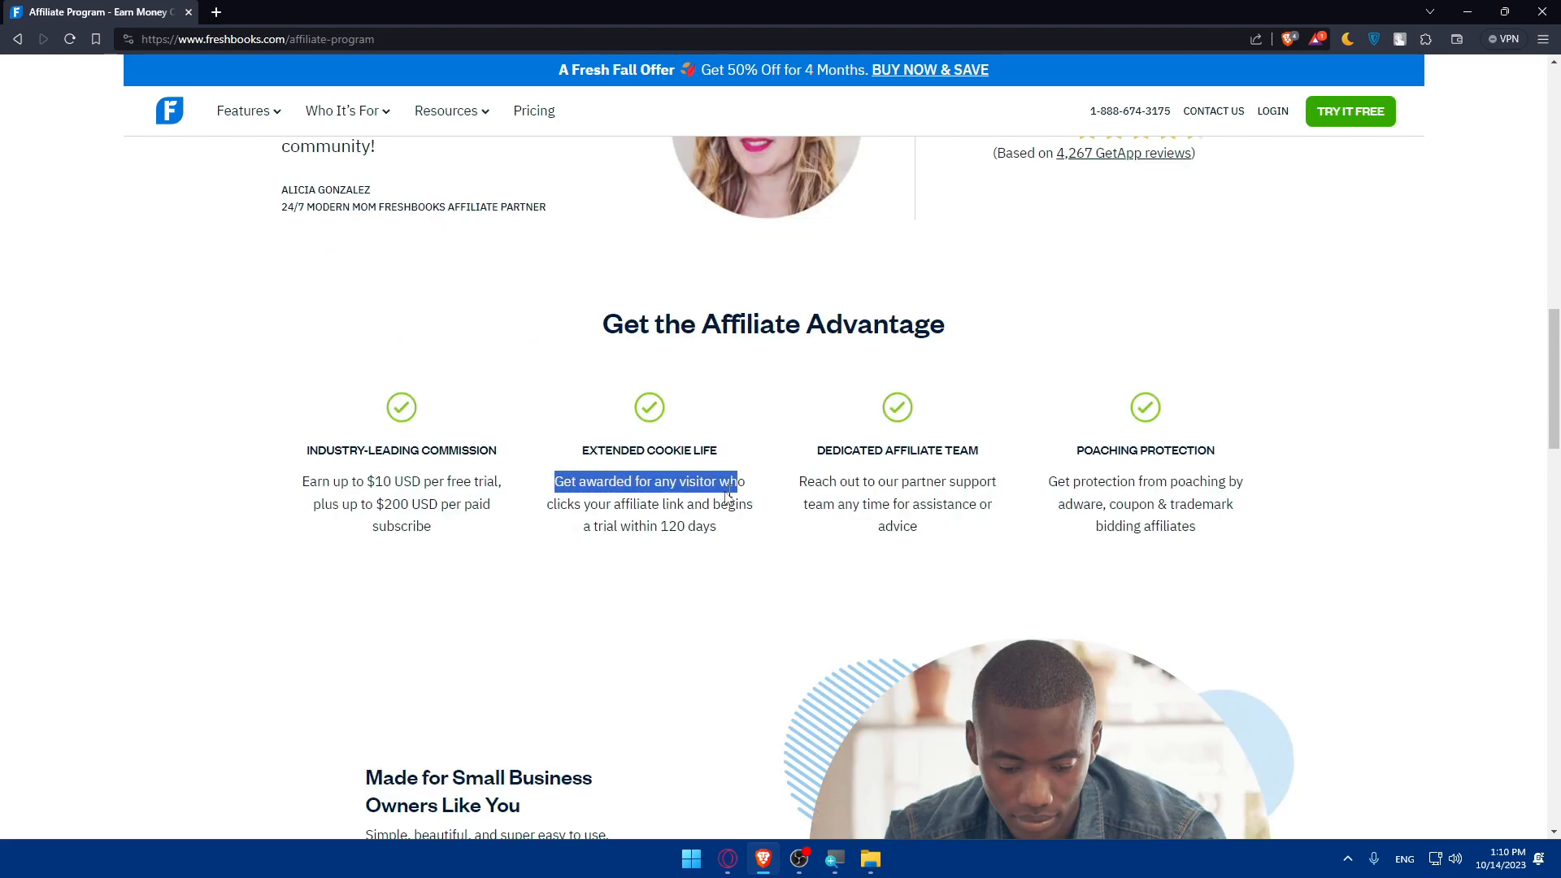
drag(737, 481, 617, 526)
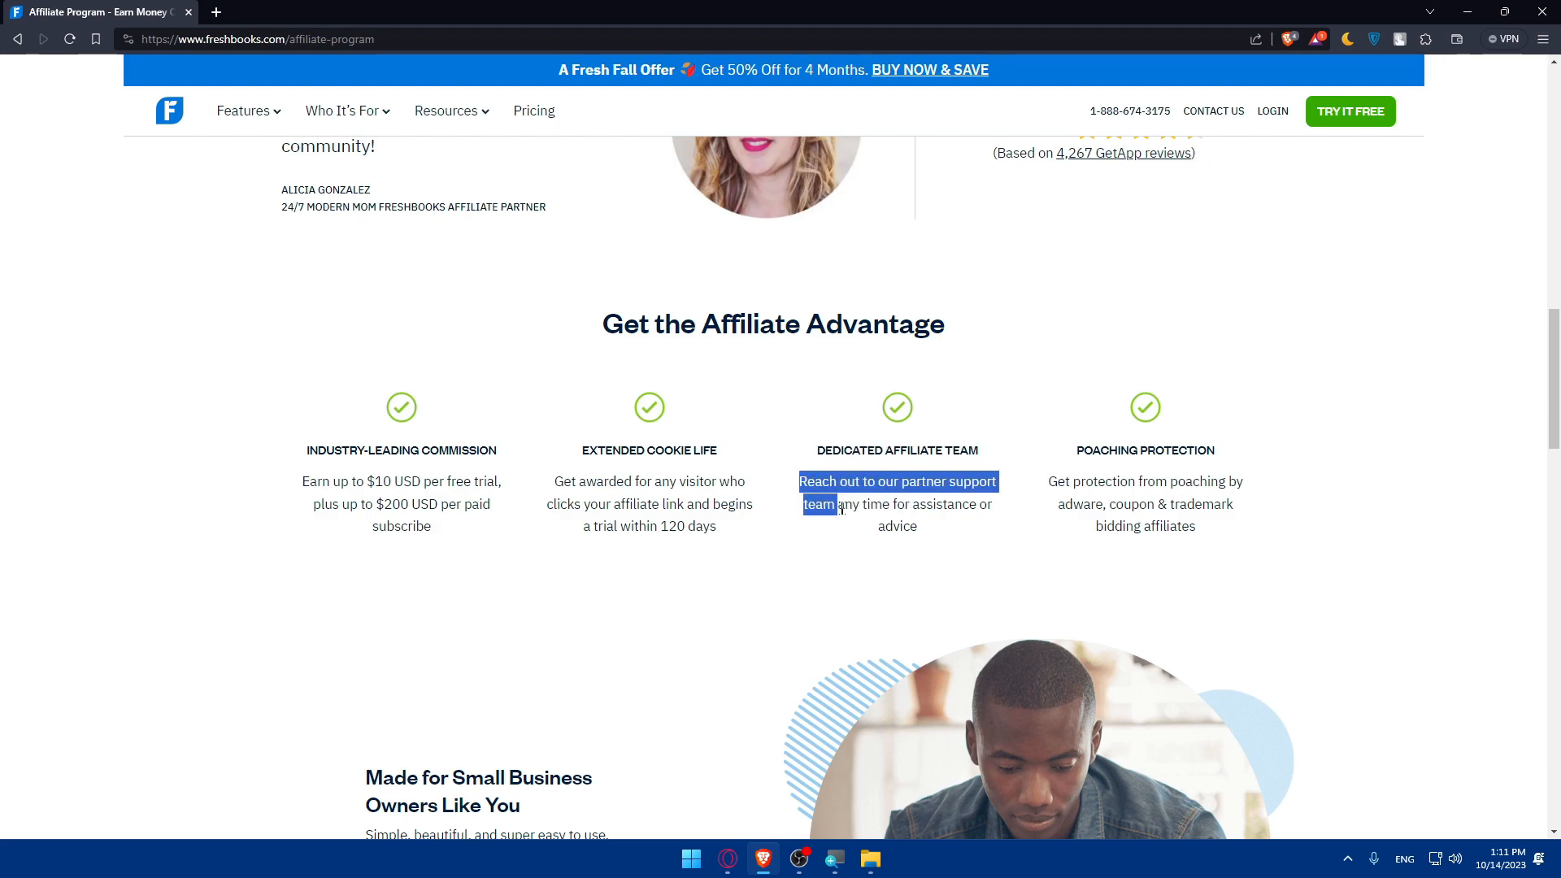
drag(819, 505, 916, 526)
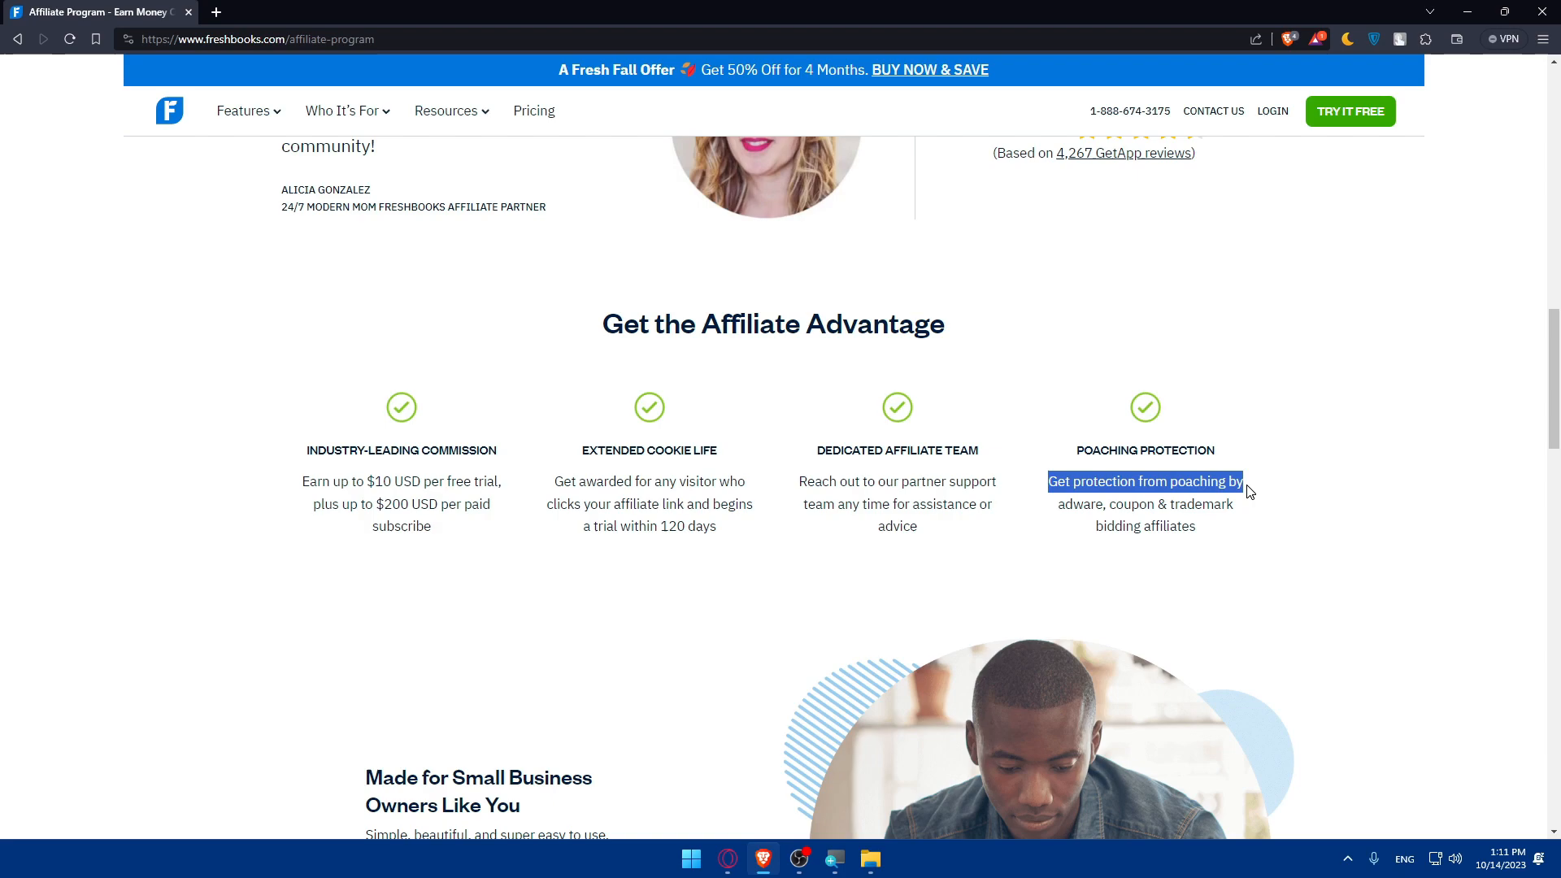
drag(1242, 480, 1155, 504)
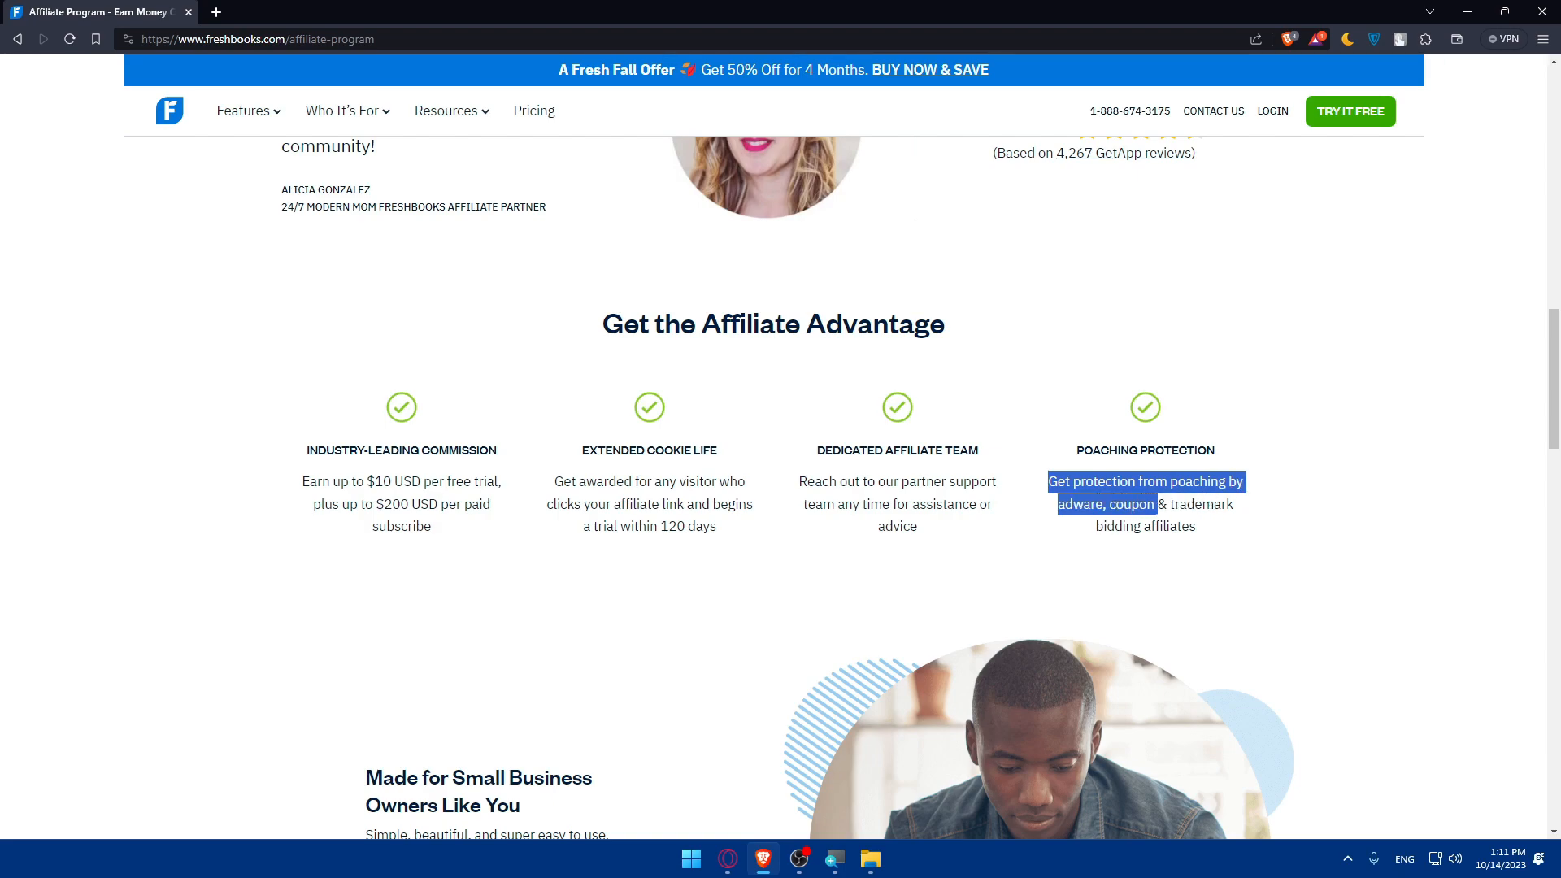
drag(1108, 504, 1195, 526)
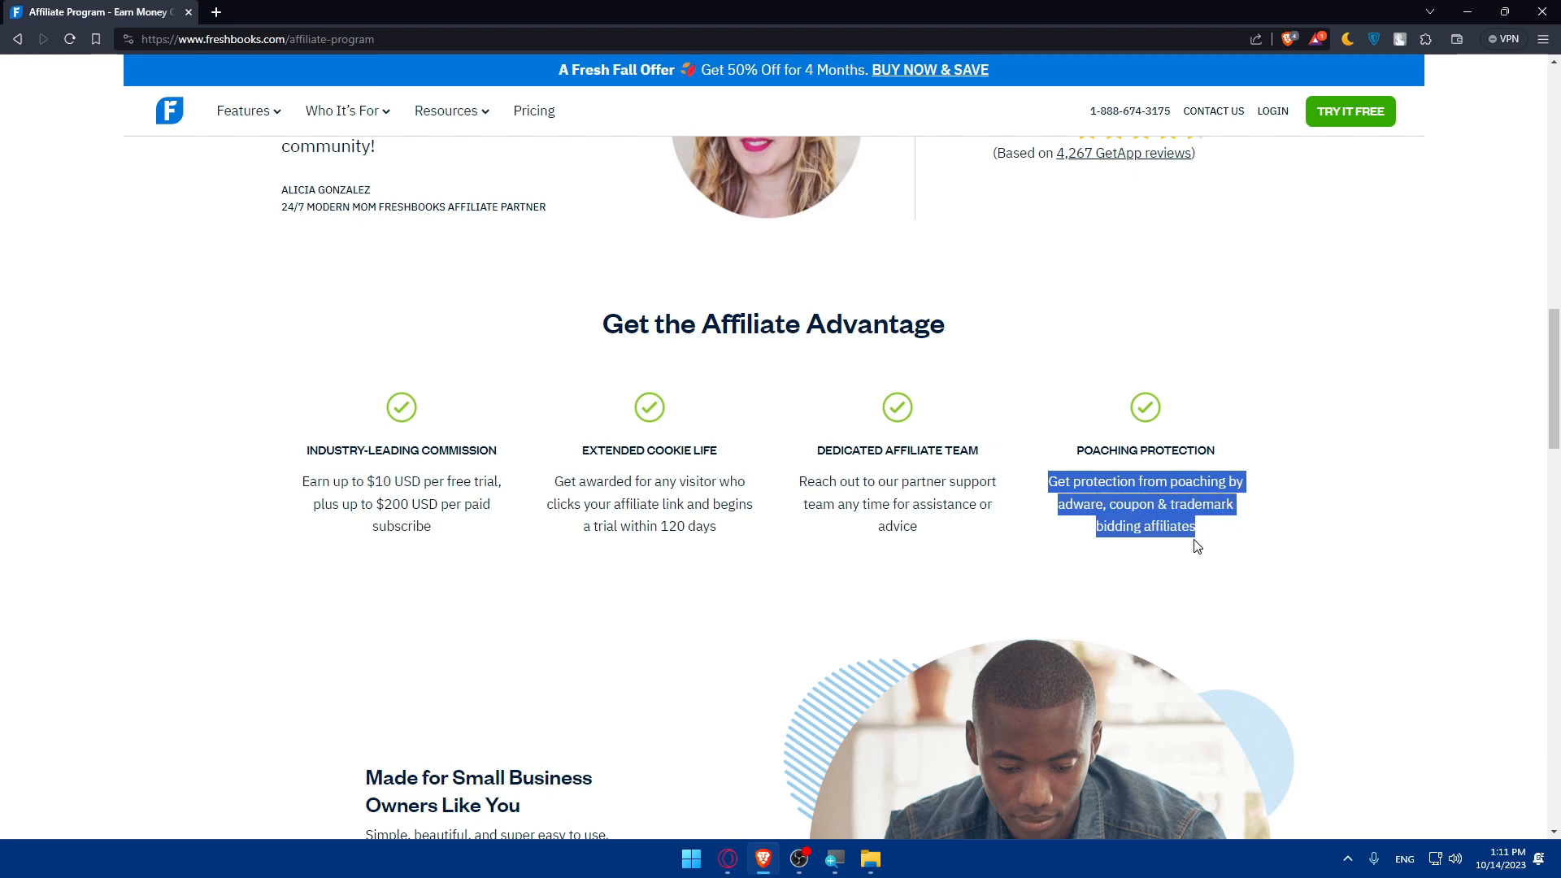
scroll(down, 3)
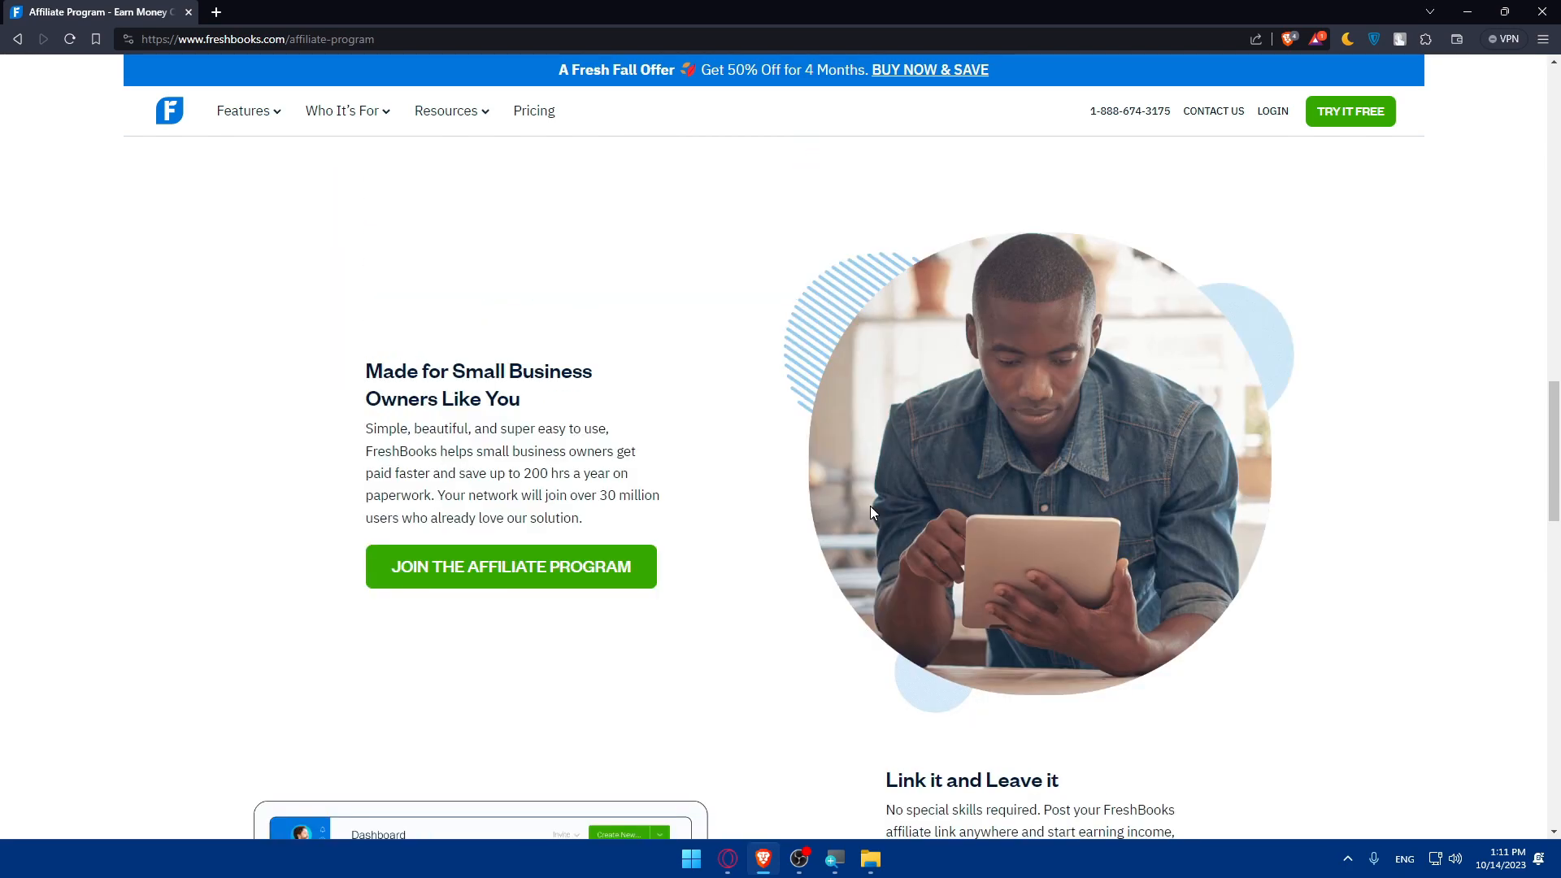
mouse_move(522, 380)
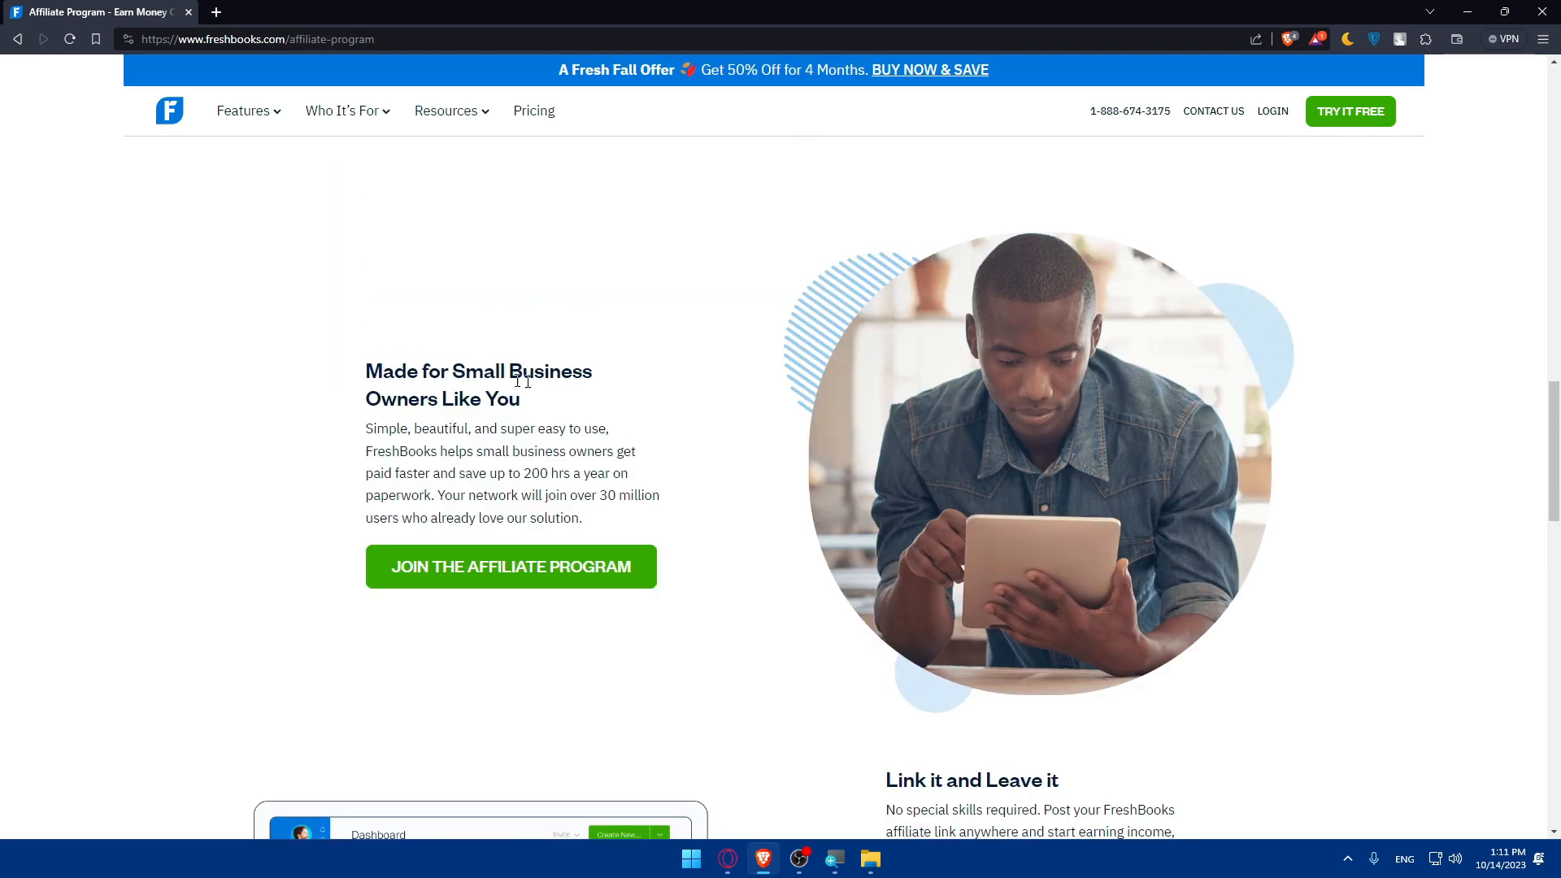
Step: Expand the FAQ answers about ShareASale not approving you and payout currency
scroll(down, 3)
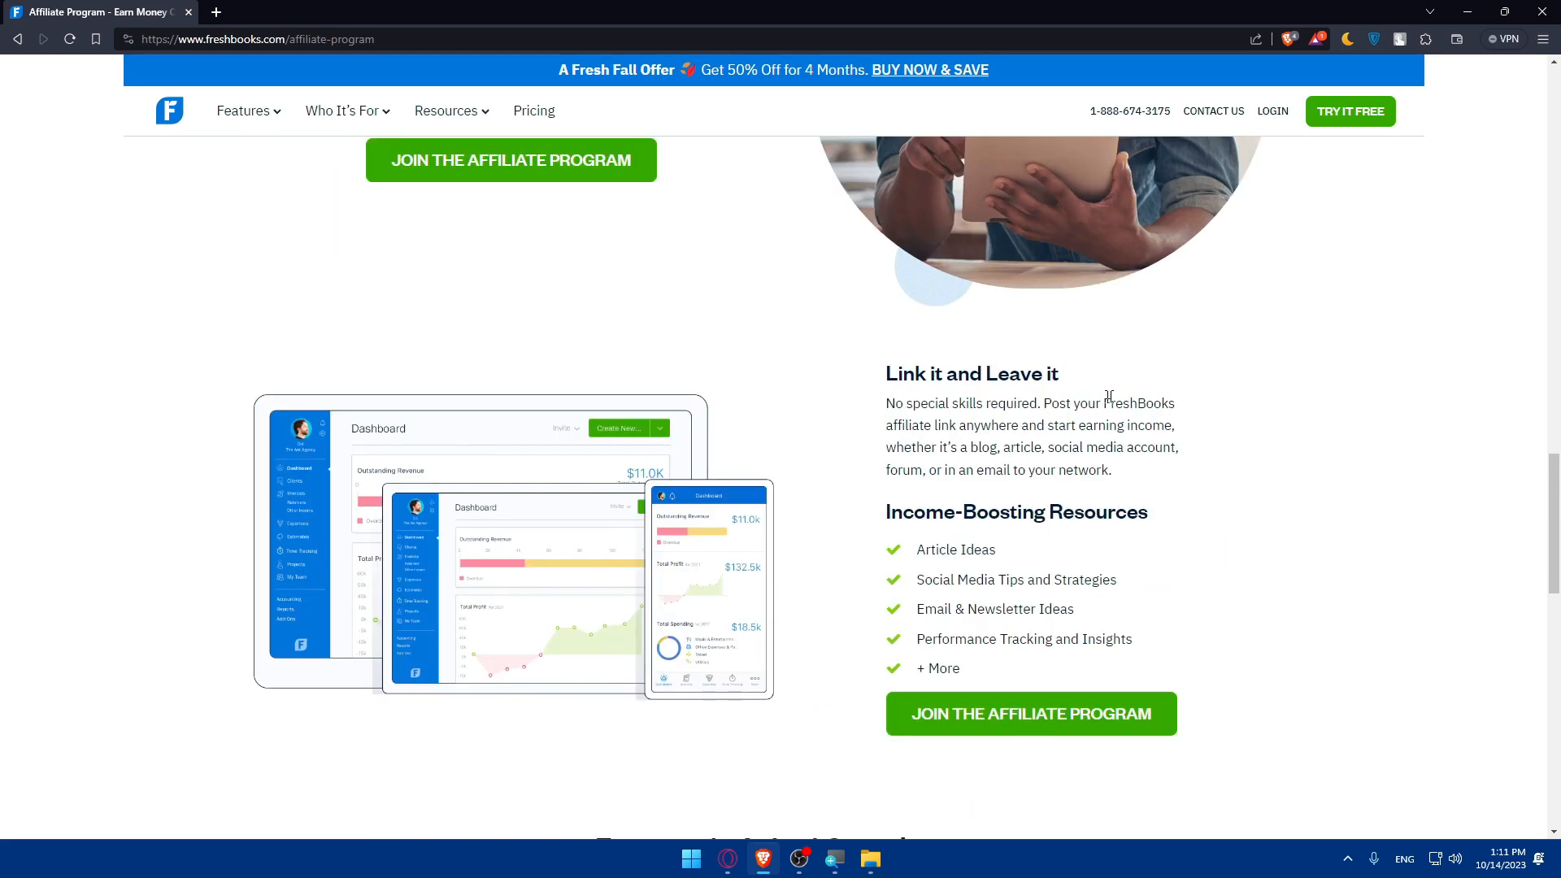
scroll(down, 3)
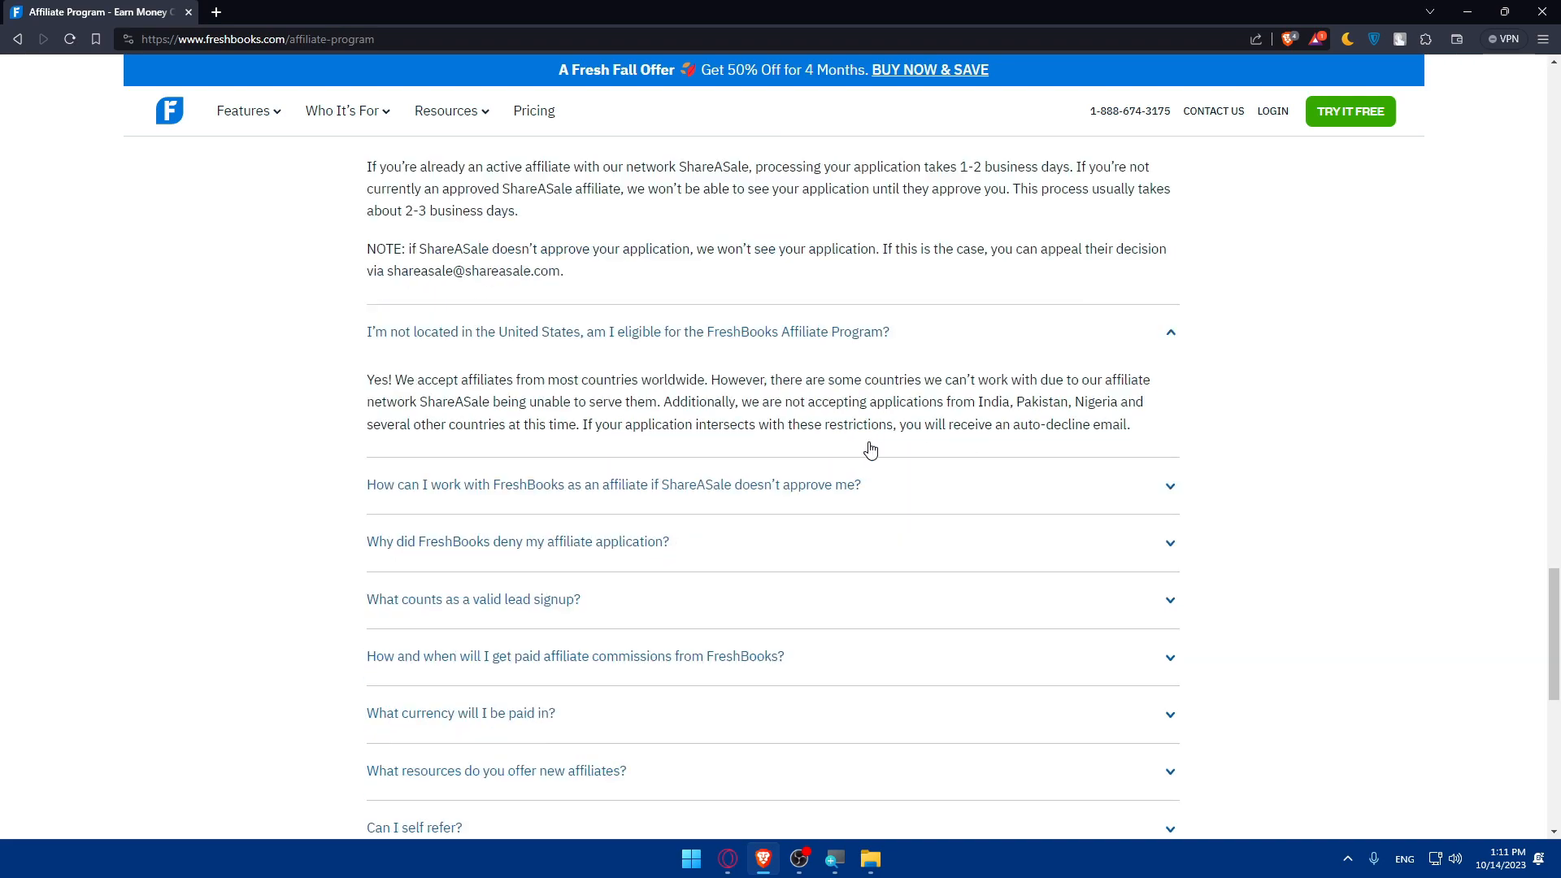
click(613, 485)
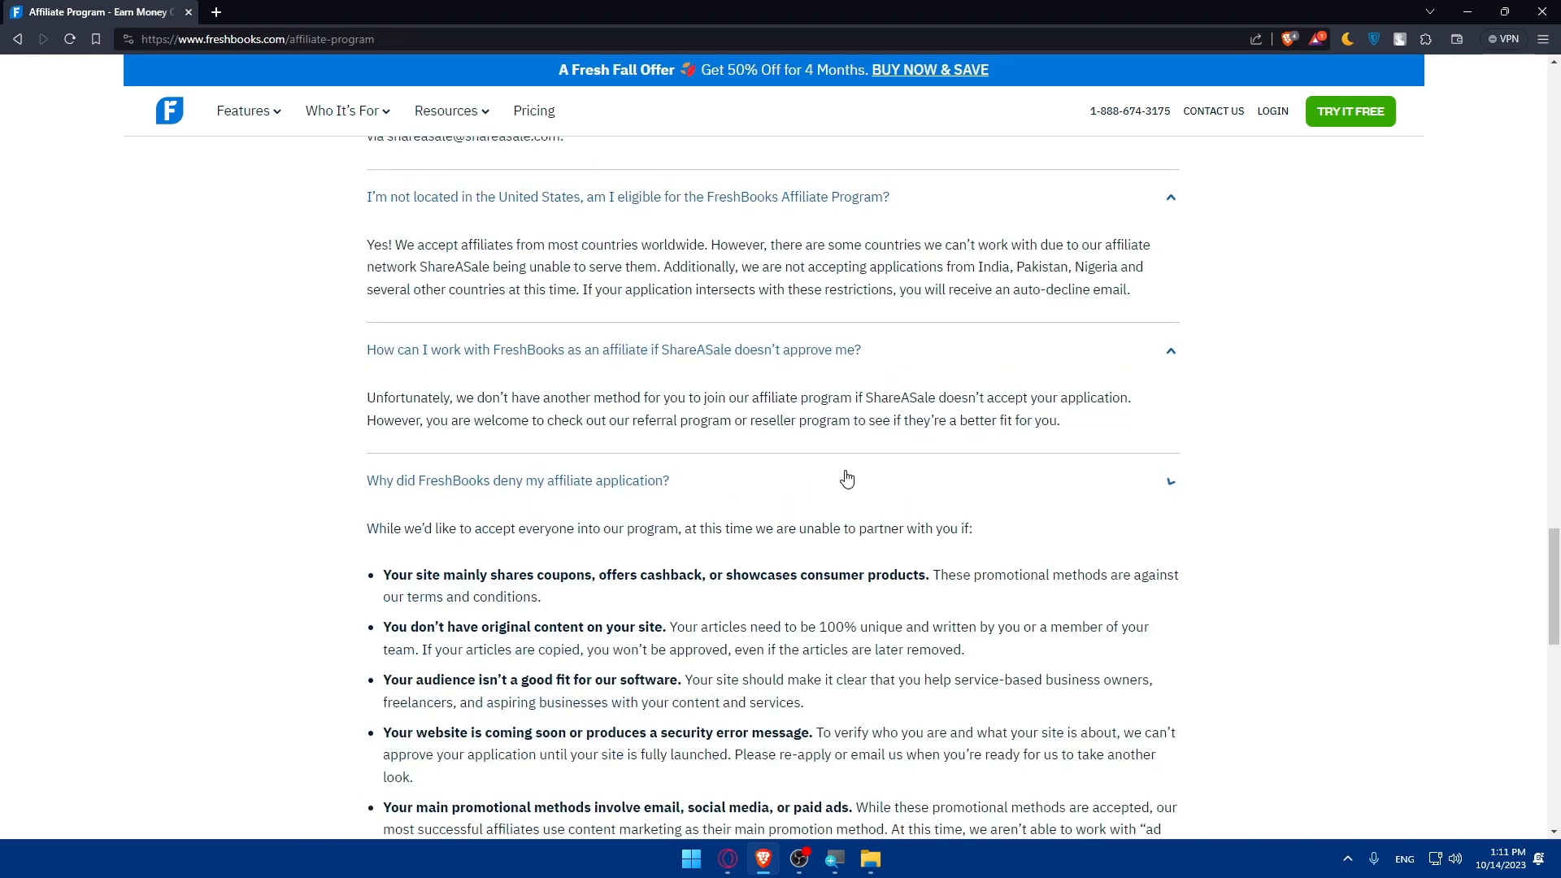
scroll(down, 3)
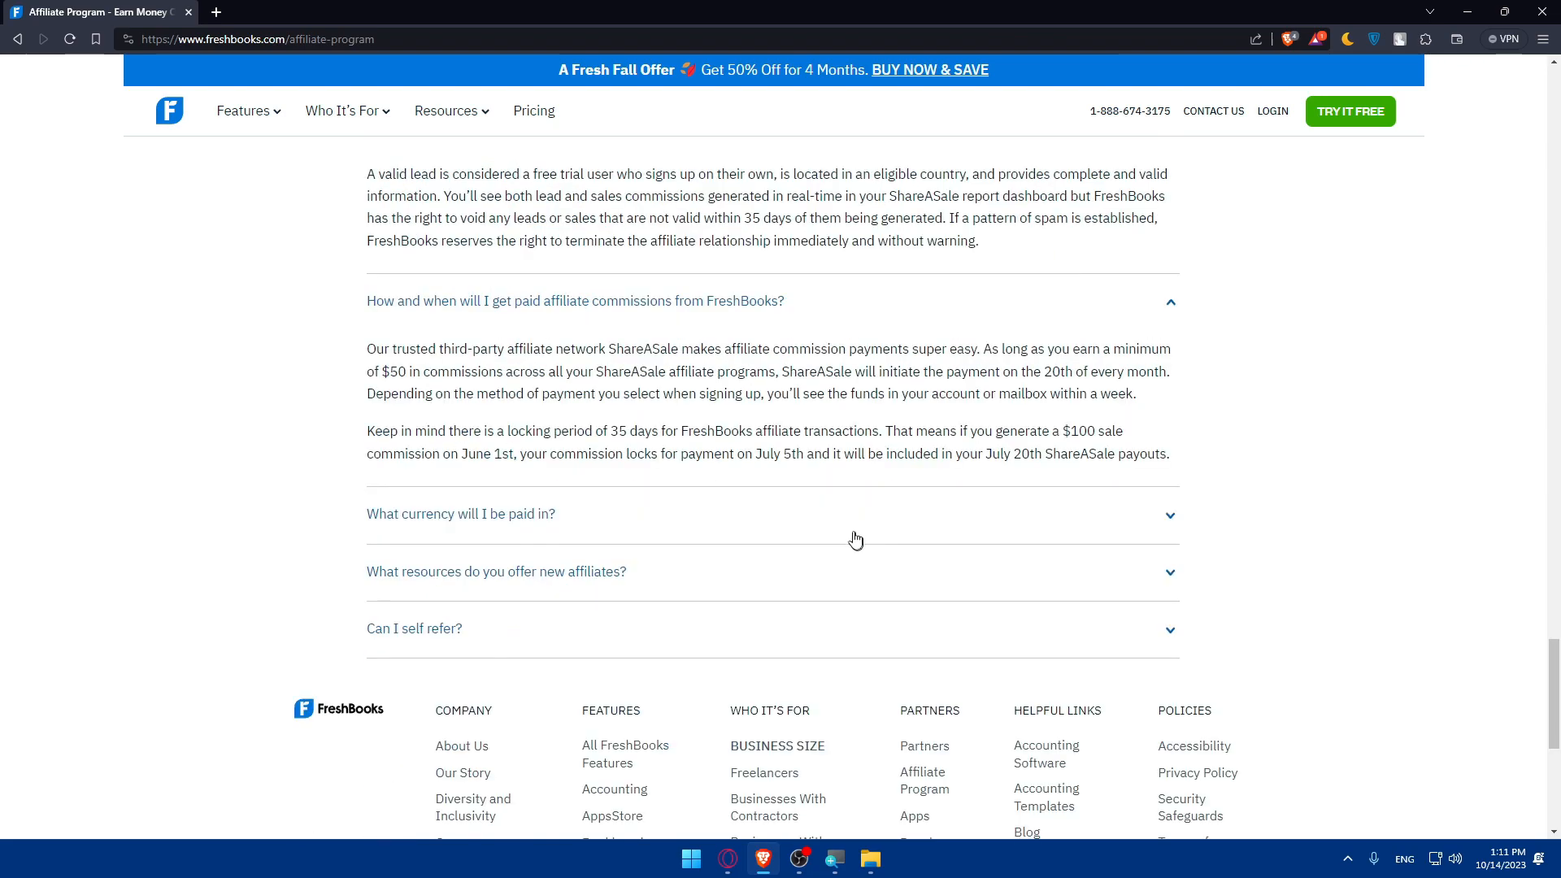
click(461, 513)
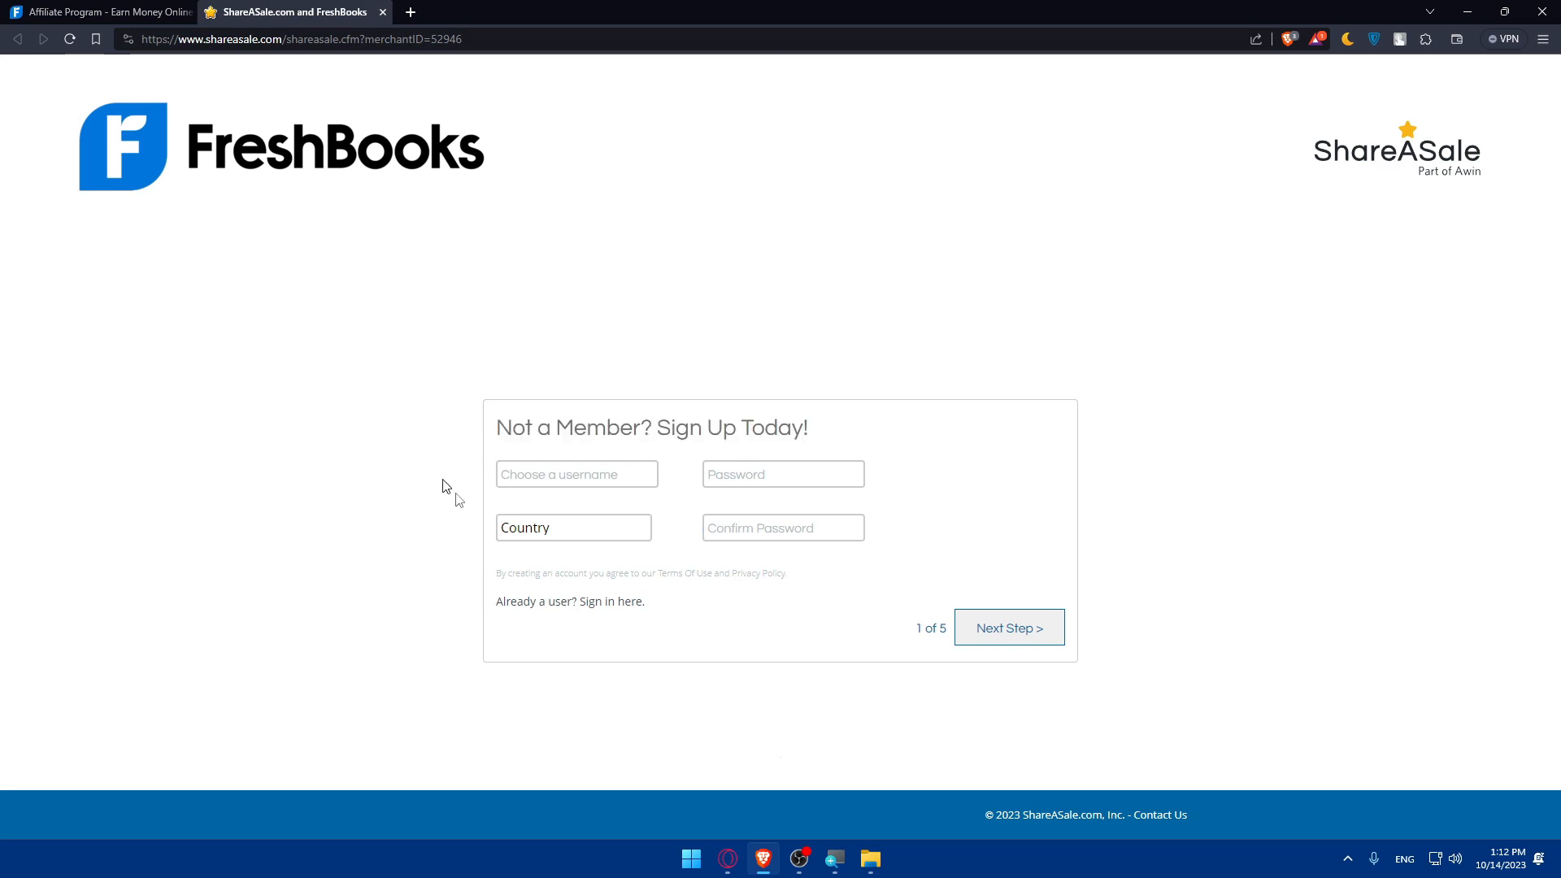
Step: Try ShareASale's sign-in form, then return to the new-user sign-up form
click(604, 602)
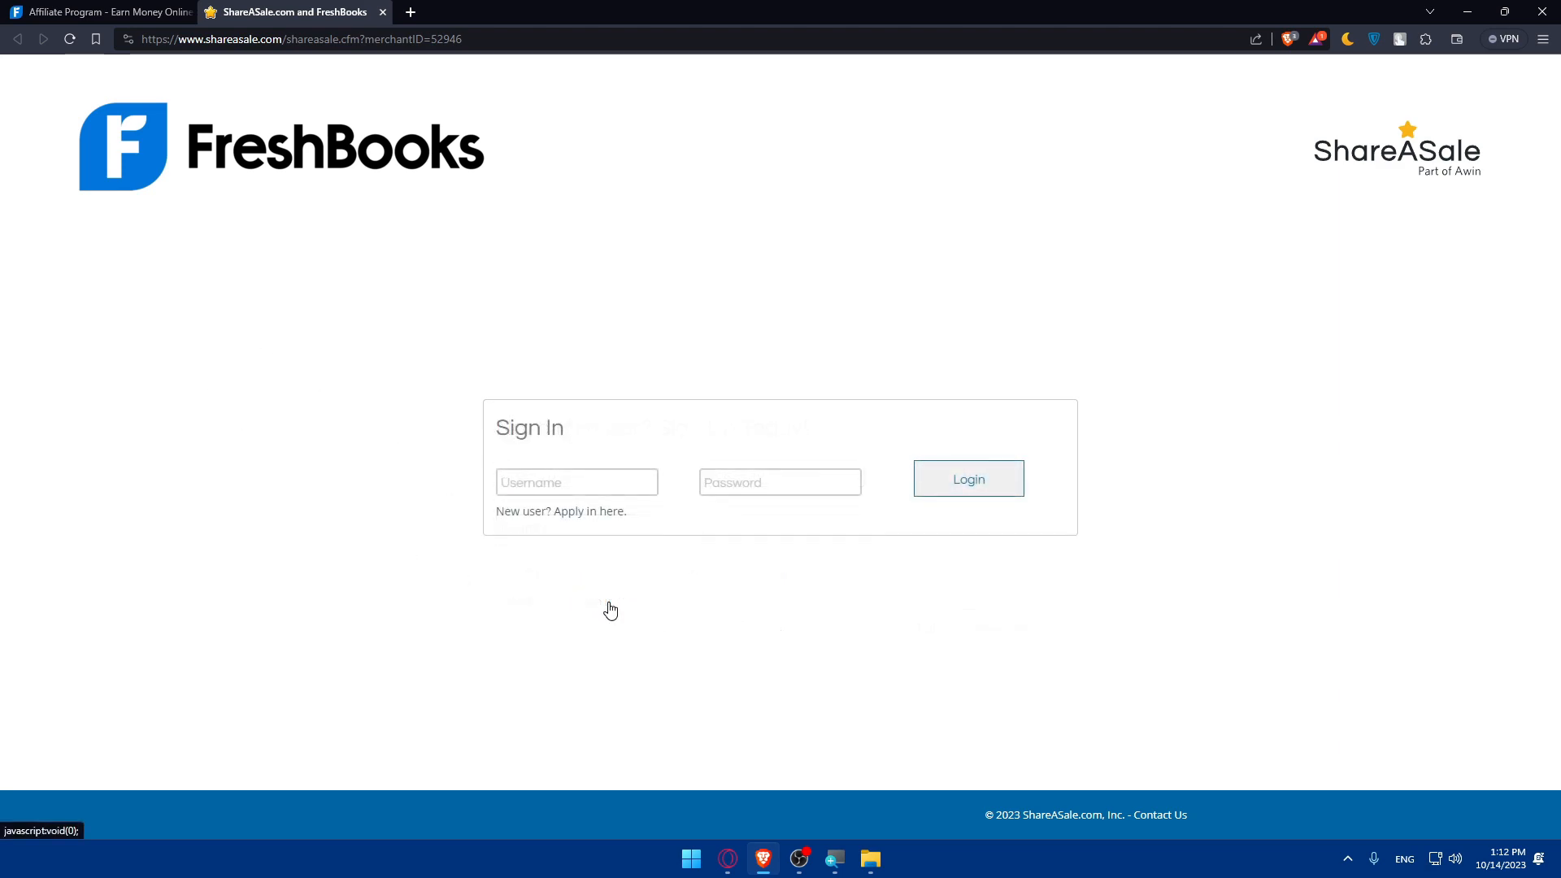
click(779, 482)
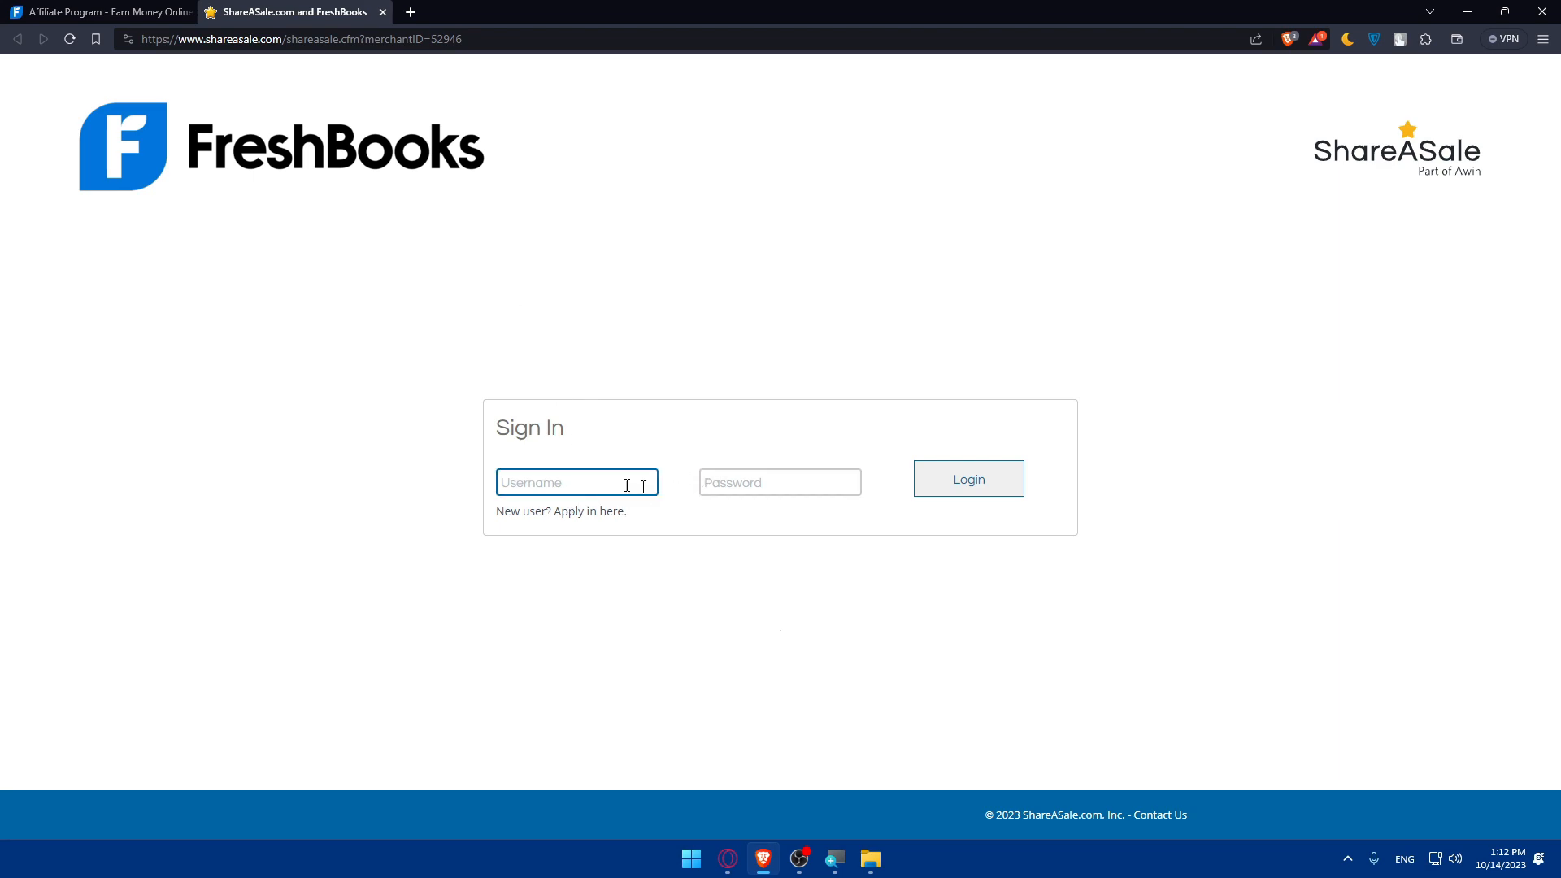
click(560, 510)
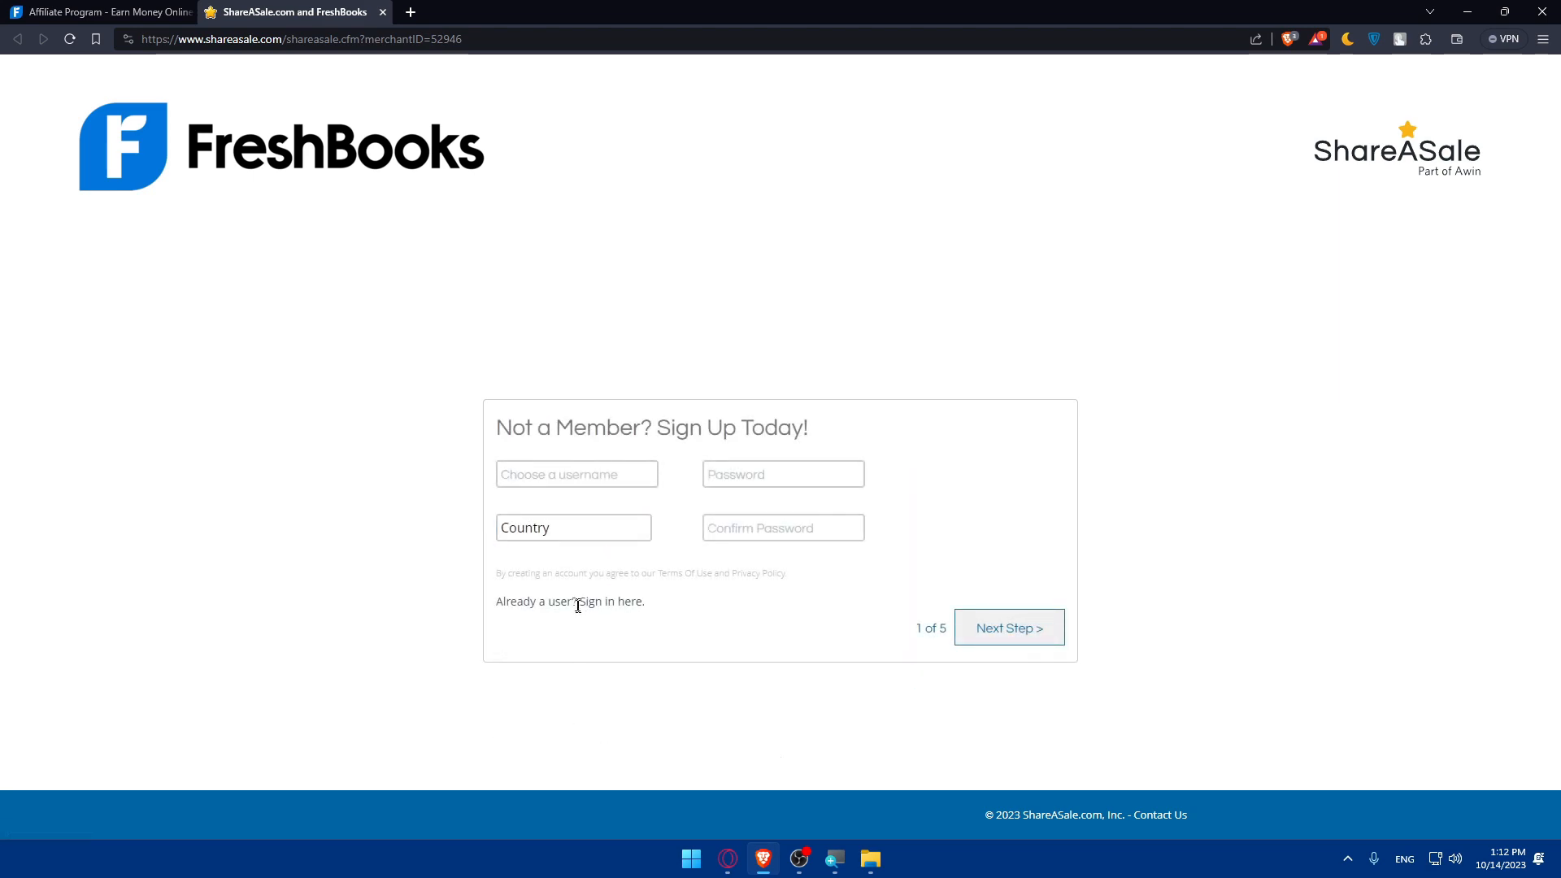
Step: Enter username 'test' and the password in both password fields
click(1007, 627)
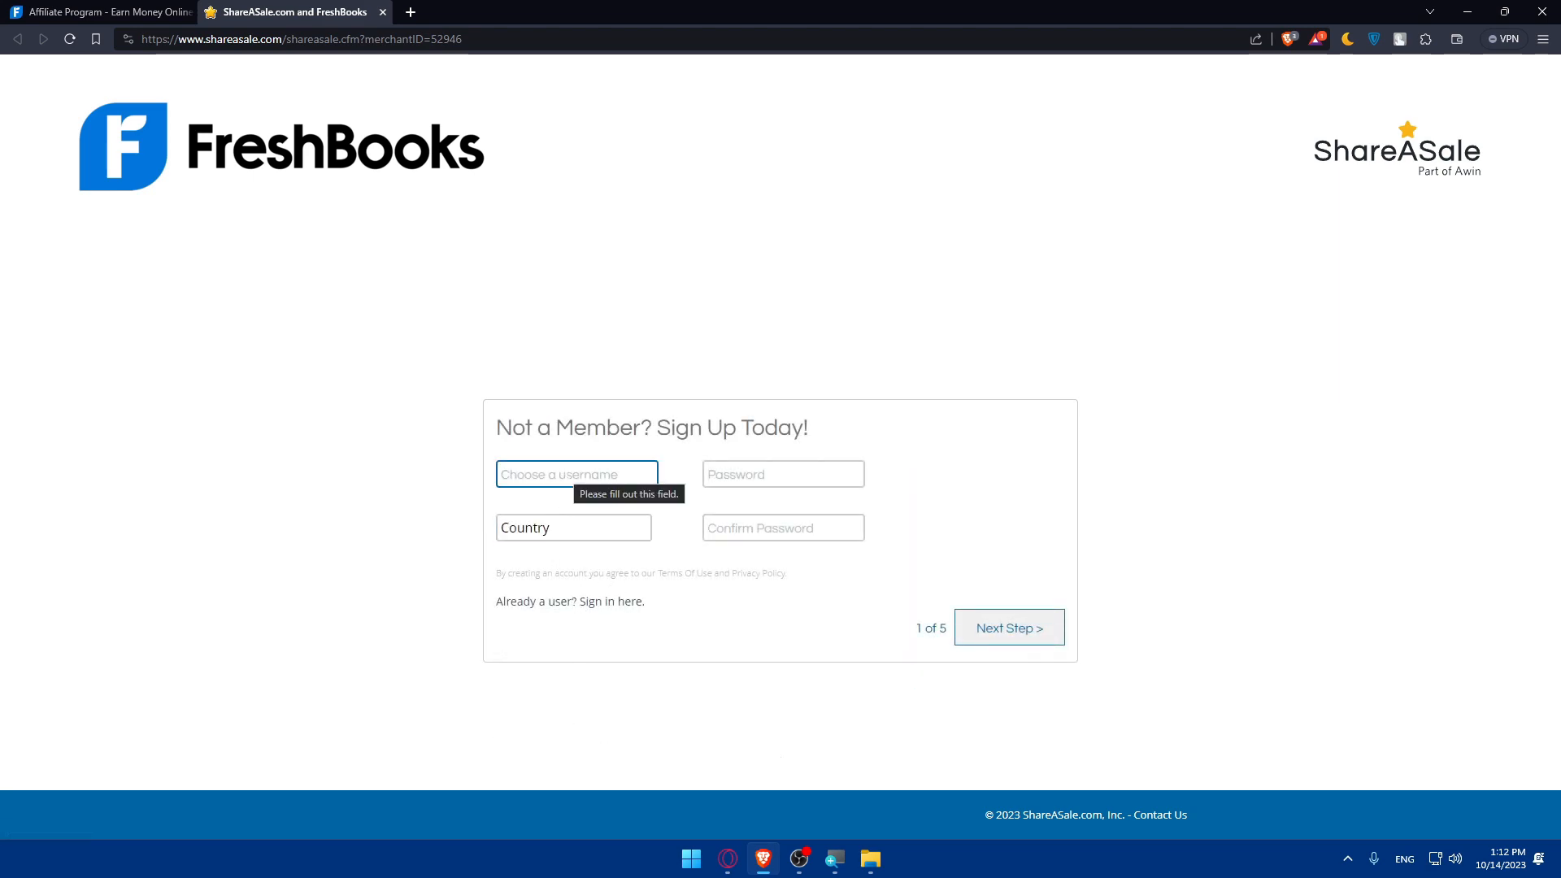
click(576, 474)
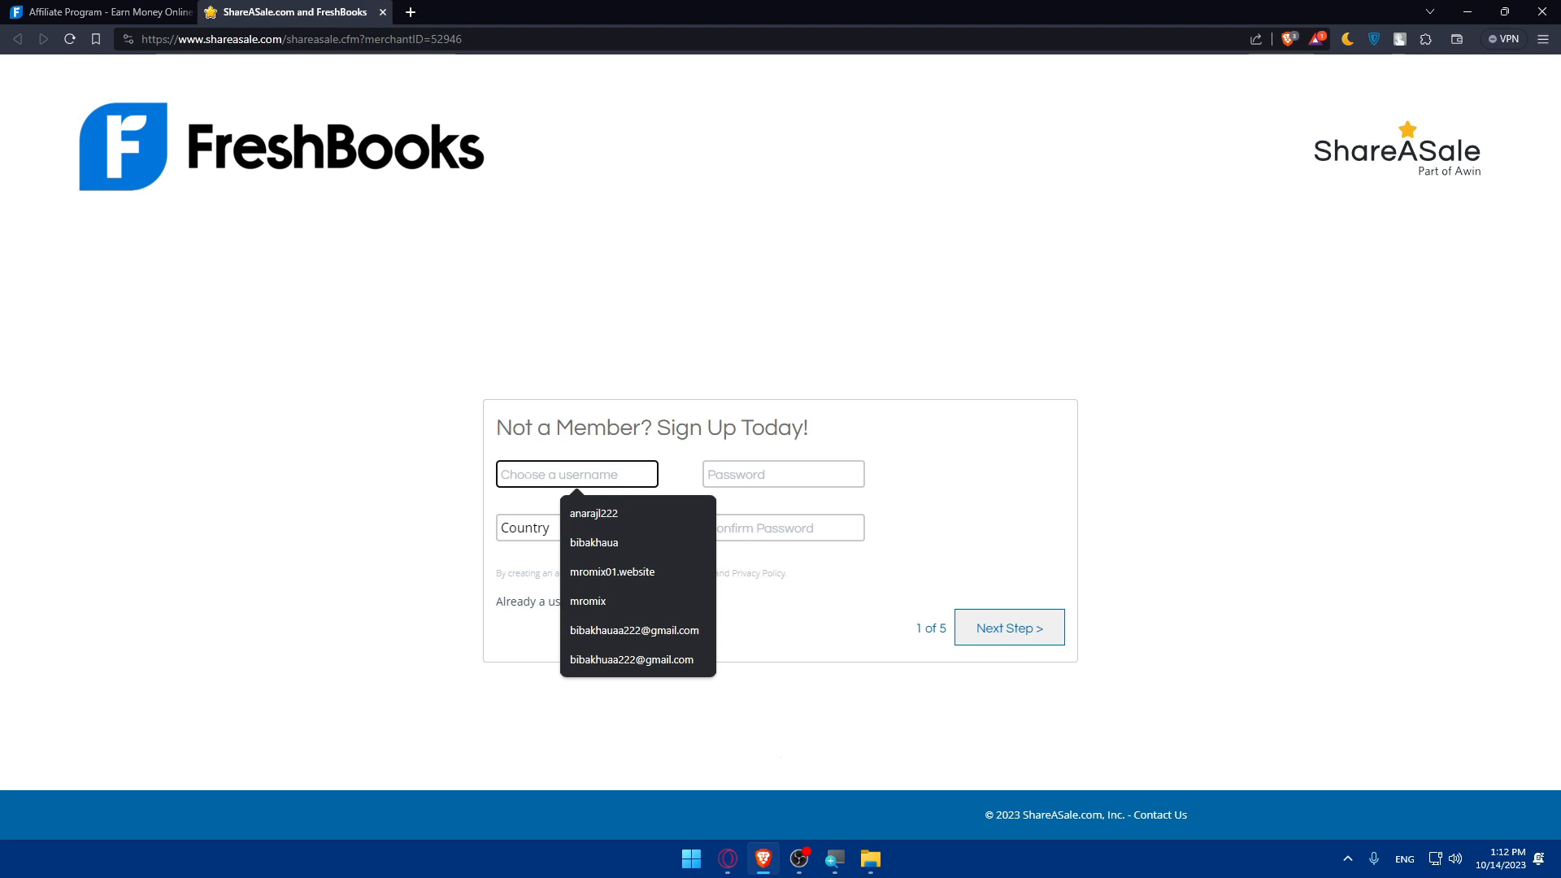
text(test)
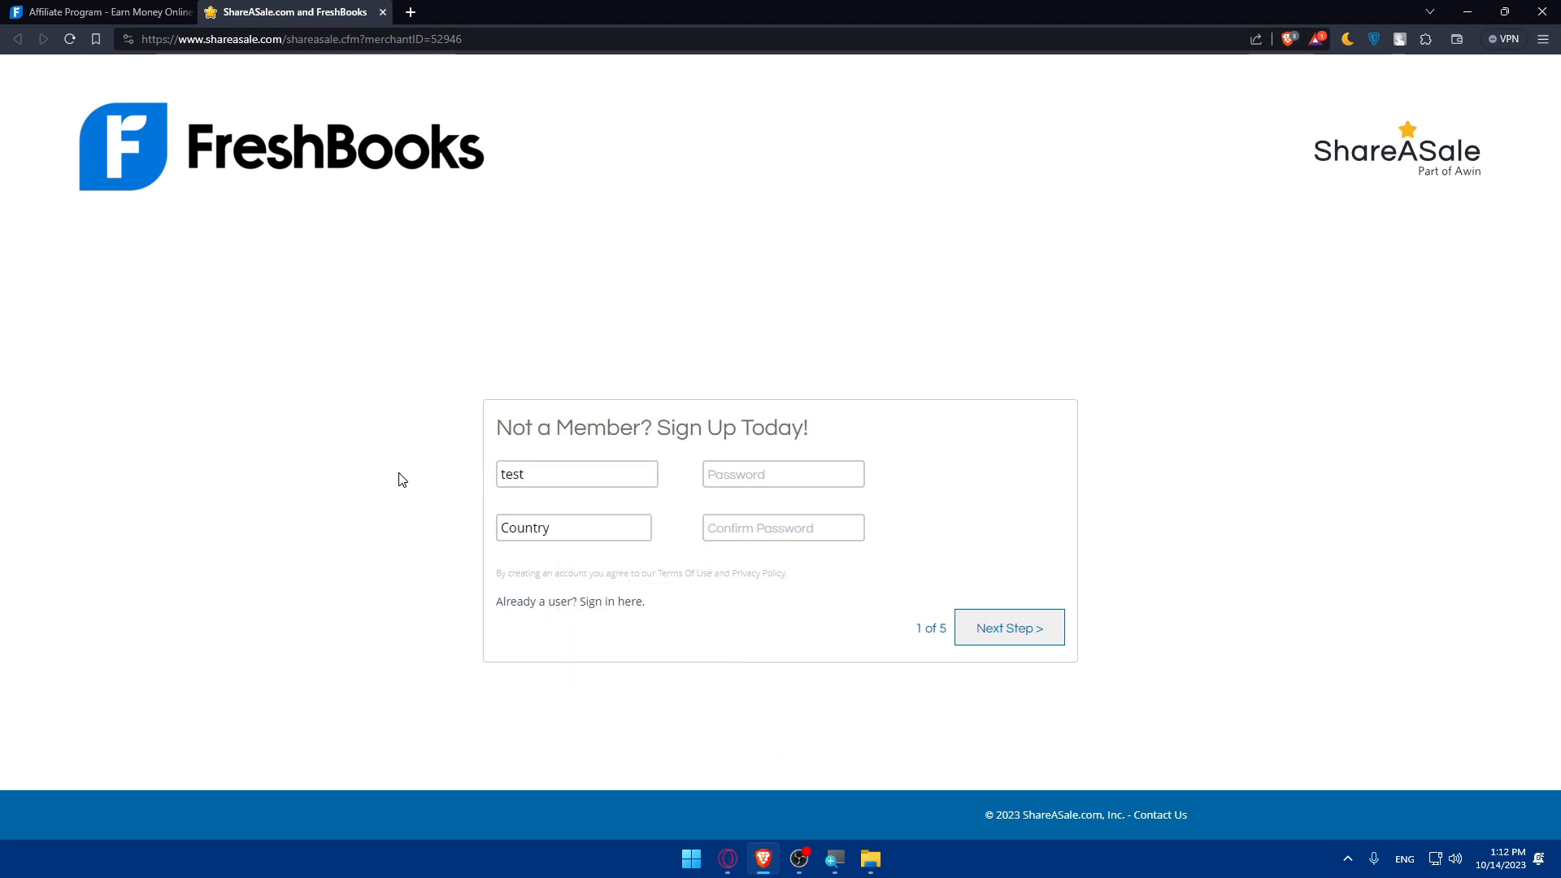
mouse_move(413, 484)
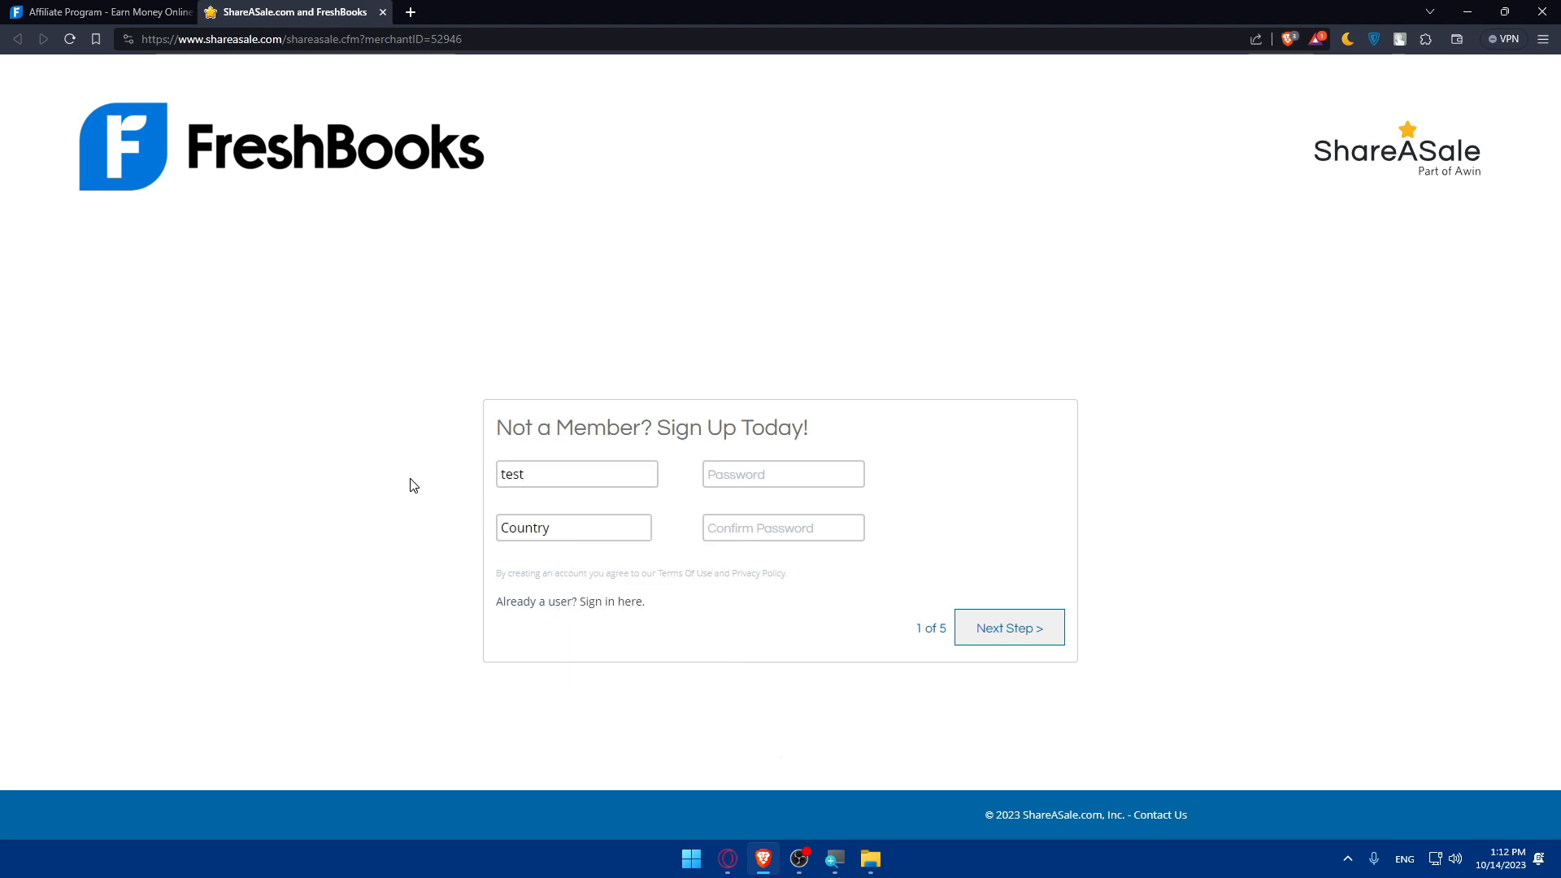
click(782, 474)
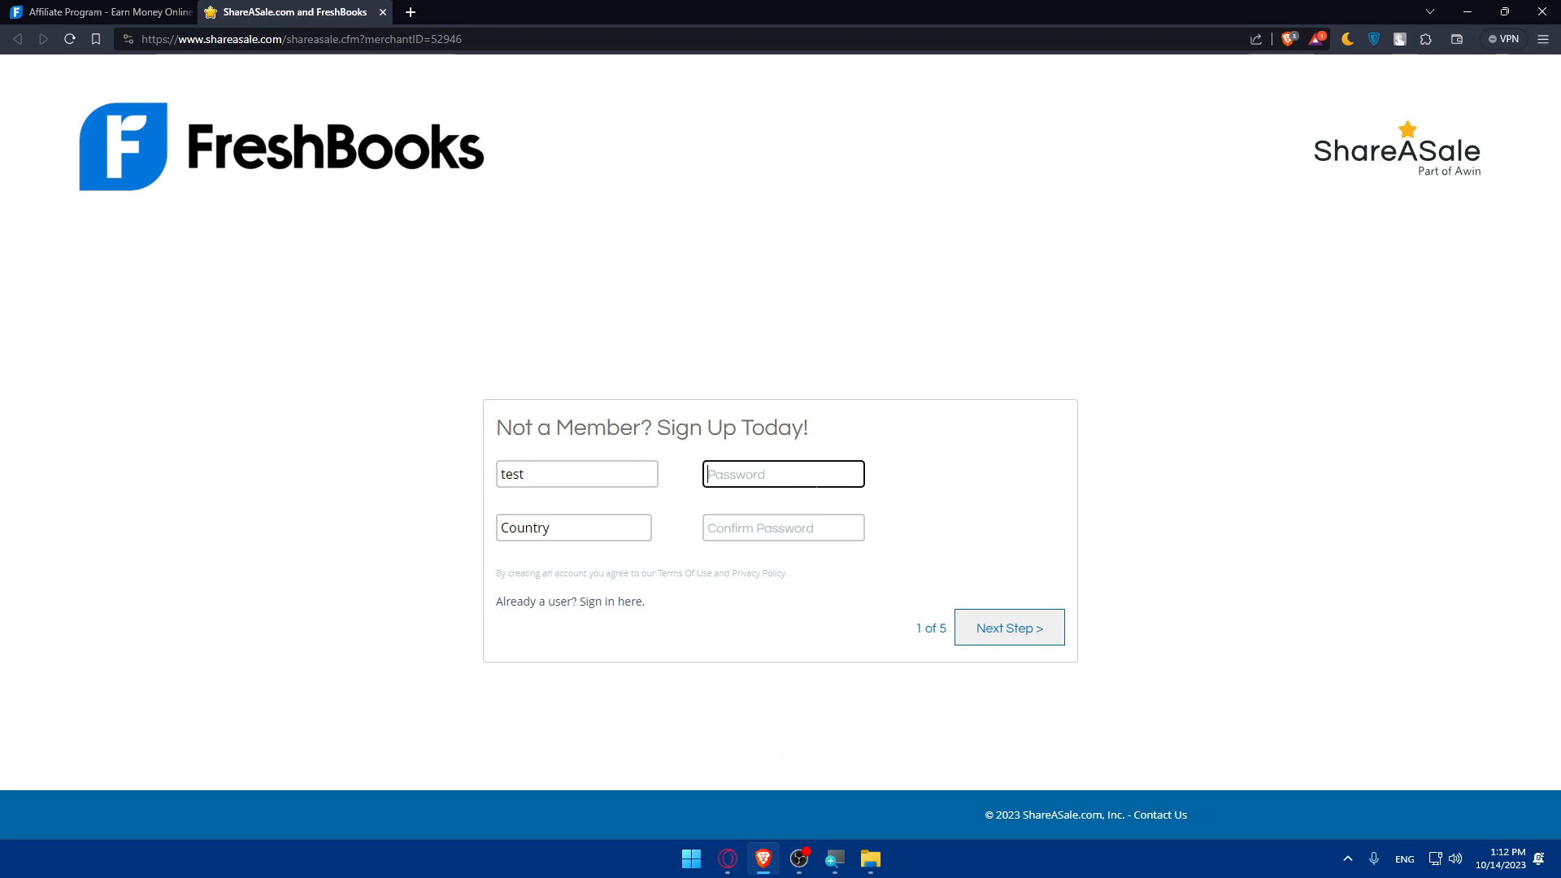
text(•••••)
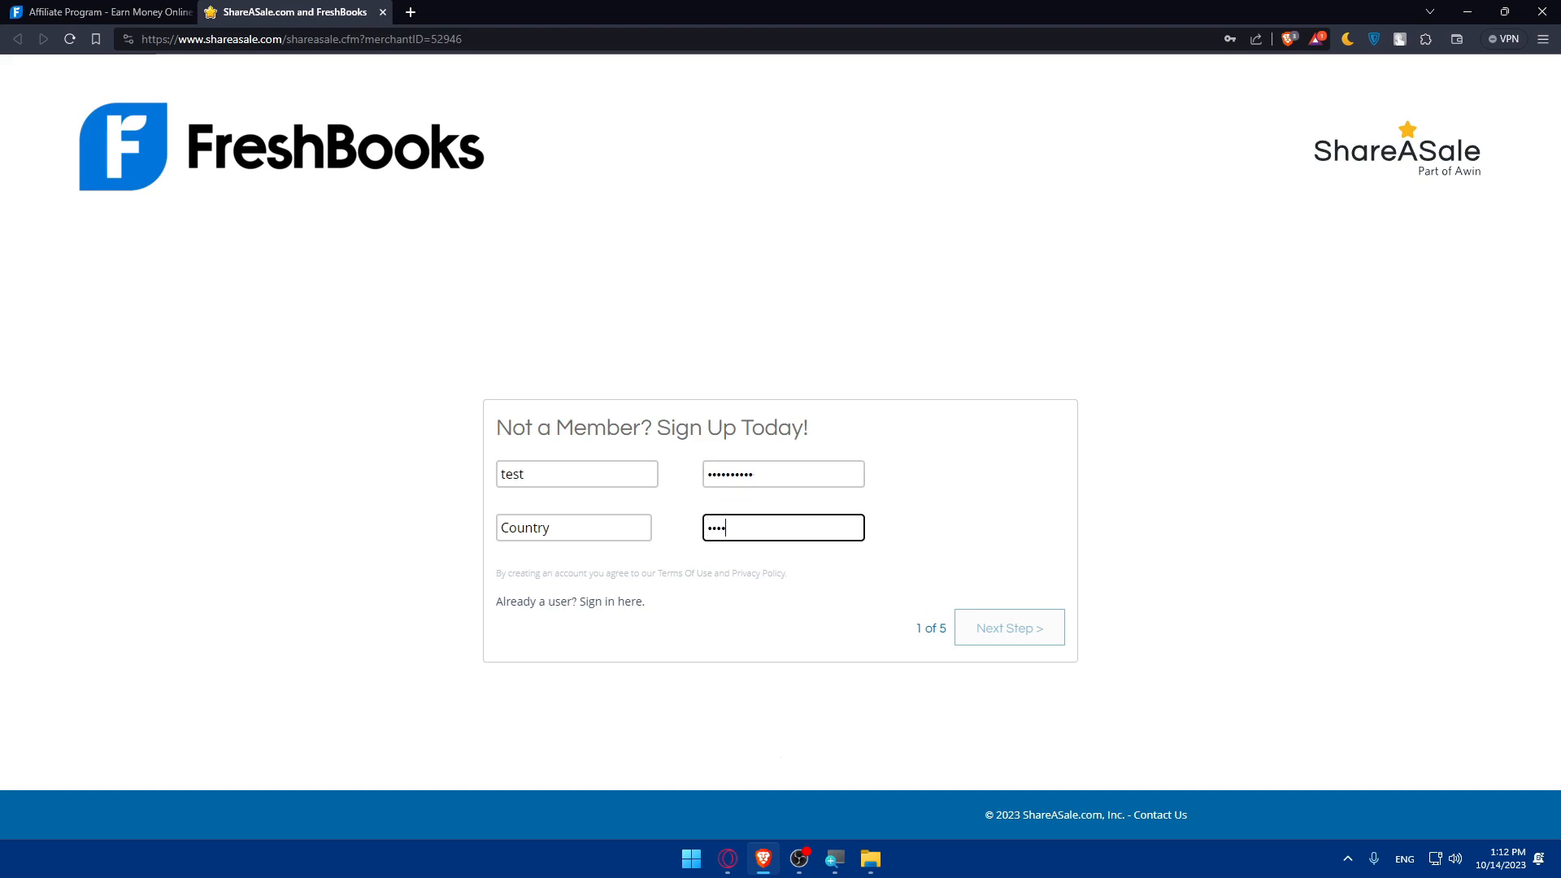
text(••••••)
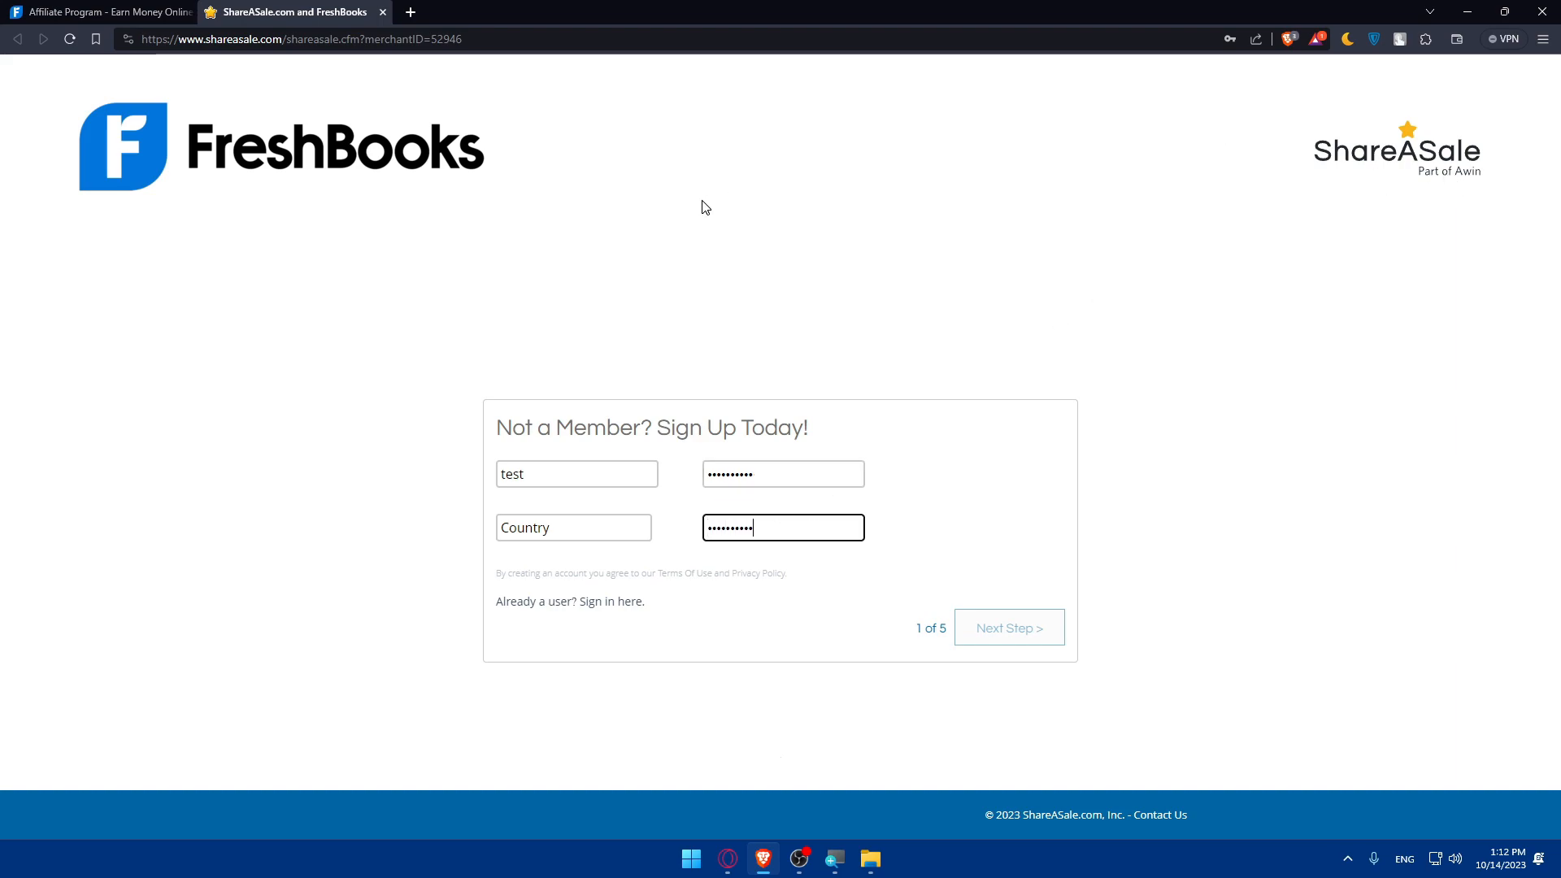
Step: Choose China as the country and submit step one
click(573, 527)
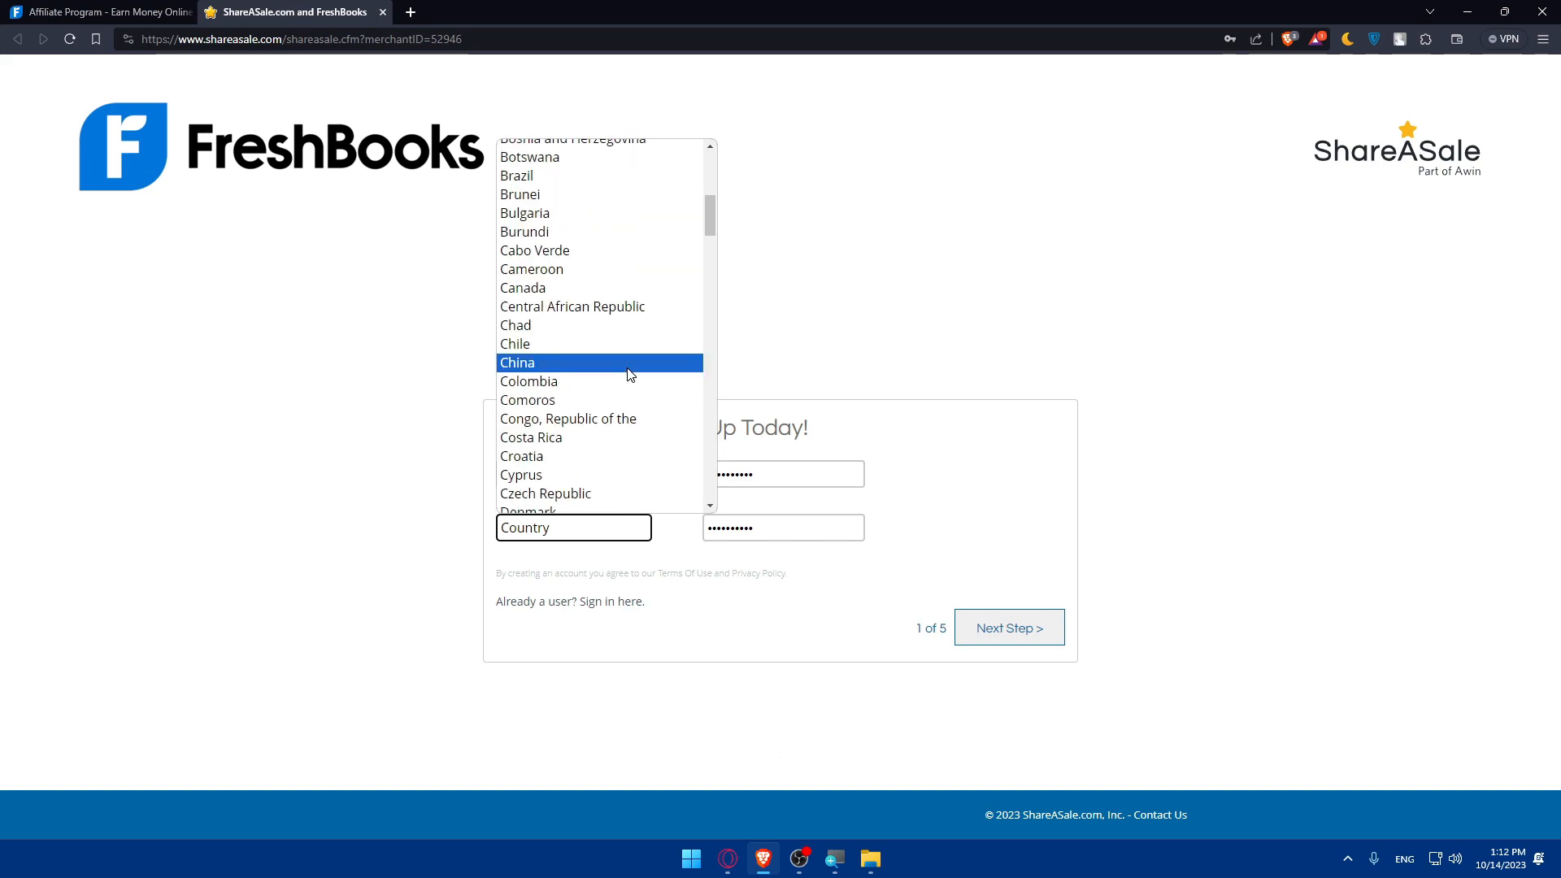
click(516, 360)
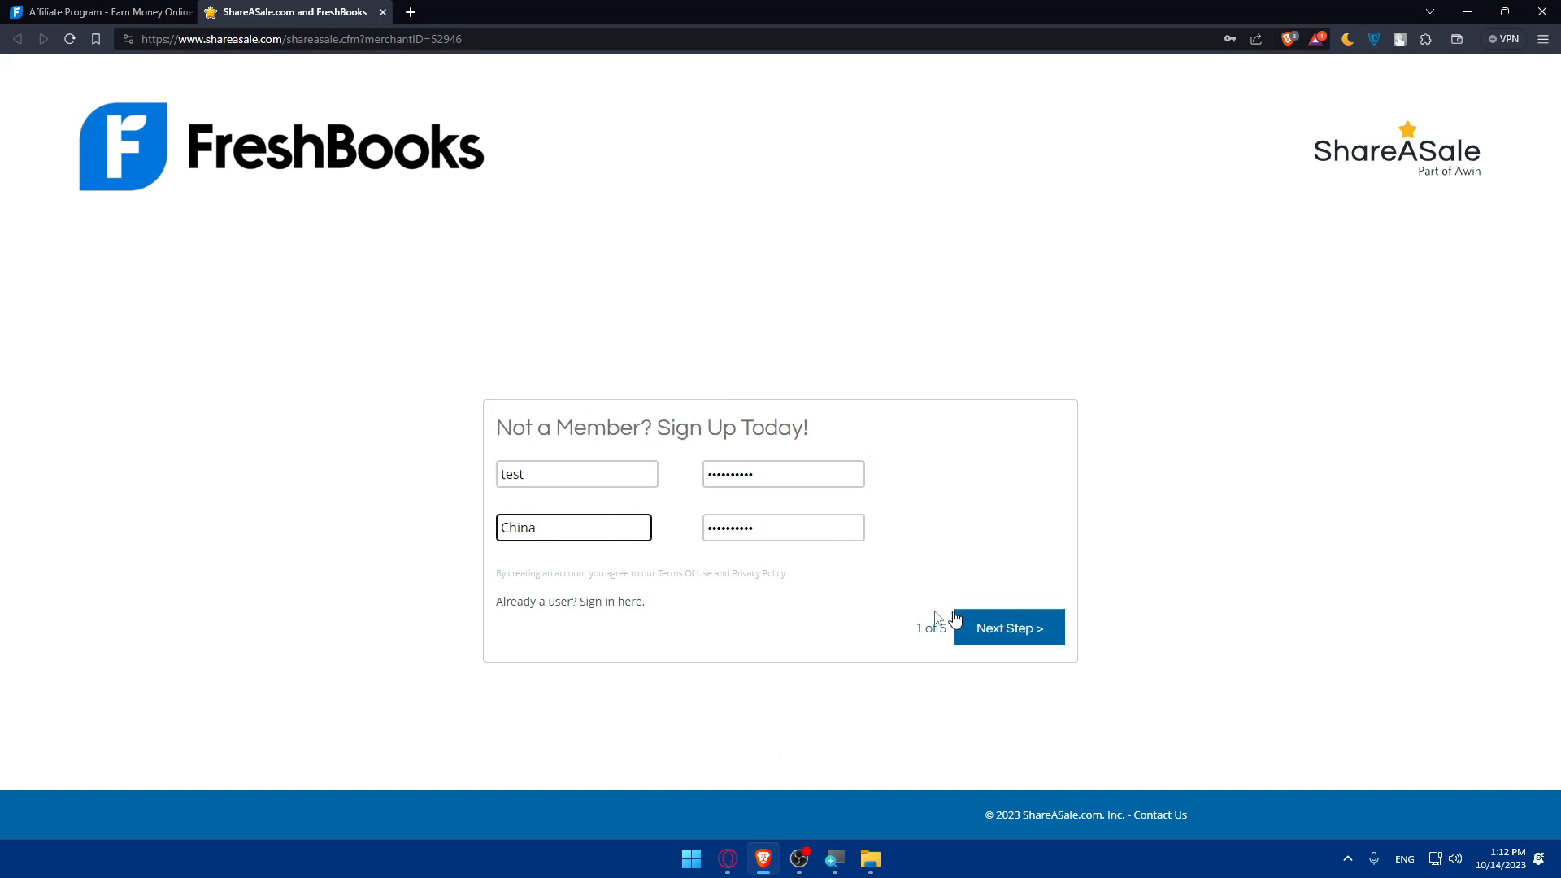
click(1007, 626)
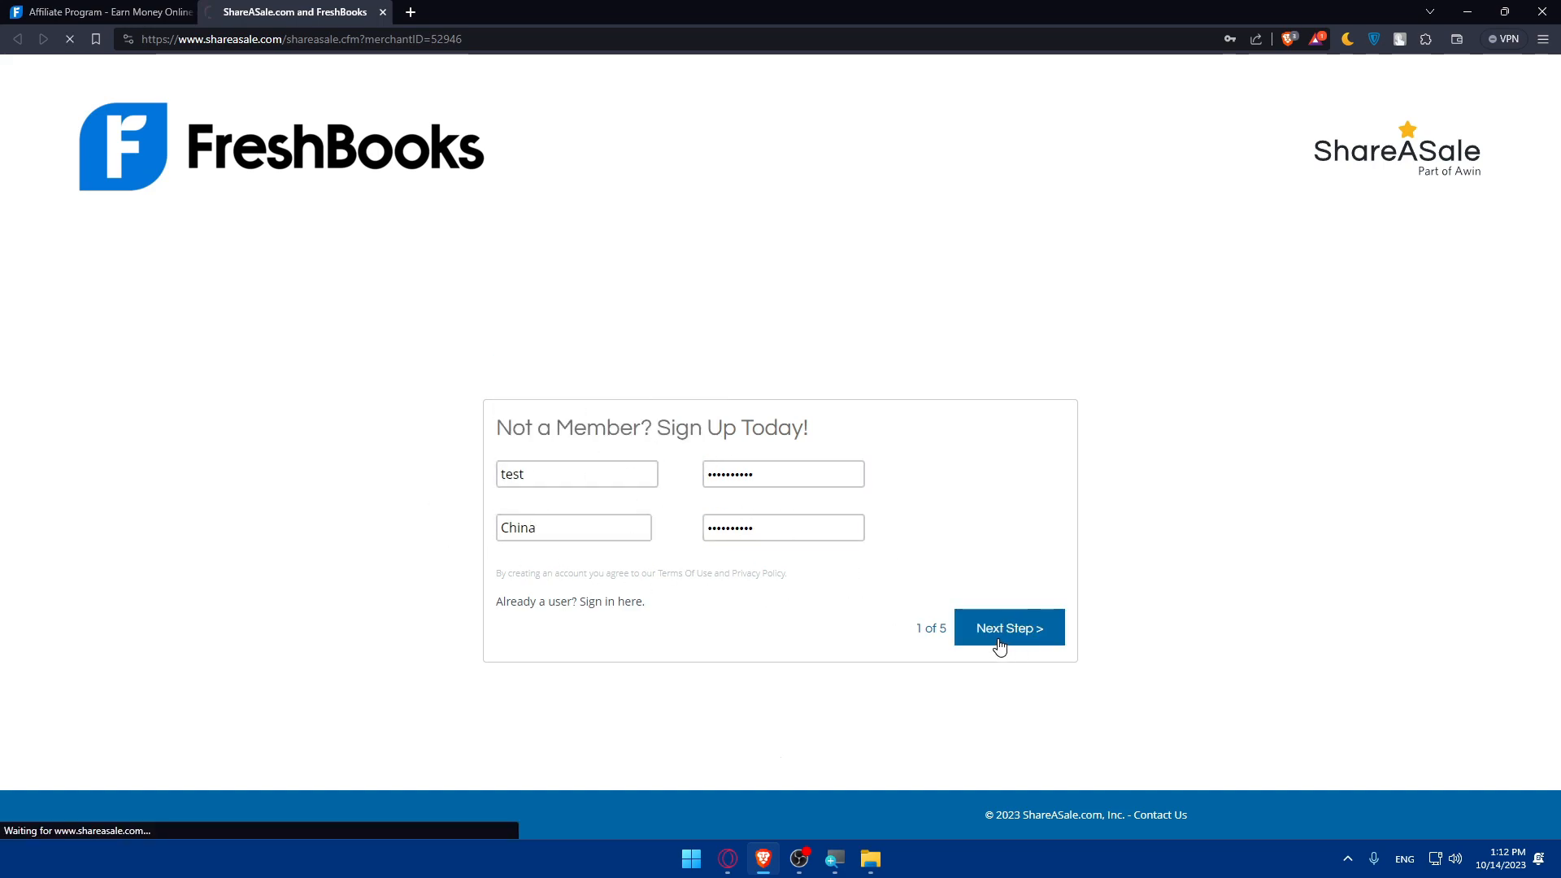
click(1006, 626)
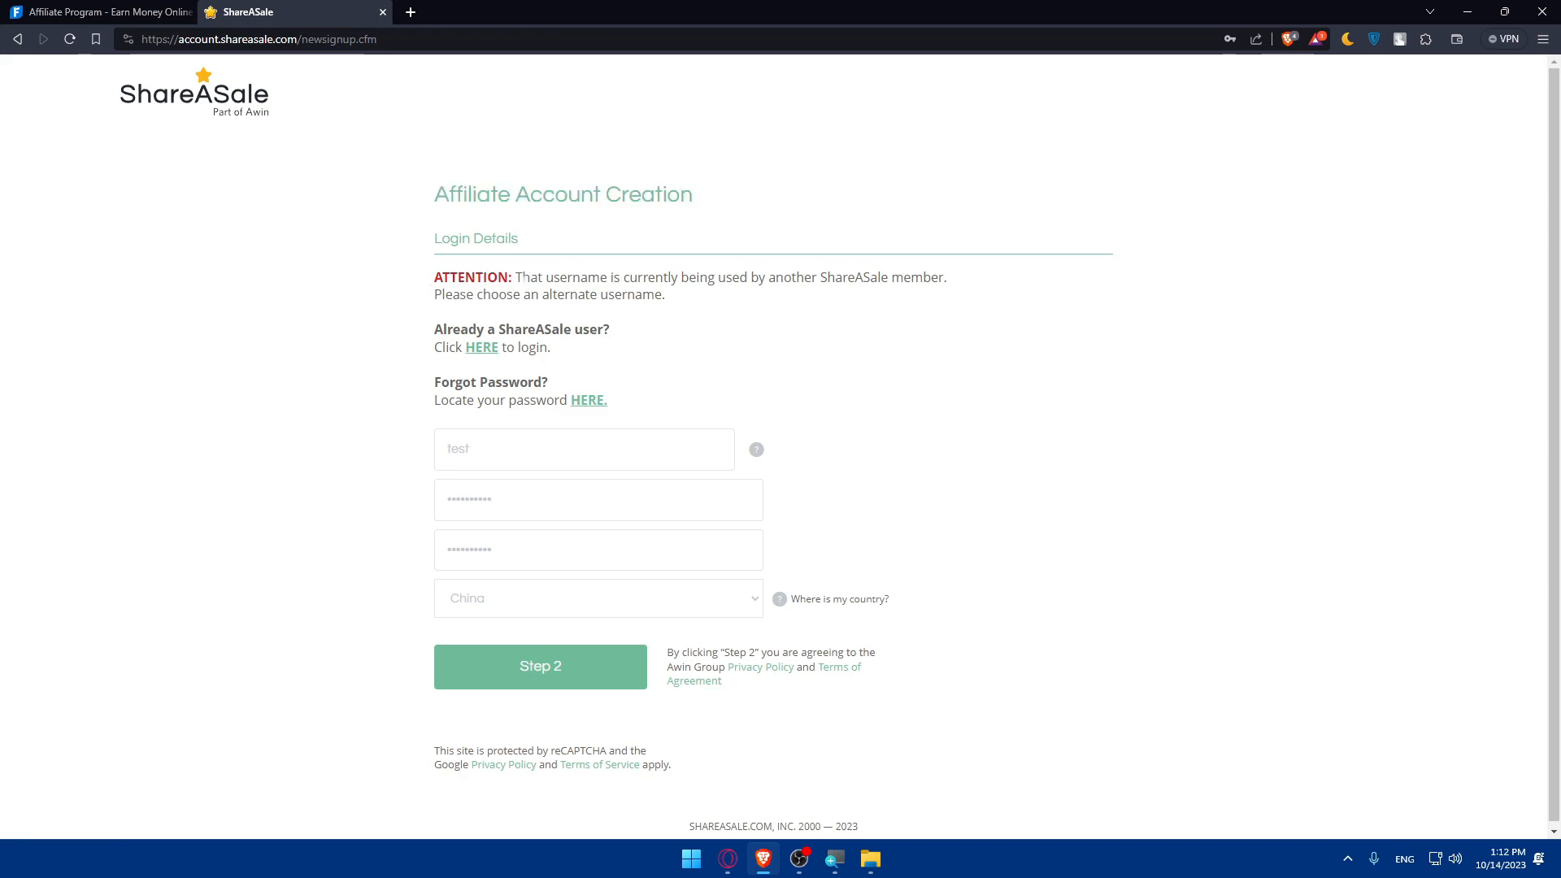
mouse_move(741, 292)
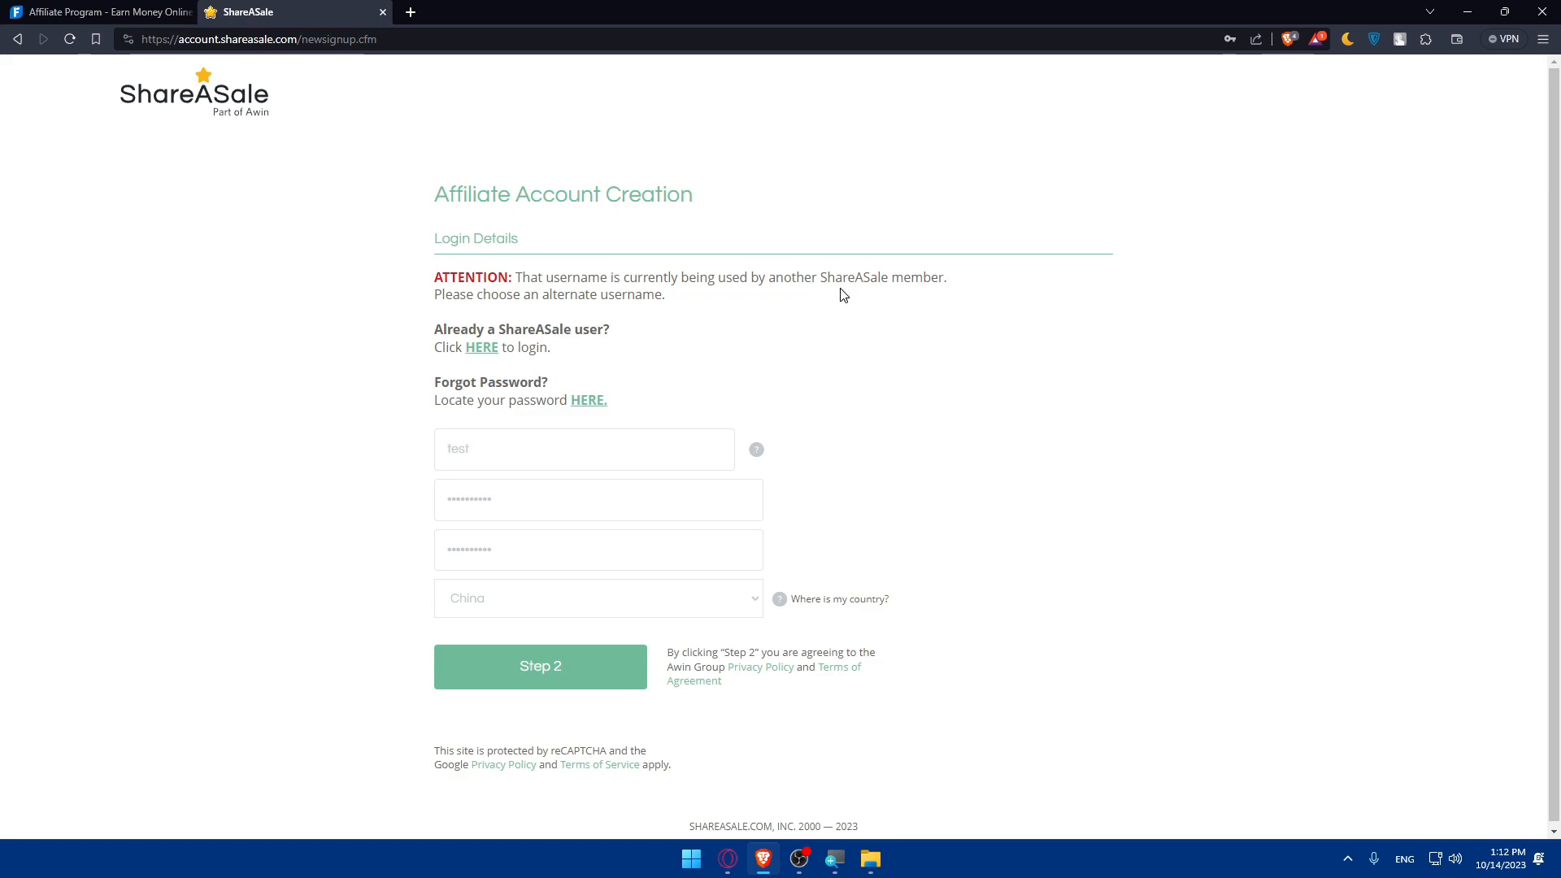
mouse_move(634, 312)
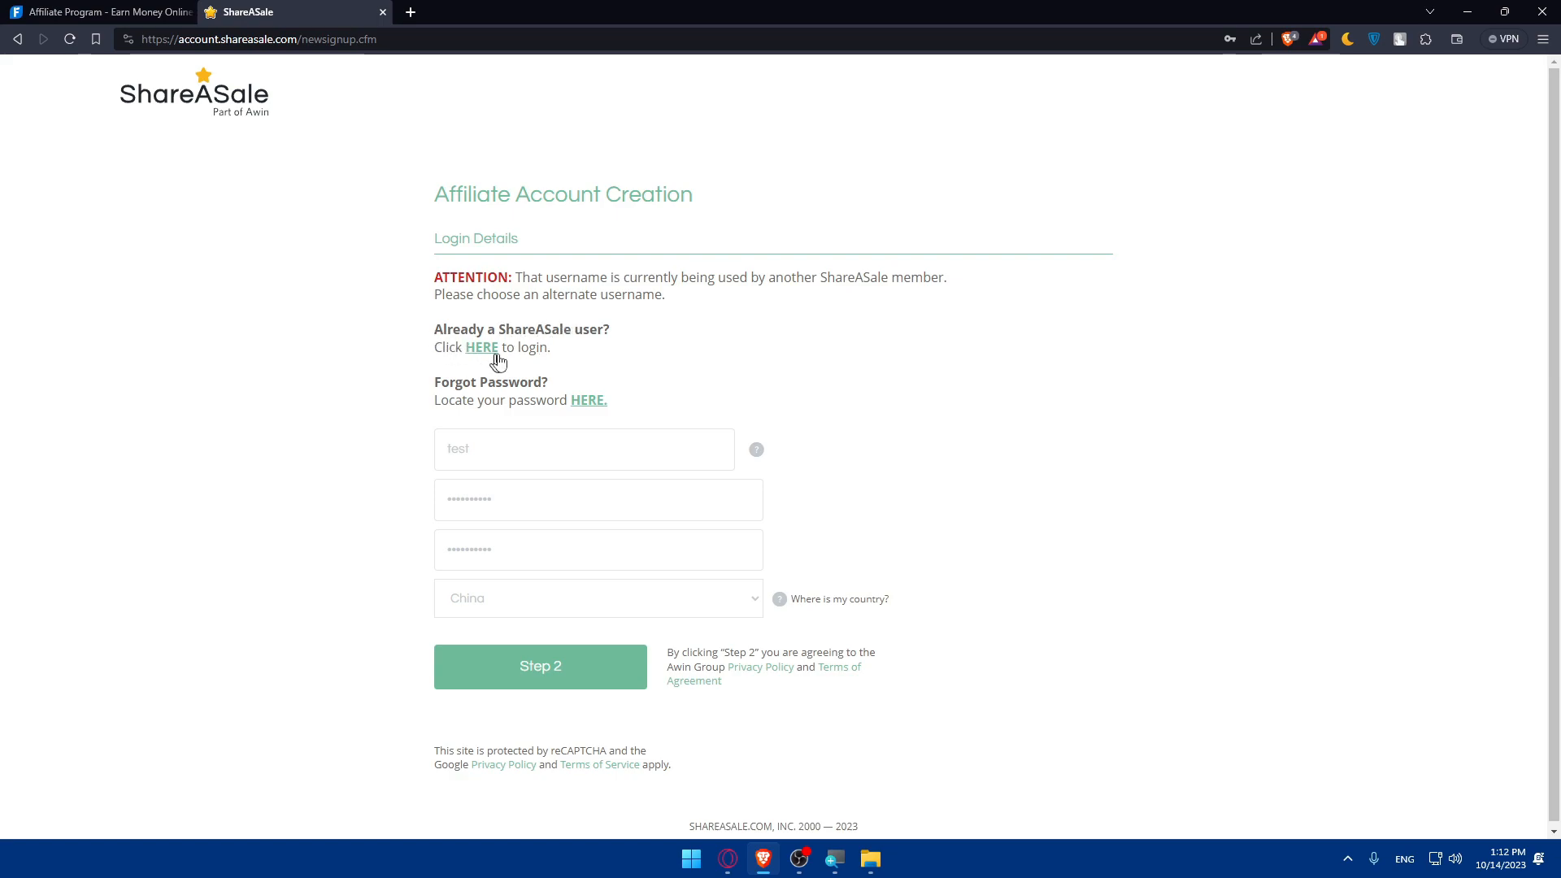
Step: Replace the taken username with test36987 and submit the login details
click(584, 448)
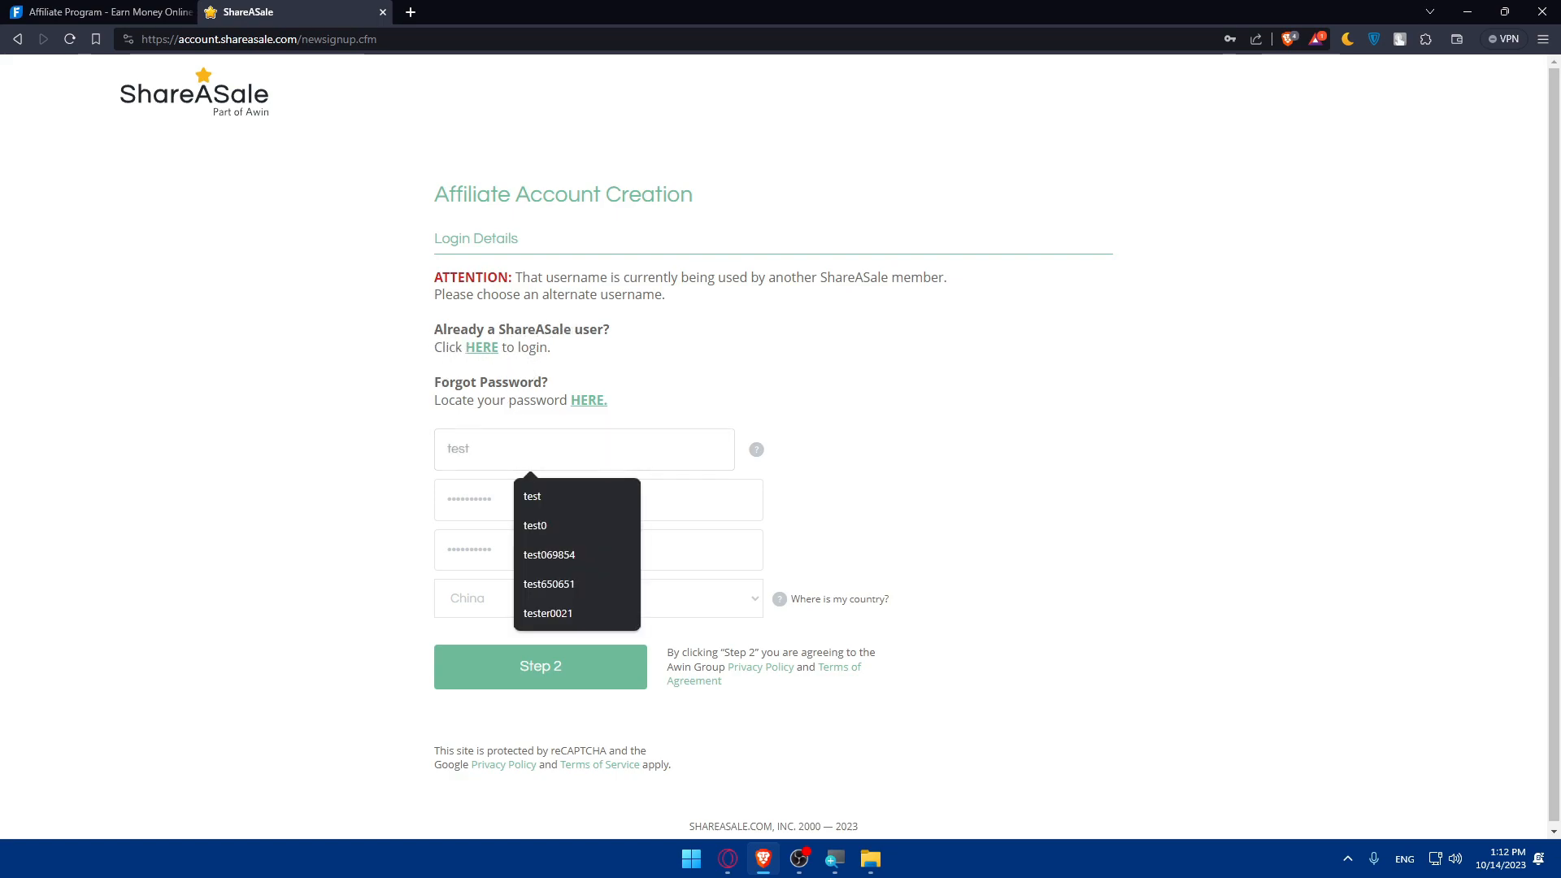
click(584, 448)
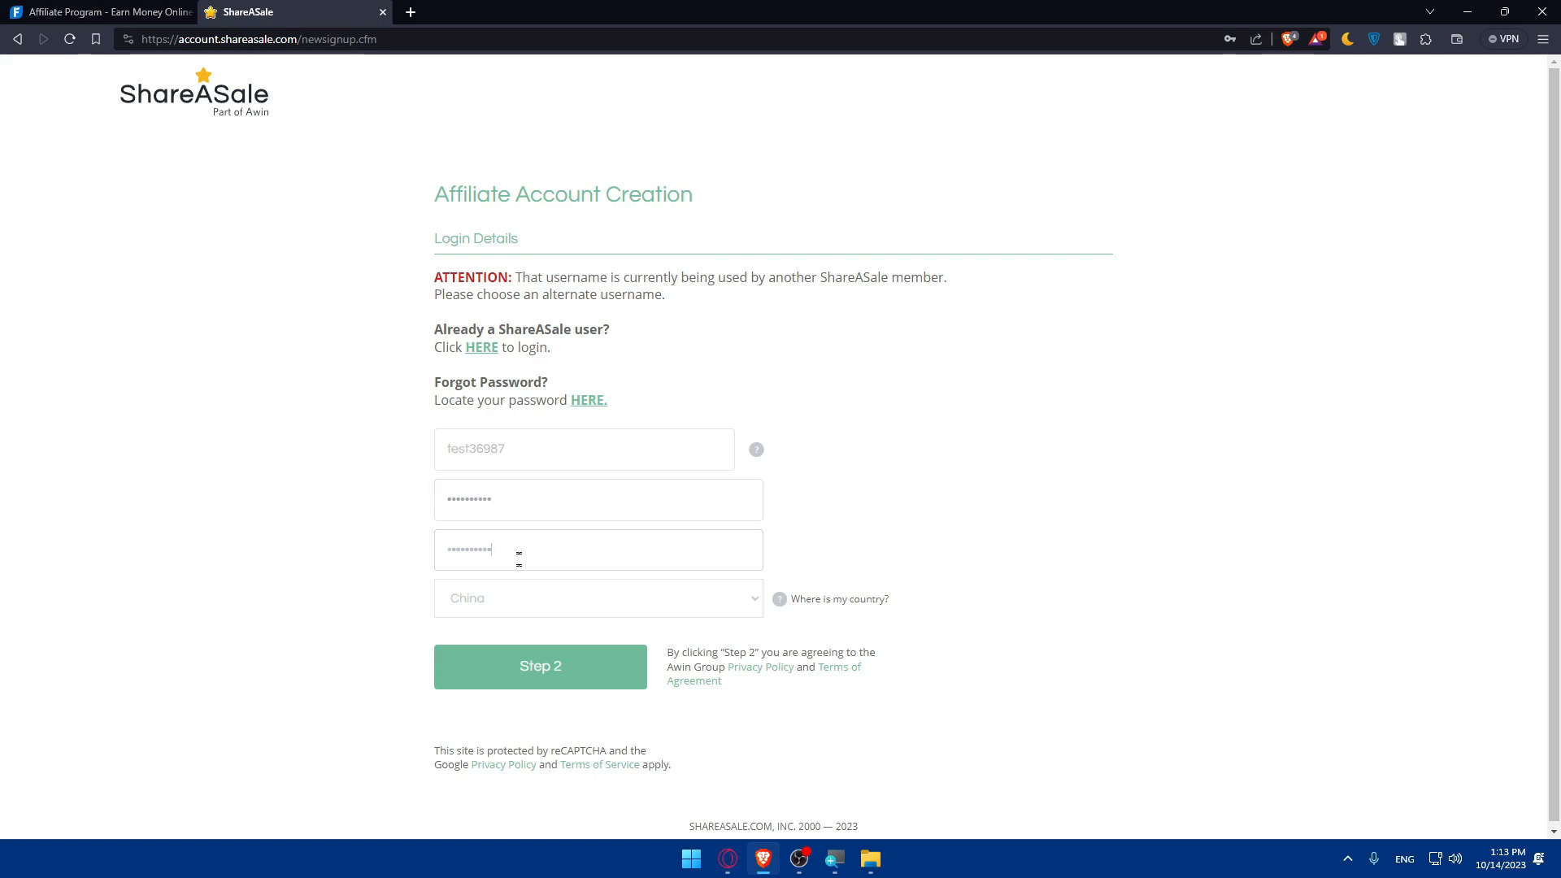
click(540, 665)
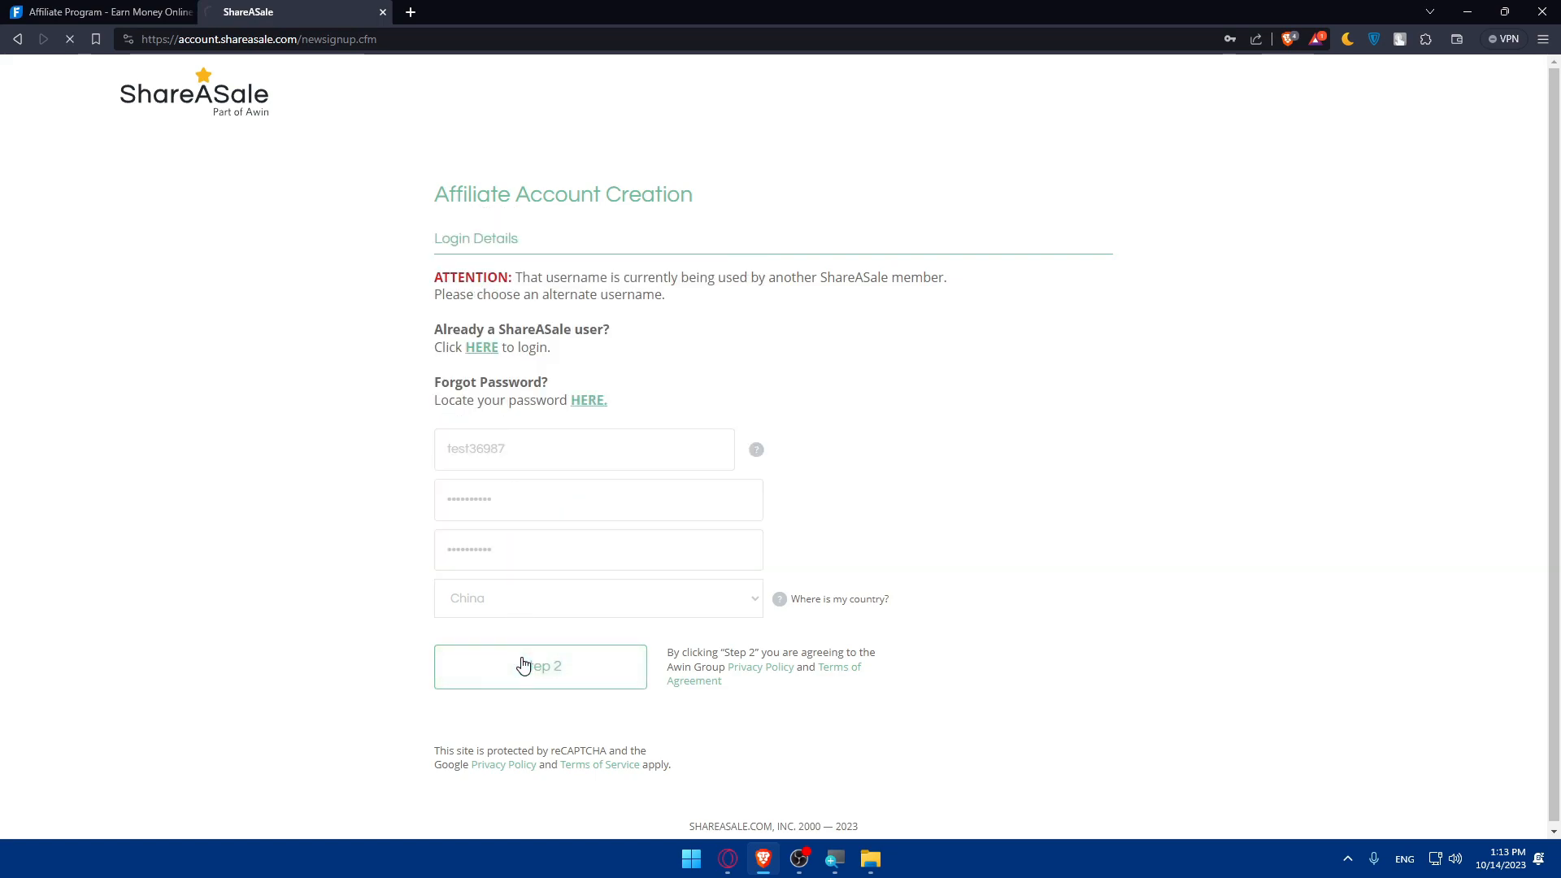
click(540, 666)
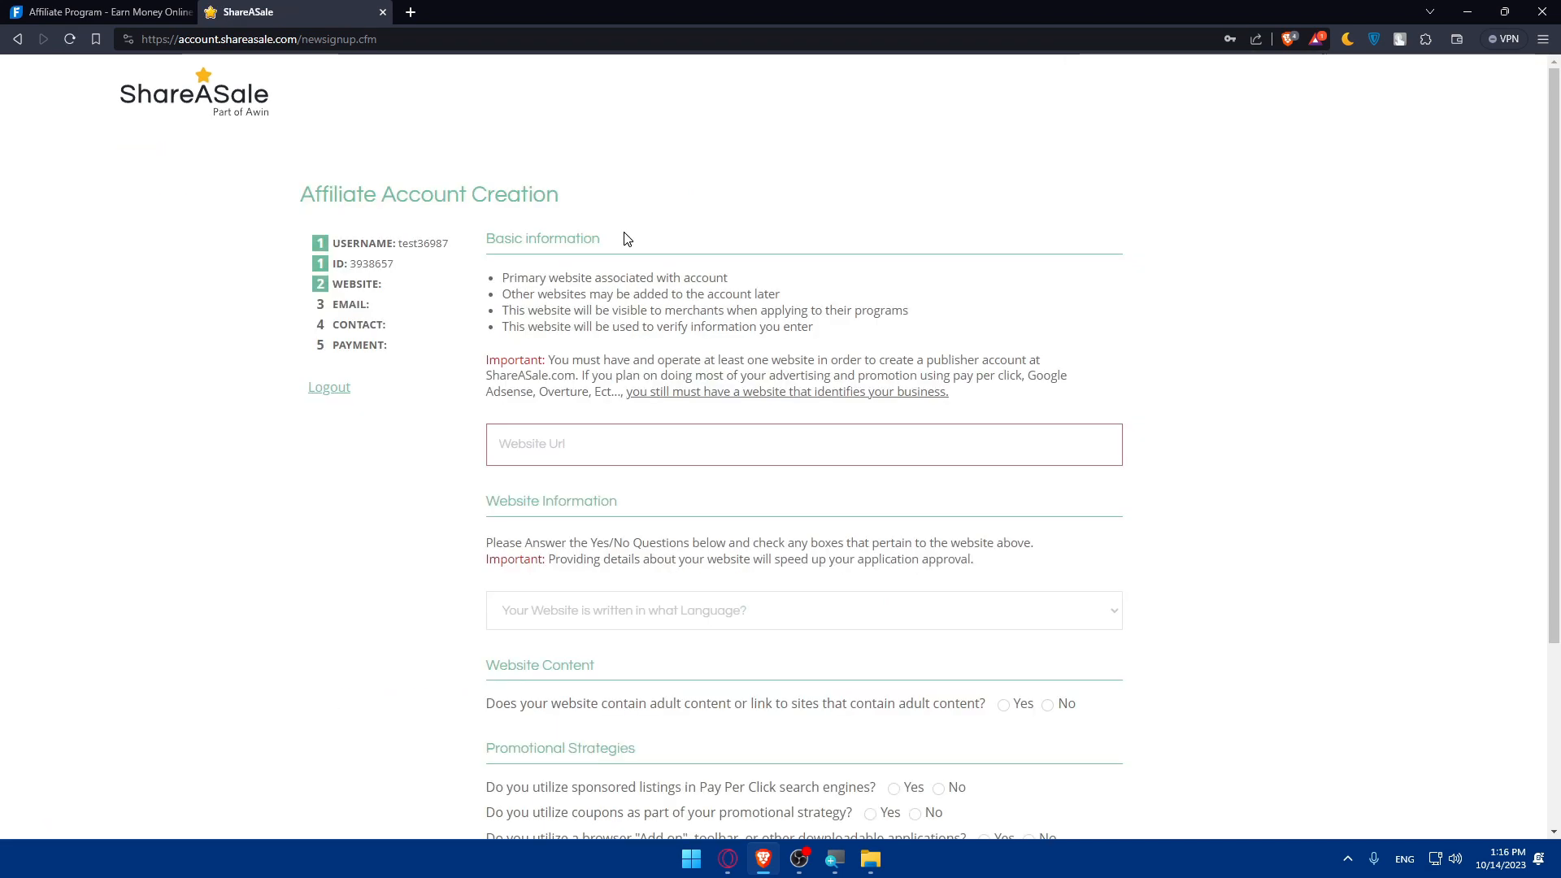
mouse_move(413, 417)
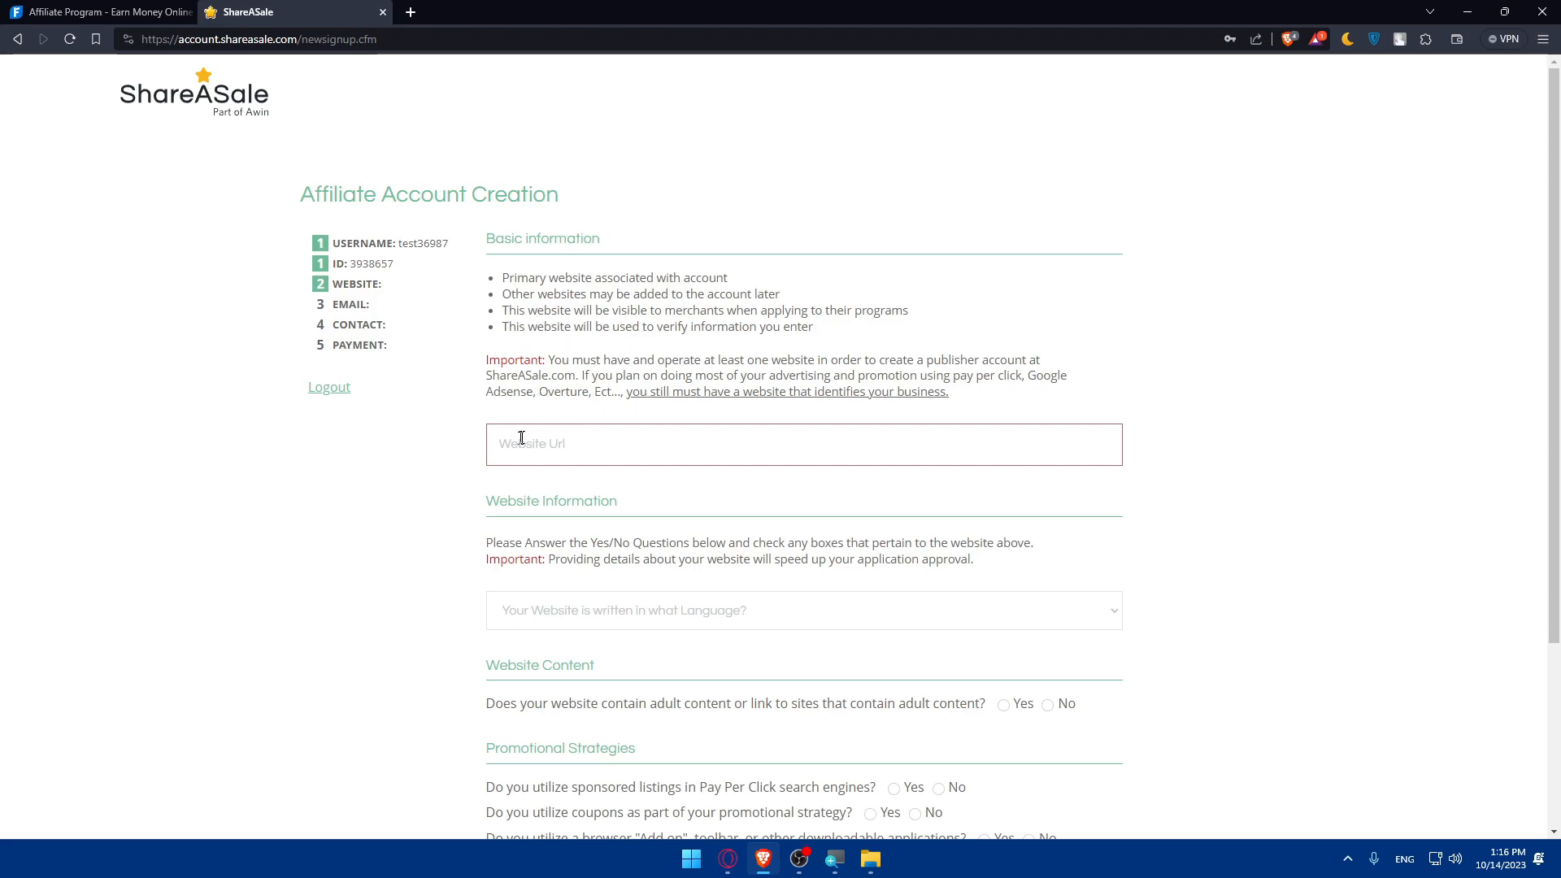
text(www.test.com)
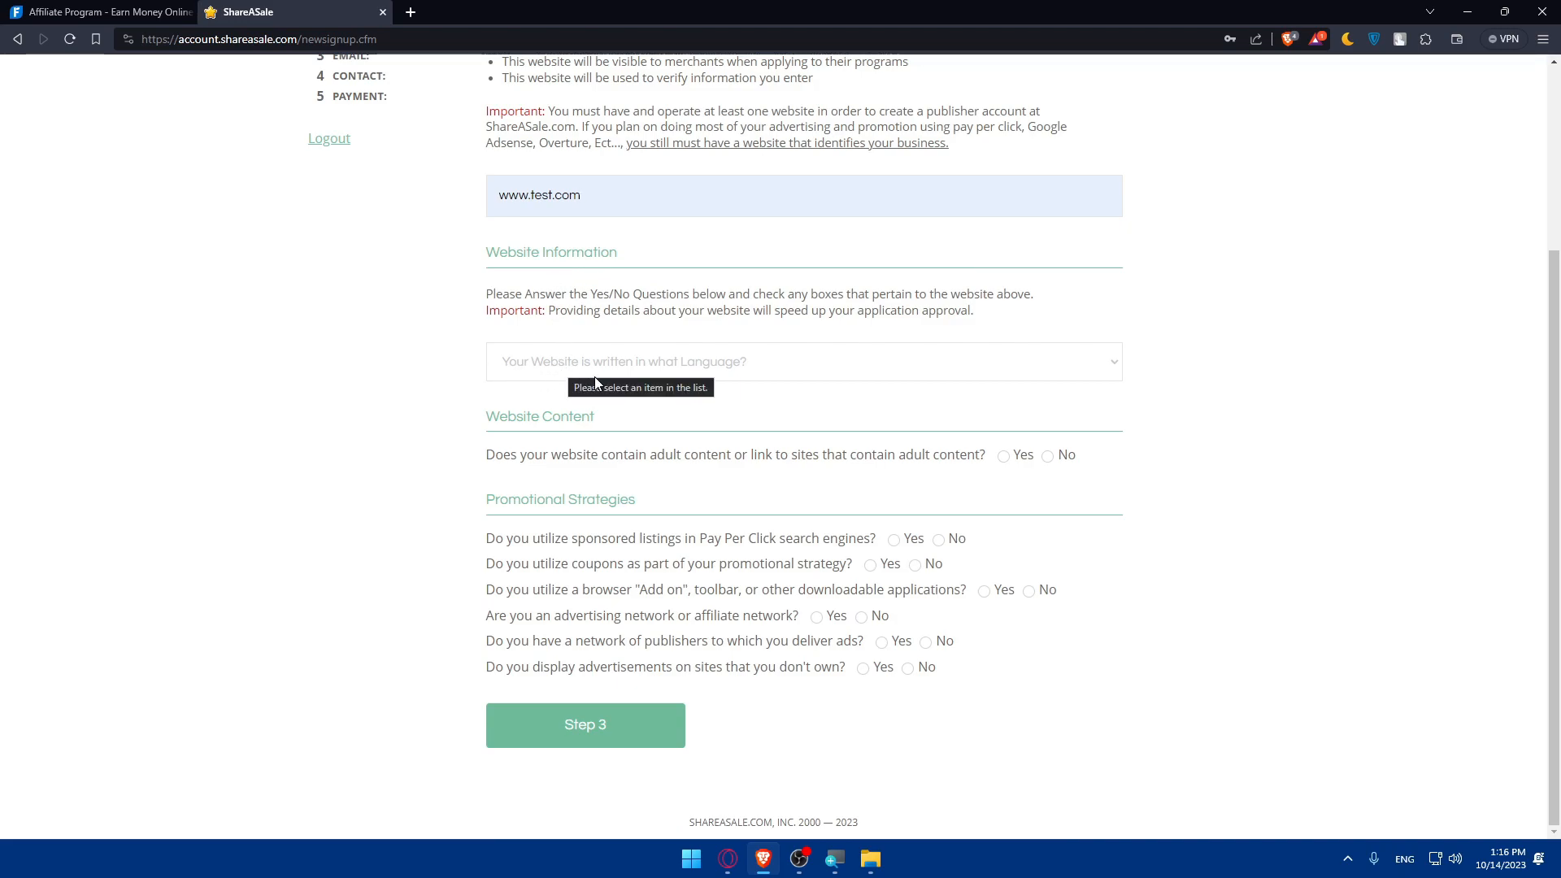
click(802, 360)
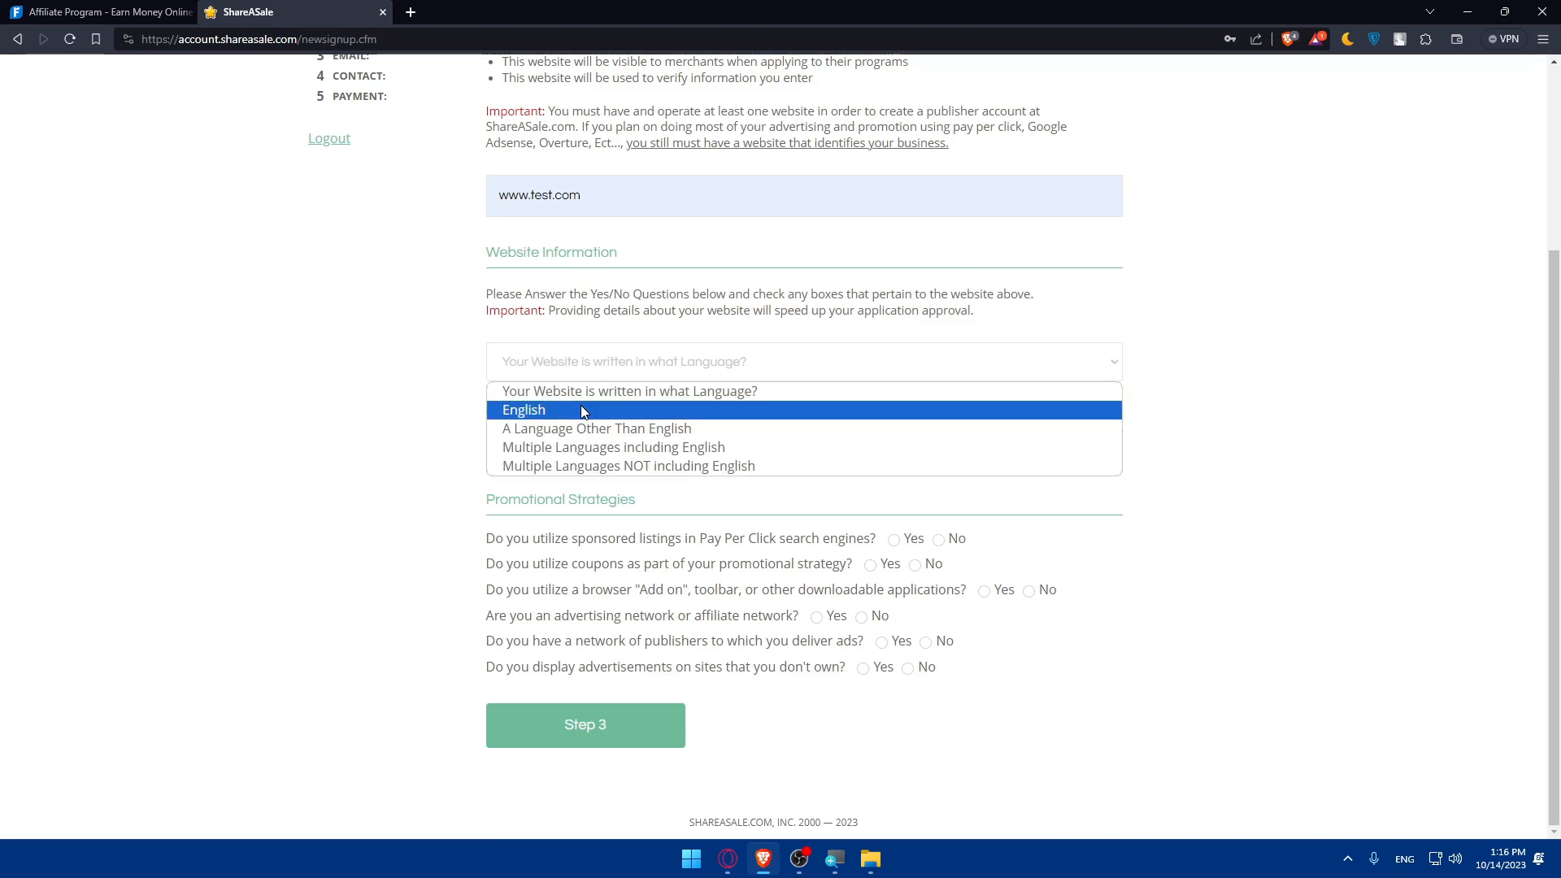
click(524, 409)
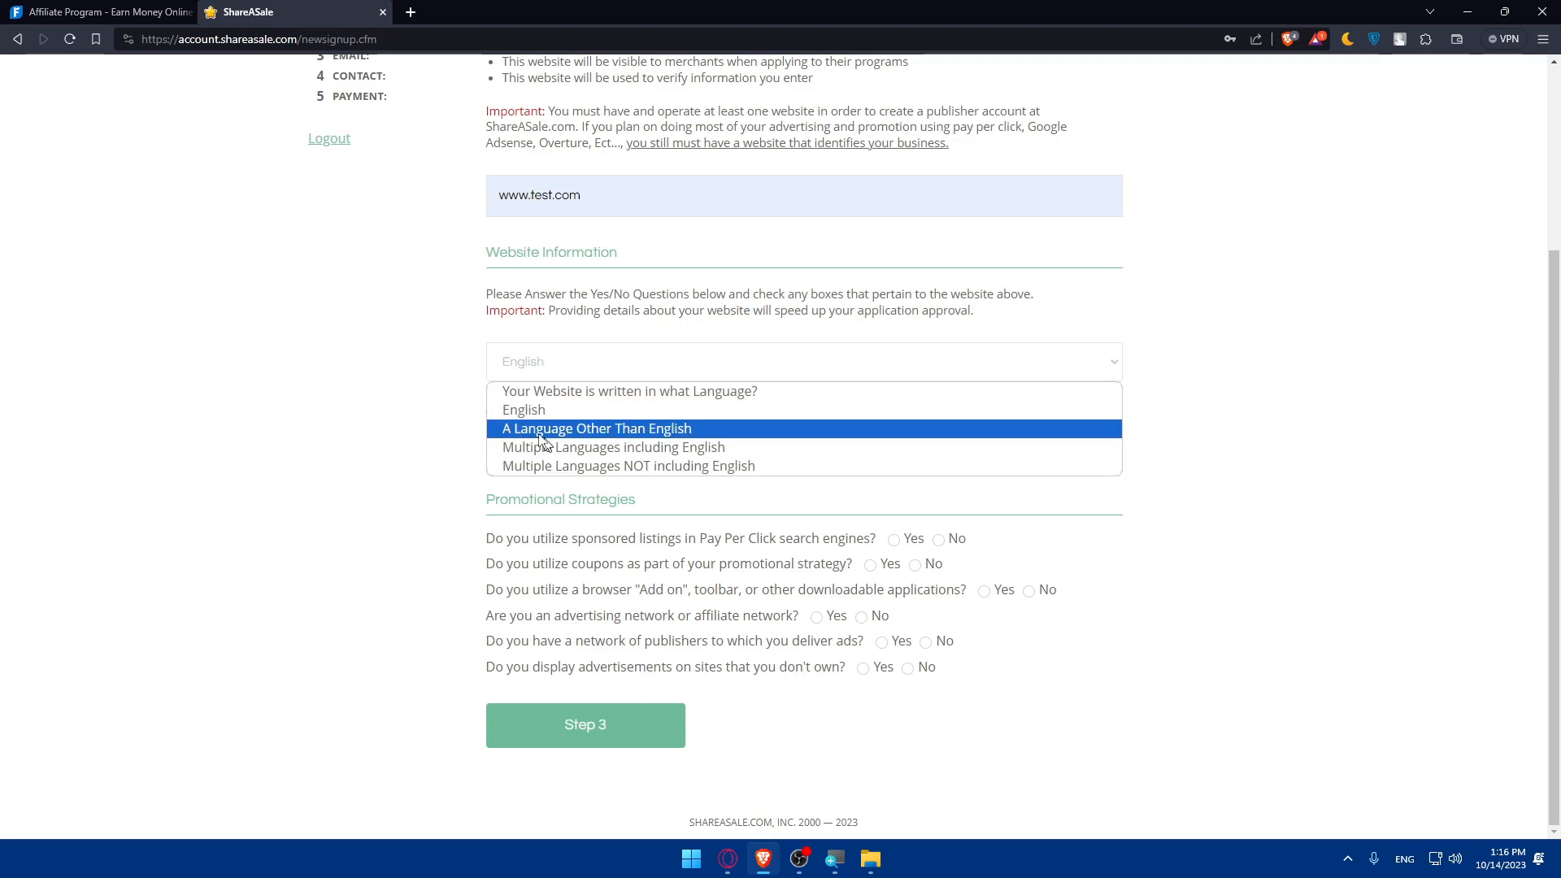
mouse_move(613, 447)
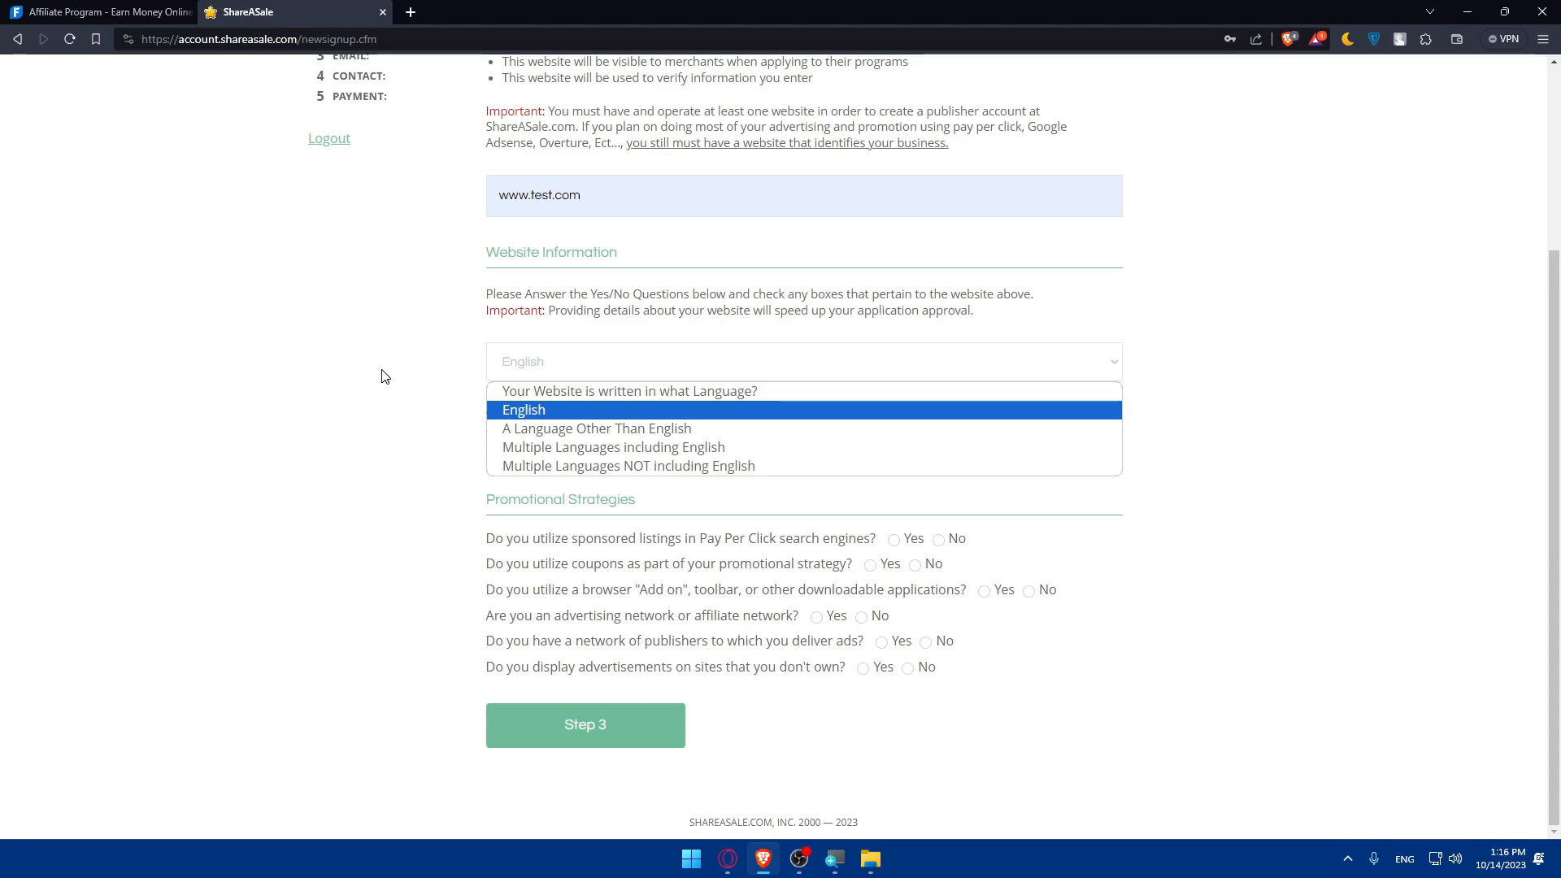
click(522, 409)
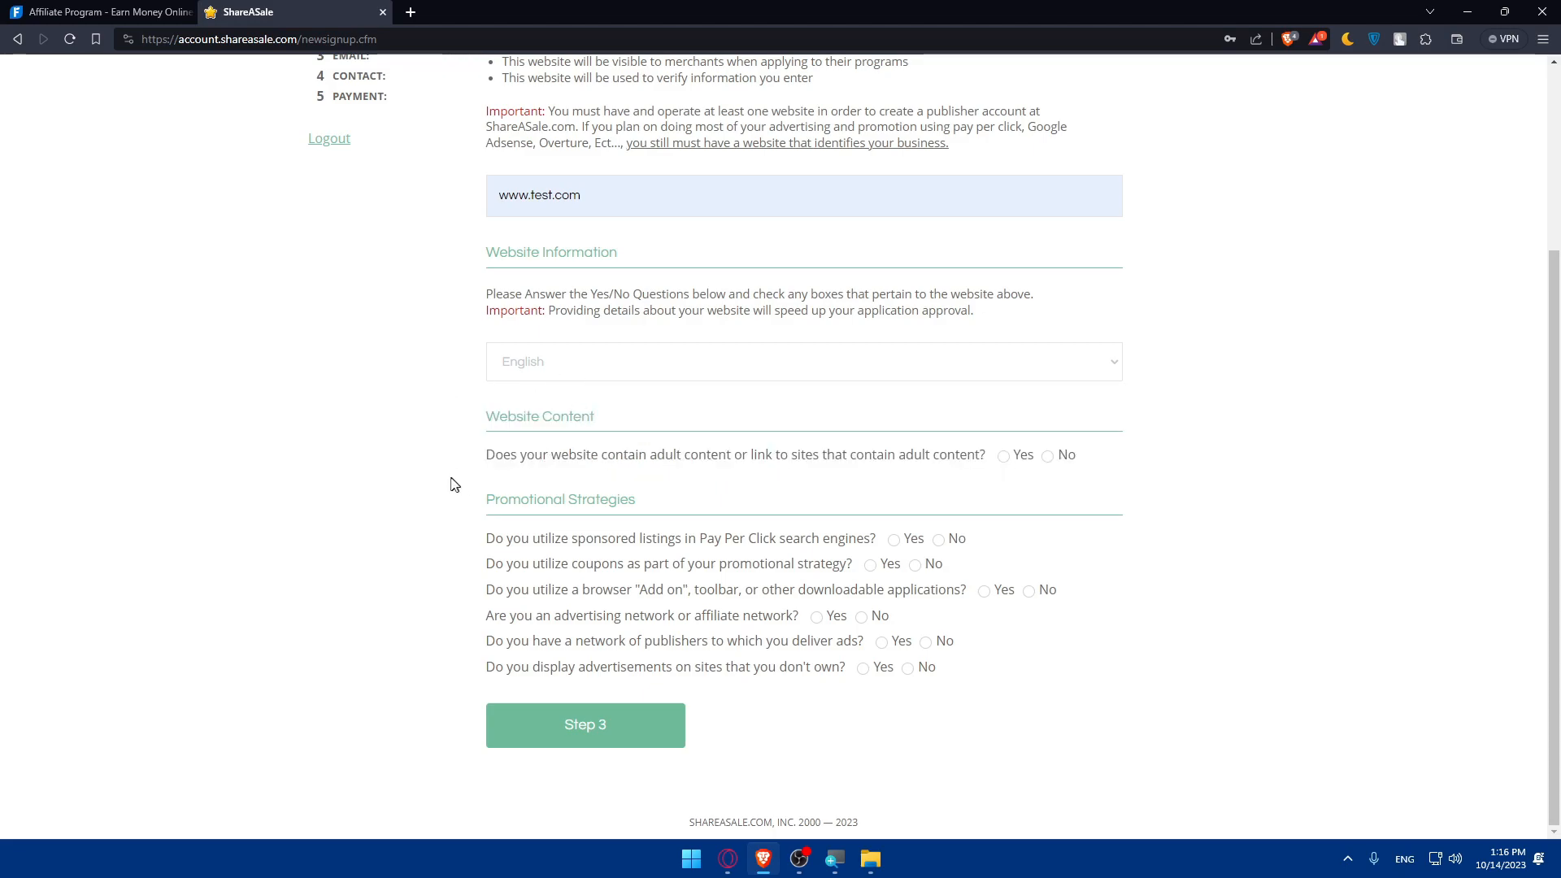
mouse_move(773, 480)
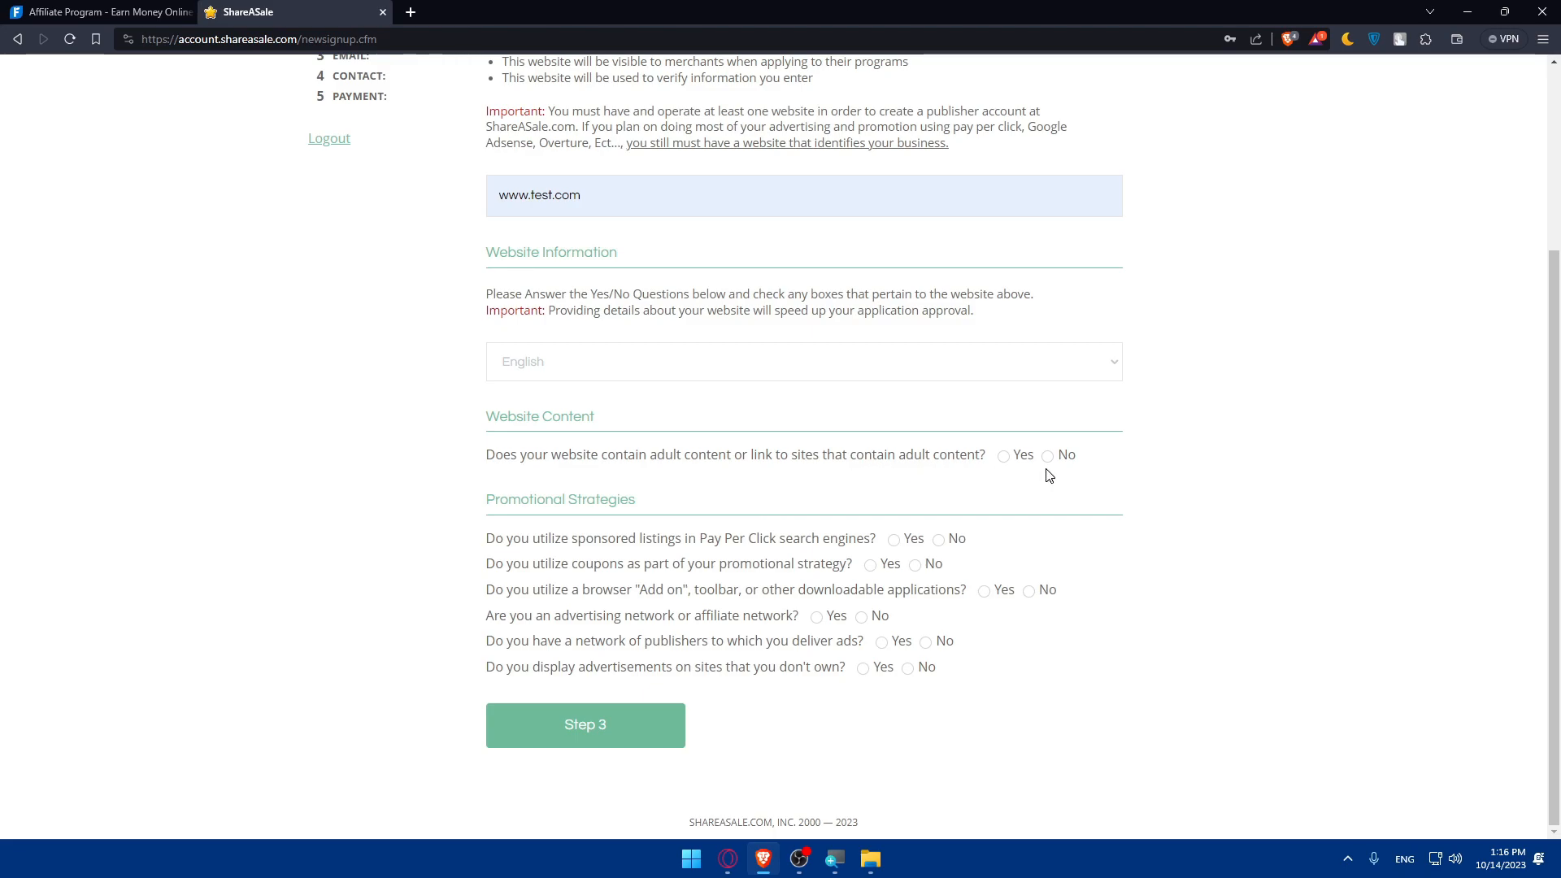
click(1047, 456)
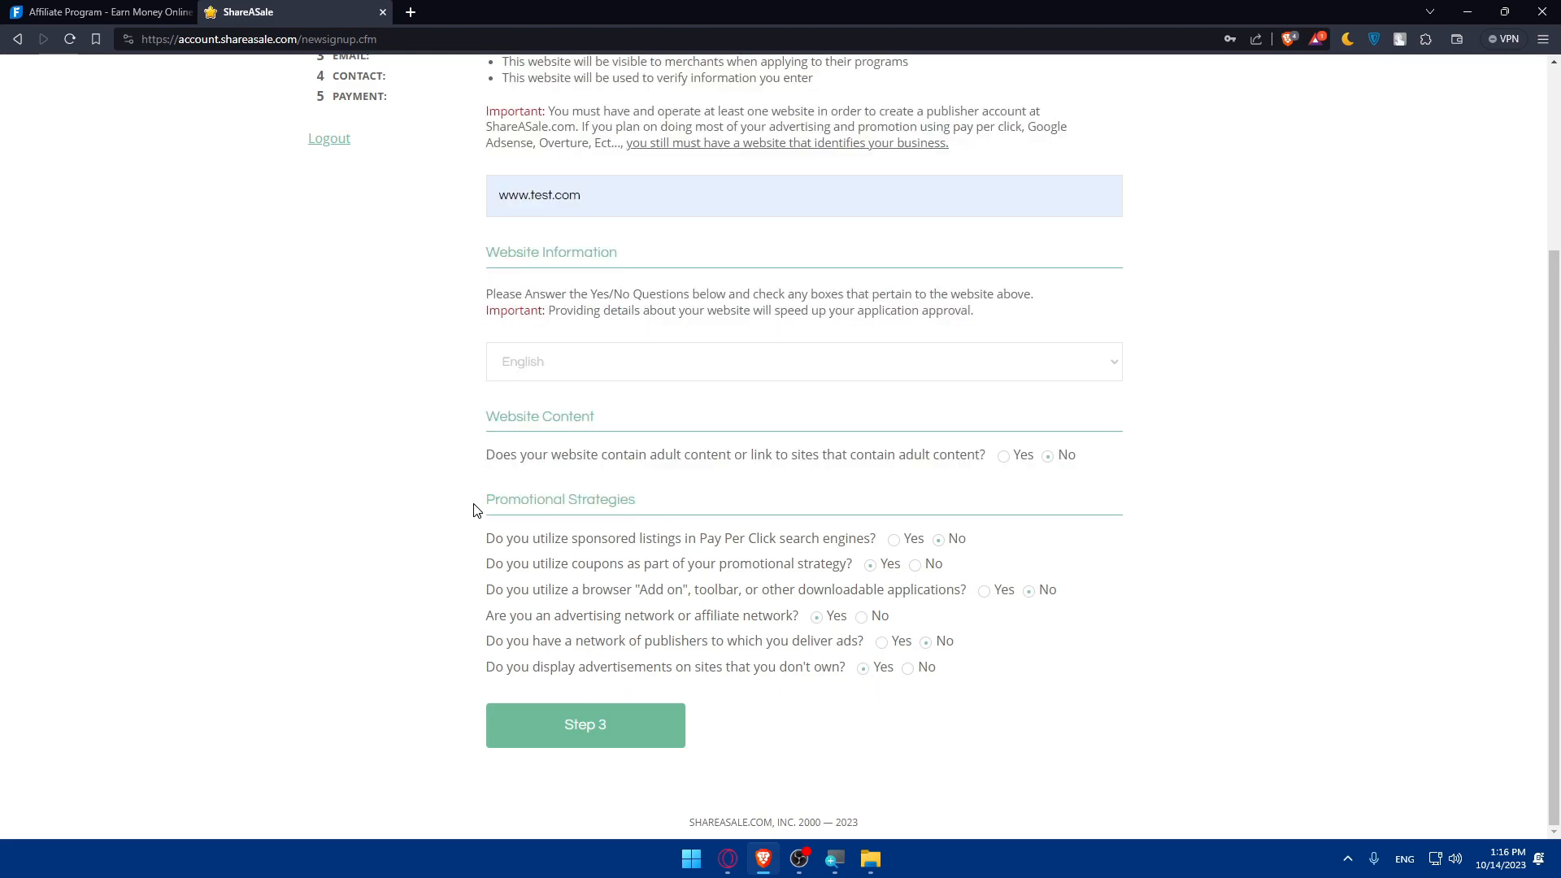
mouse_move(611, 597)
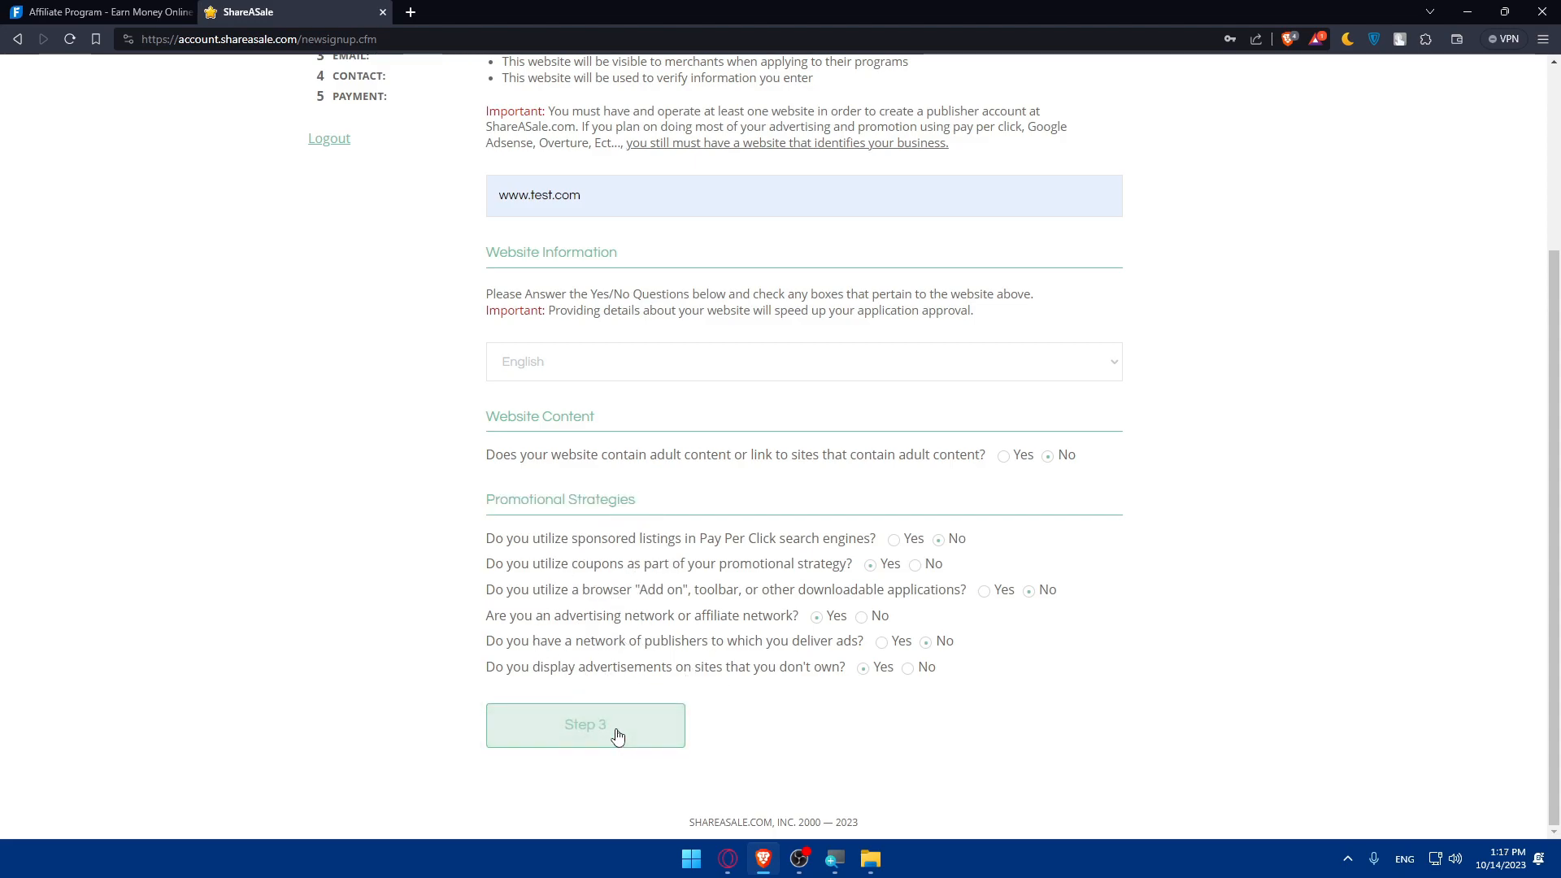
click(585, 723)
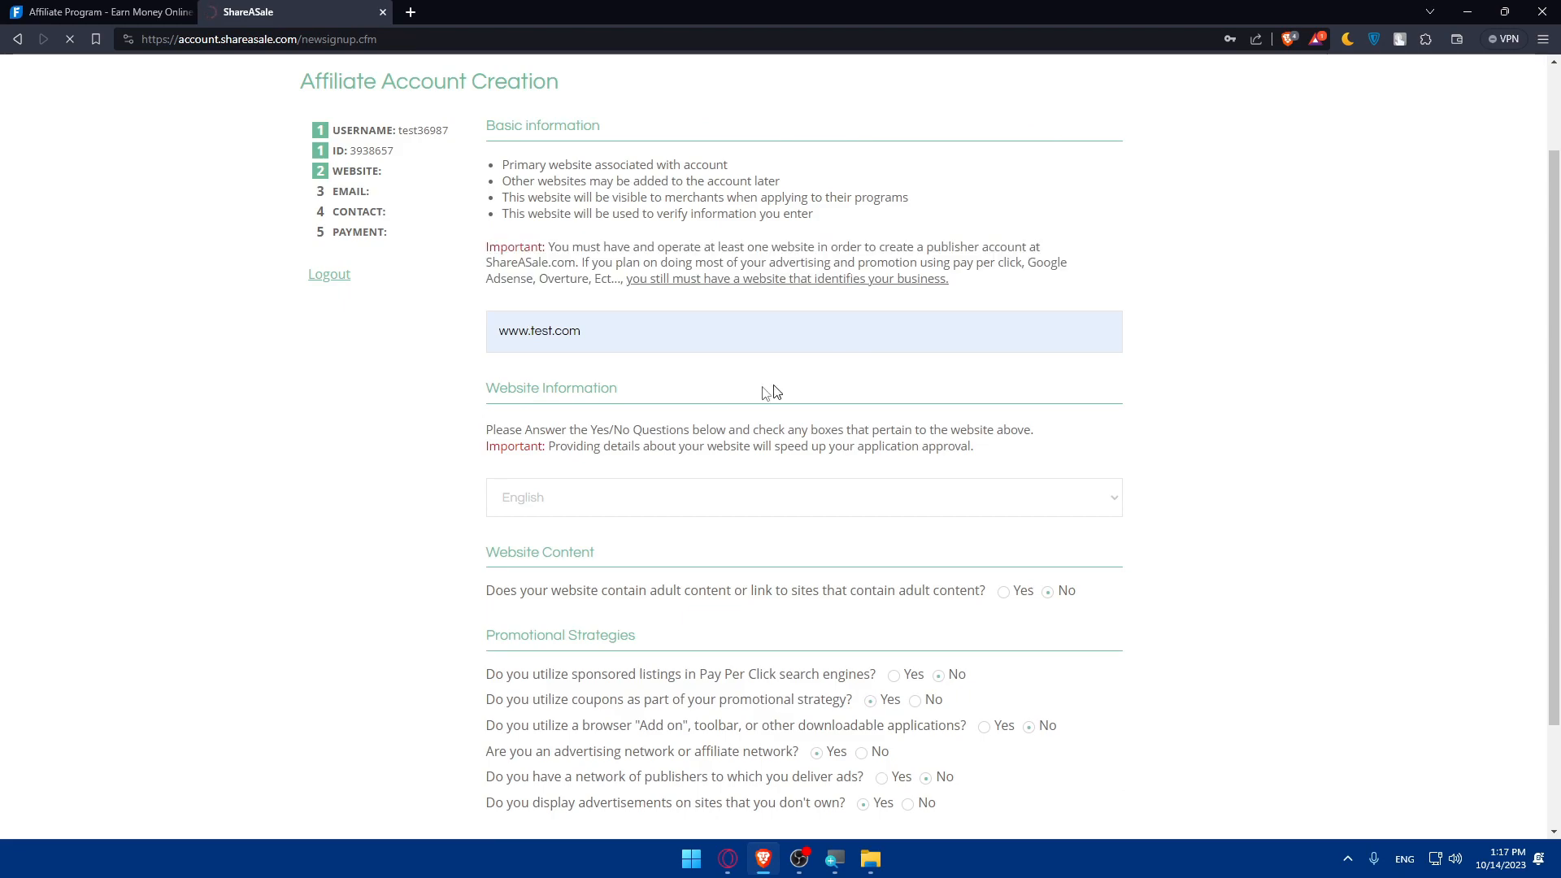
mouse_move(1032, 457)
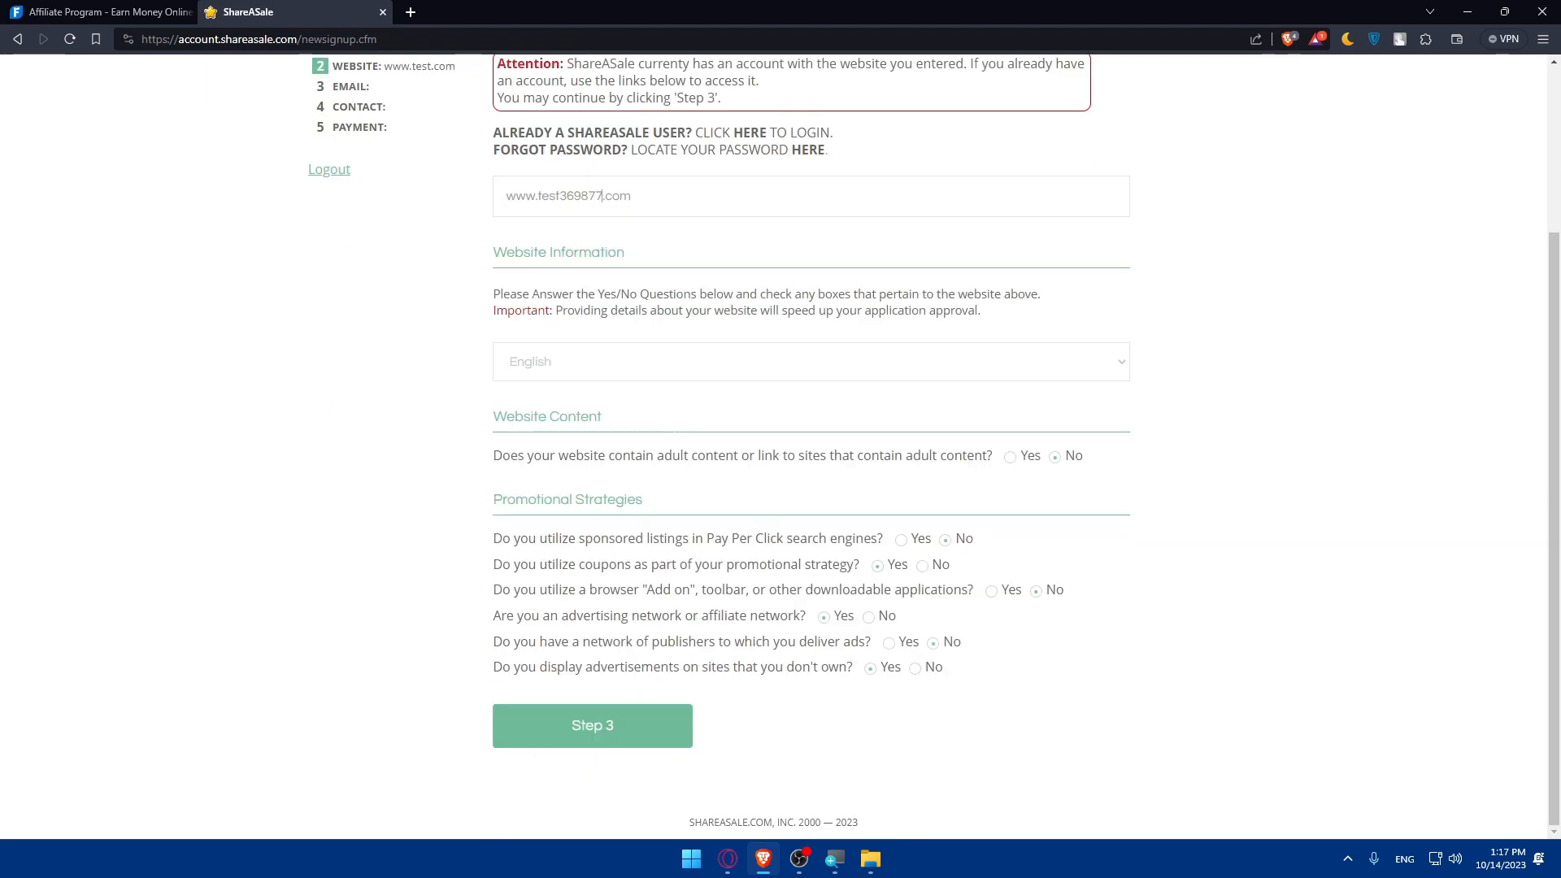
click(591, 724)
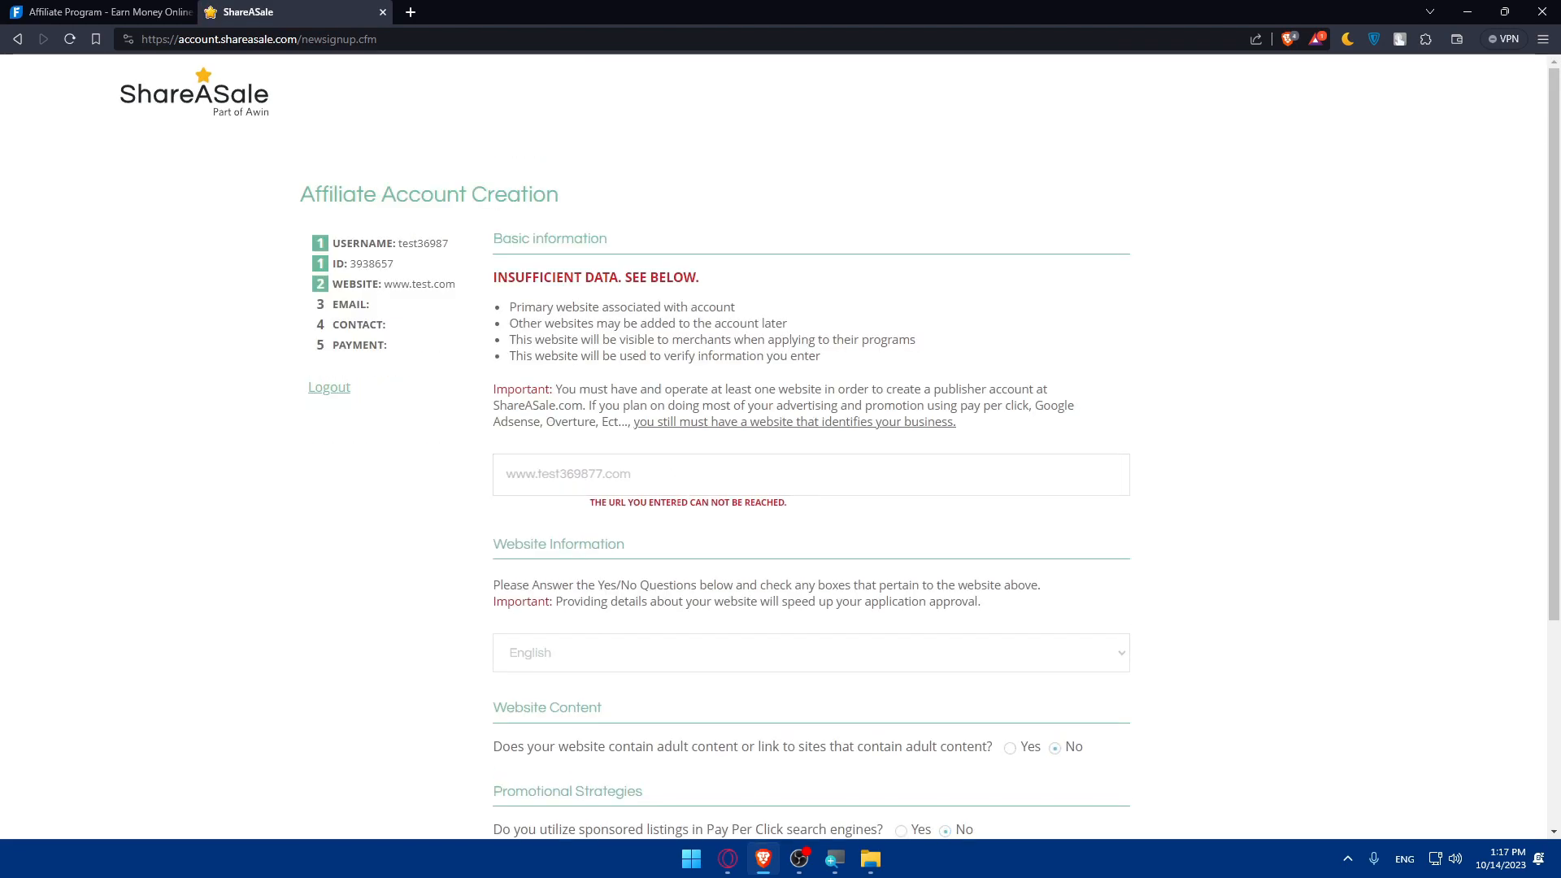
mouse_move(667, 547)
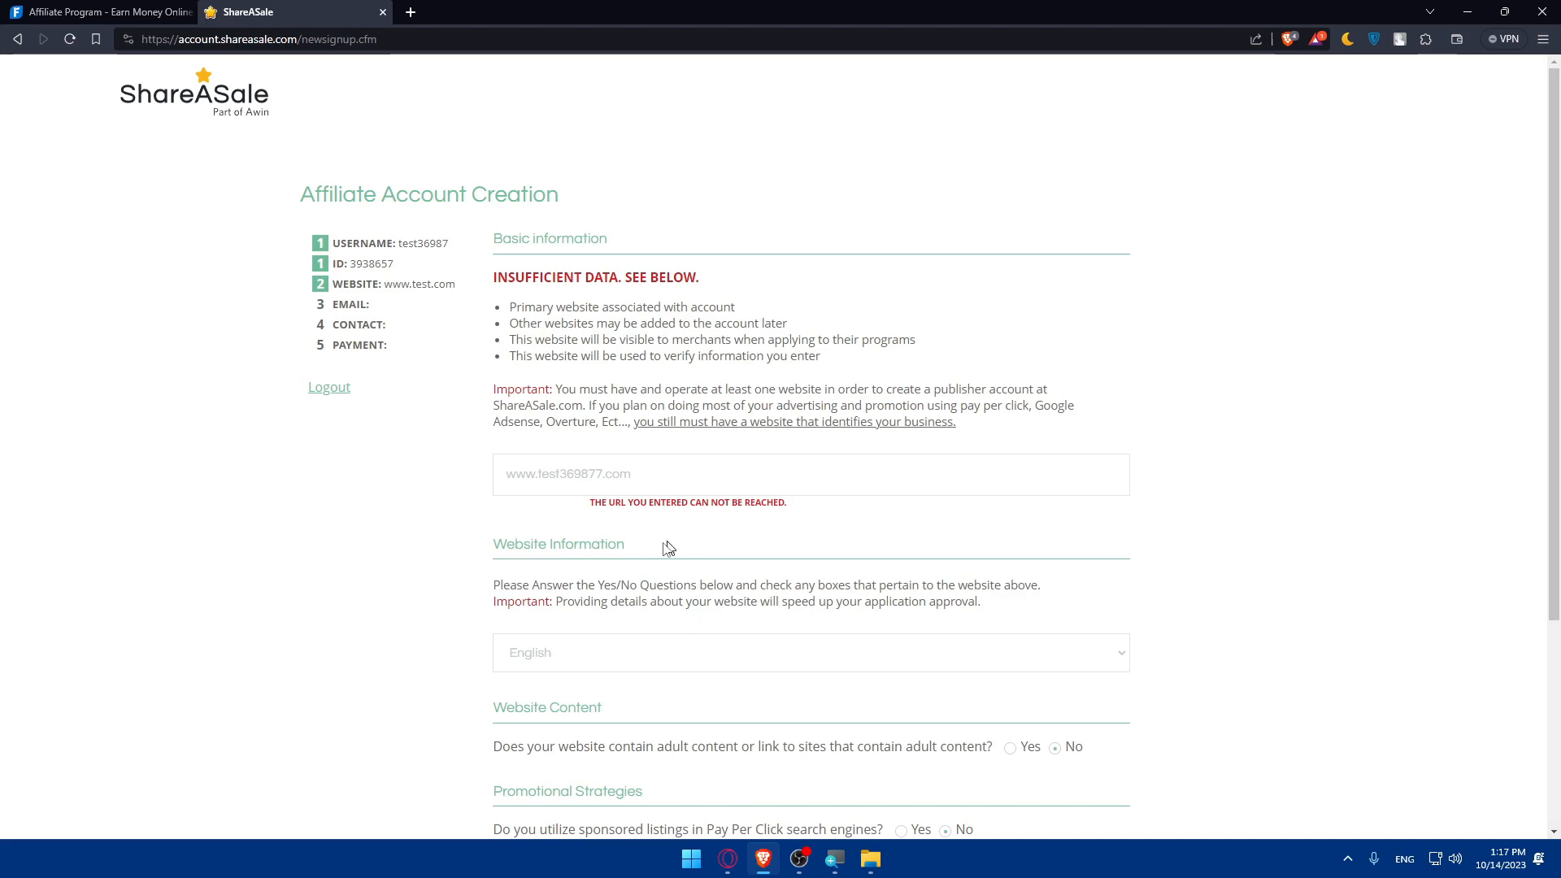
double_click(568, 473)
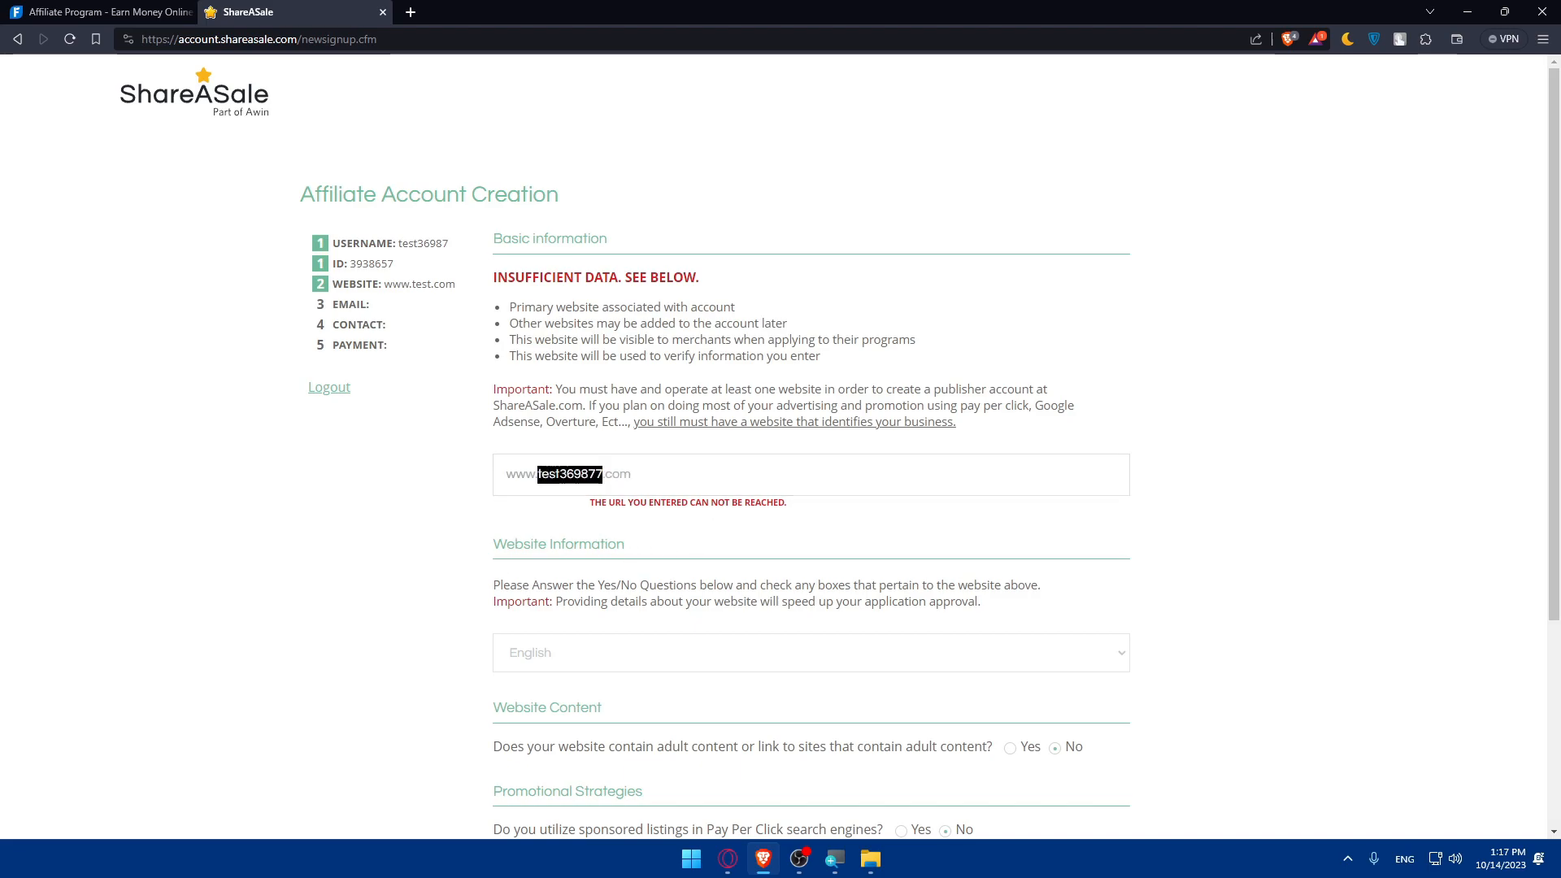
scroll(down, 3)
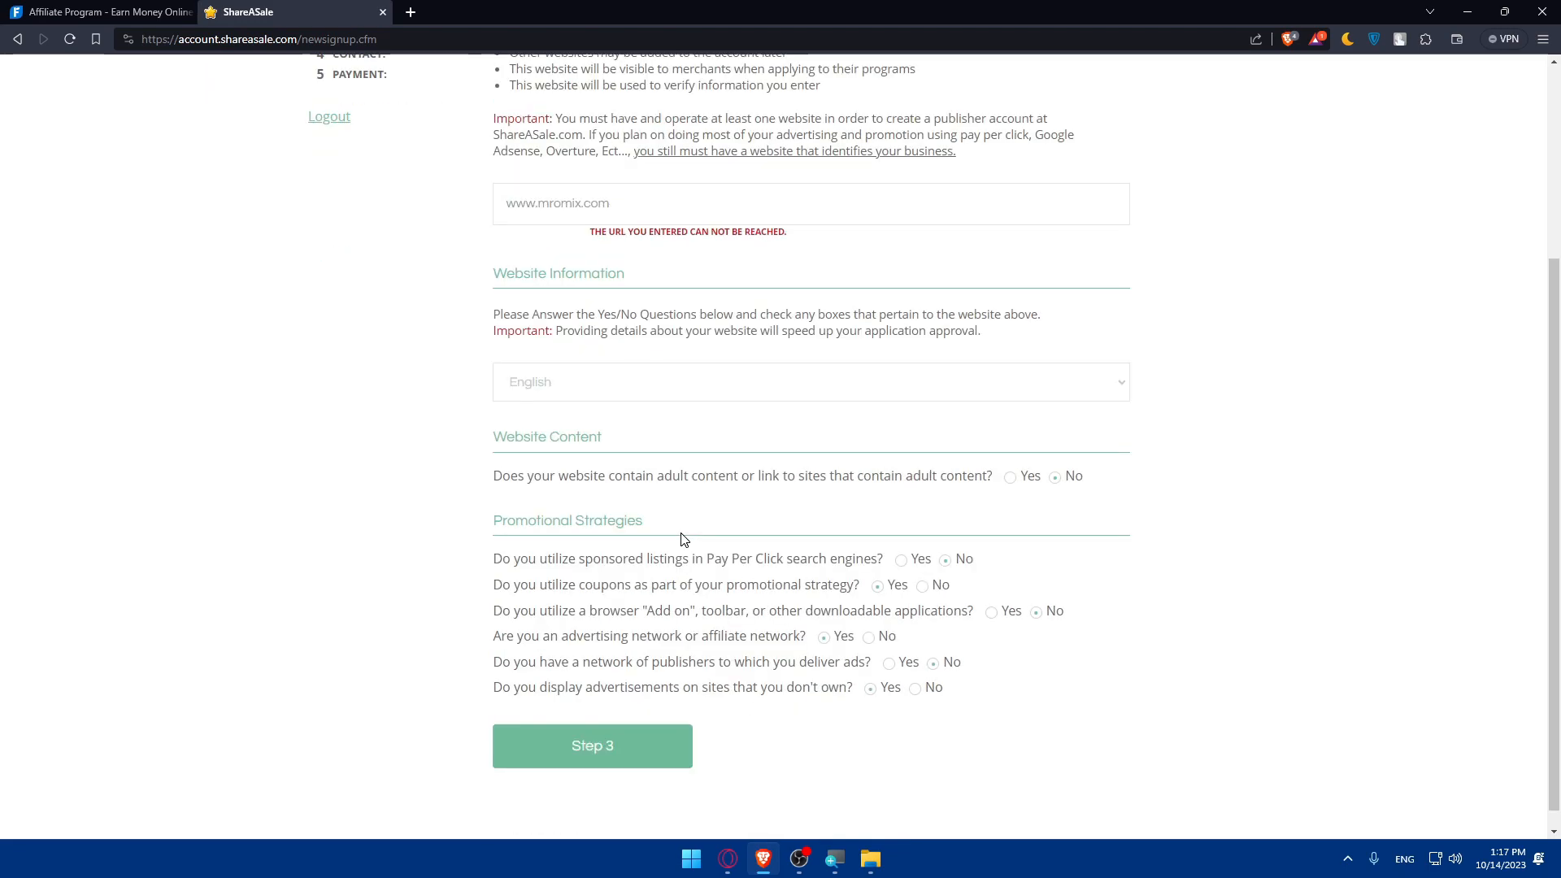
click(591, 745)
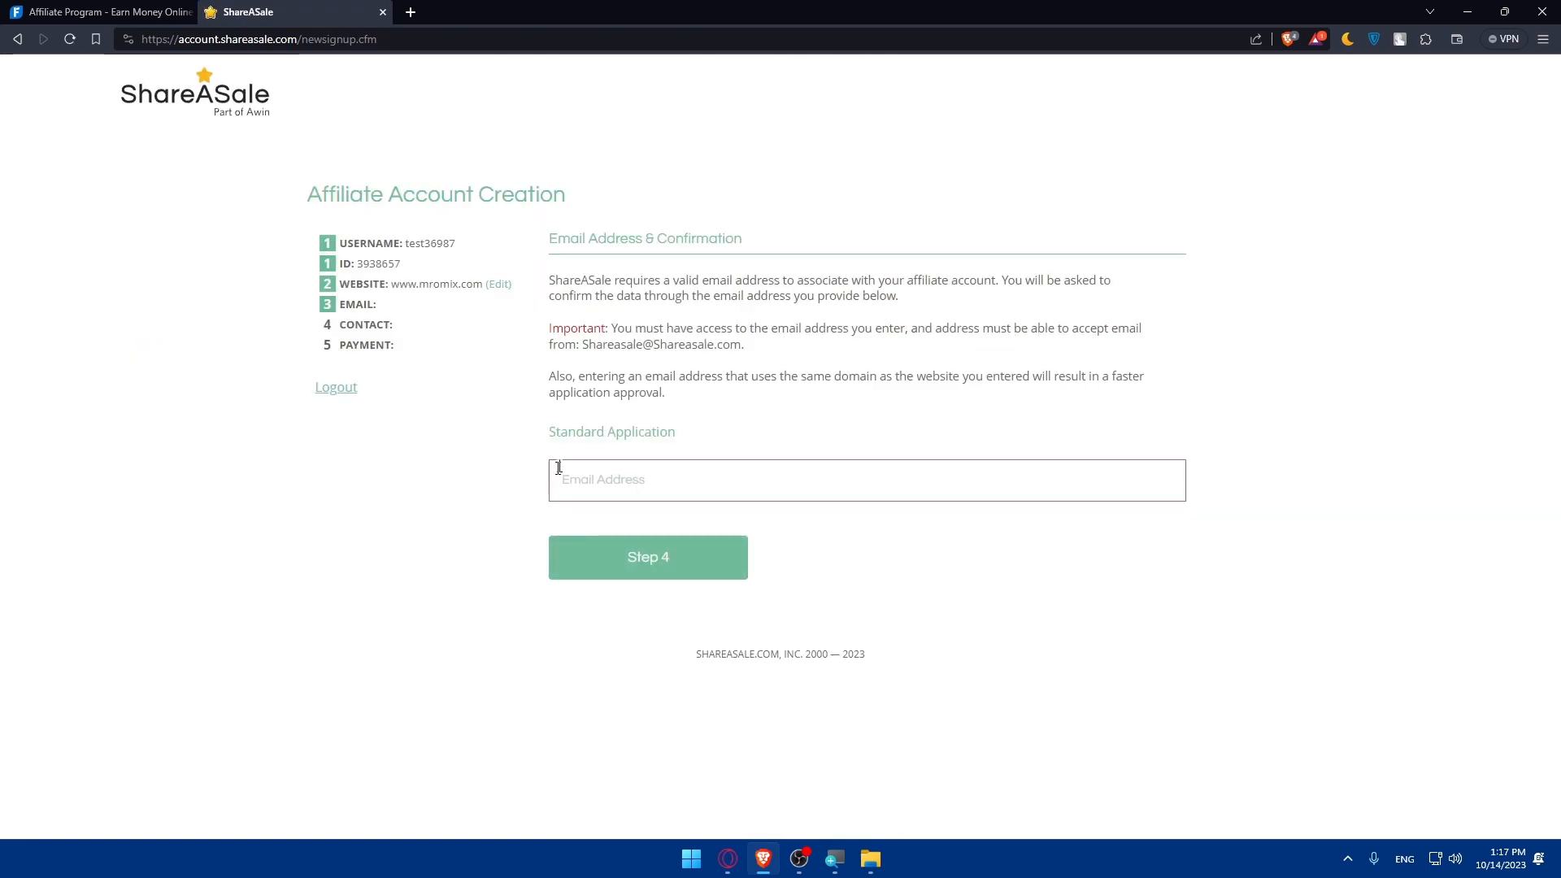
mouse_move(620, 228)
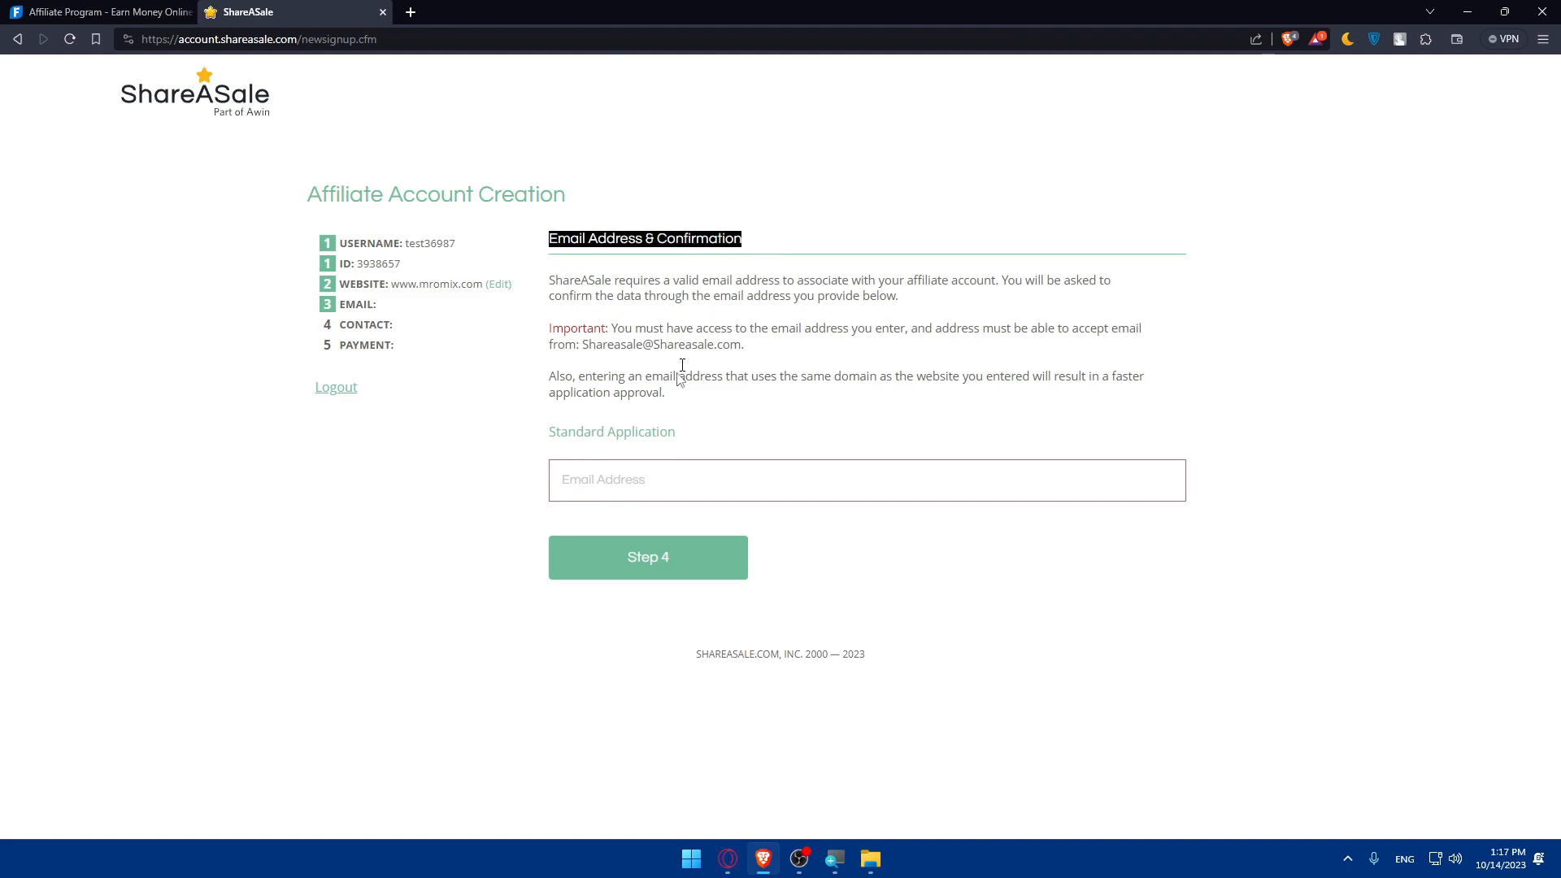
text(elhajji)
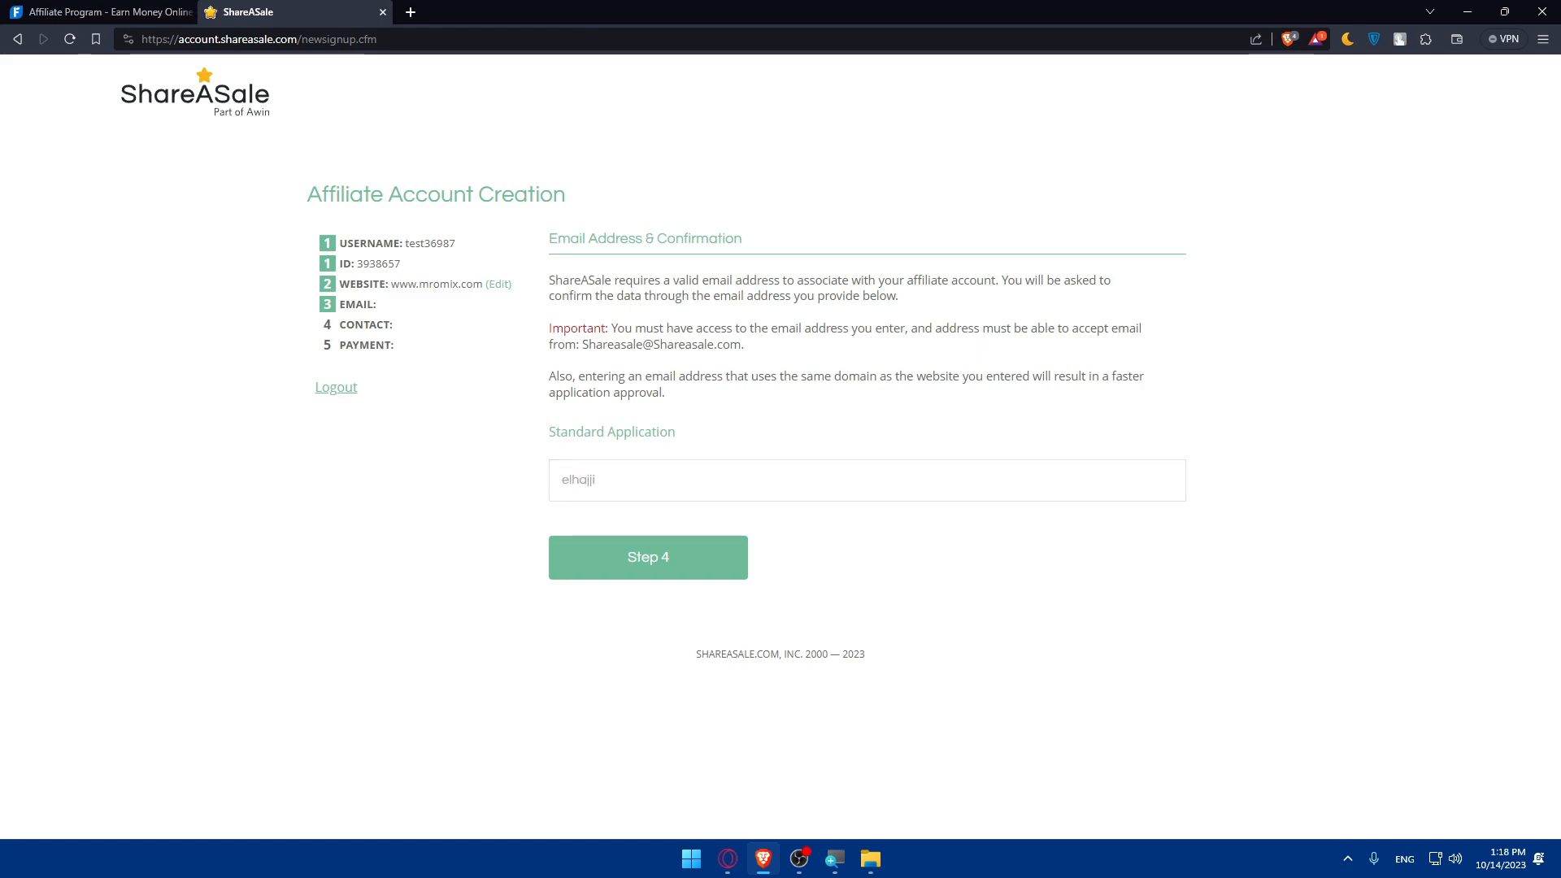
click(866, 479)
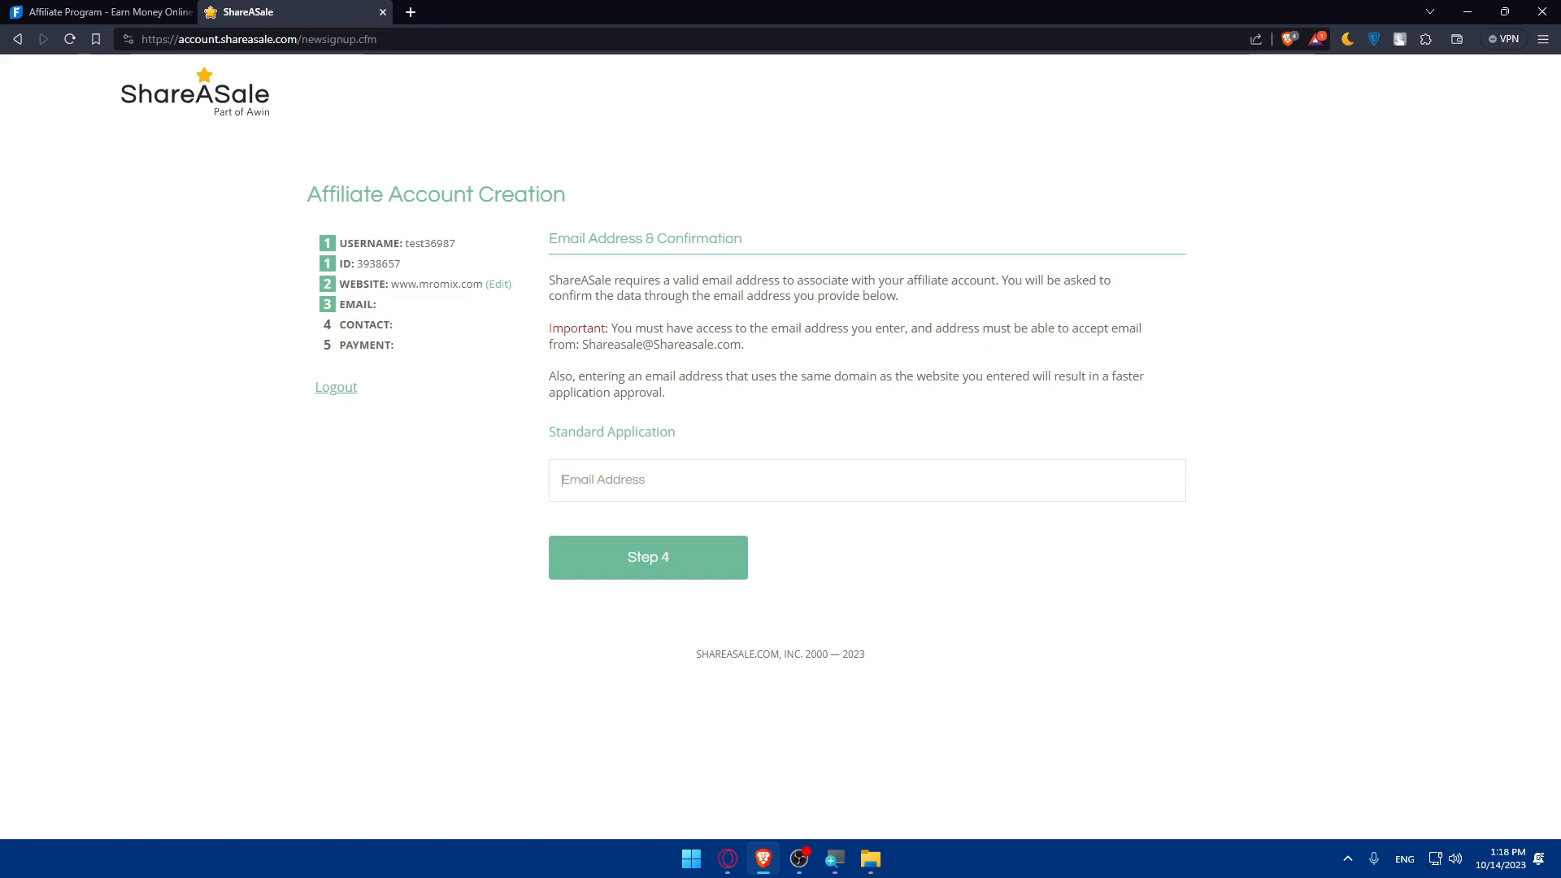
text(bibak)
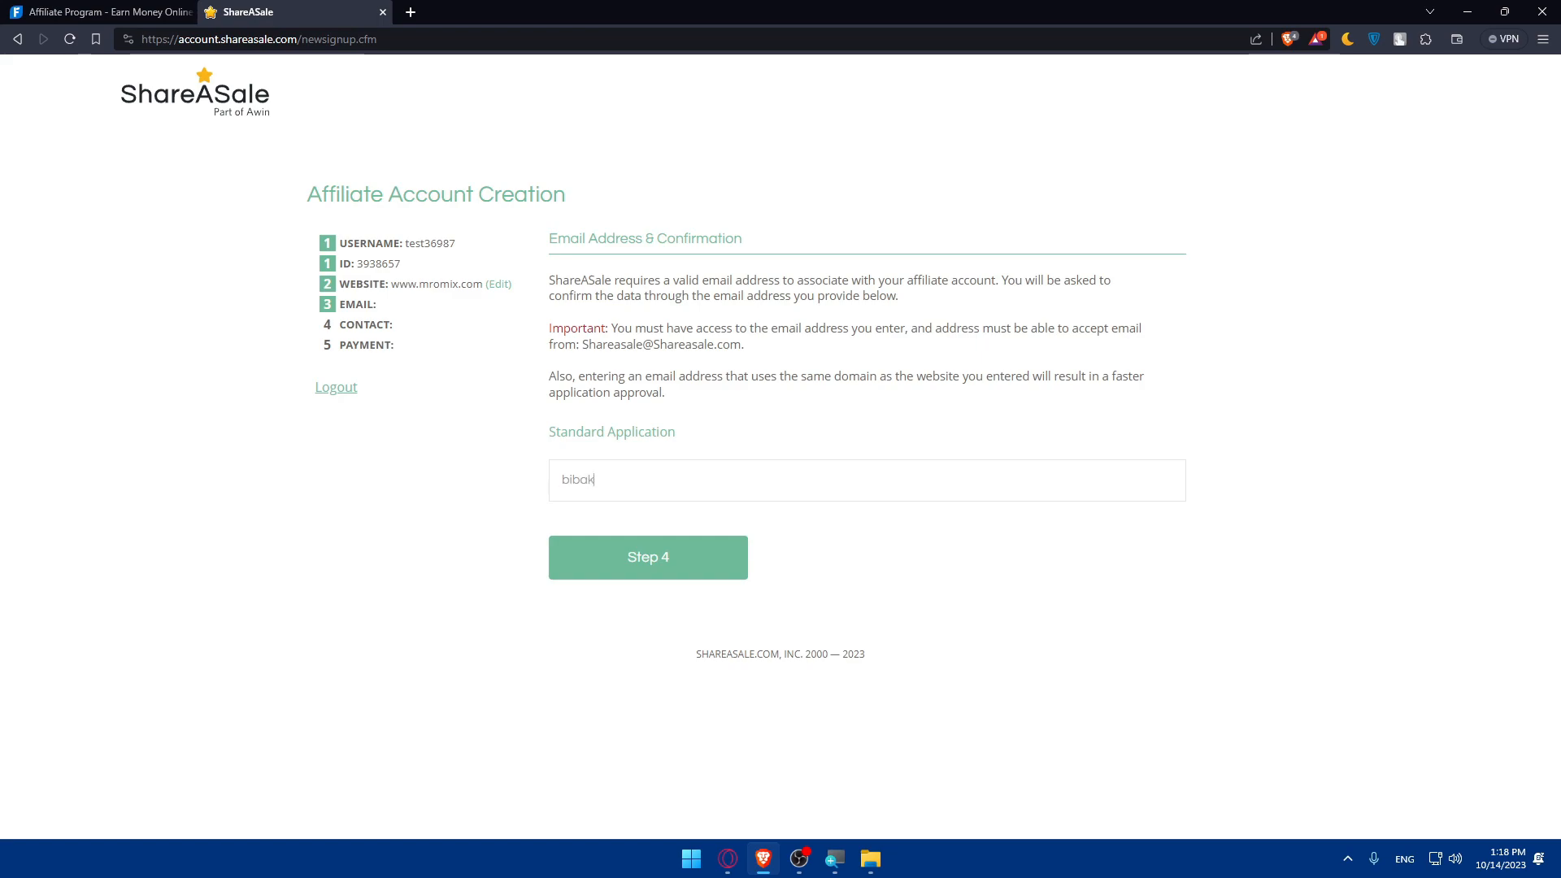
text(huu)
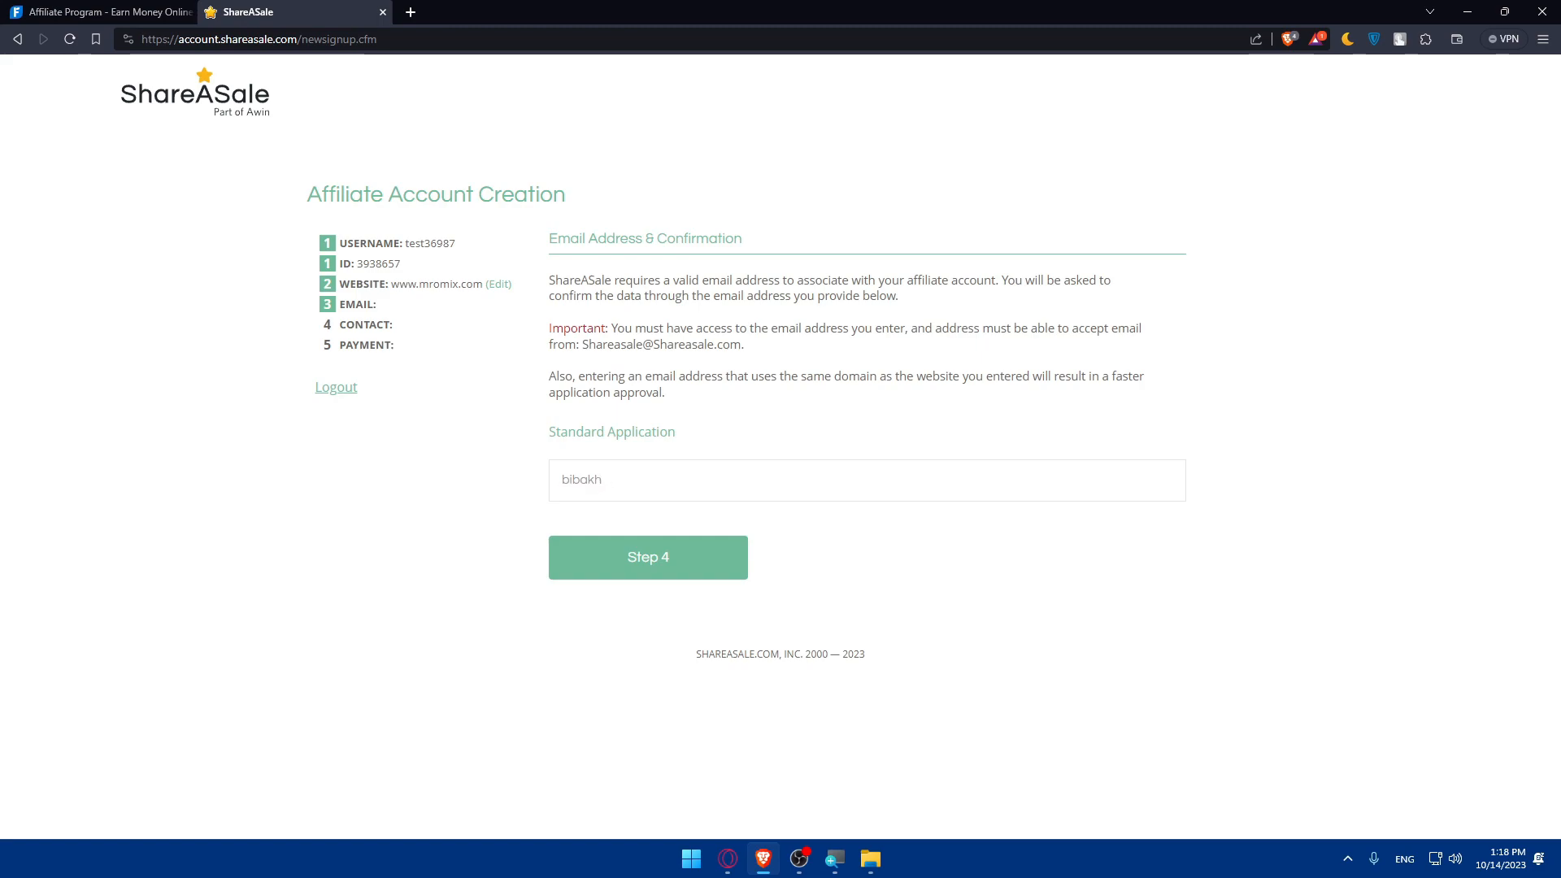
text(tets)
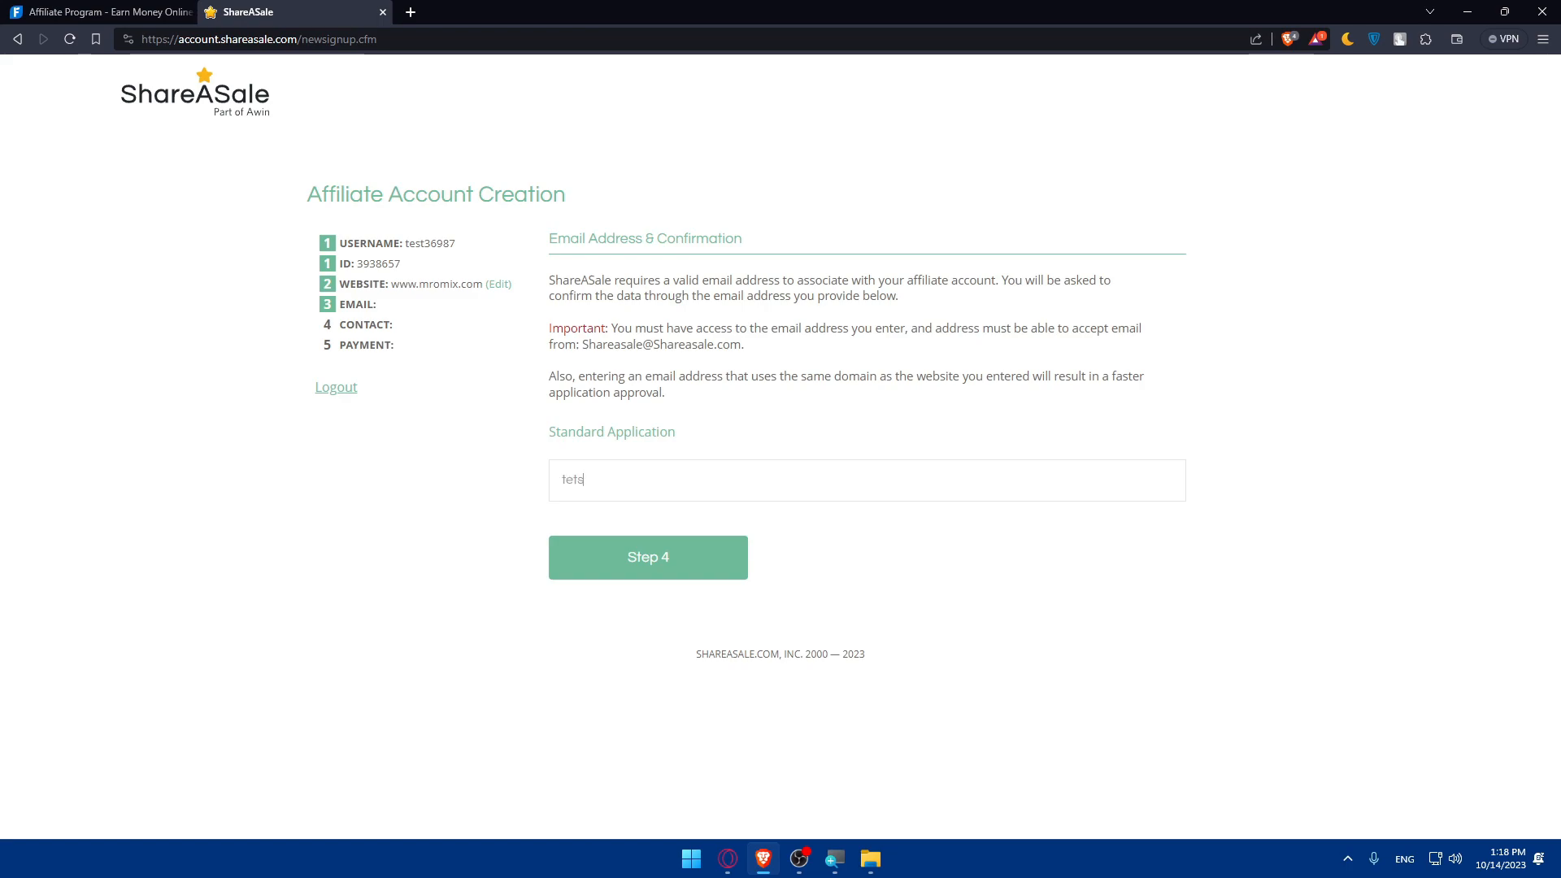
text(test@gmail.)
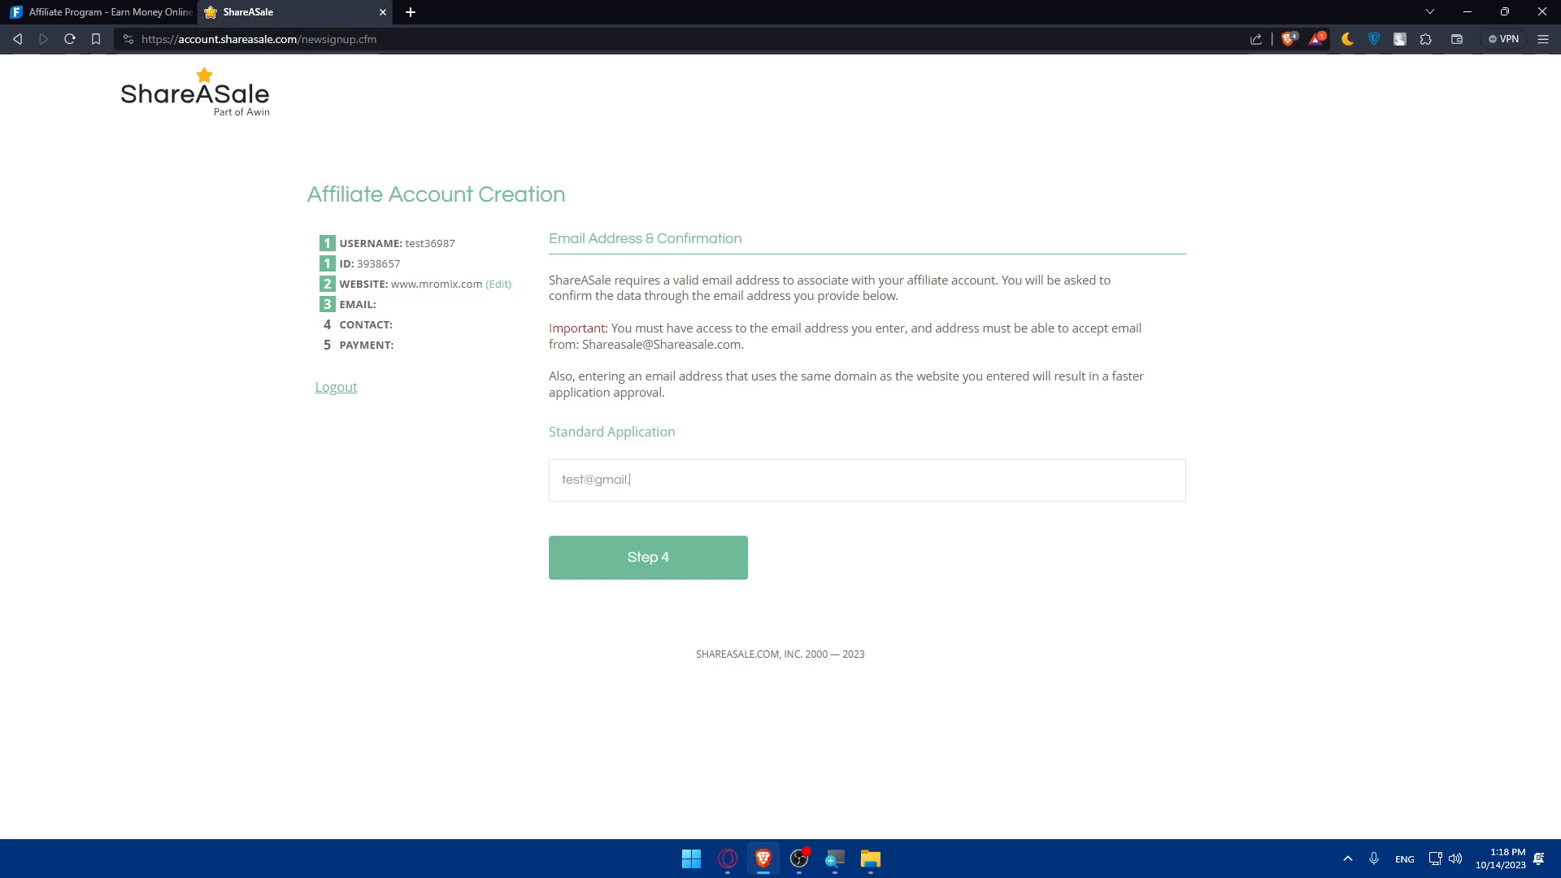
text(com)
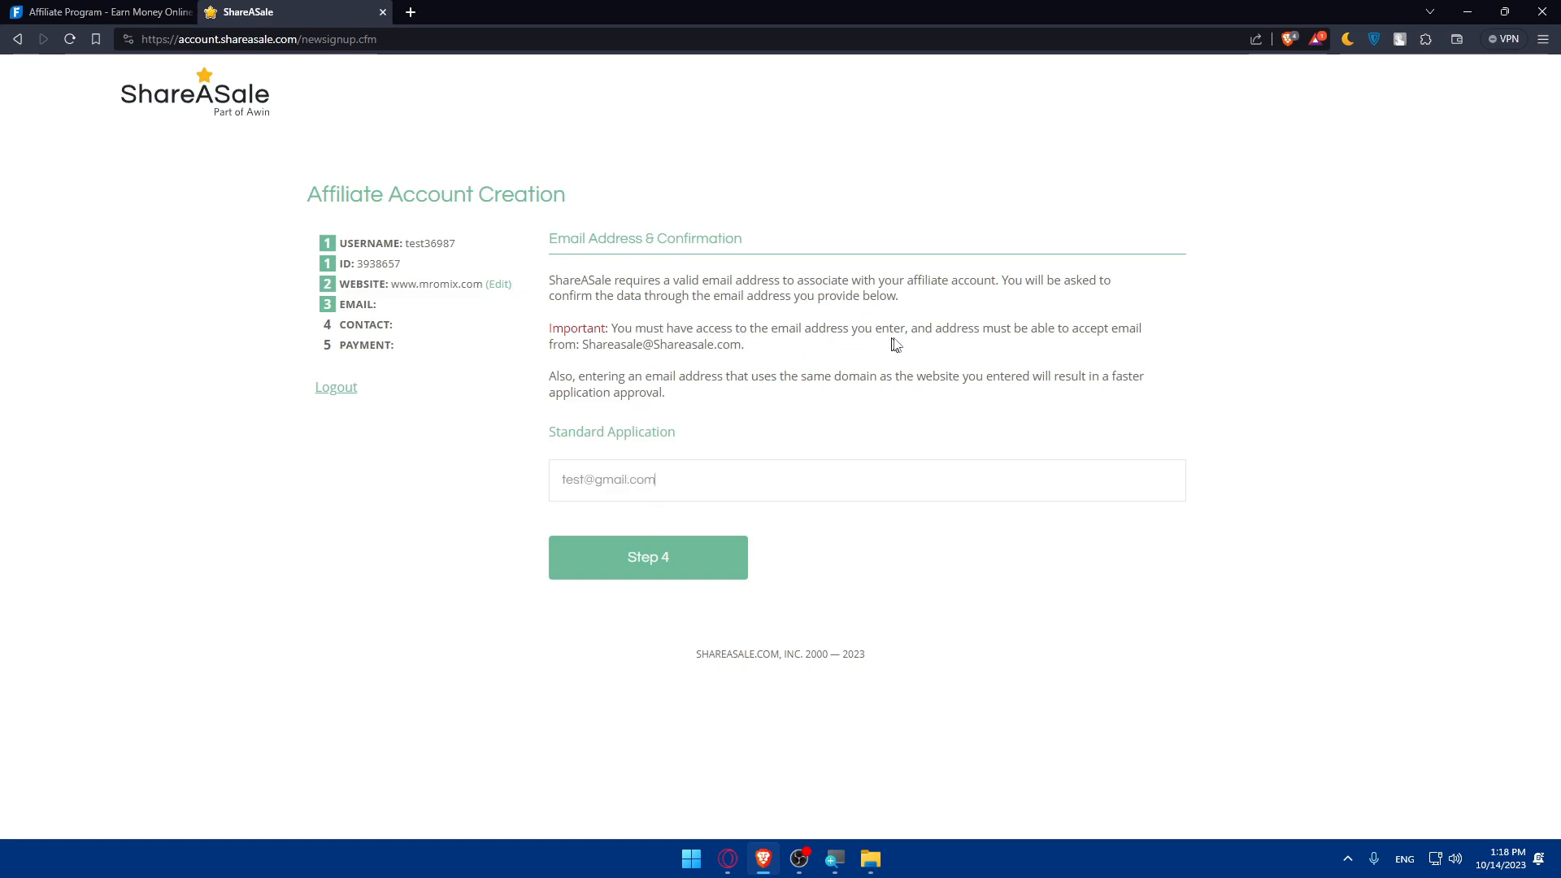
mouse_move(1058, 349)
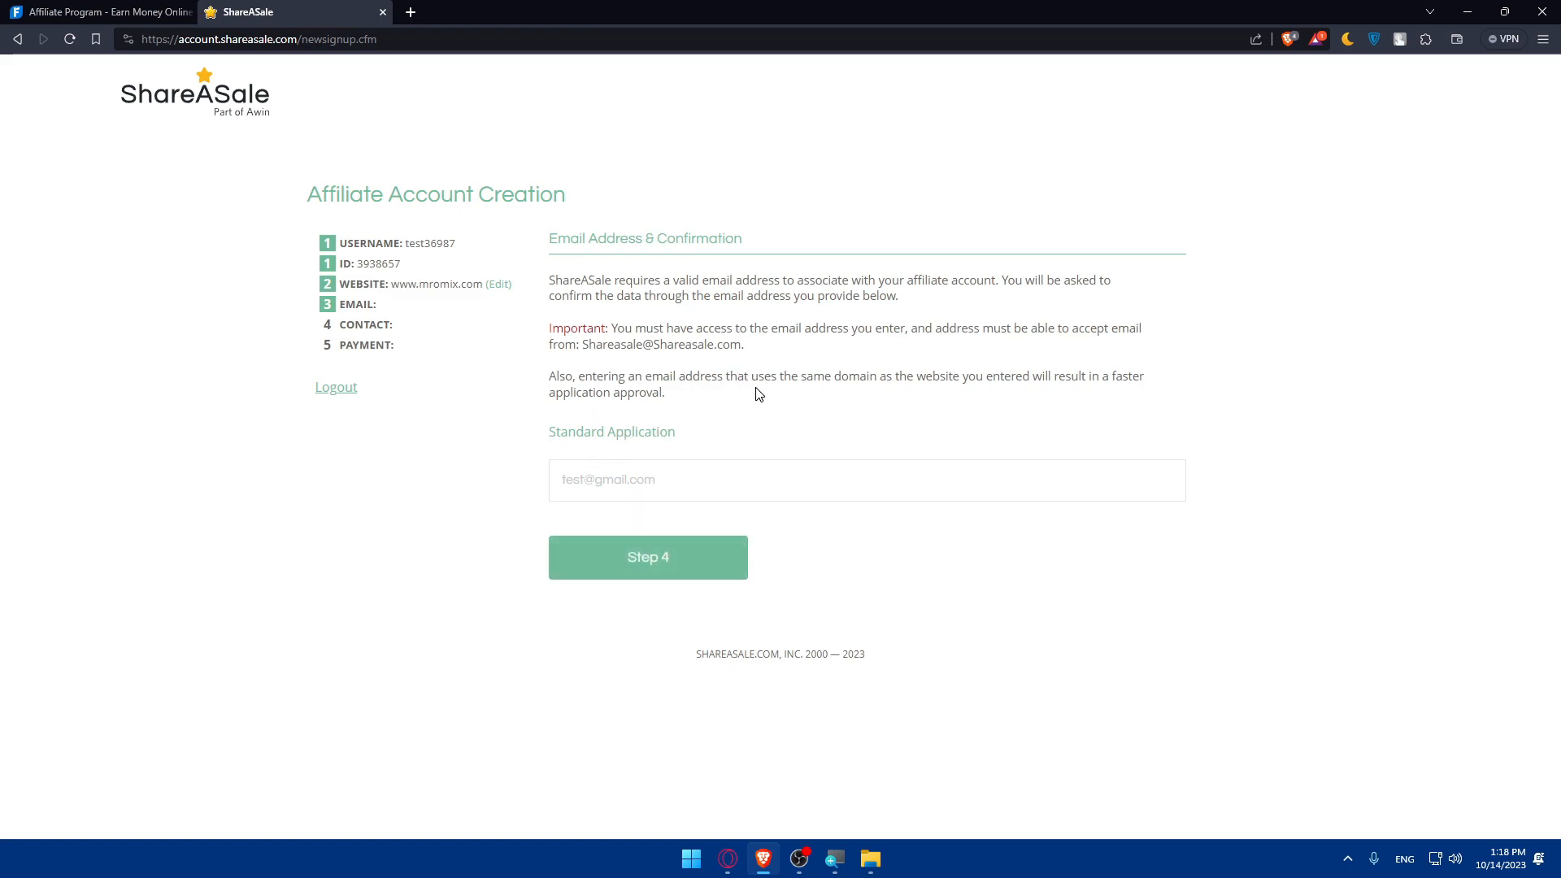
mouse_move(979, 399)
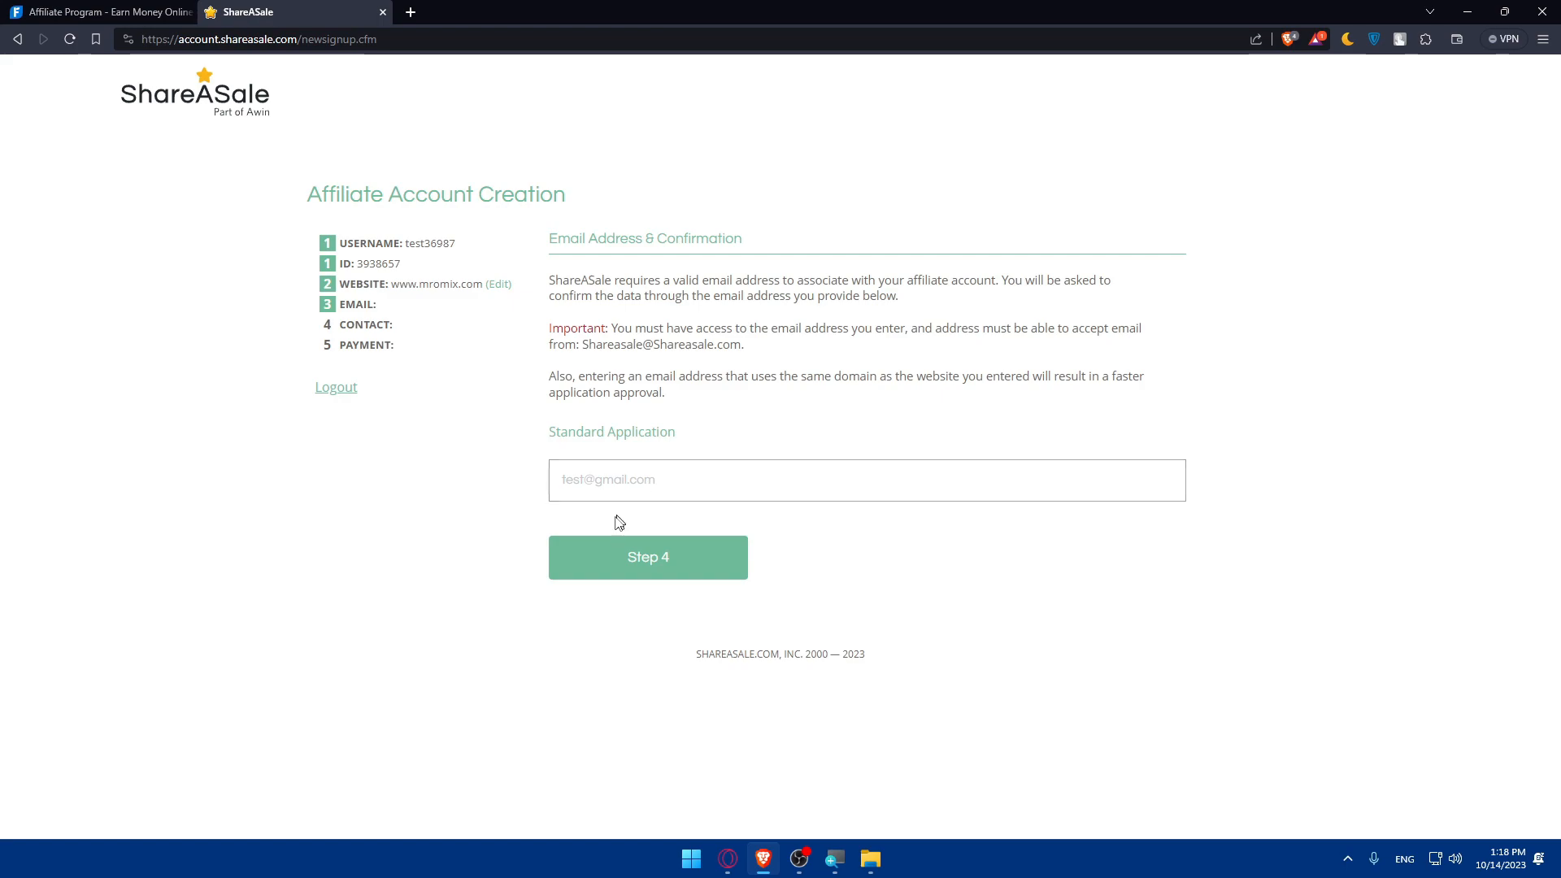
click(647, 556)
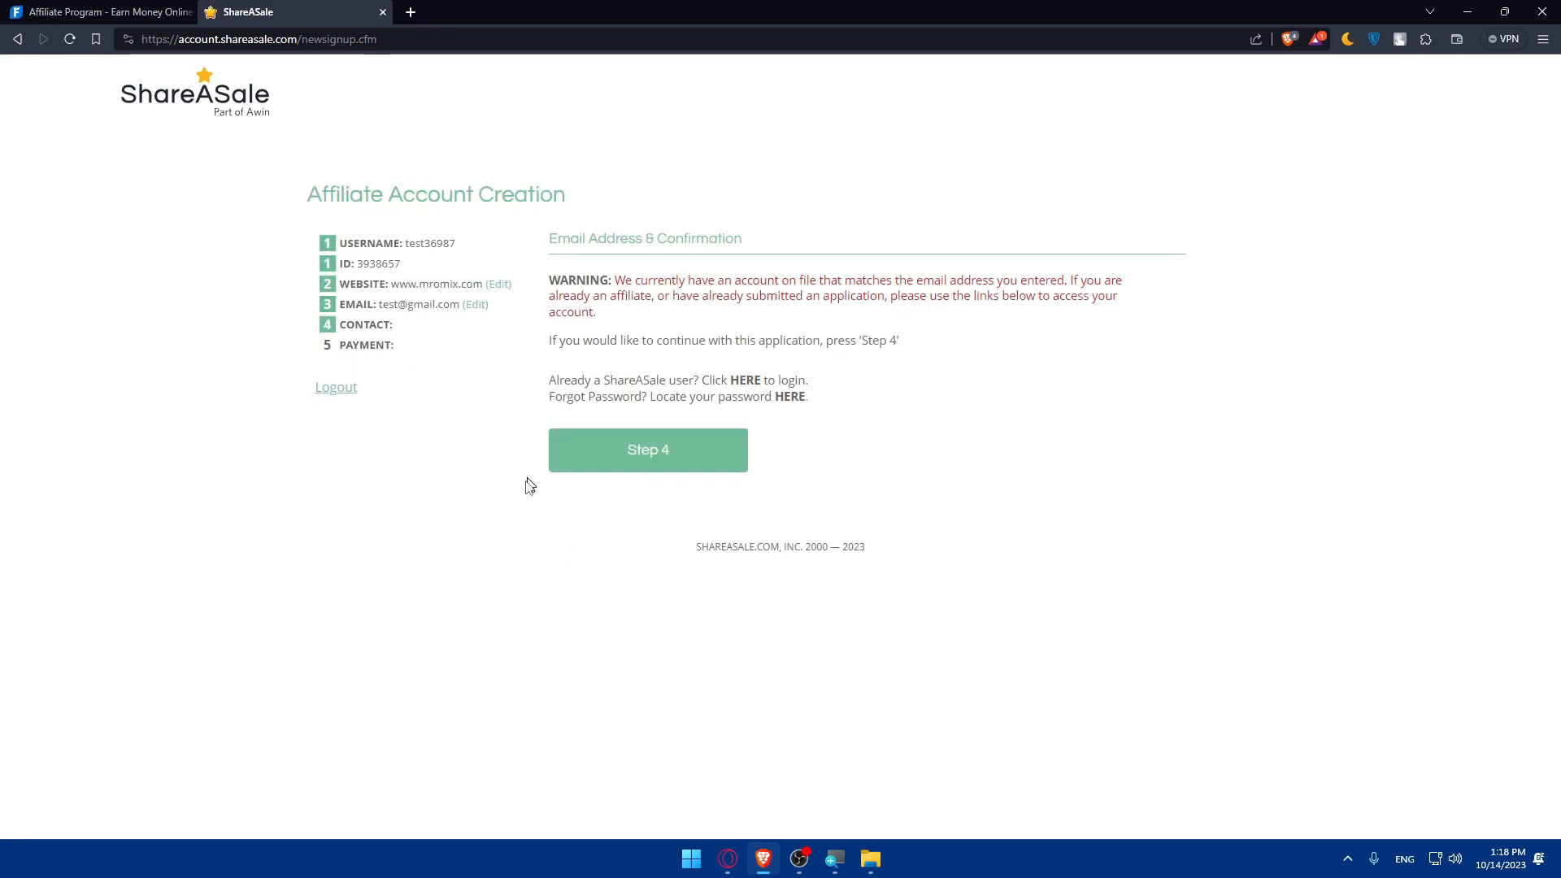
mouse_move(563, 375)
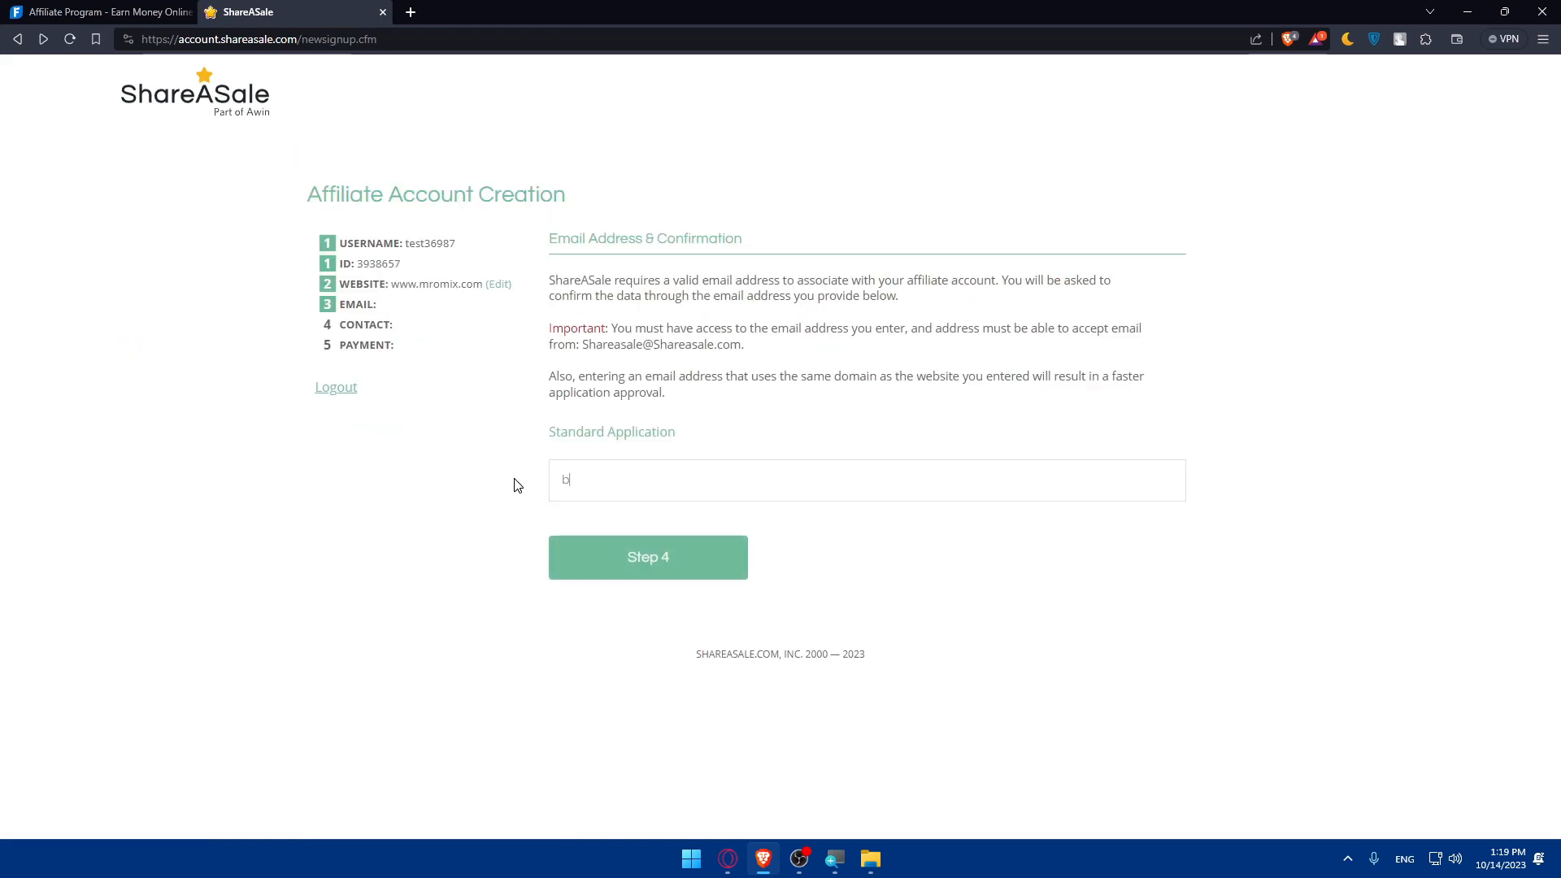
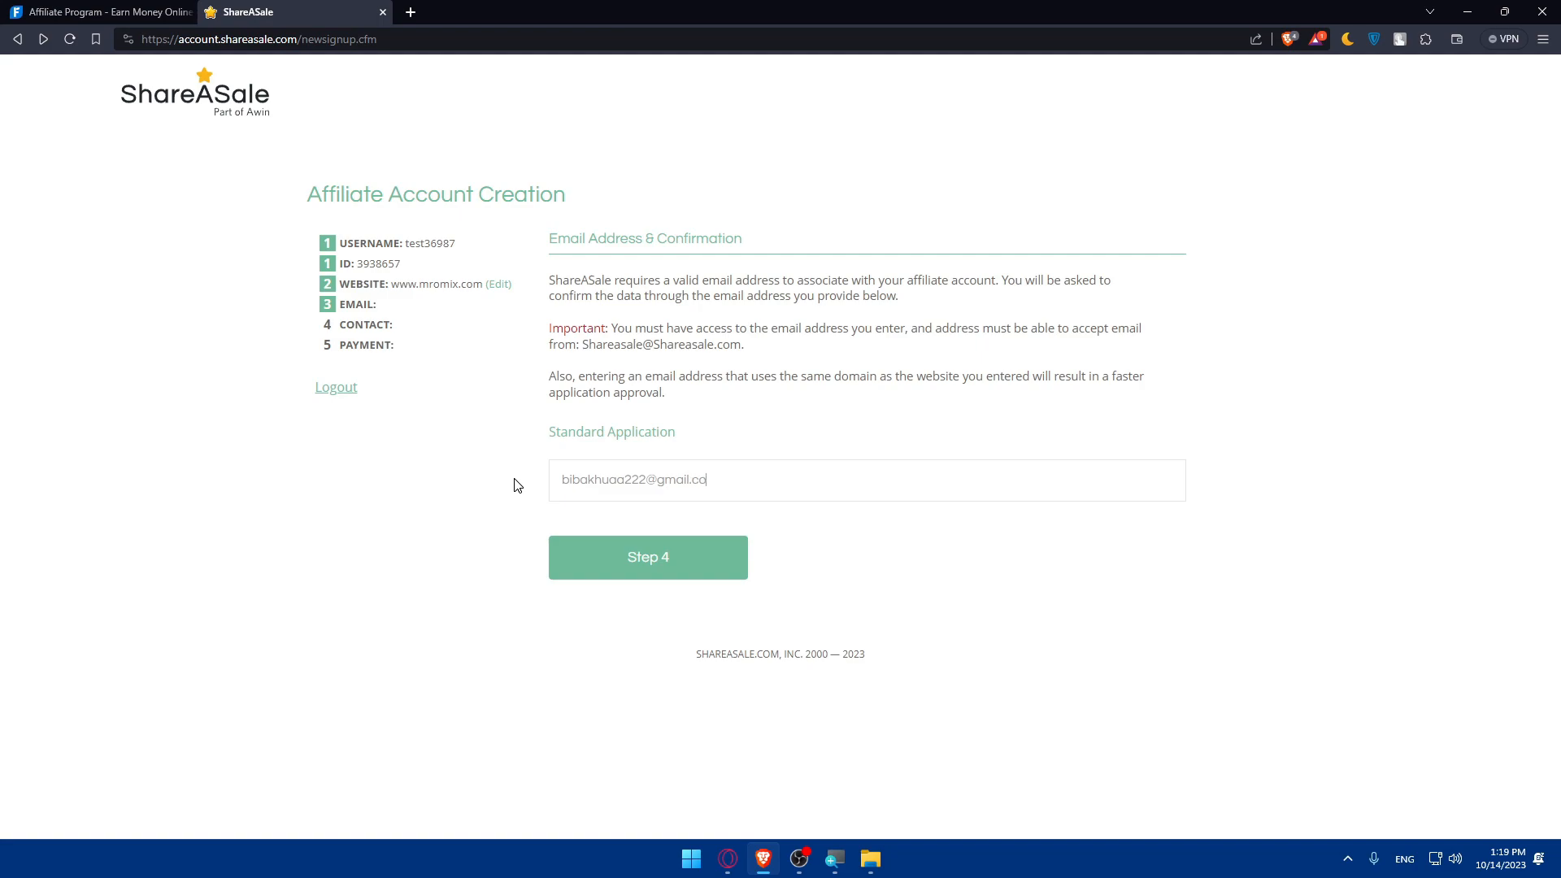
click(647, 556)
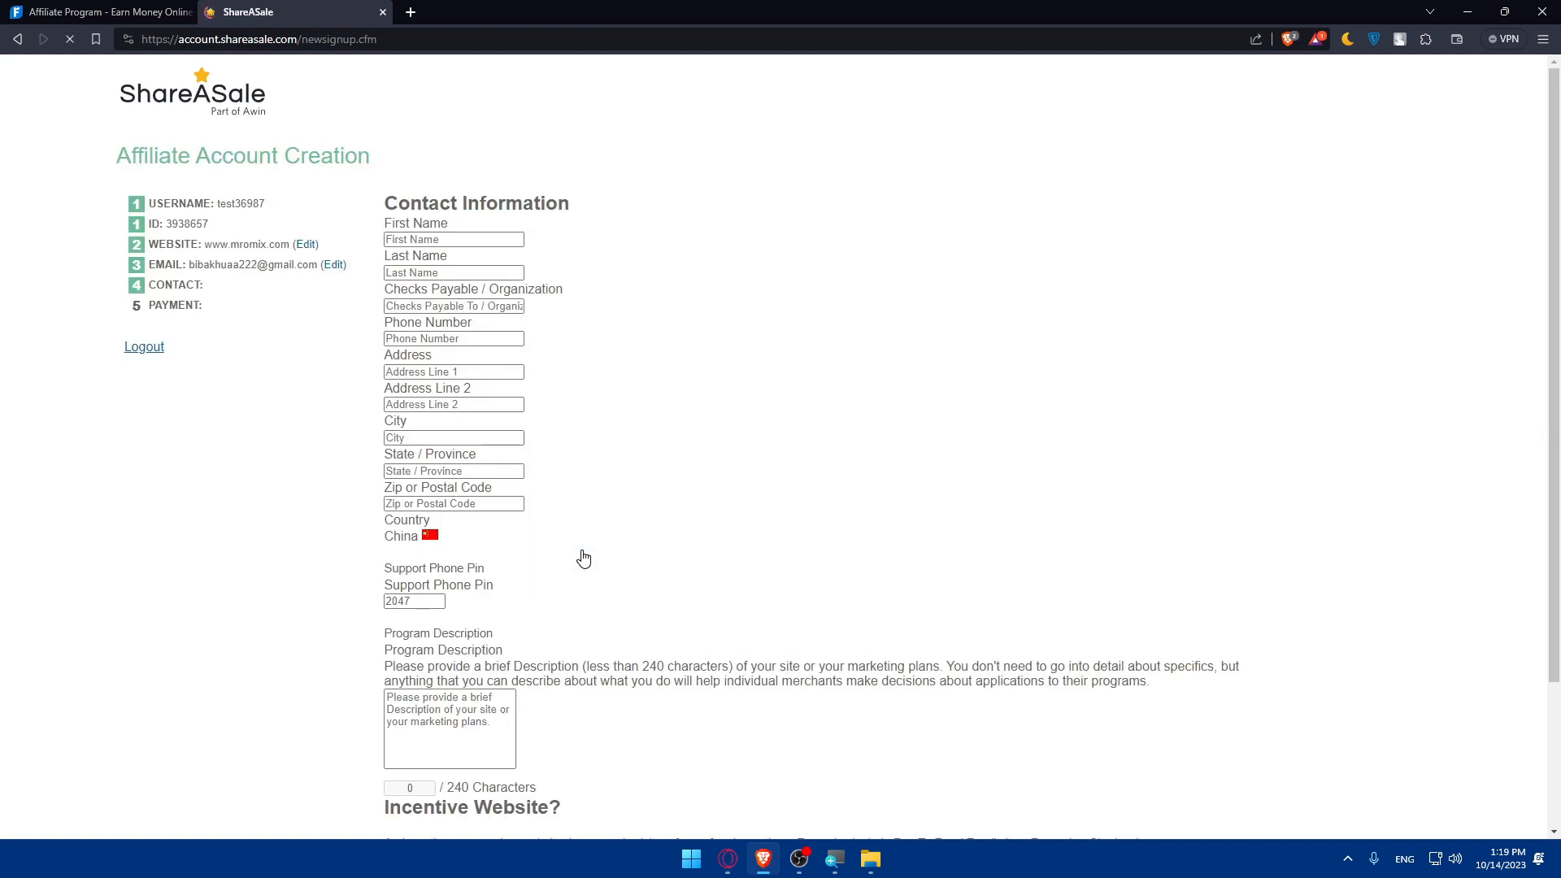
scroll(down, 3)
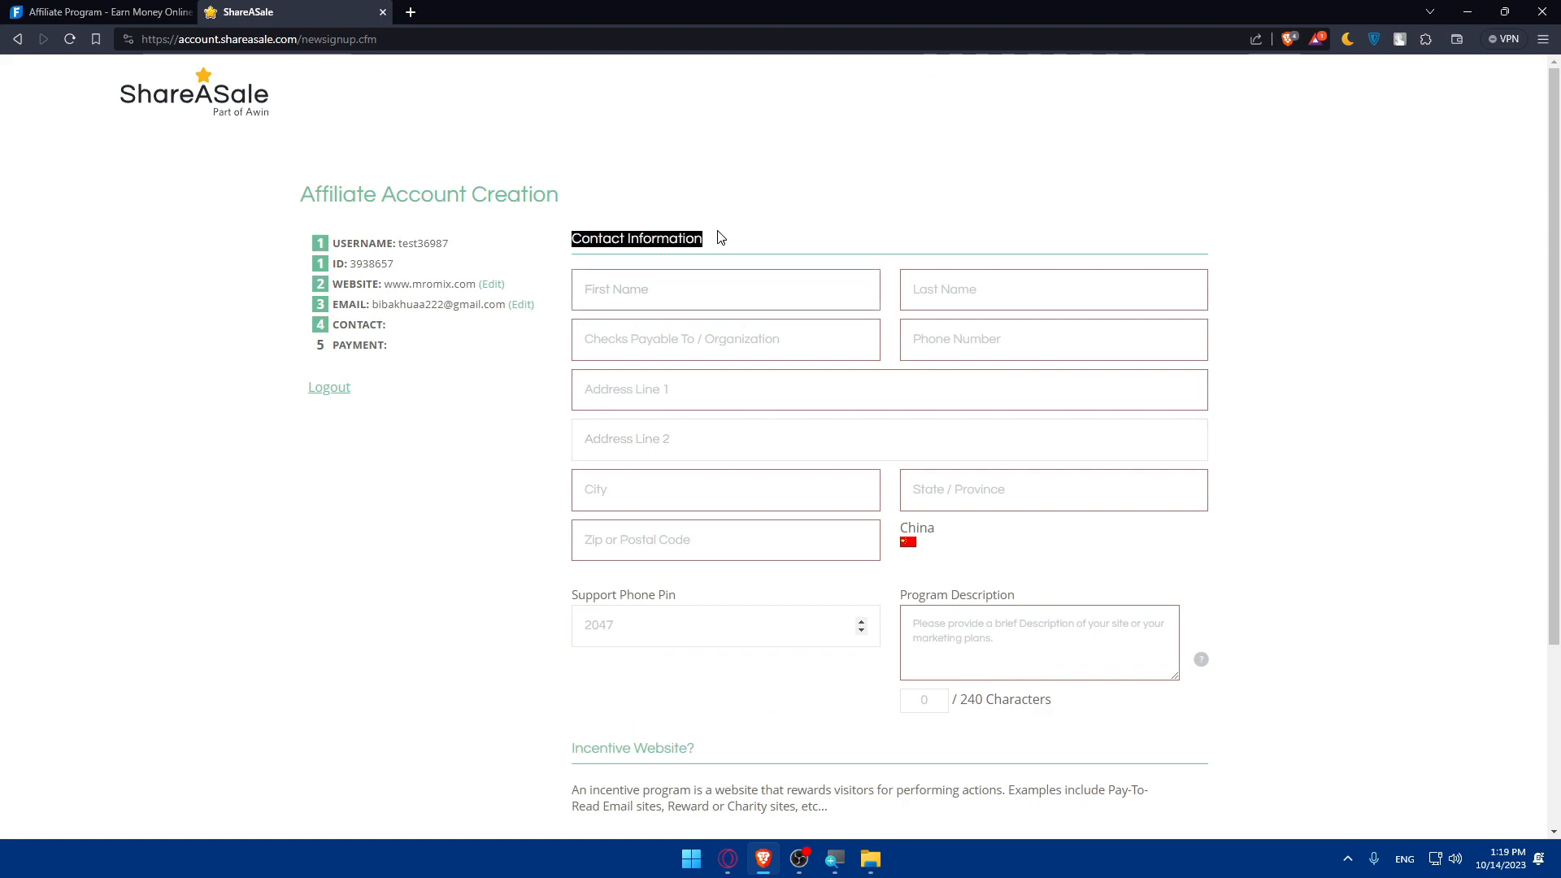
text(test)
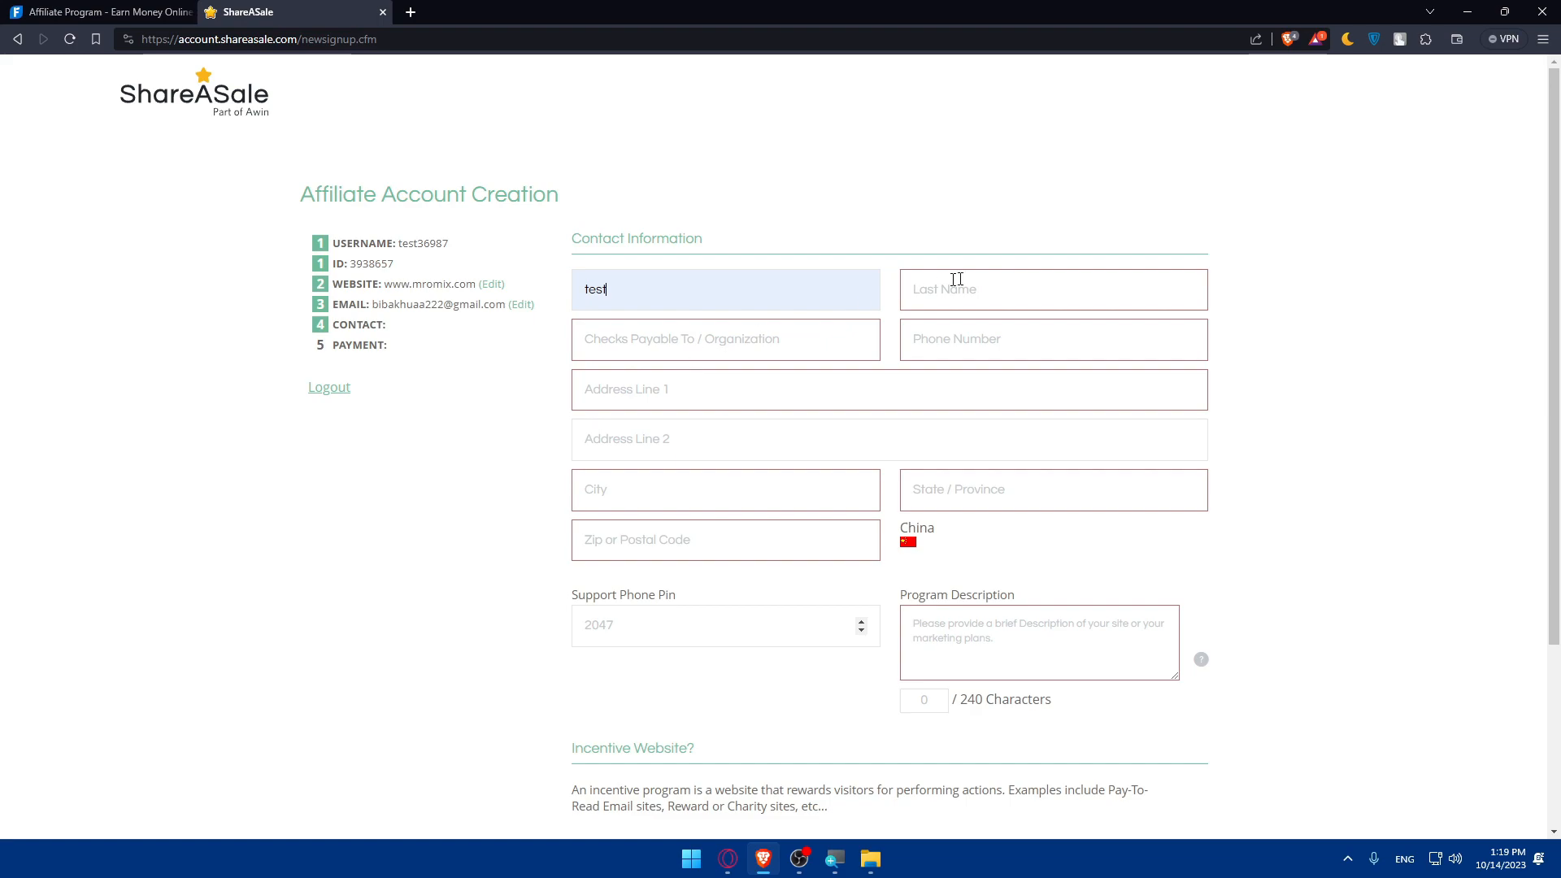
text(tester)
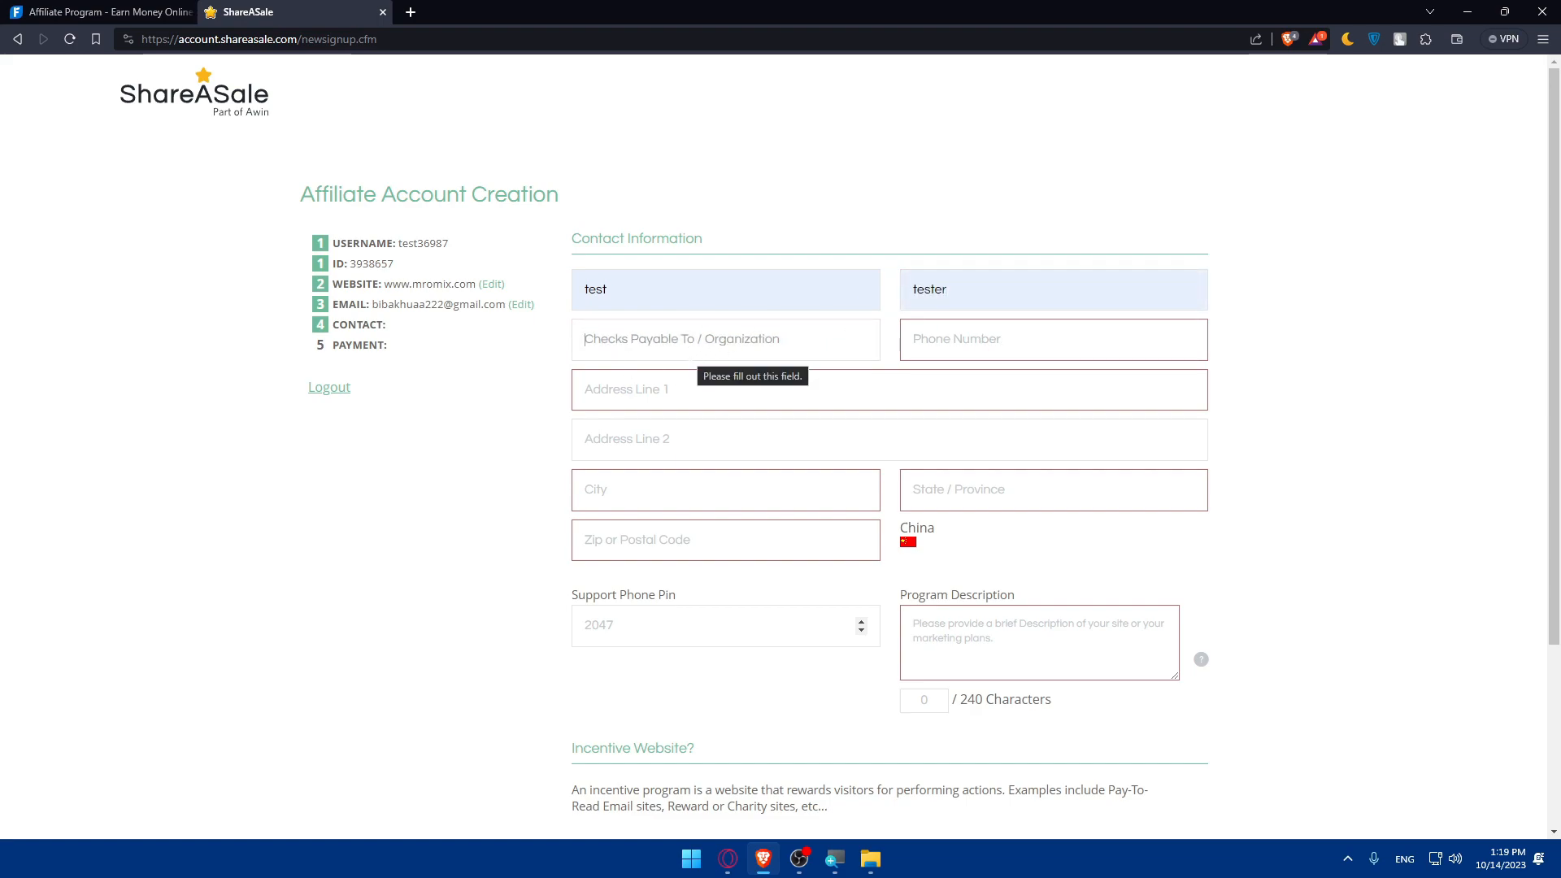
text(te)
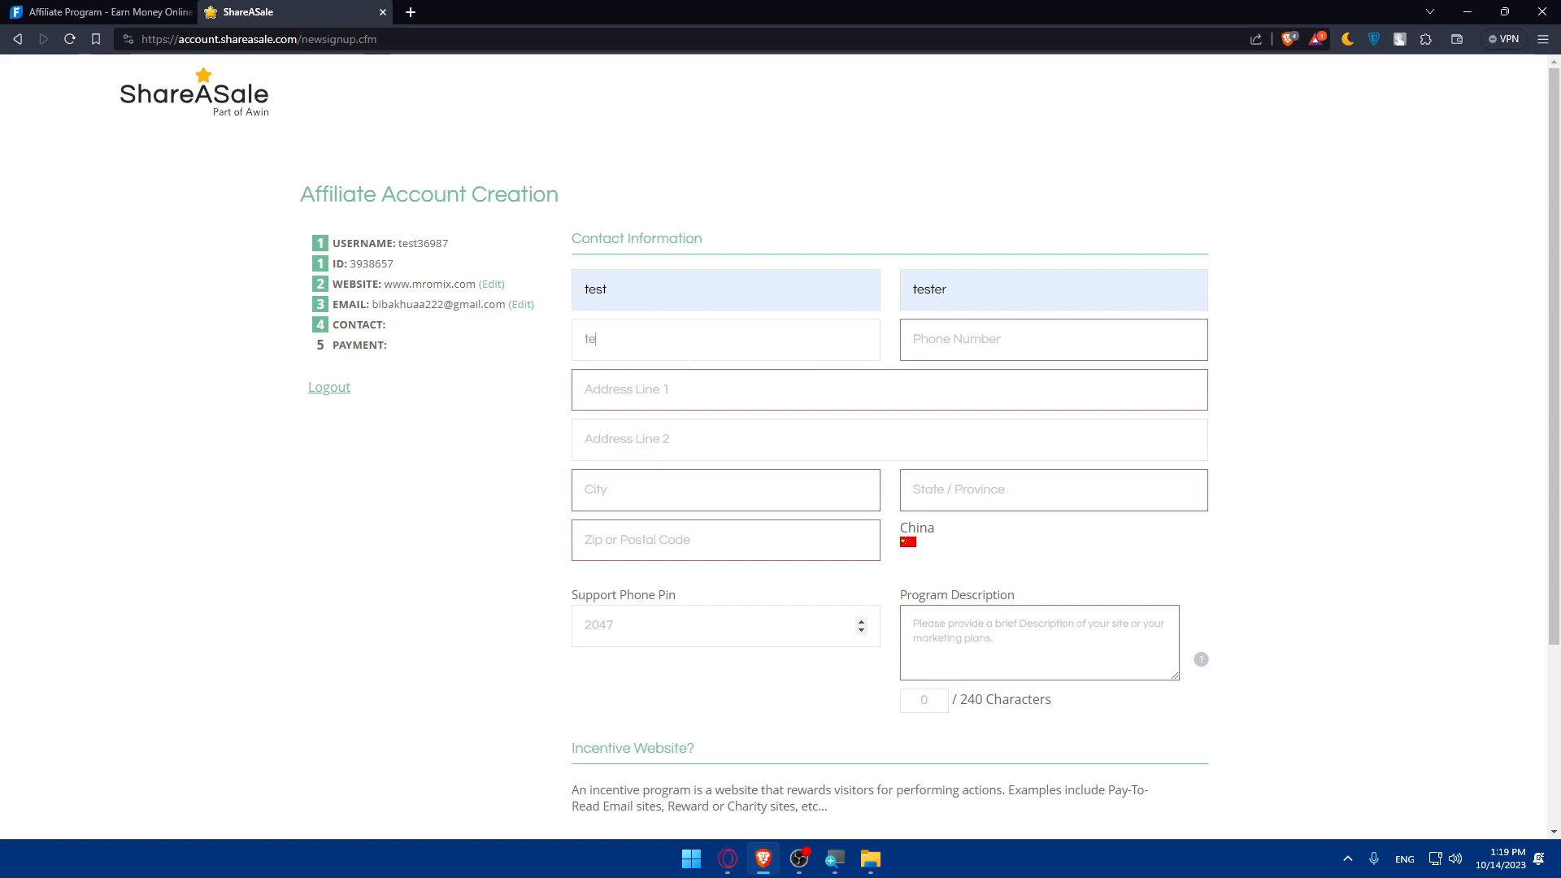
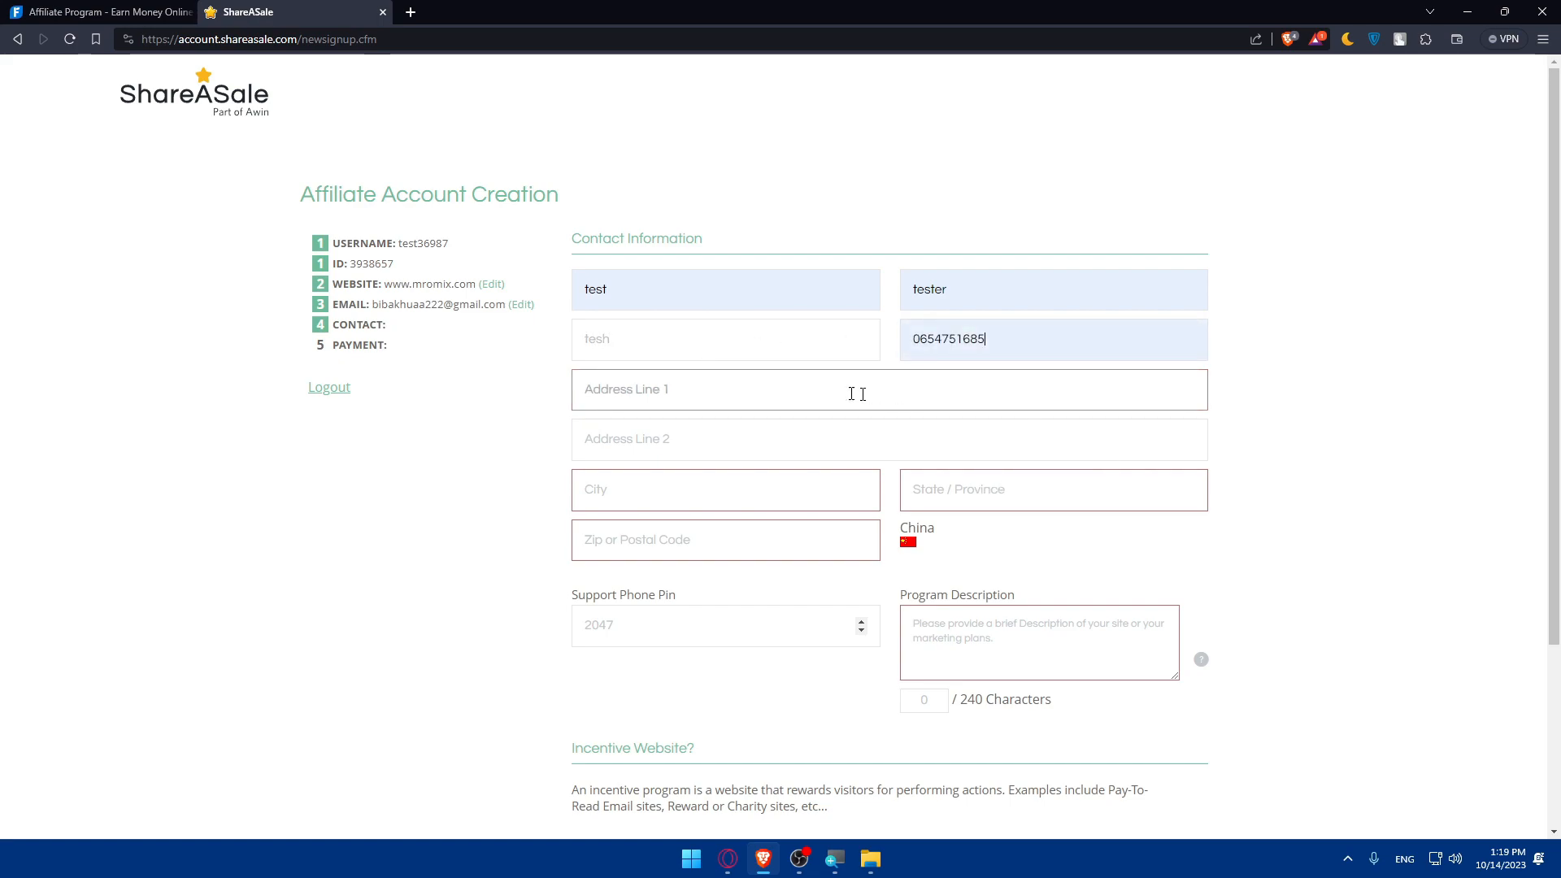
scroll(down, 3)
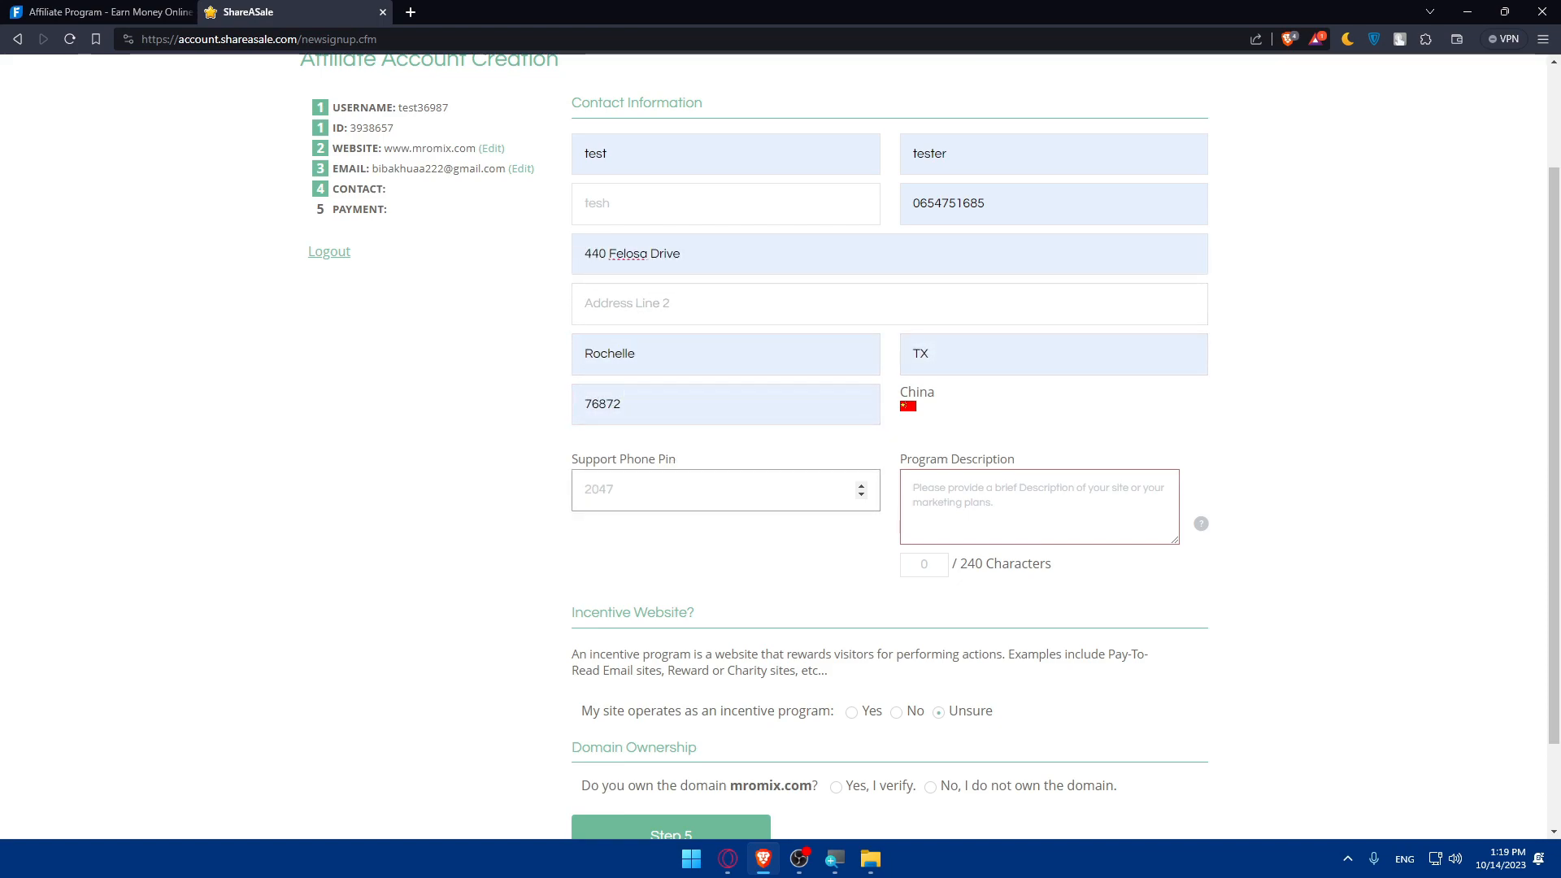
Step: Enter the program description 'as8fymsiufdagsdg' and leave the payment method for later
click(1038, 506)
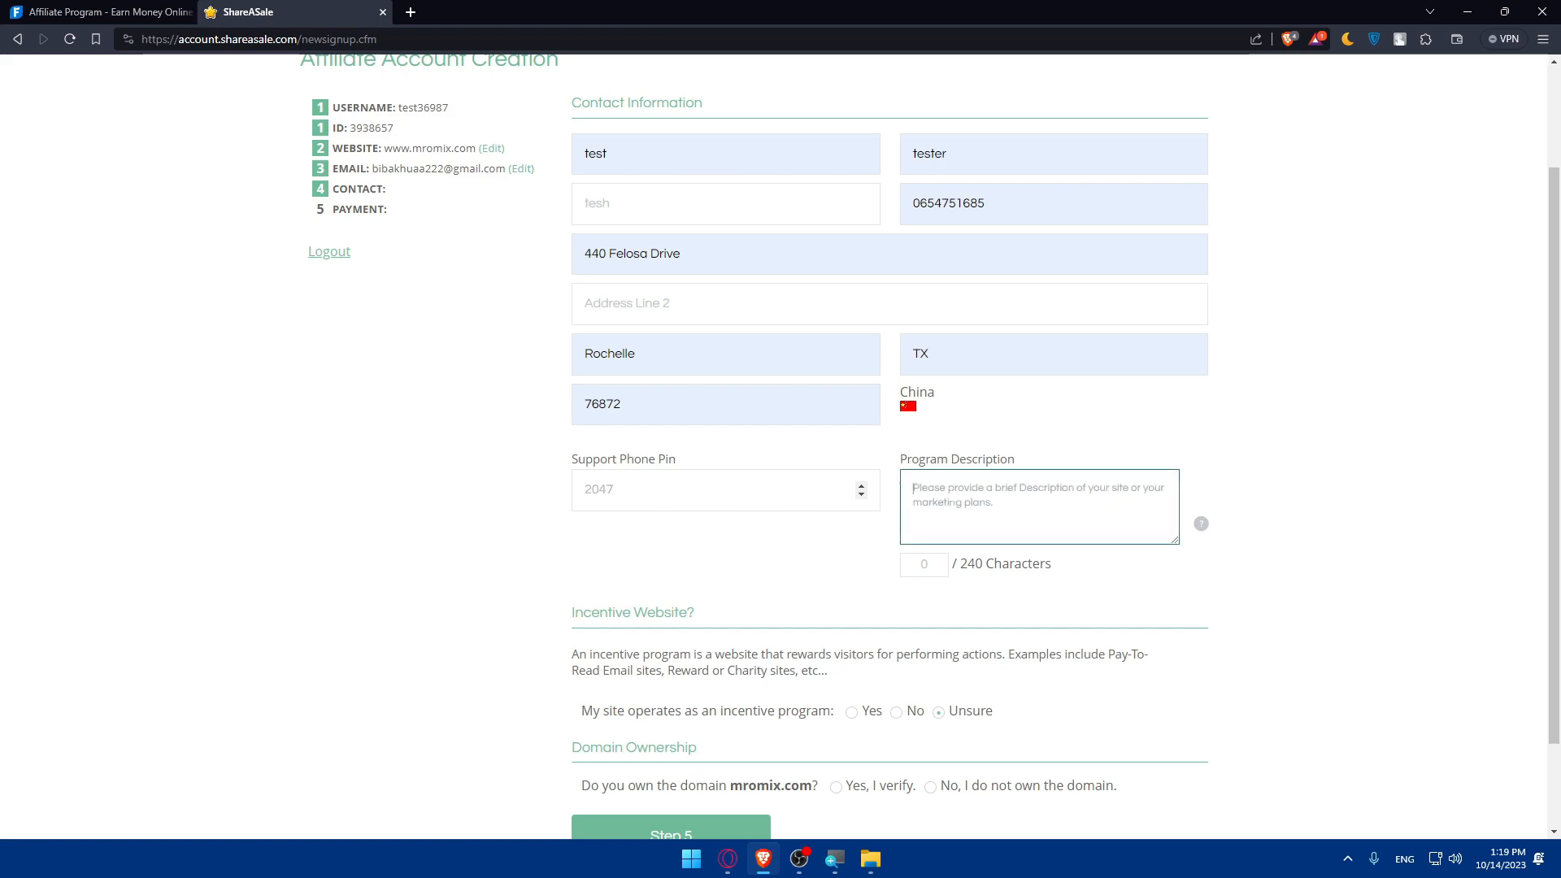
text(as8fymsiufdagsdg)
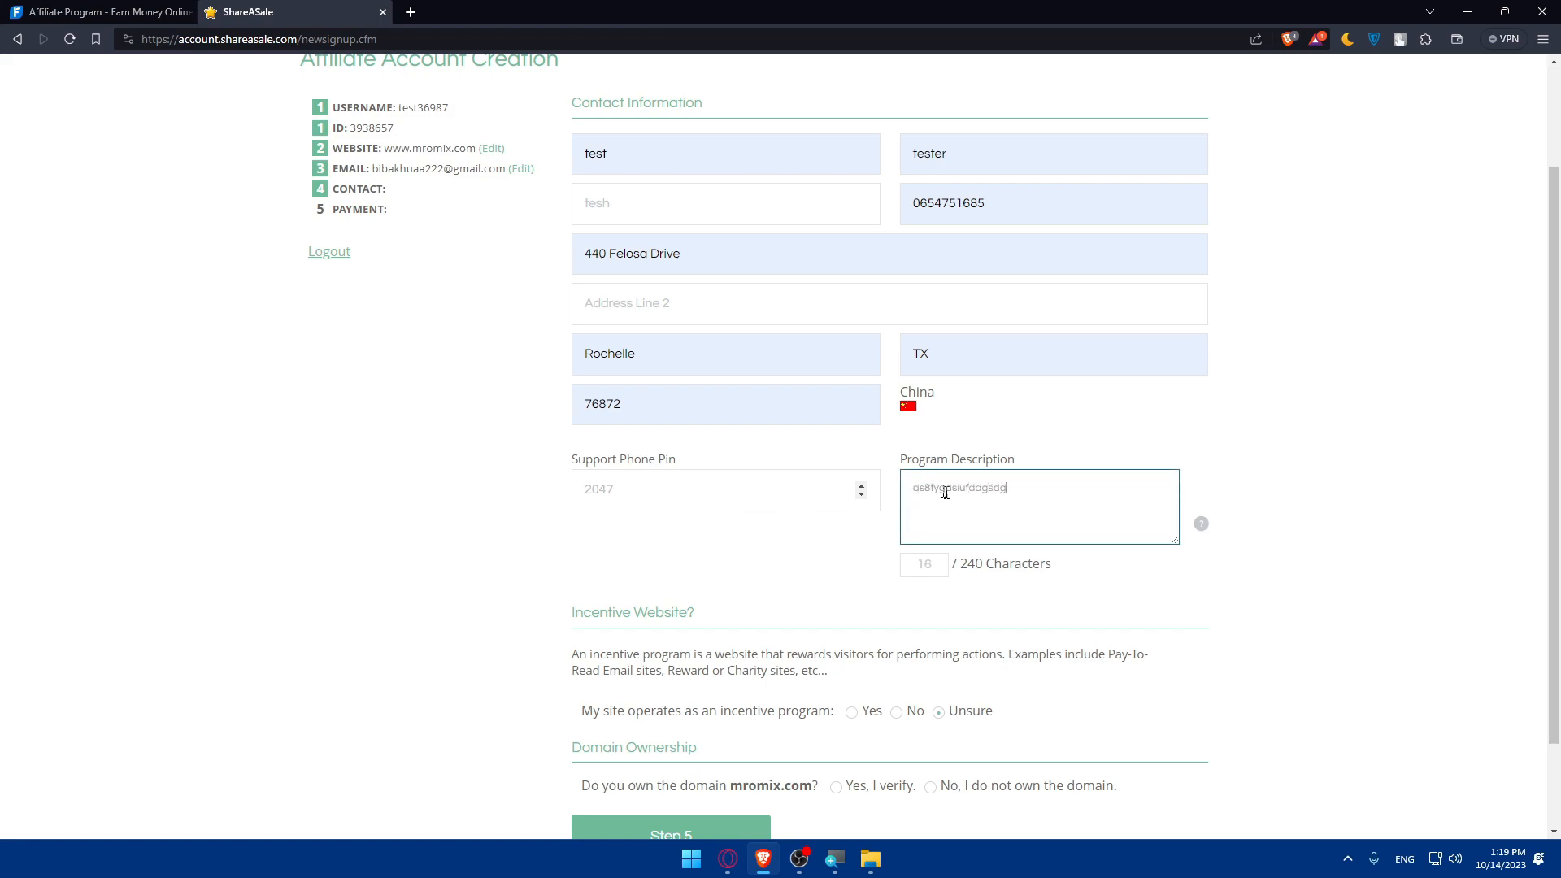
scroll(down, 3)
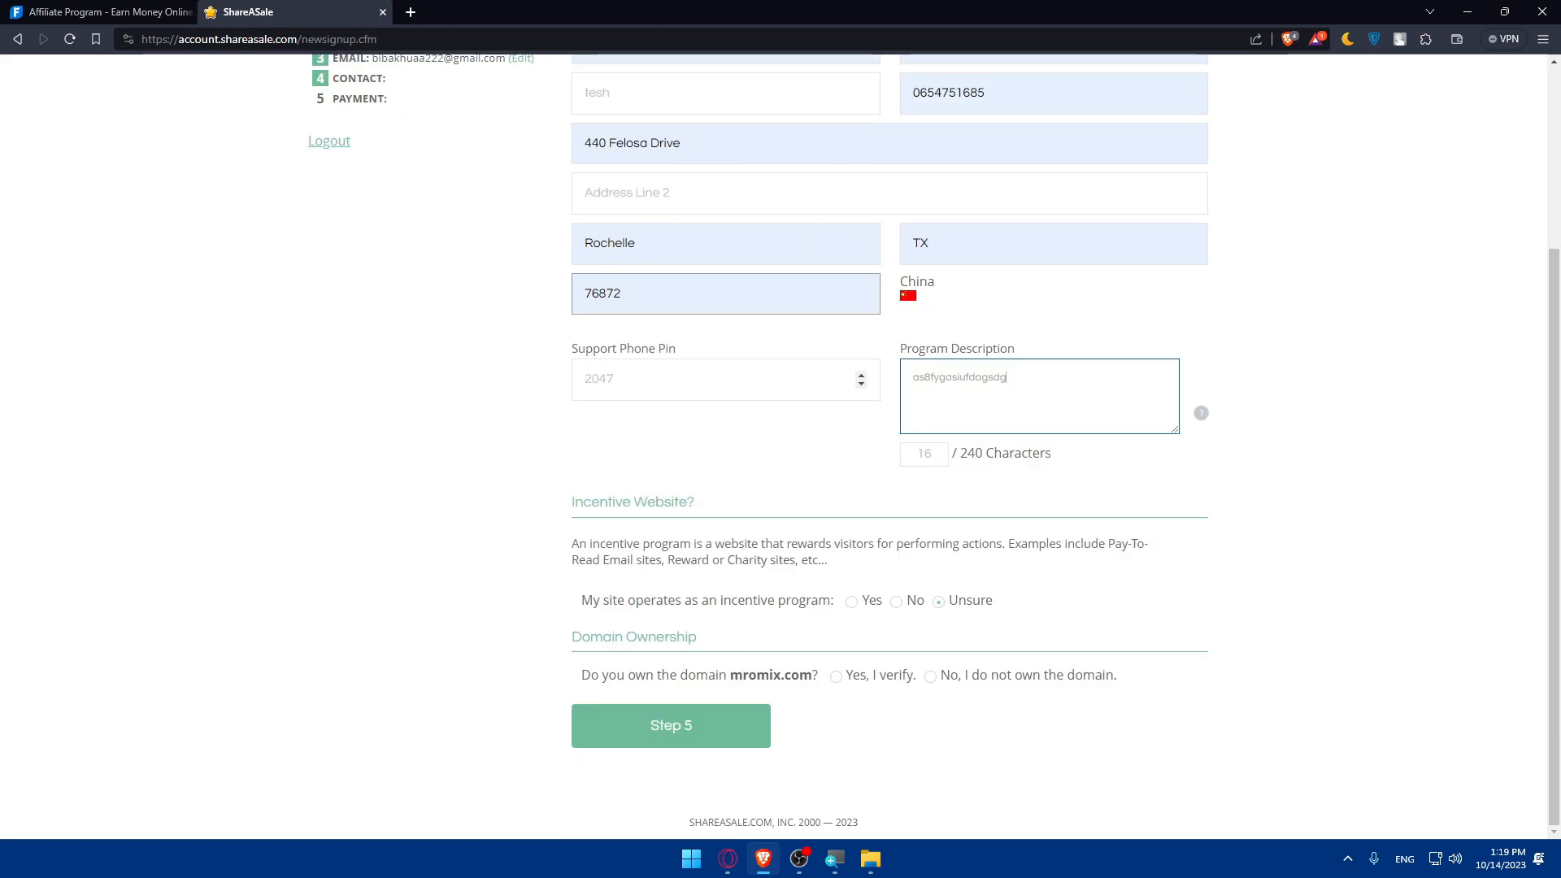
text(--)
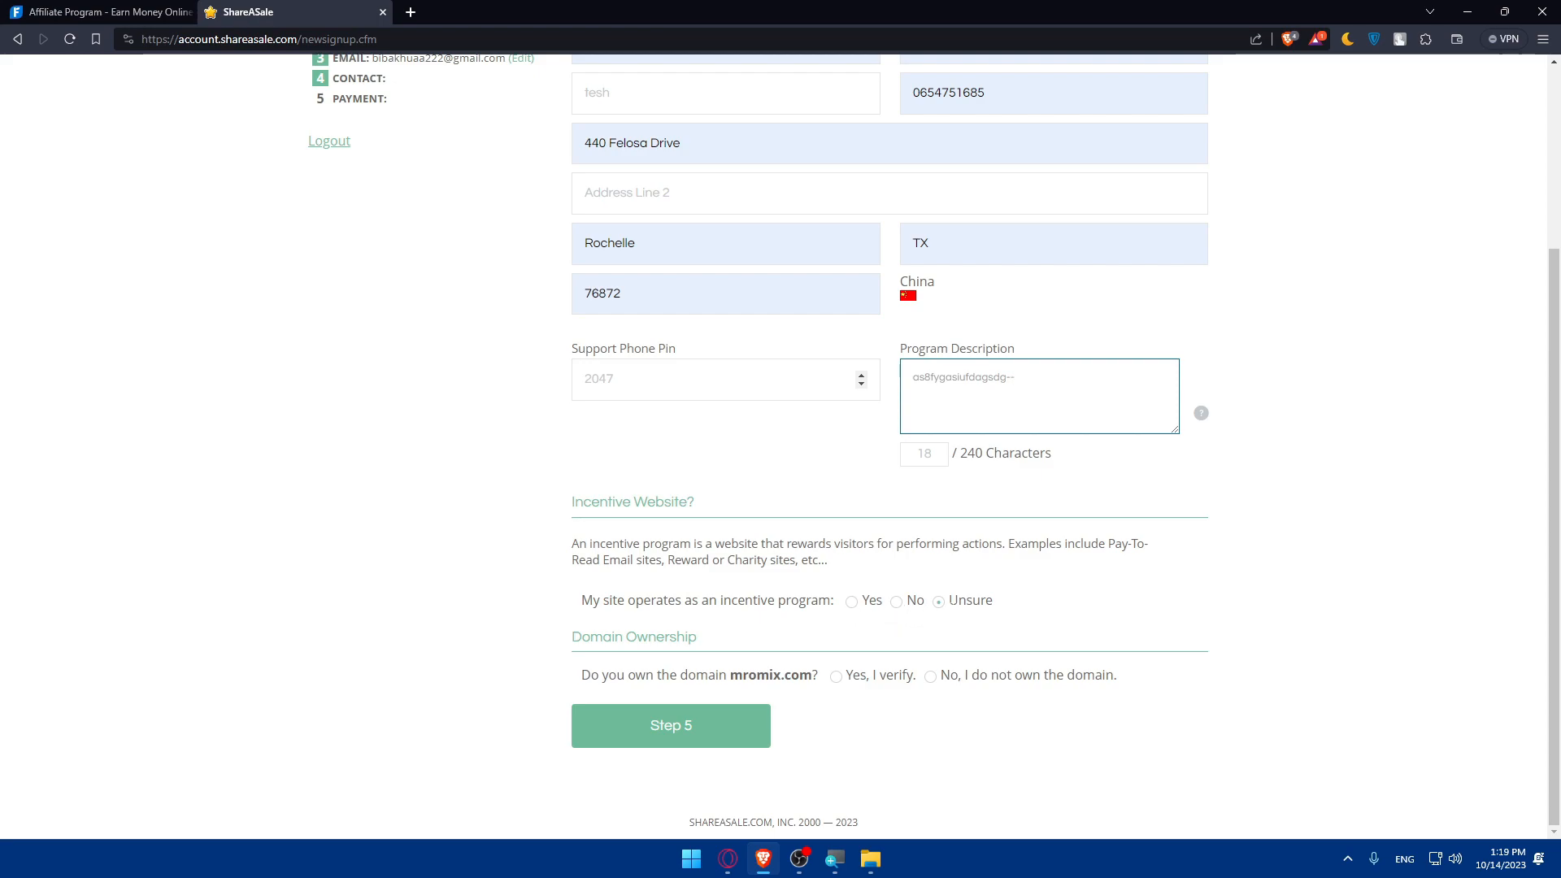
mouse_move(704, 681)
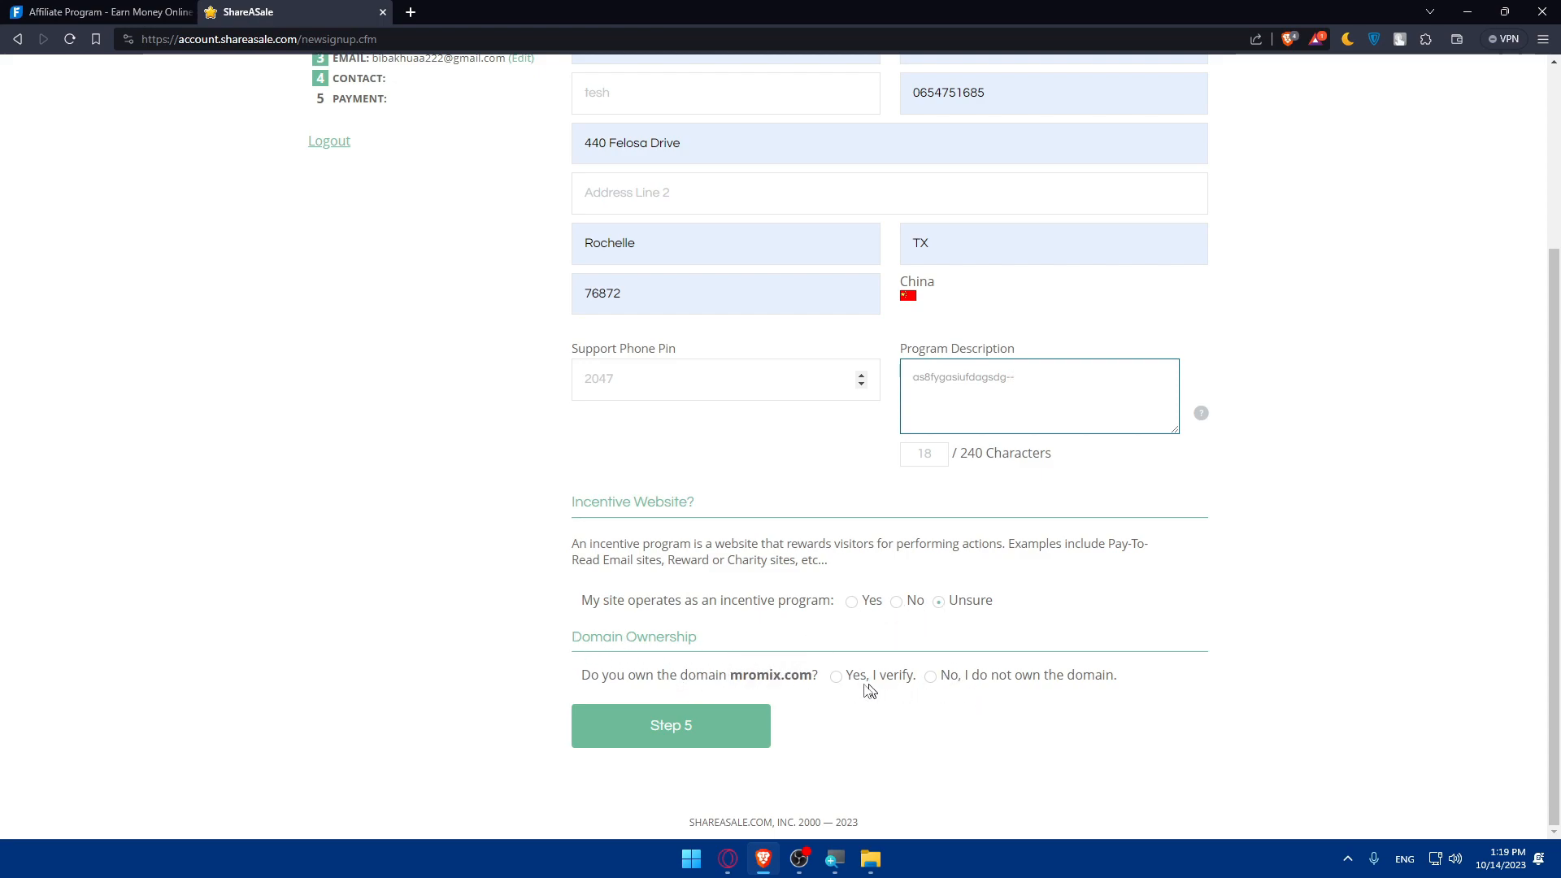
text(-)
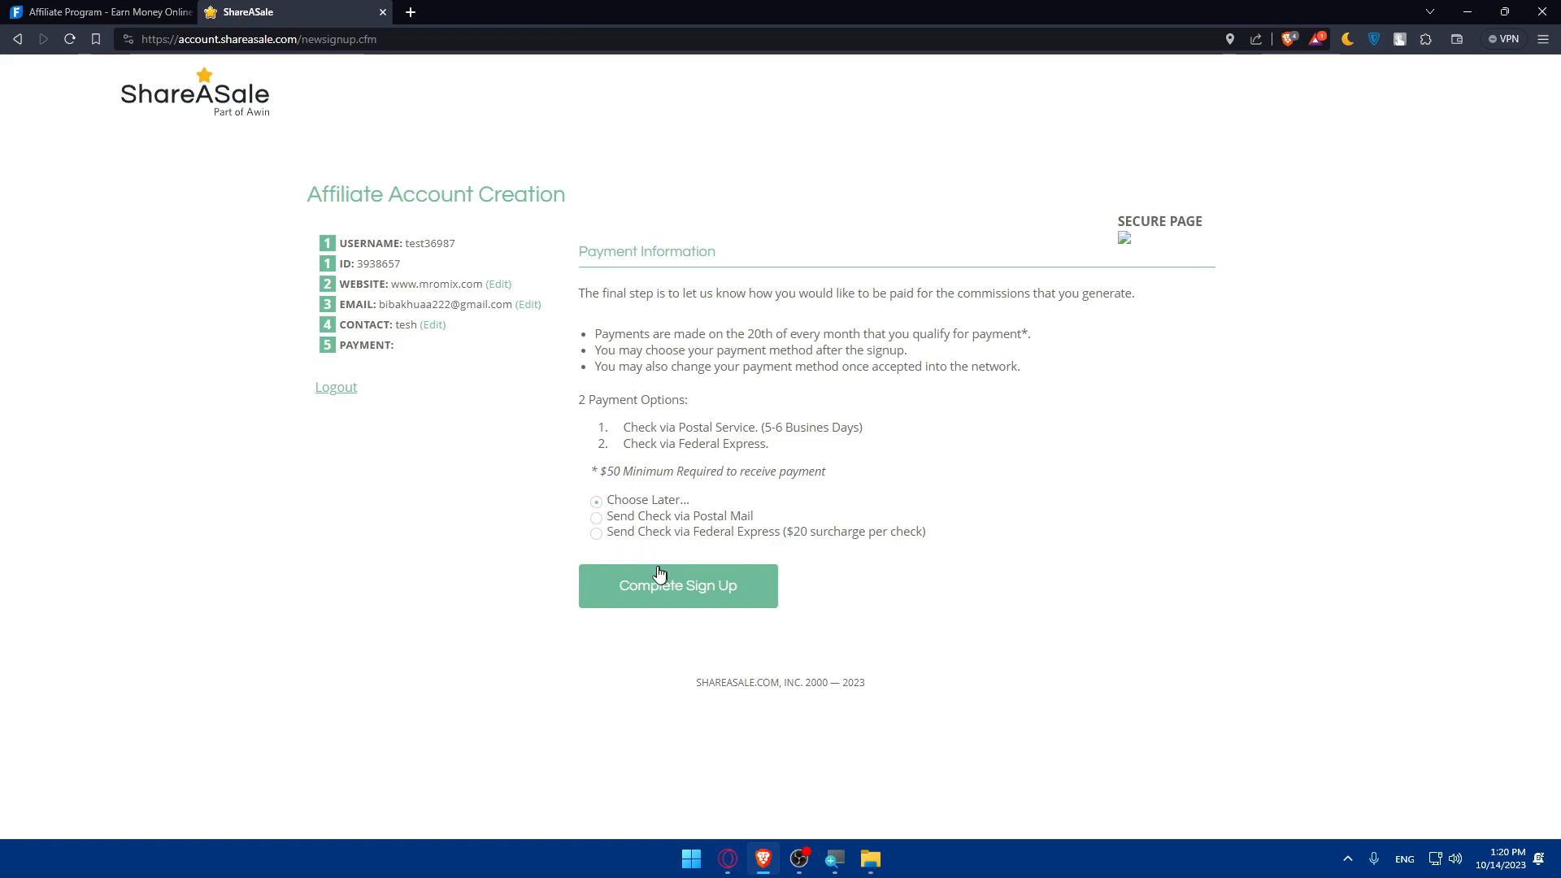
click(677, 586)
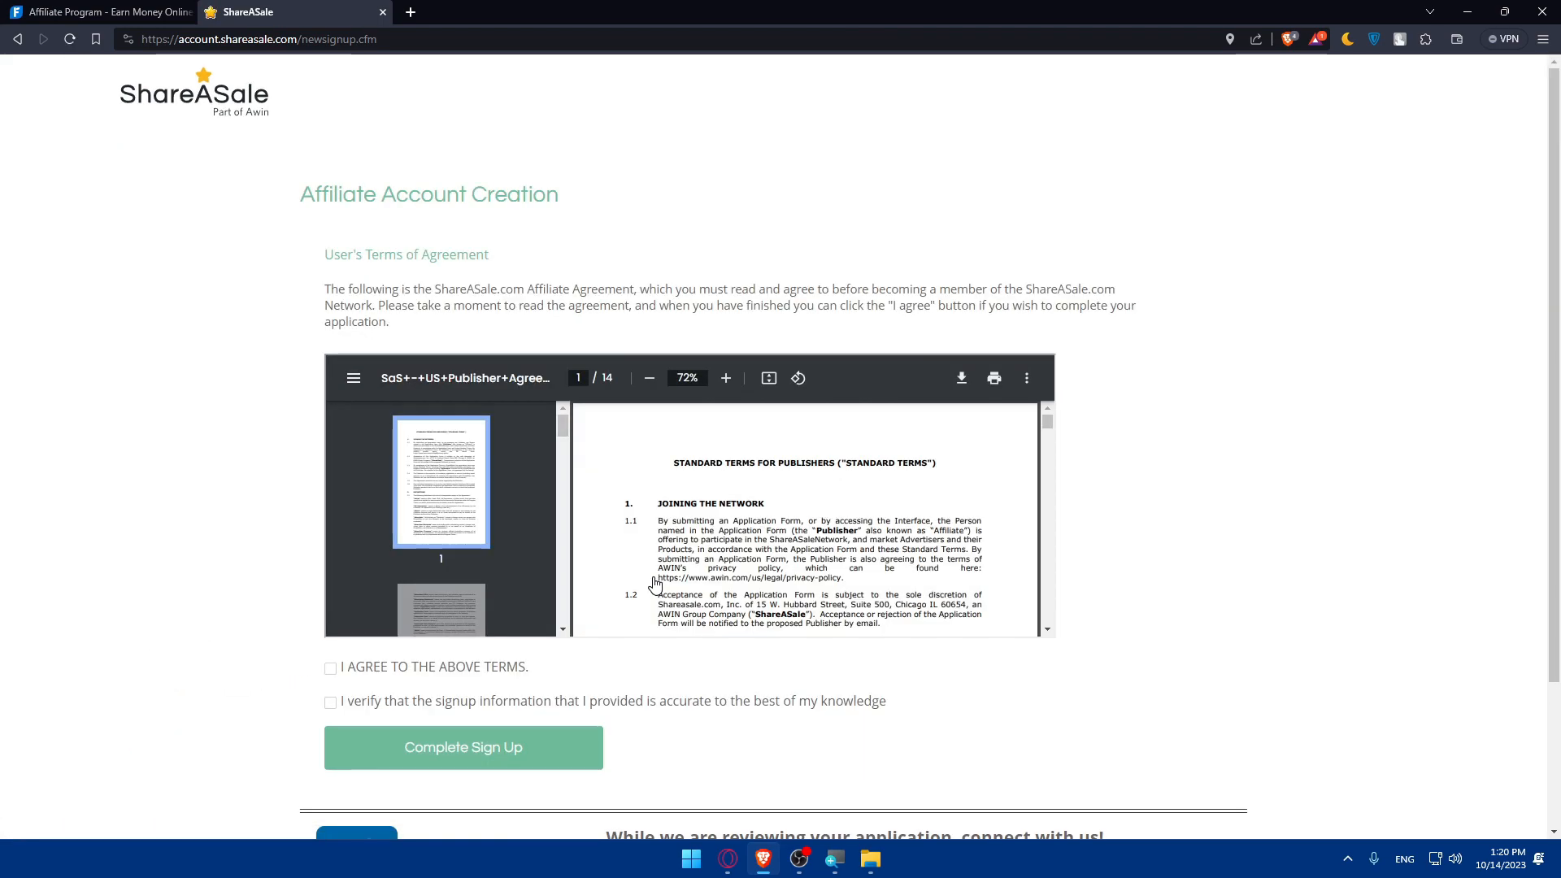
Step: Agree to the publisher terms and accuracy statement, then complete the sign-up
click(331, 702)
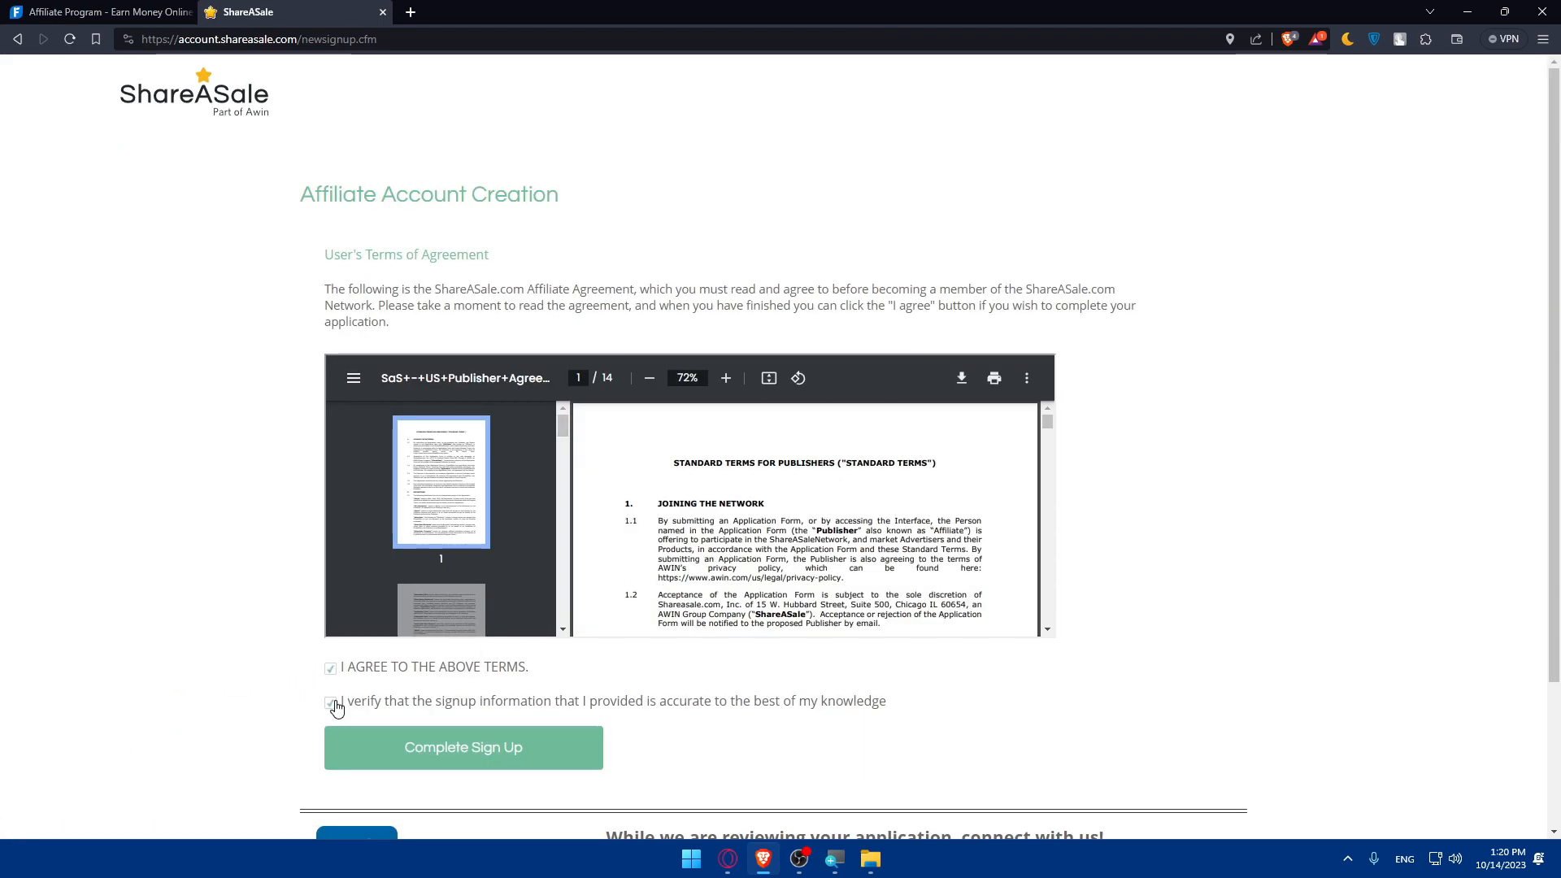
scroll(down, 3)
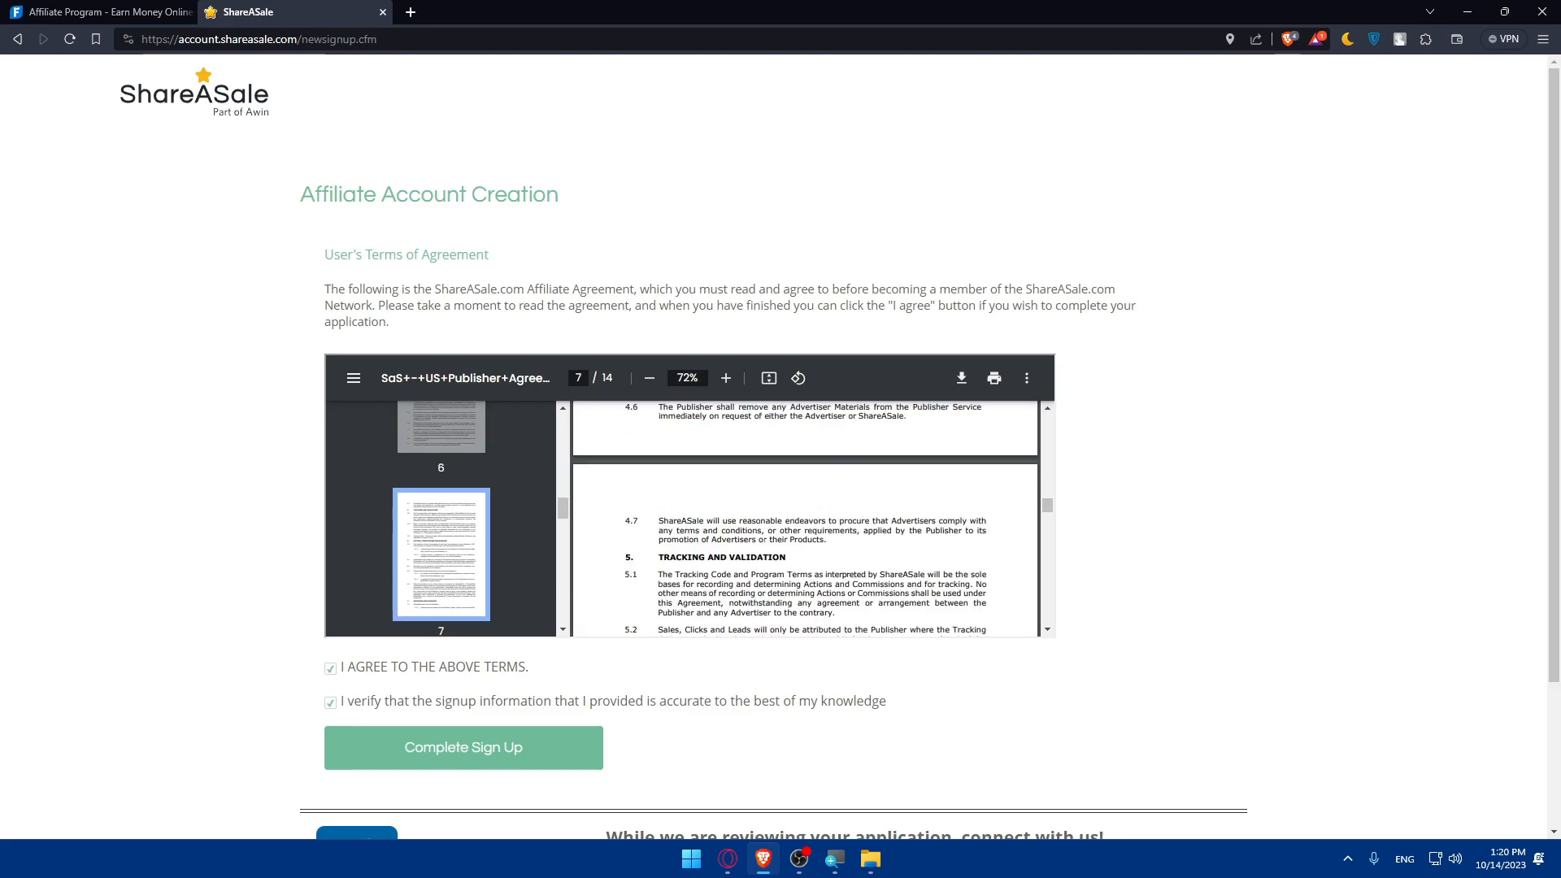
scroll(down, 3)
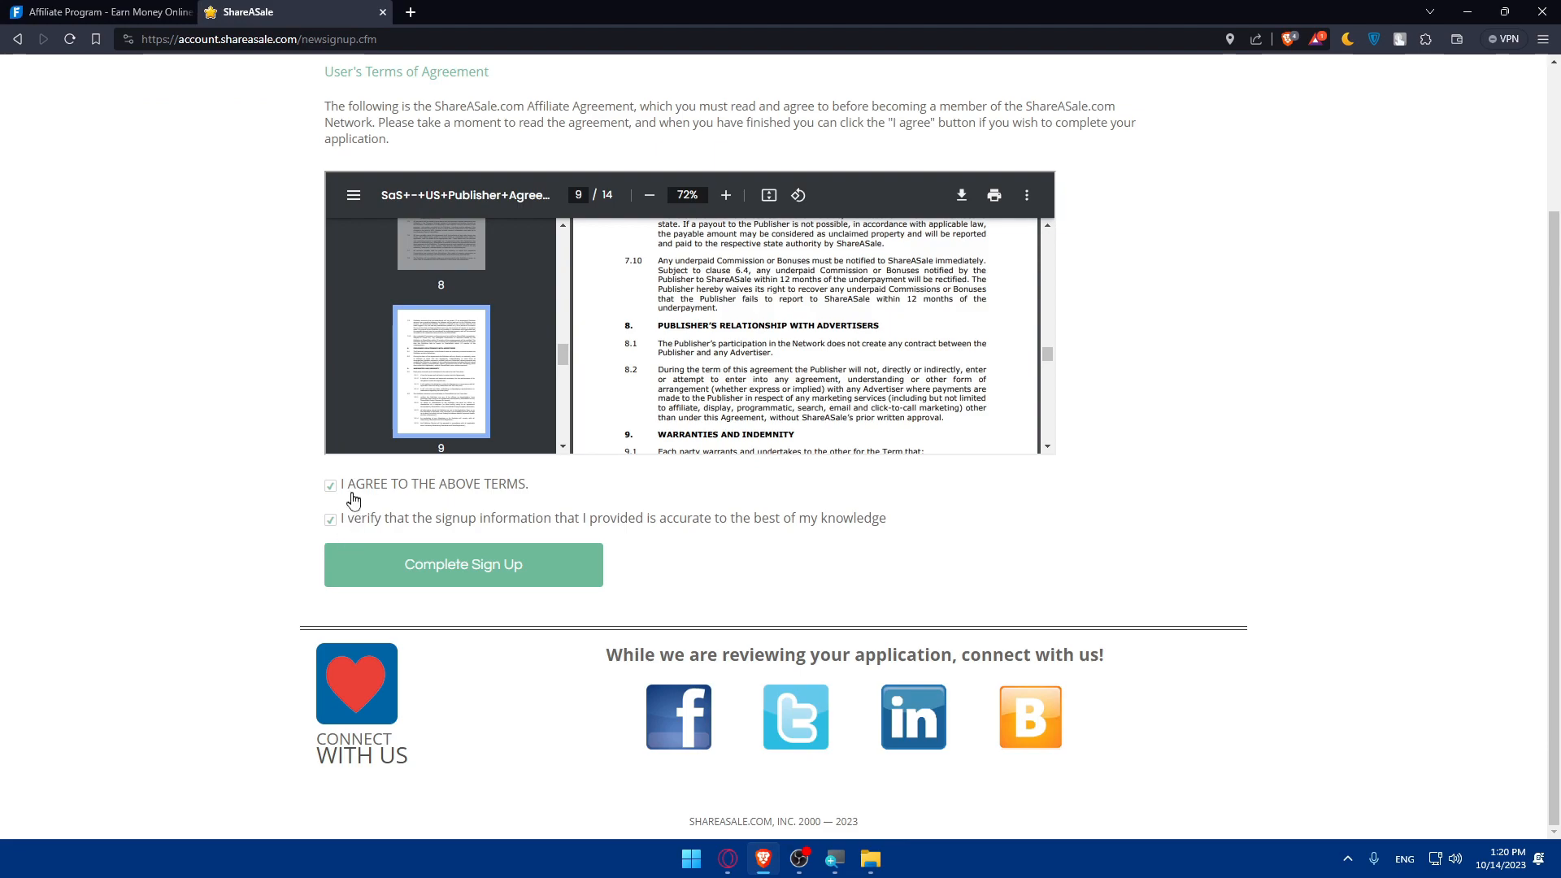
mouse_move(462, 564)
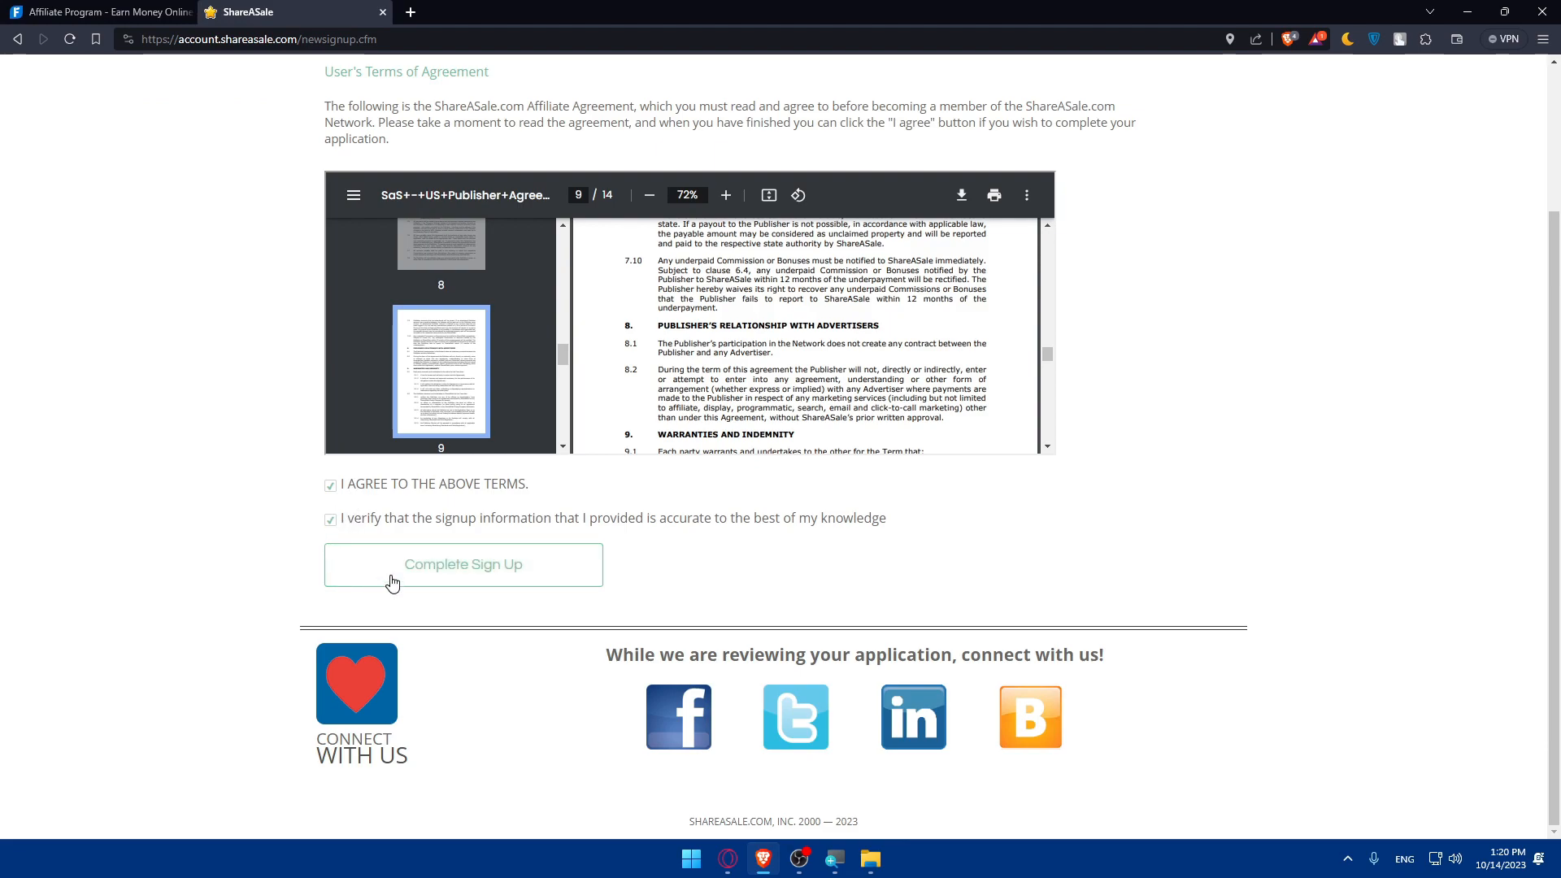
click(462, 563)
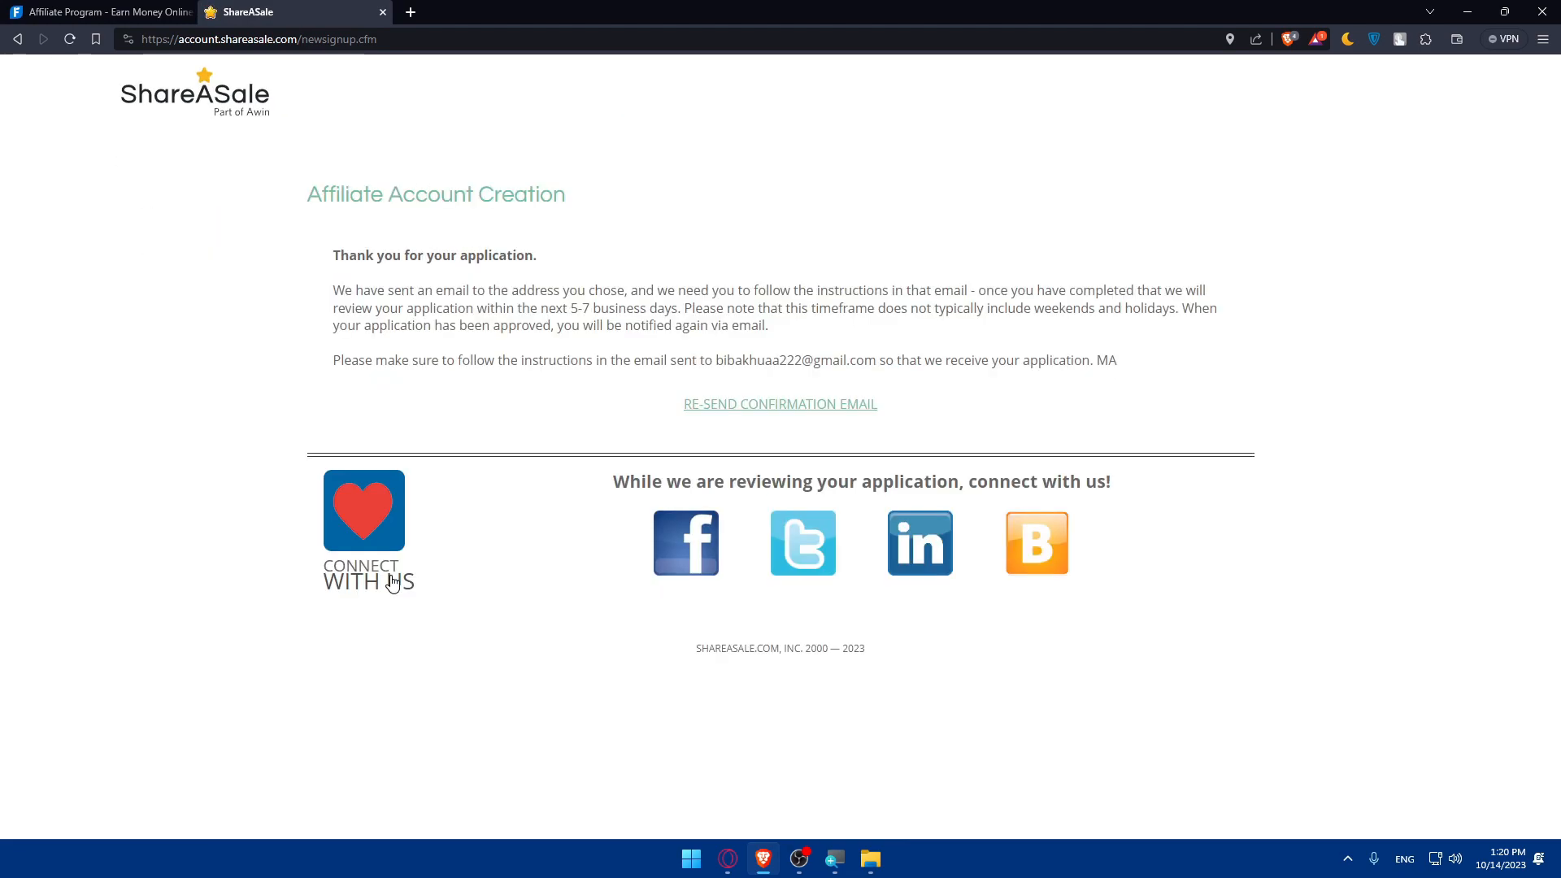